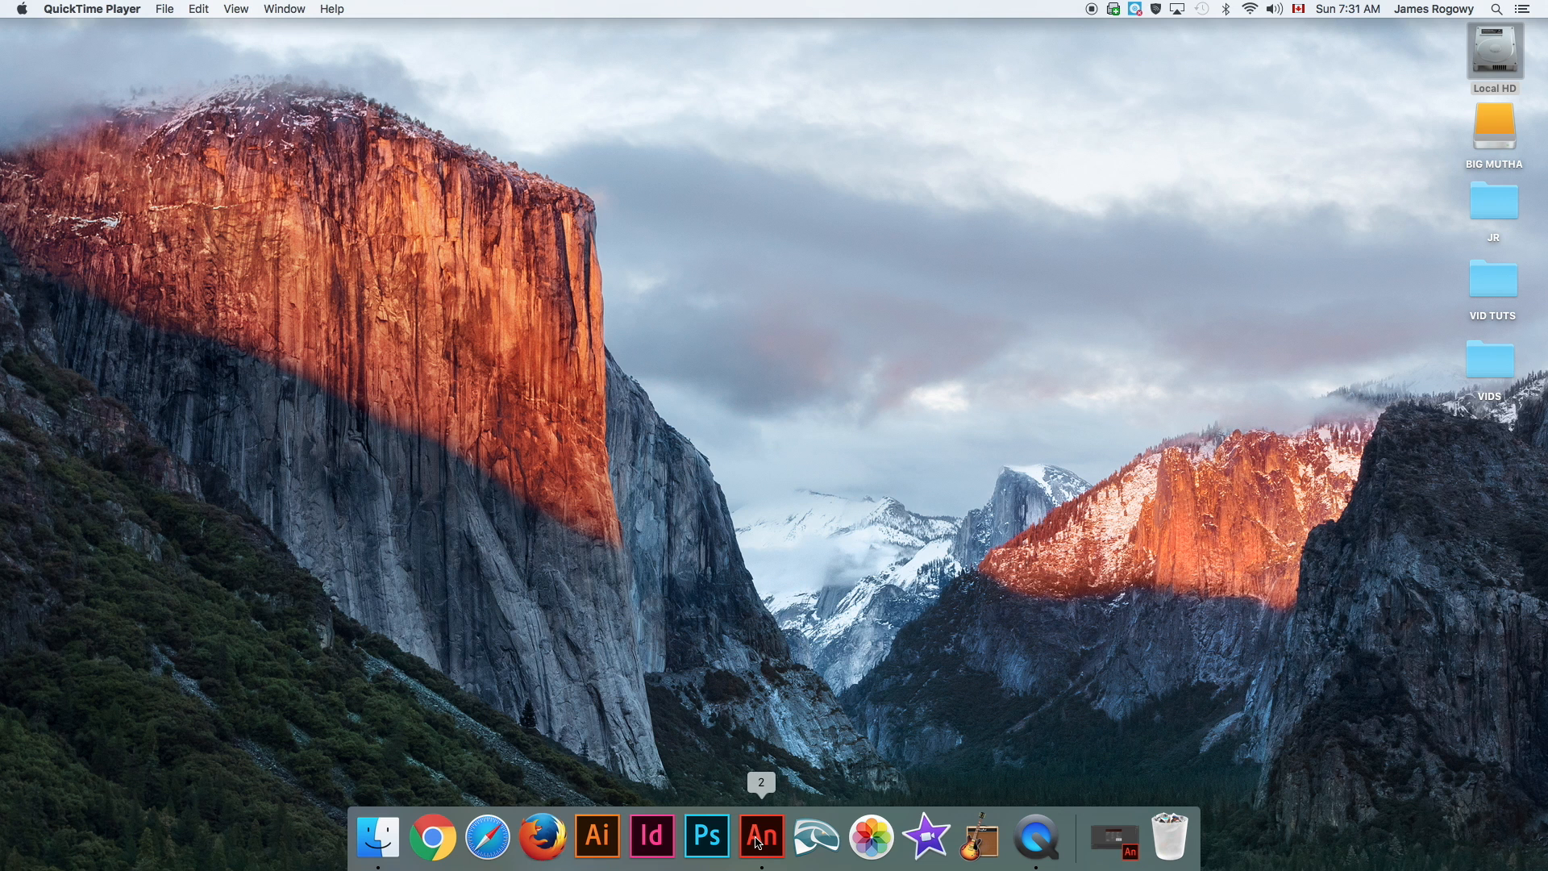
Launch Animate CC and create a new ActionScript 3.0 document.
left_click(761, 836)
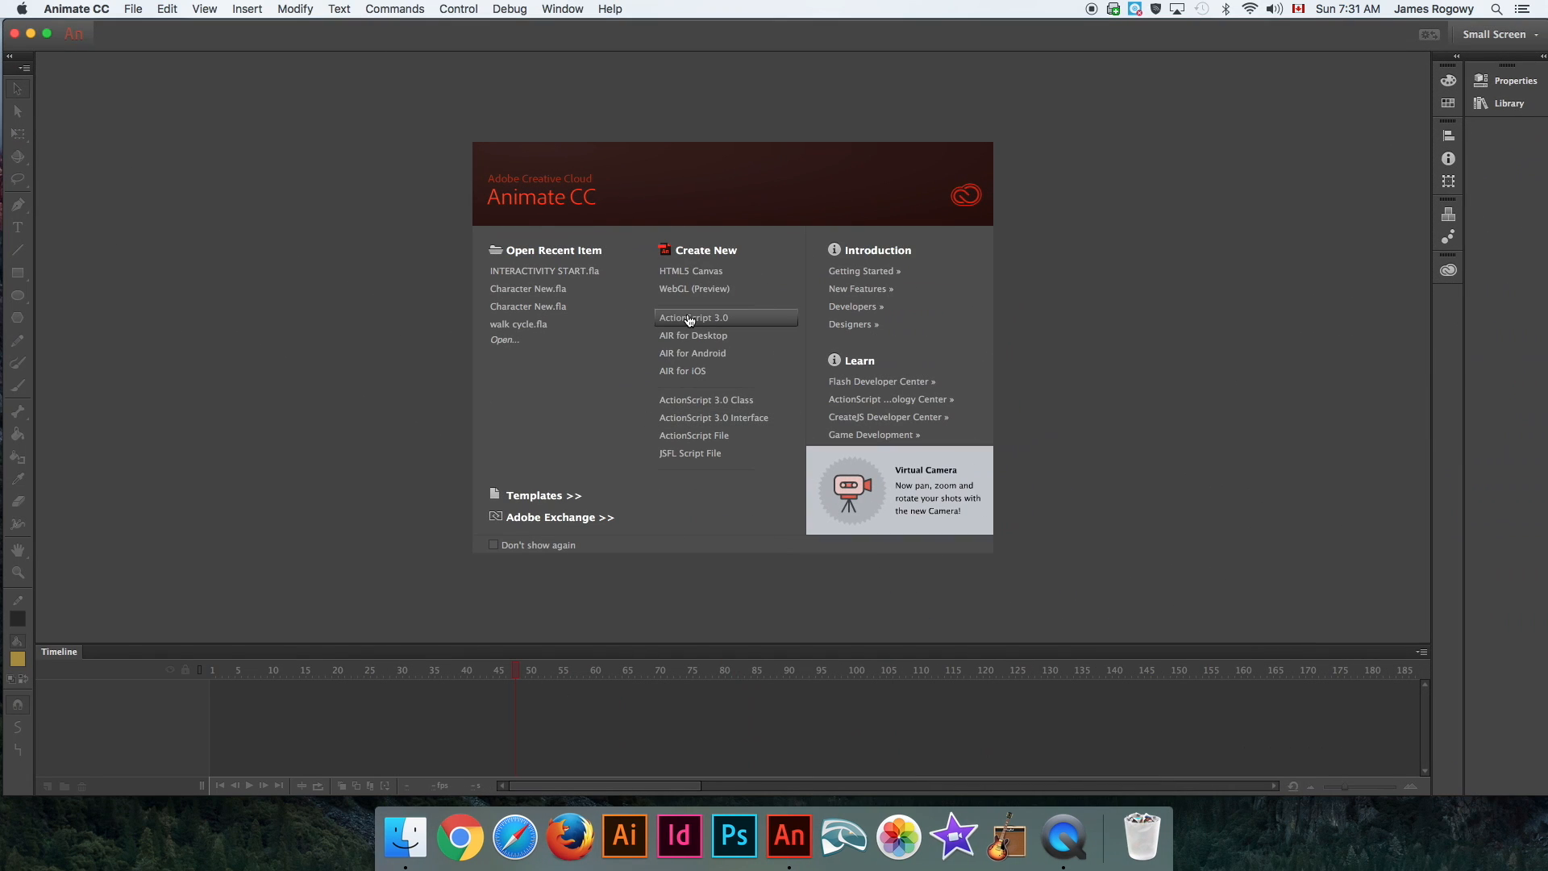
left_click(694, 317)
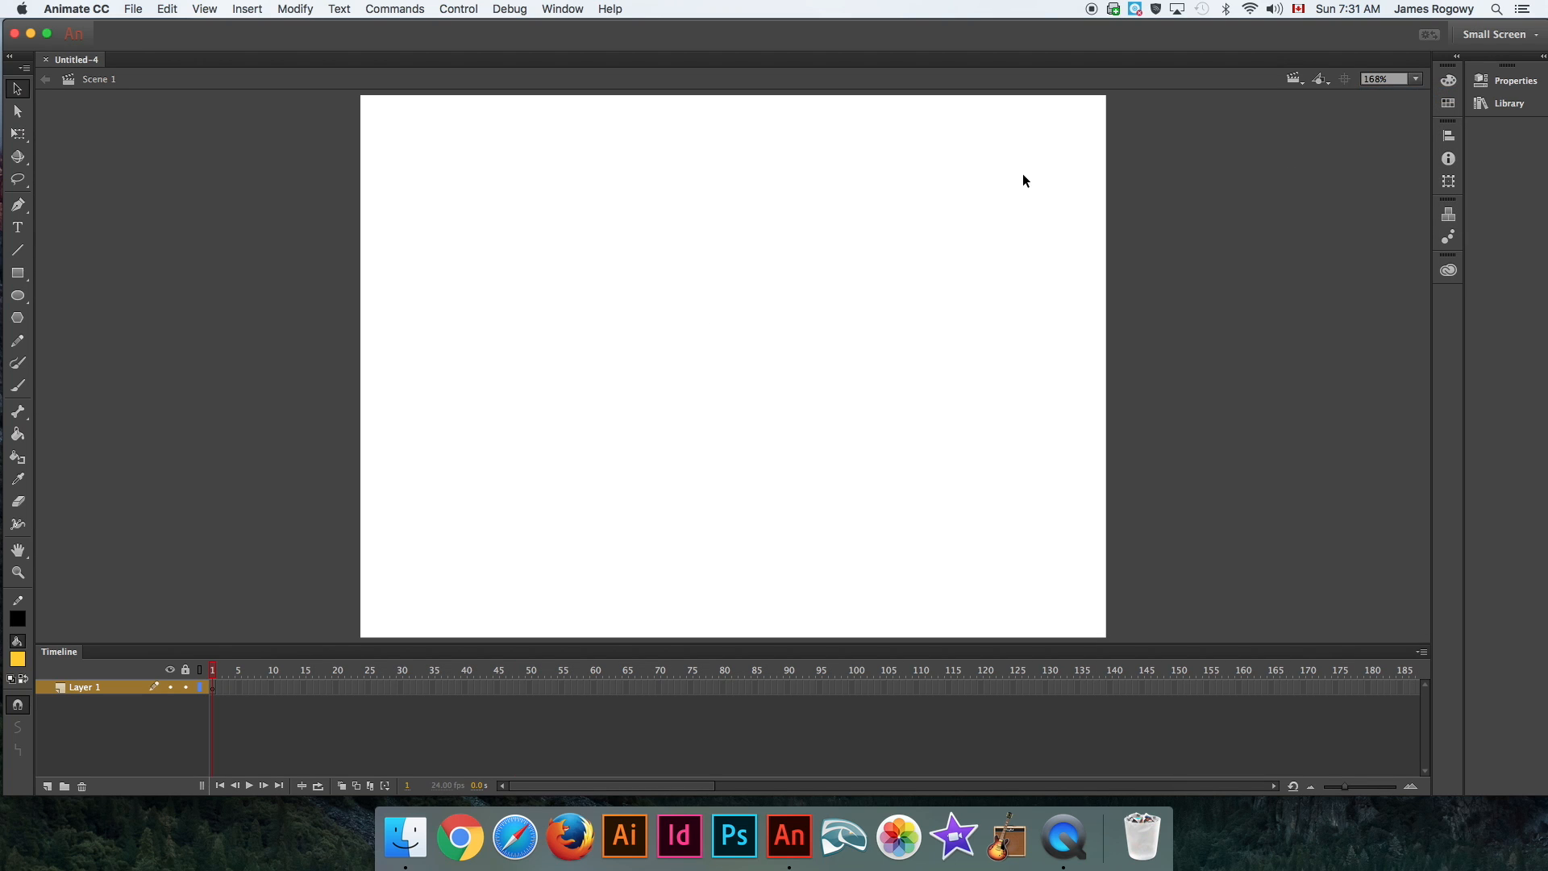
mouse_move(31, 250)
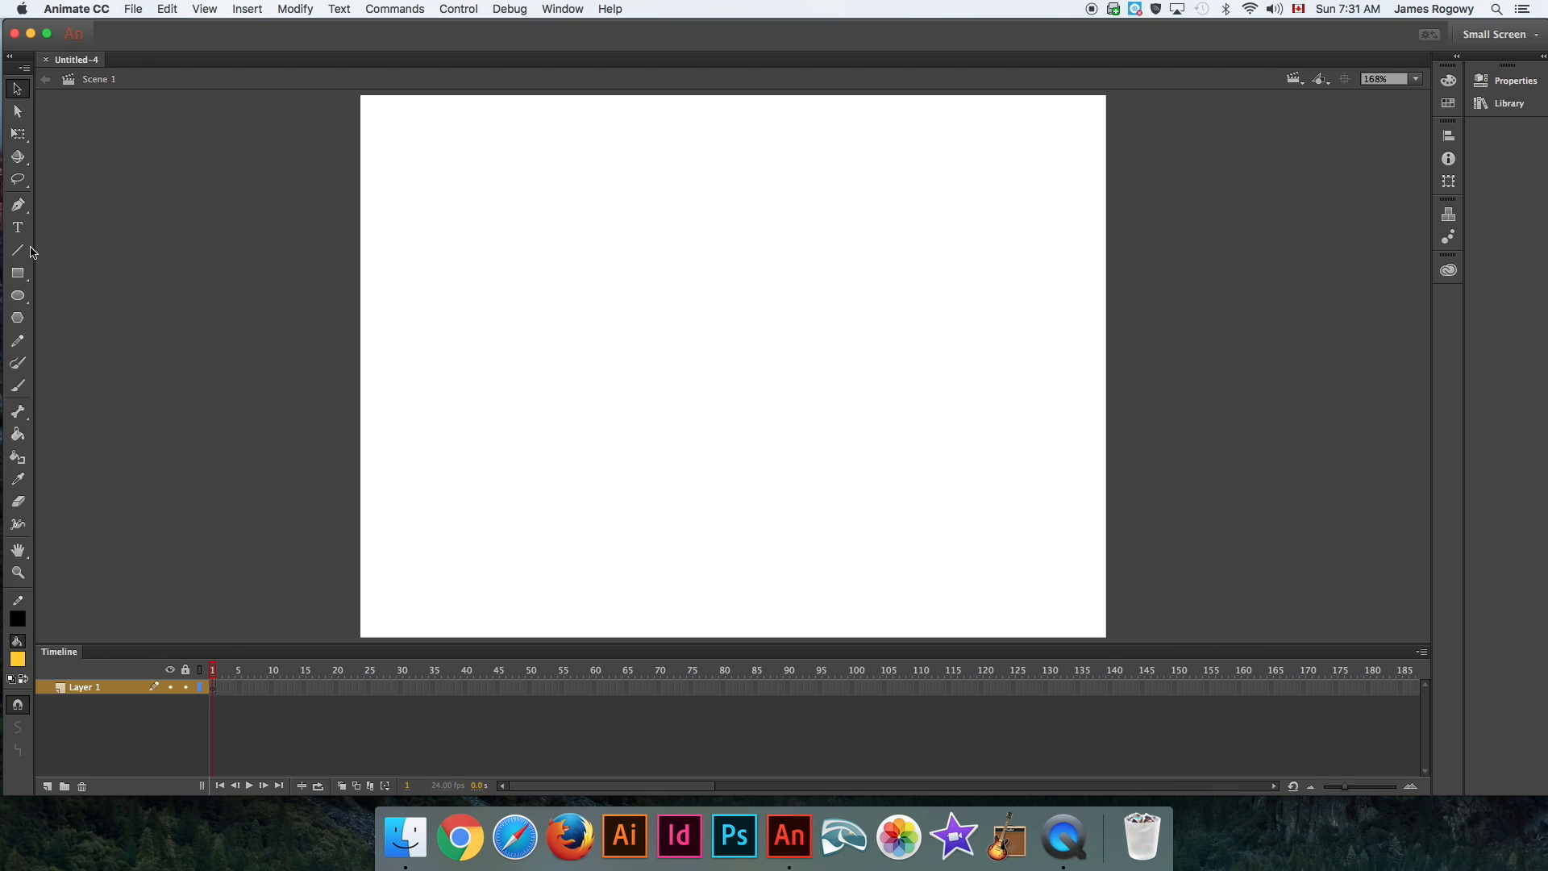
mouse_move(17, 273)
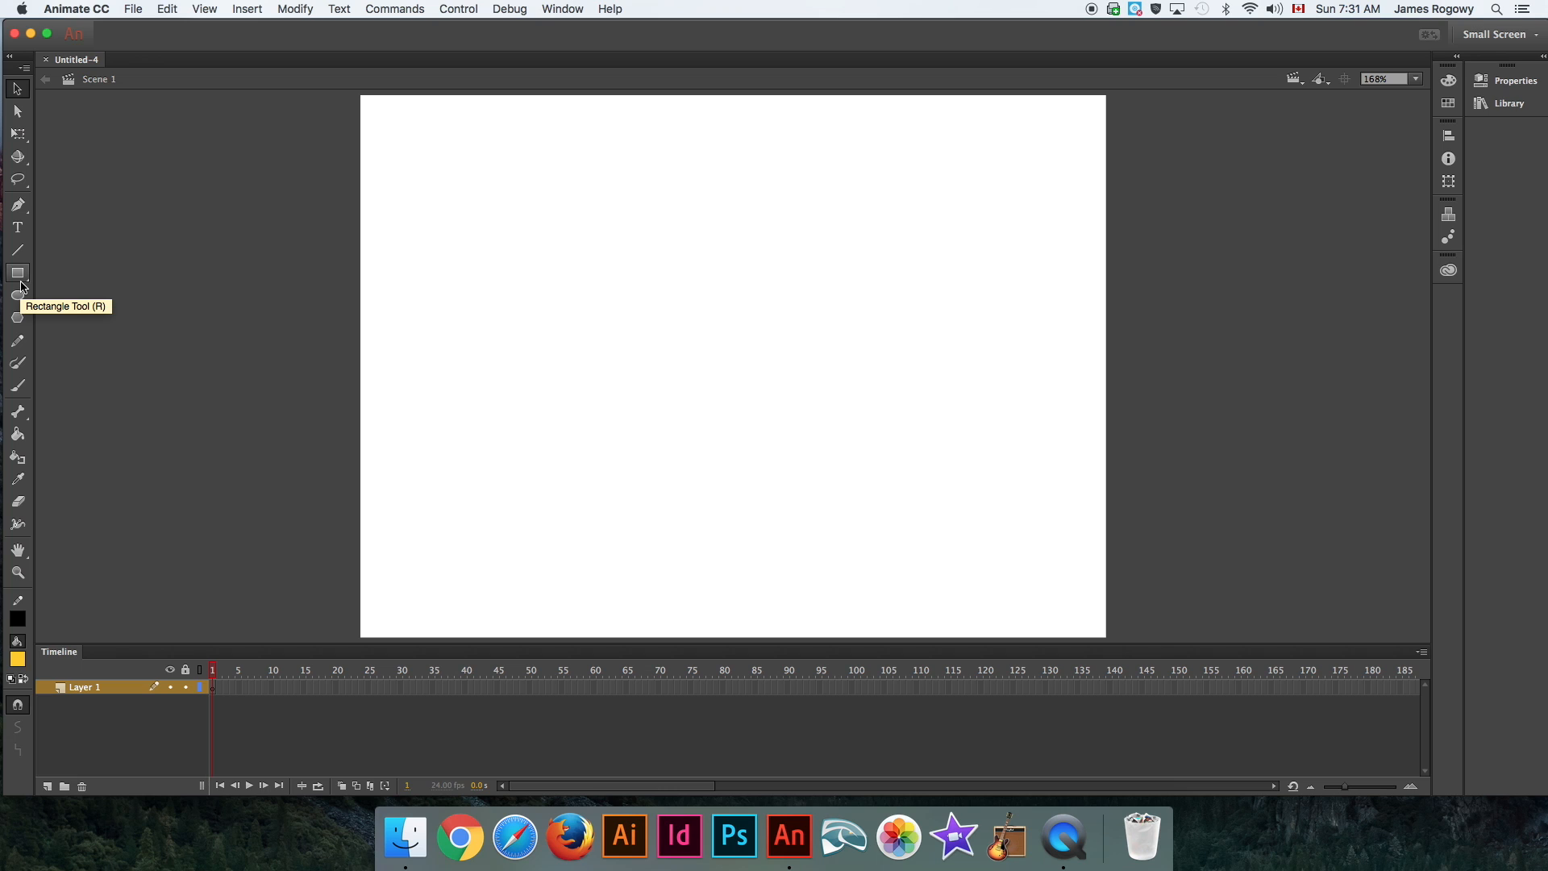
mouse_move(18, 295)
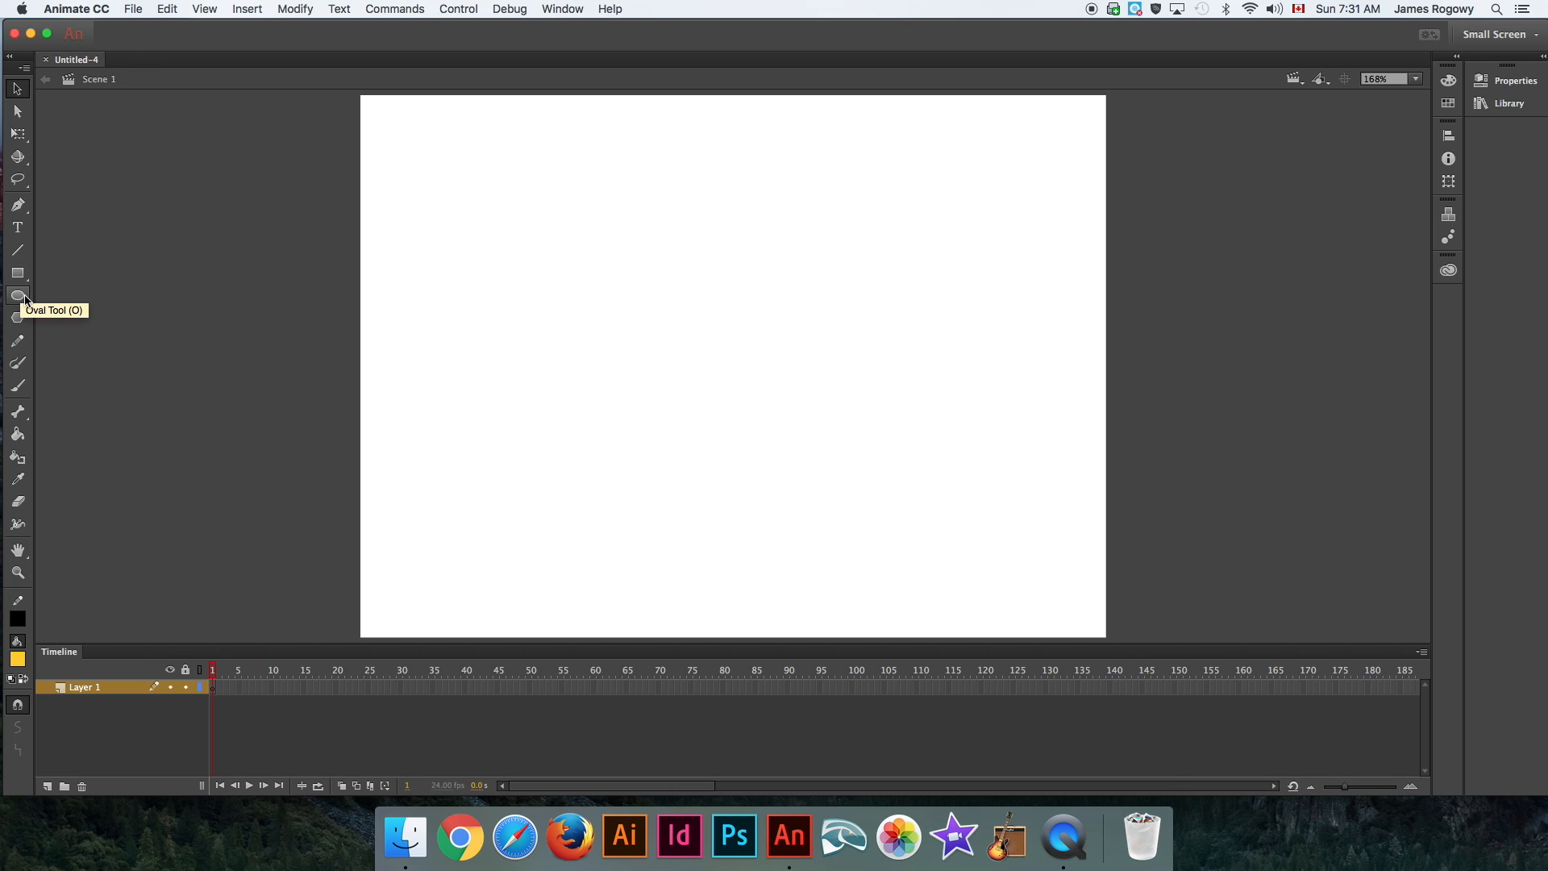
Draw a yellow circle on the left of the stage and select it.
left_click(17, 295)
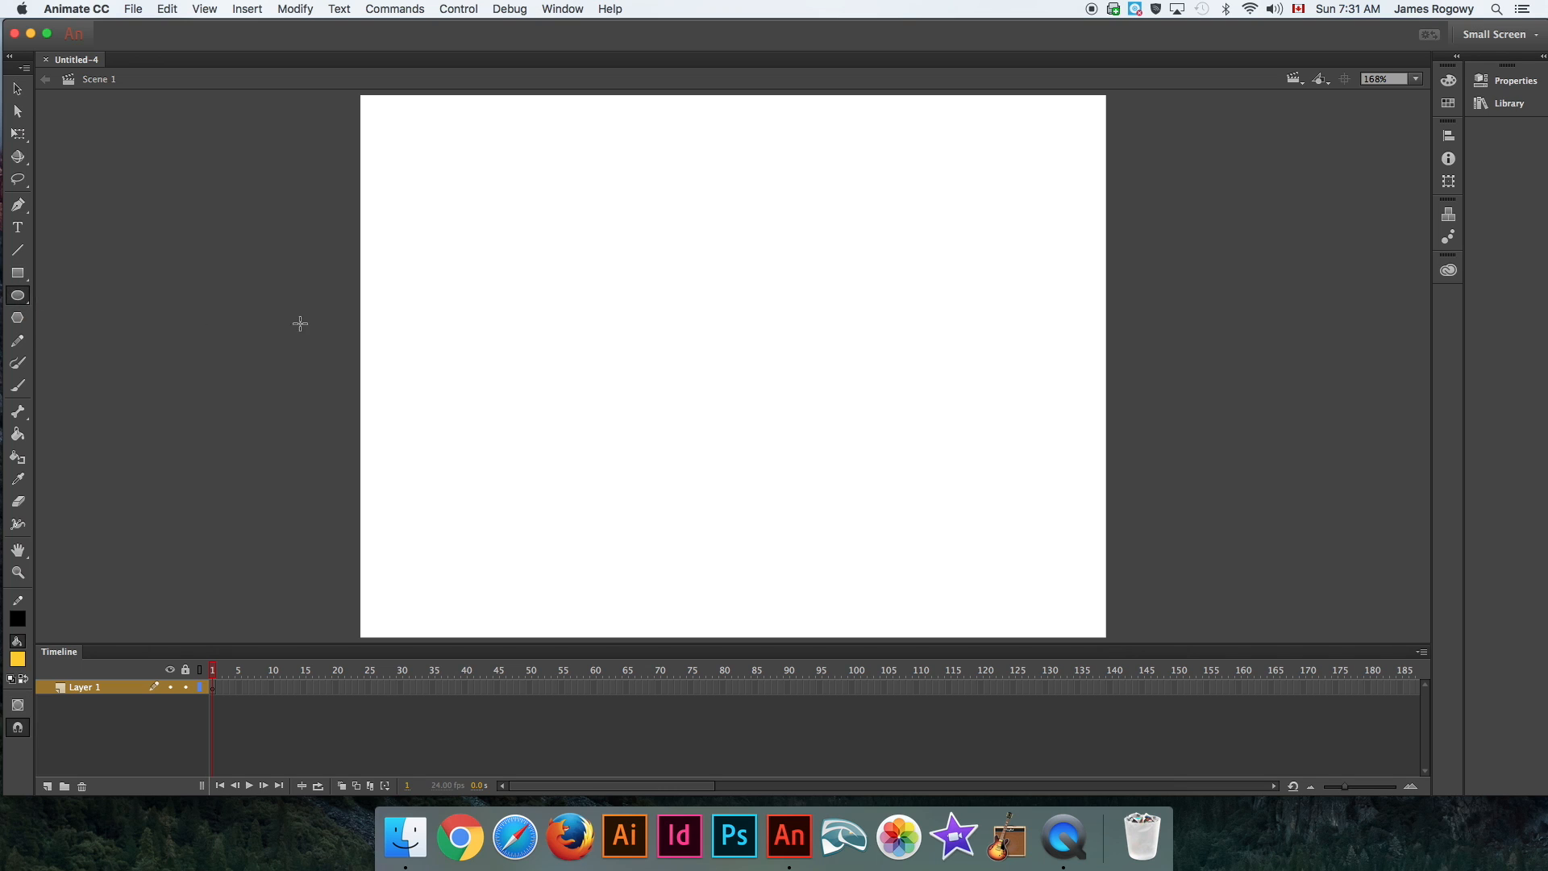
left_click_drag(417, 254, 530, 337)
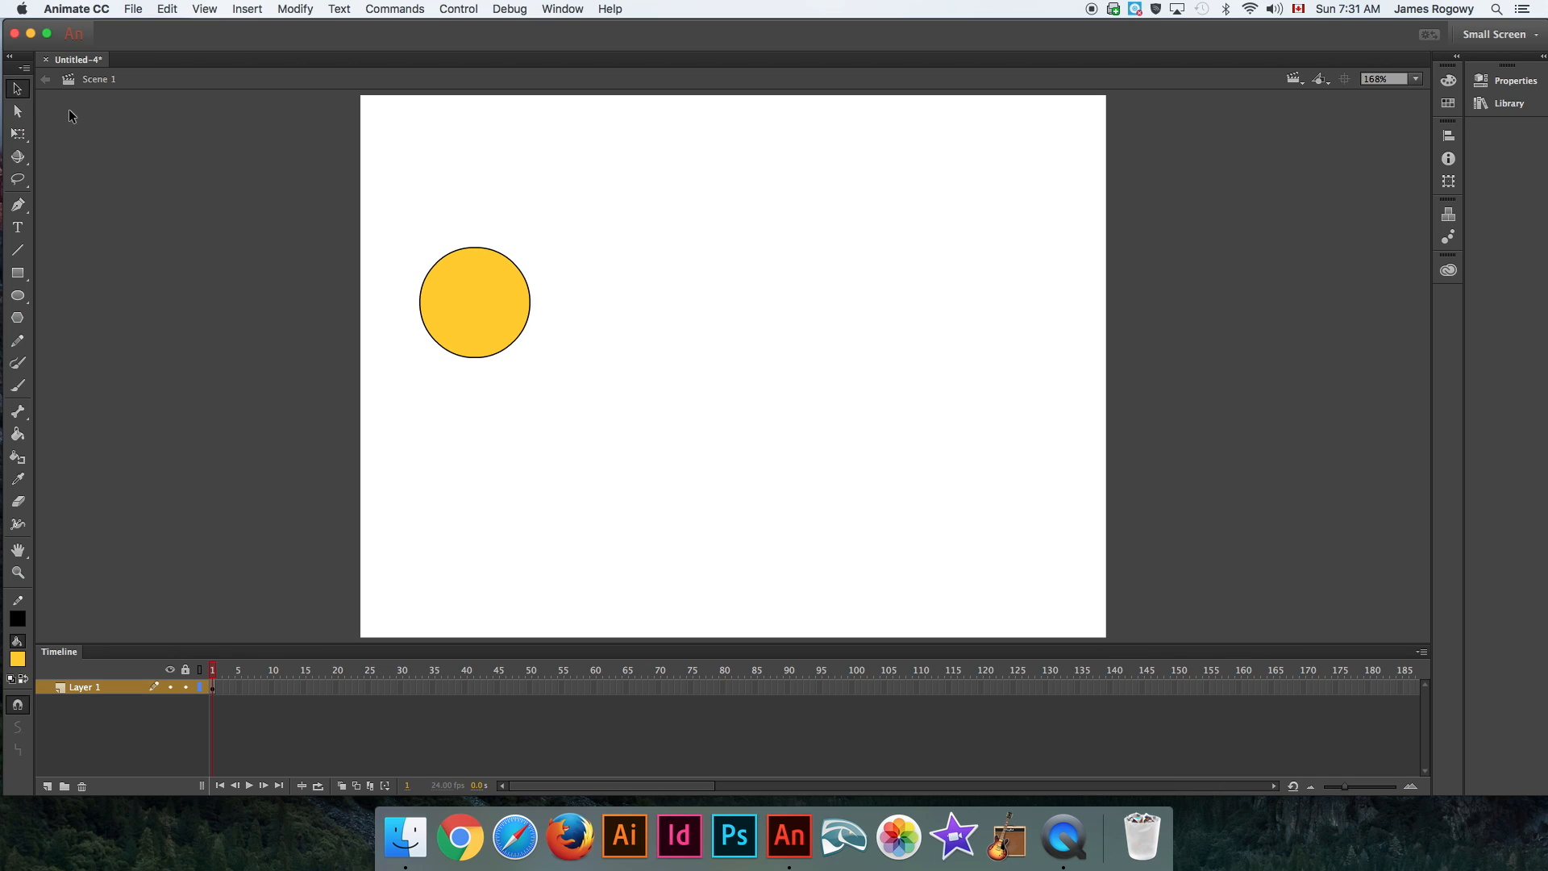
mouse_move(459, 280)
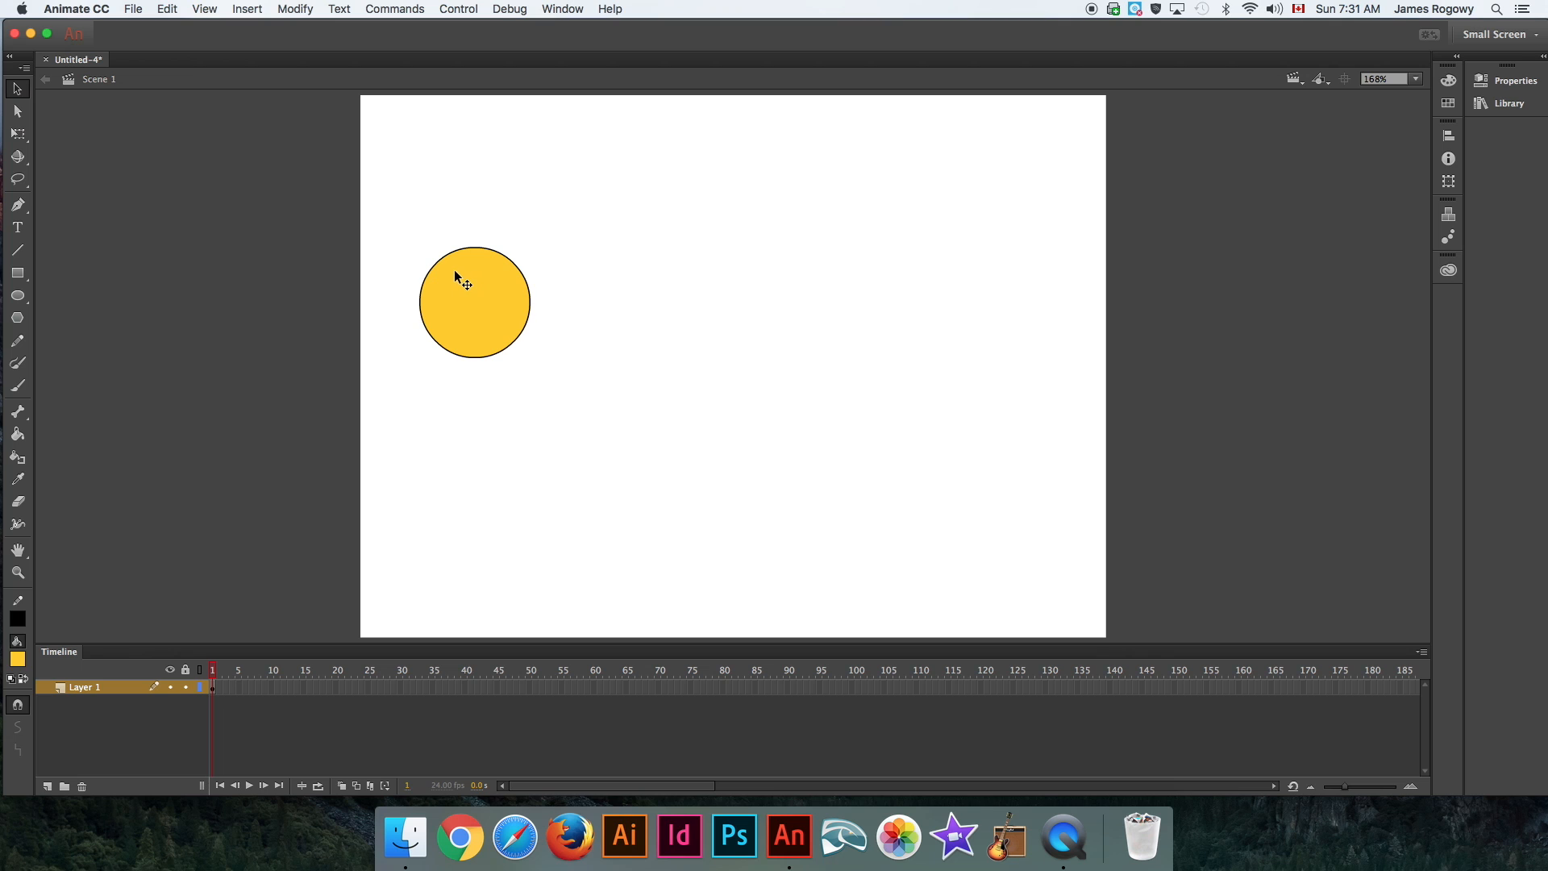
left_click(475, 302)
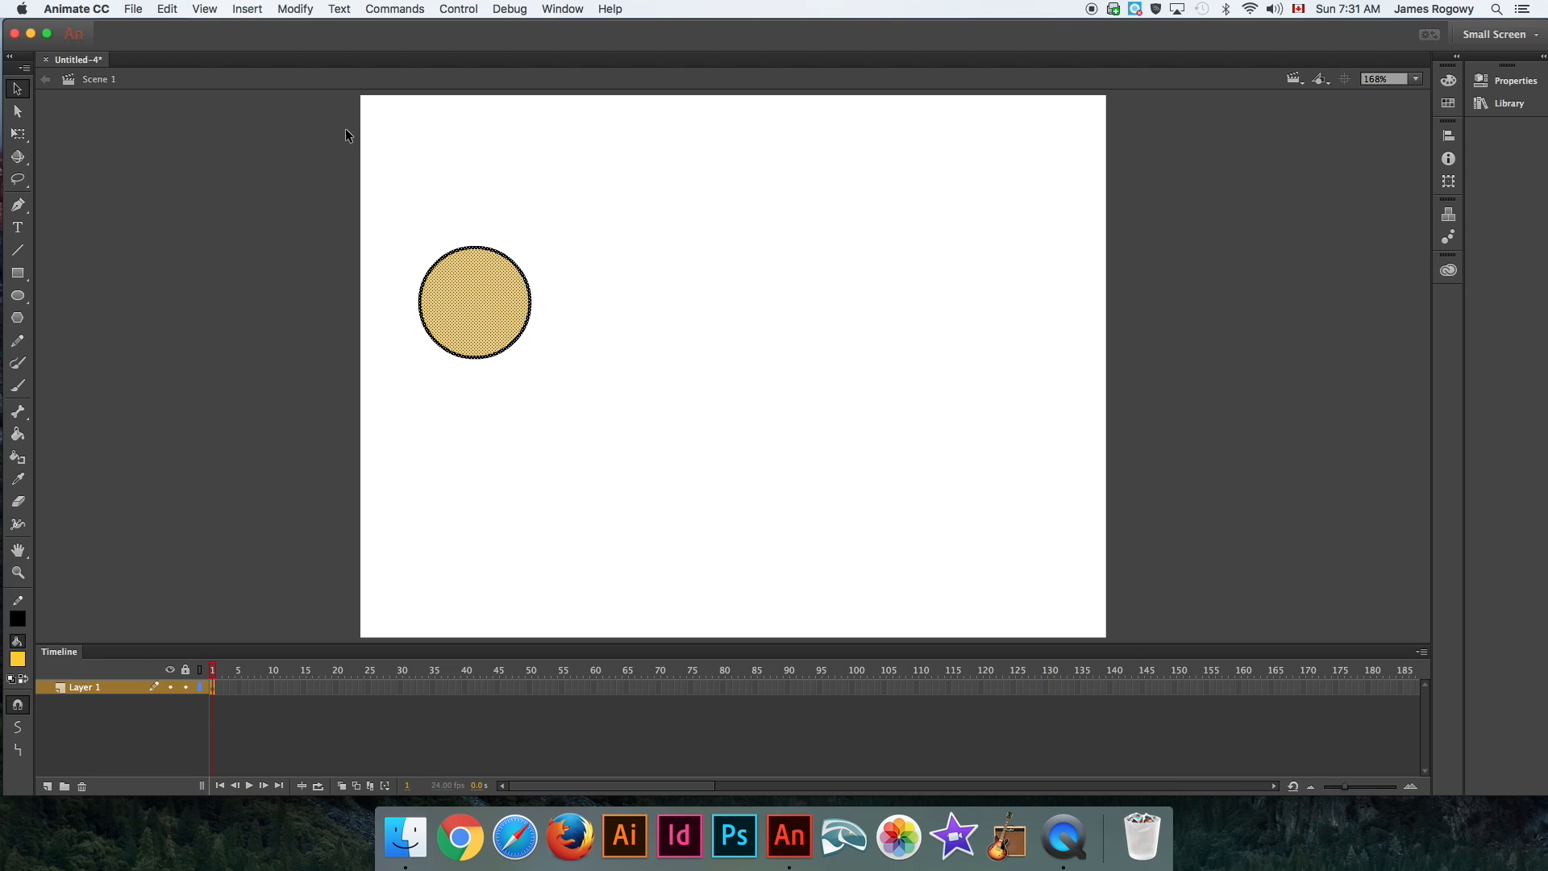
Start converting the circle to a Graphic-type symbol, replacing the default name.
left_click(294, 9)
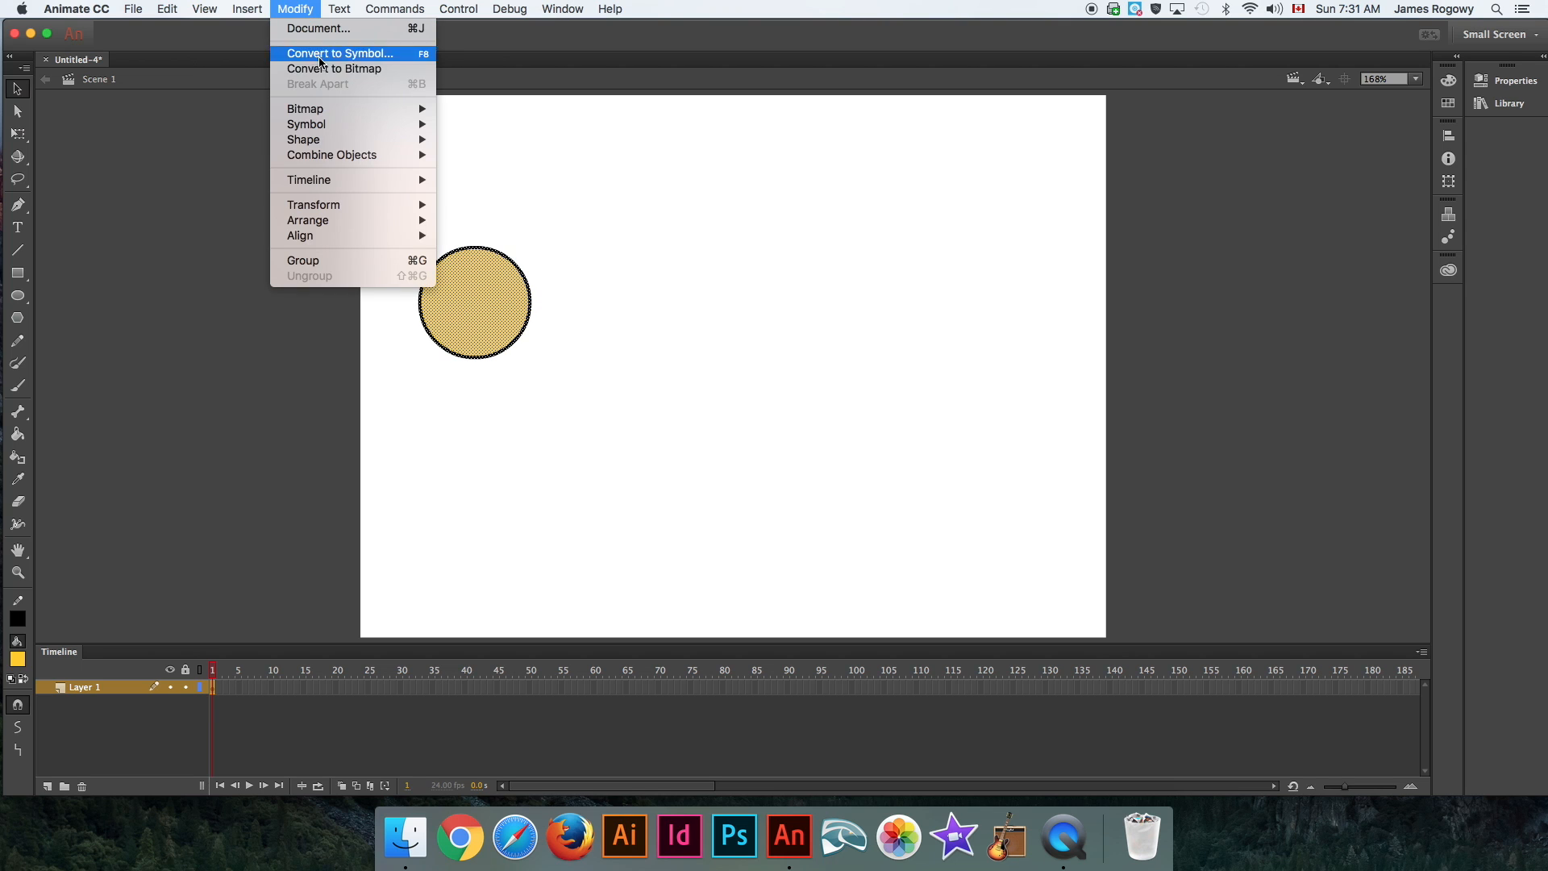
left_click(340, 53)
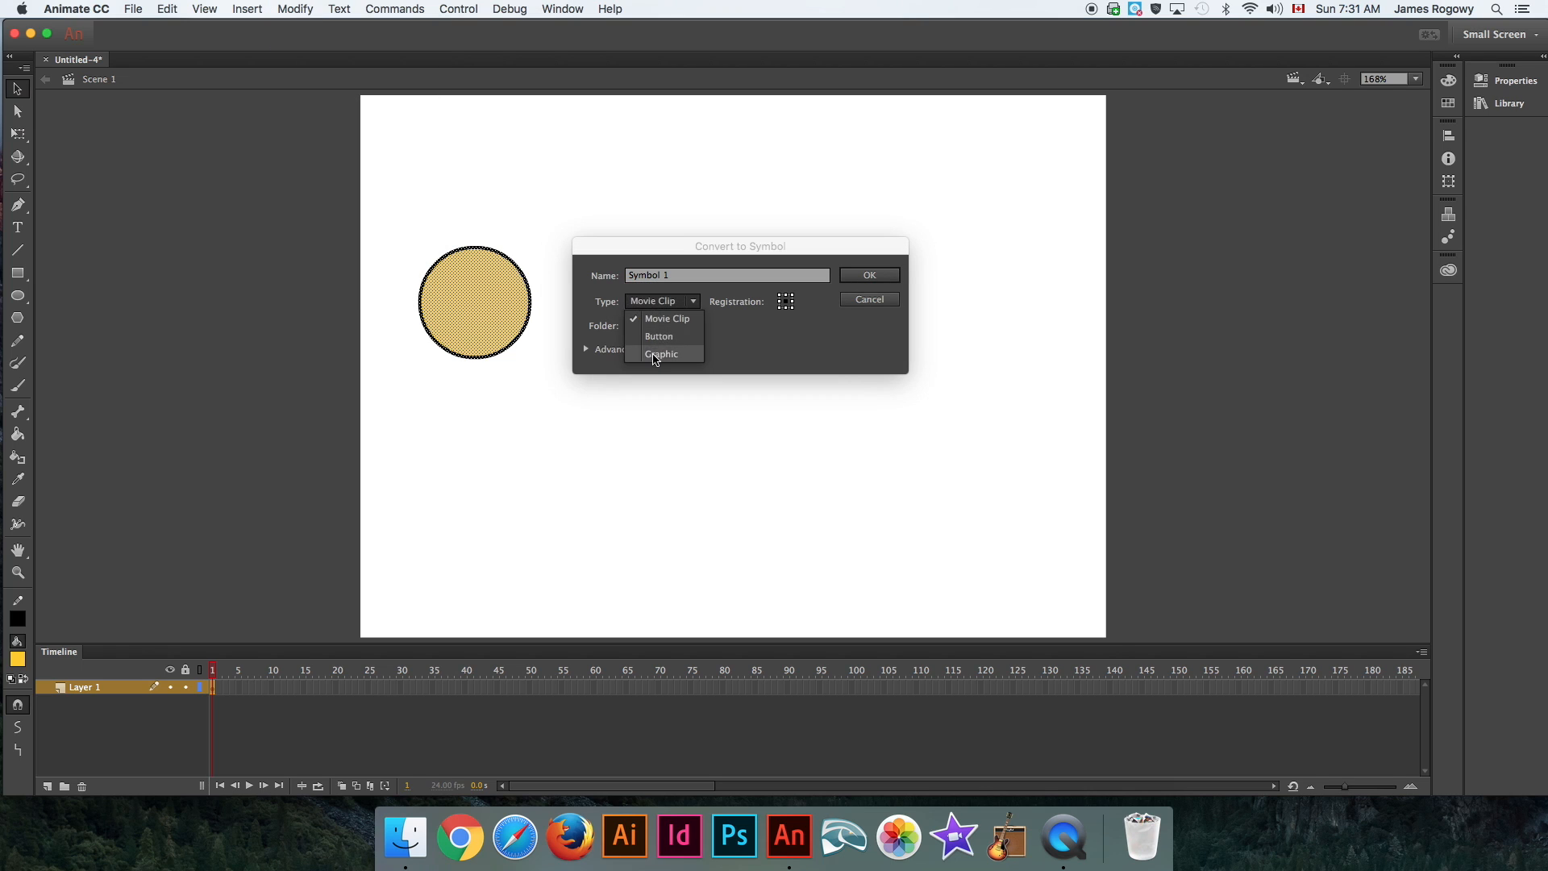
left_click(661, 353)
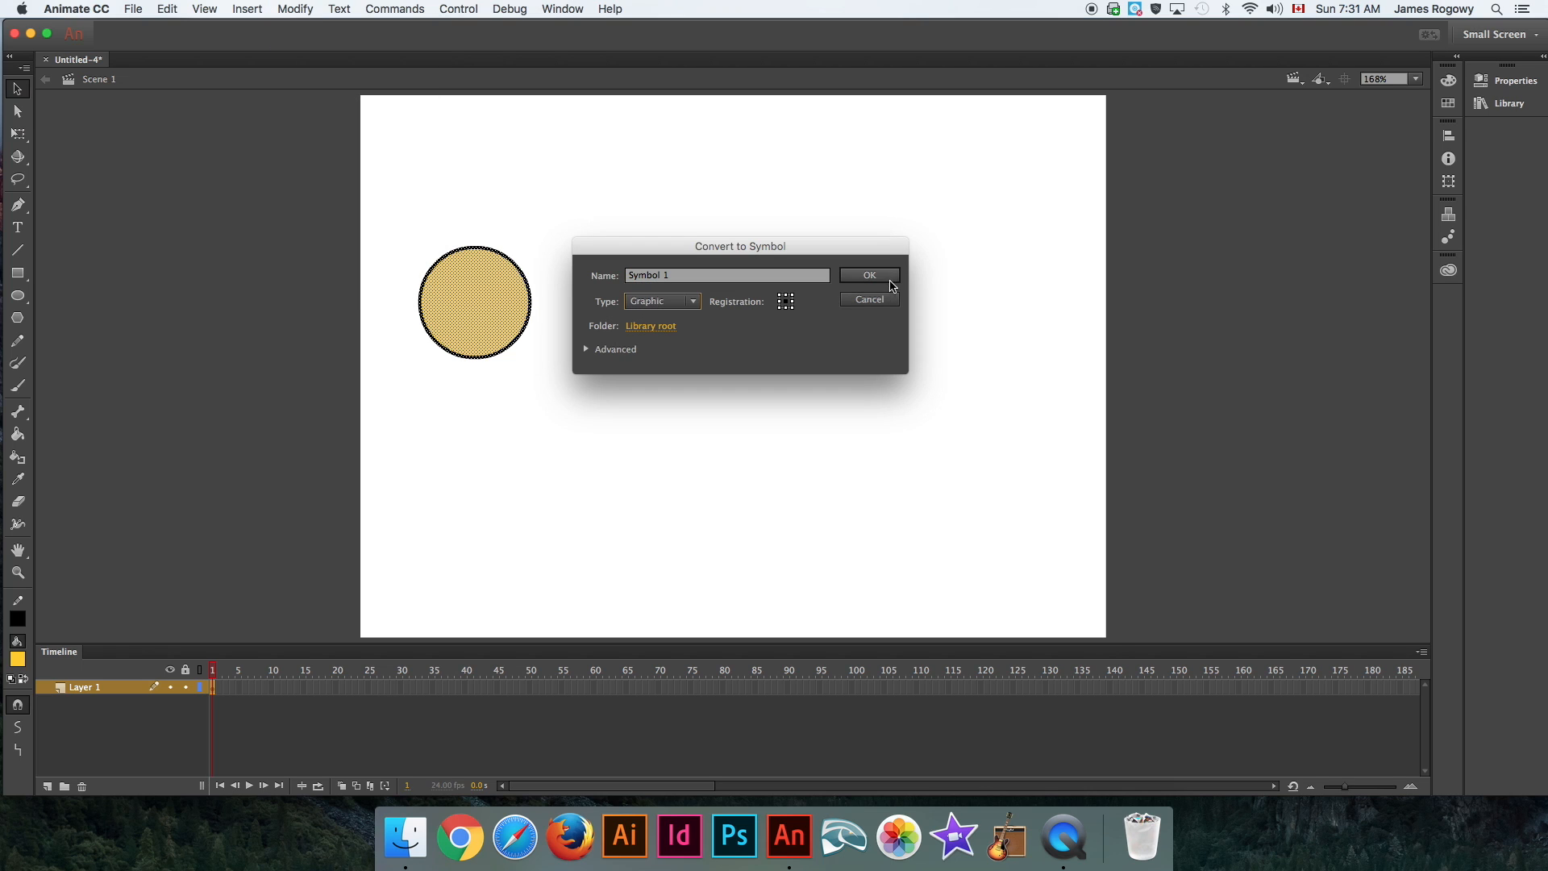
triple_click(727, 274)
type("Graphic")
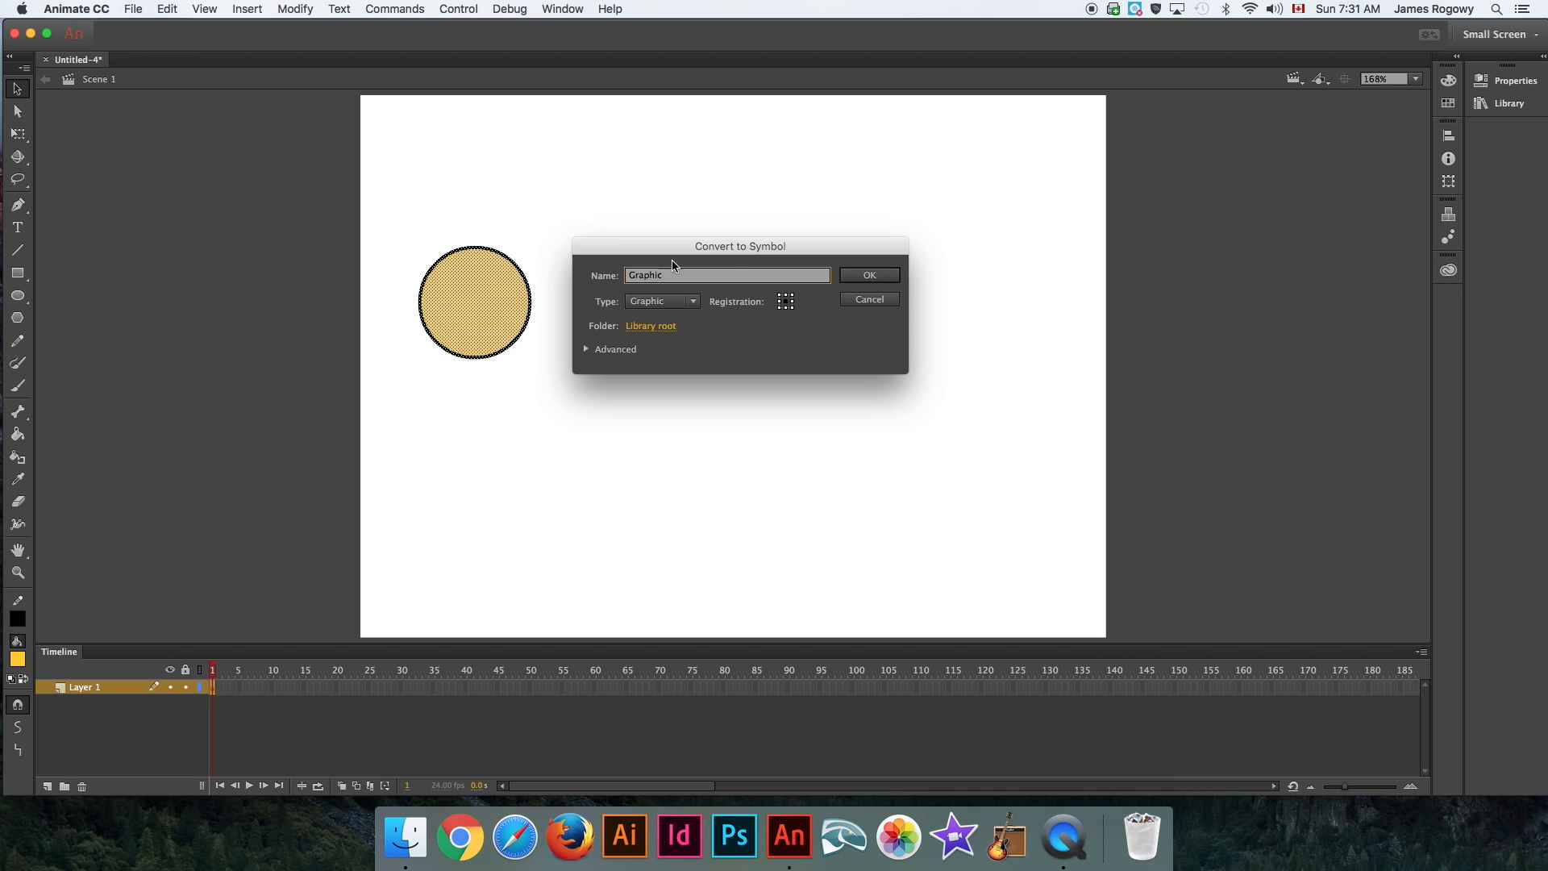
Confirm the Graphic symbol, move it top-left, add a motion tween and preview.
left_click(867, 274)
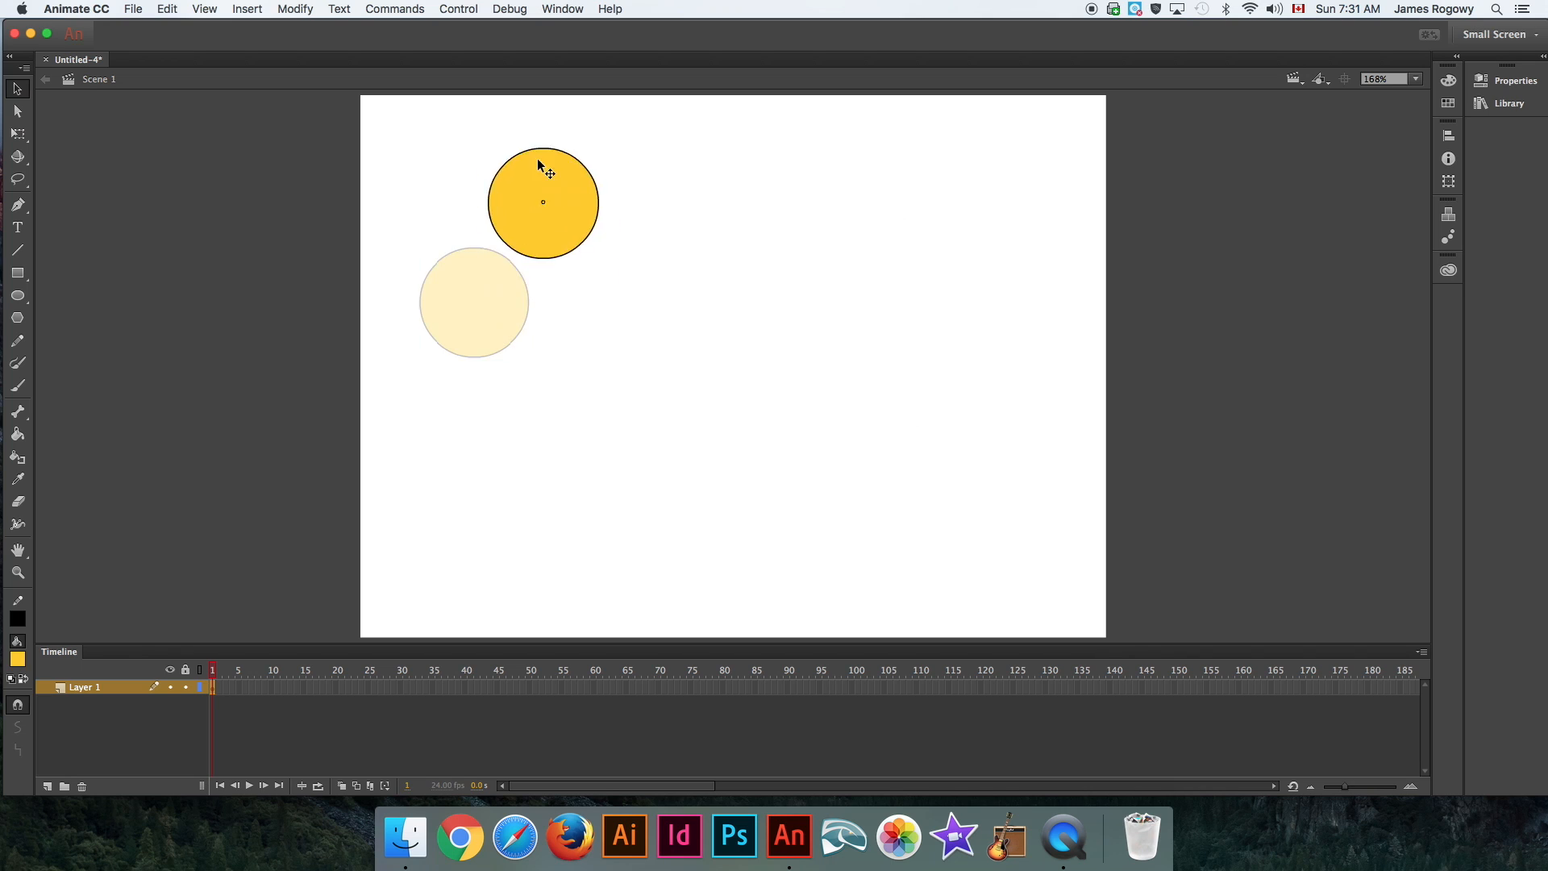
left_click_drag(542, 202, 586, 224)
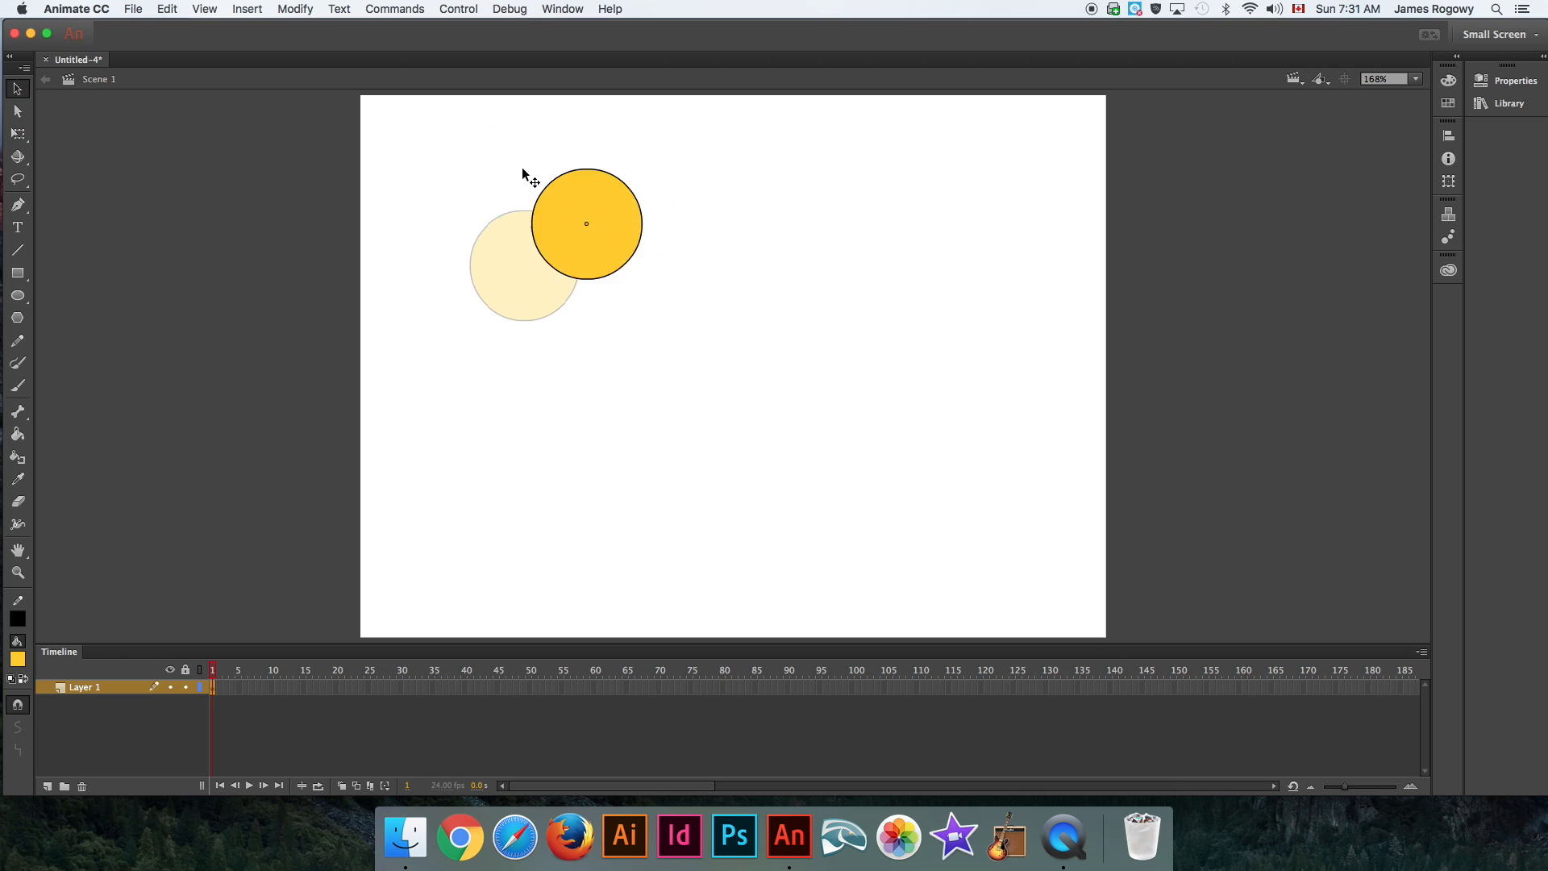
left_click_drag(586, 224, 453, 179)
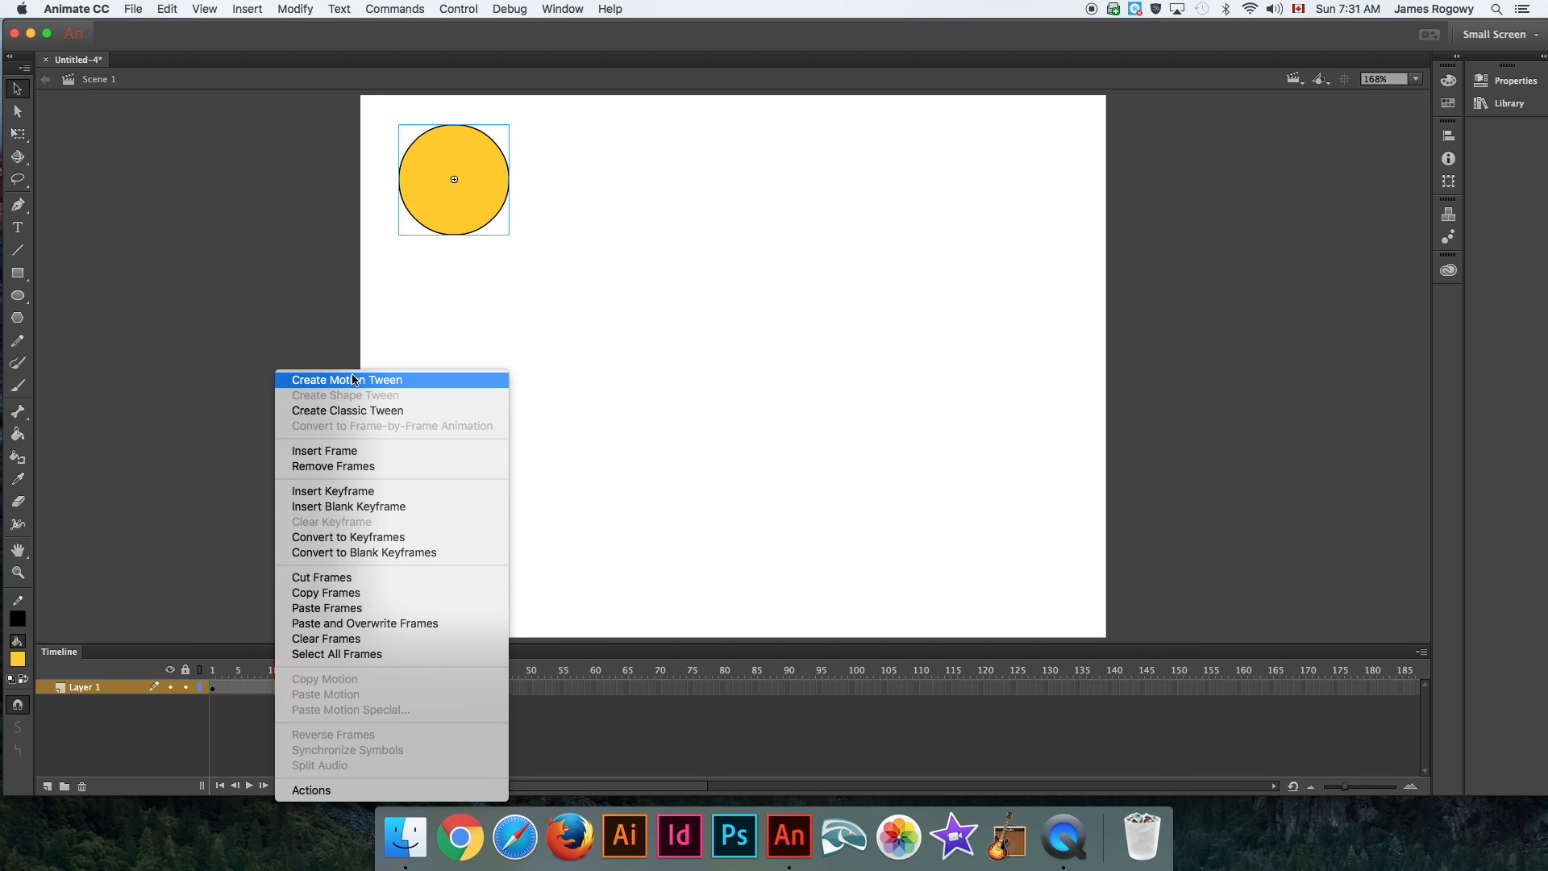
left_click(347, 379)
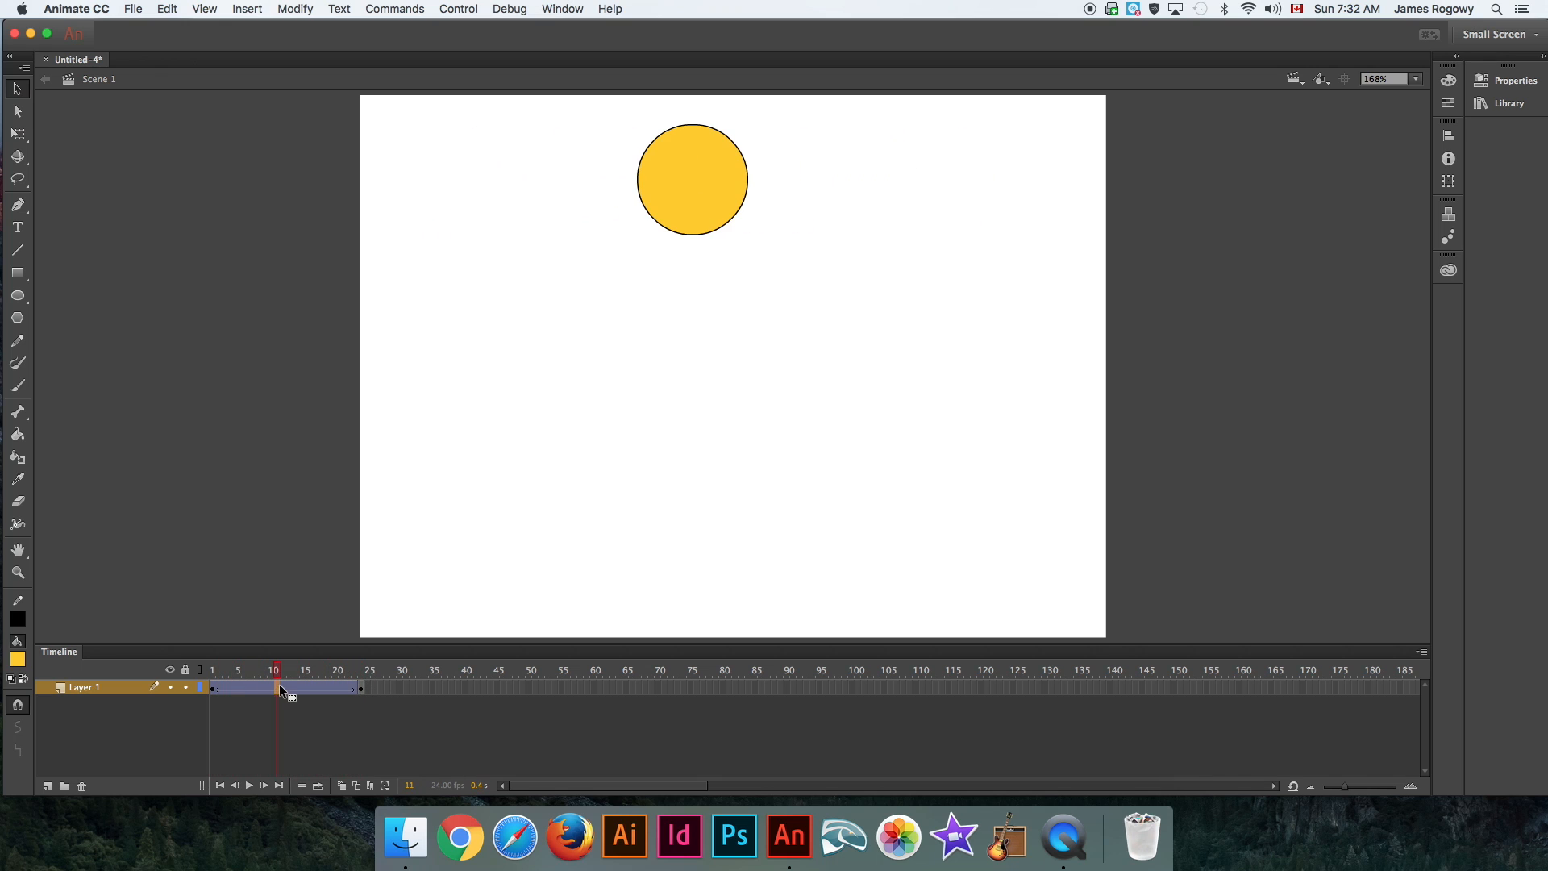
left_click(212, 669)
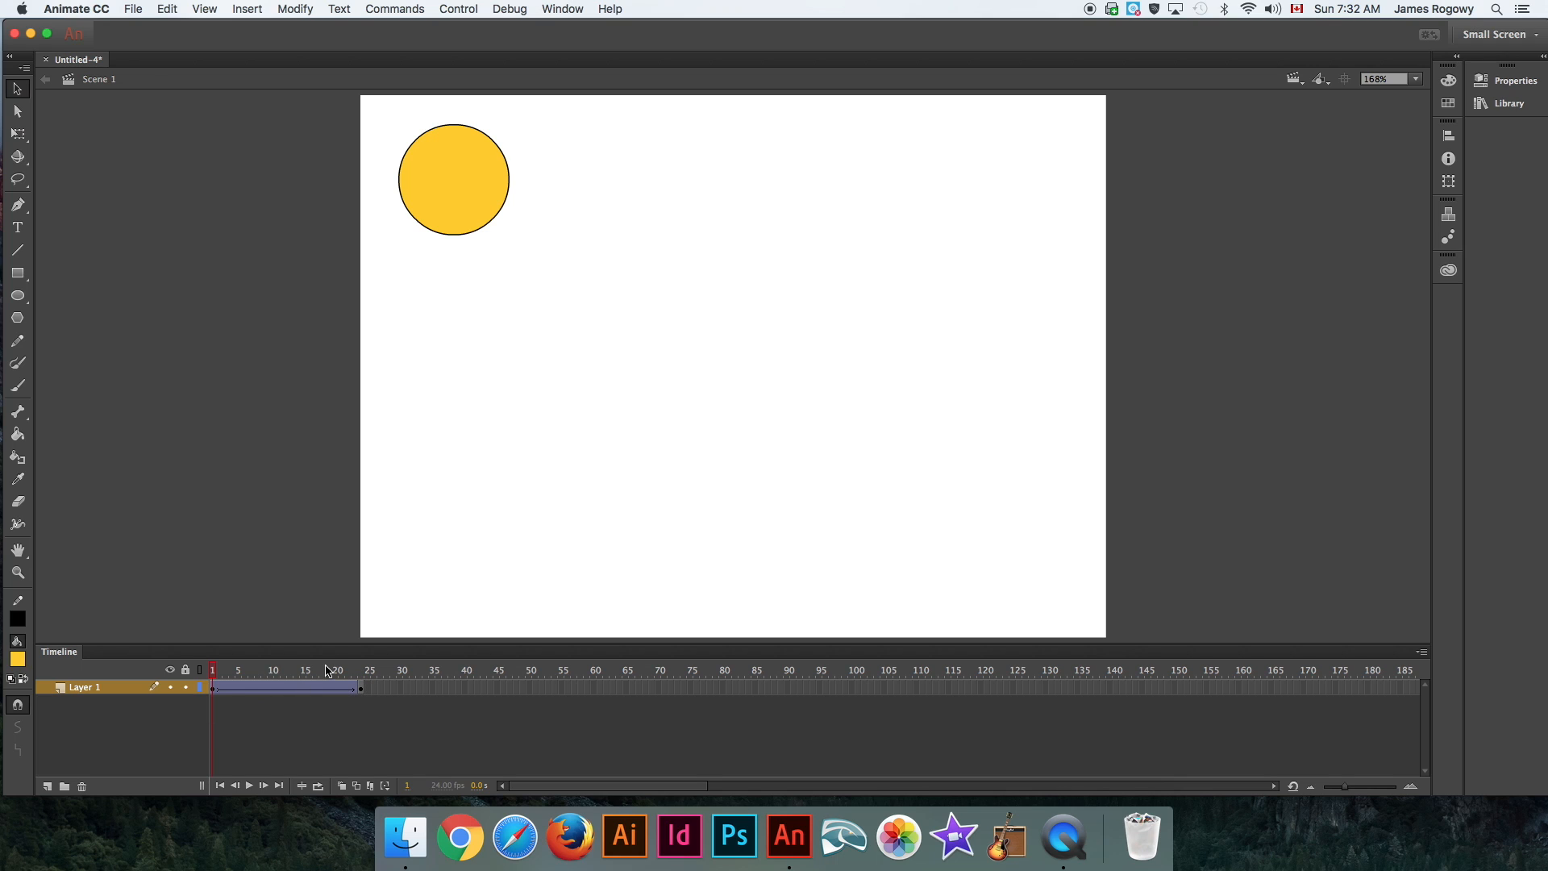
mouse_move(330, 659)
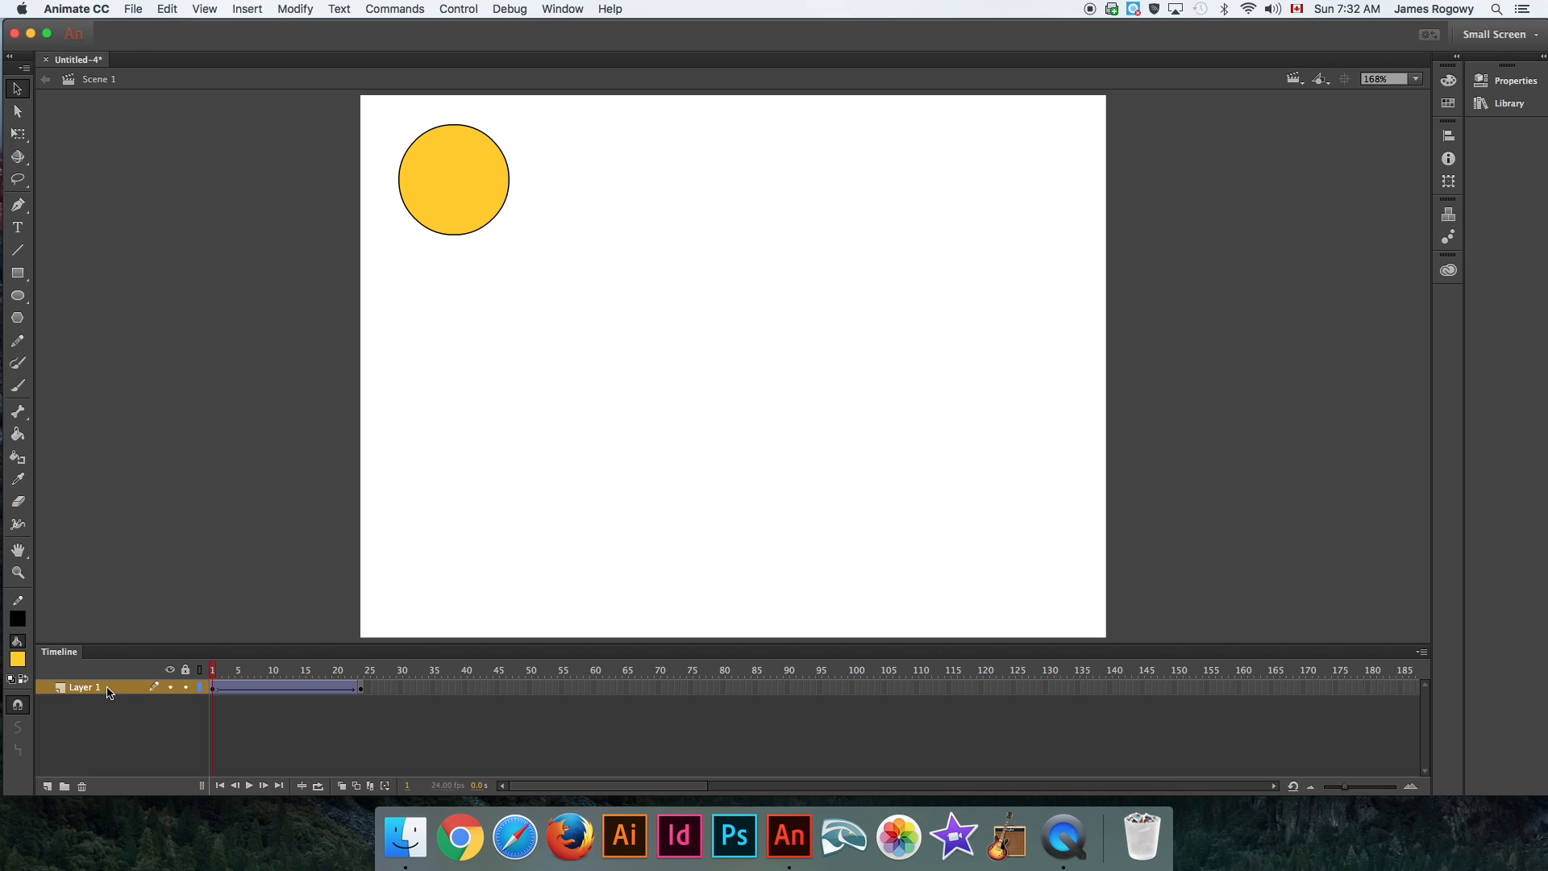
mouse_move(386, 309)
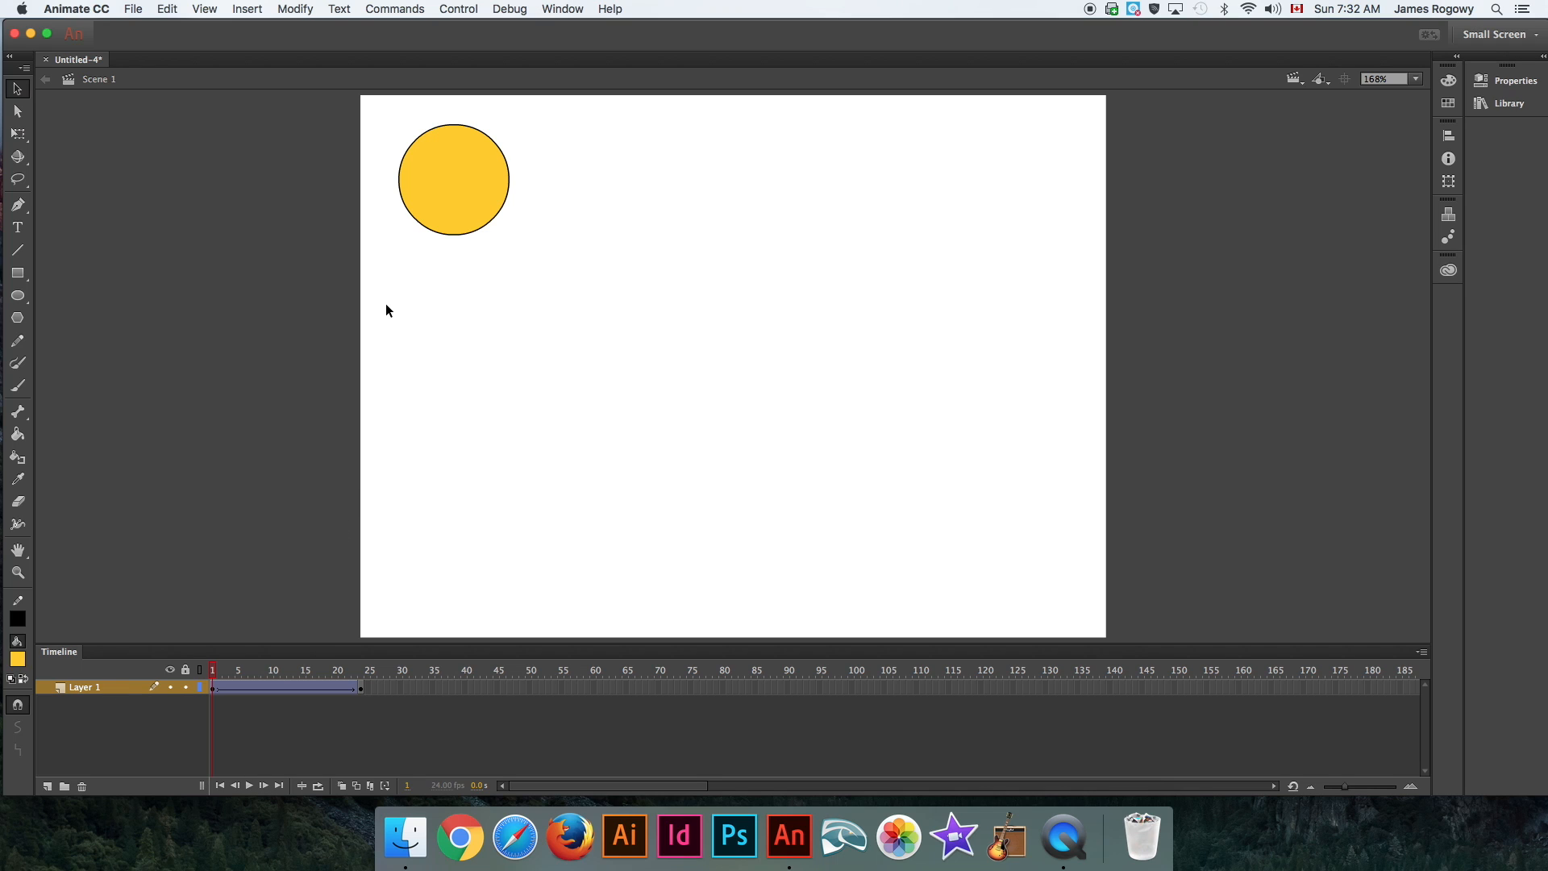
mouse_move(352, 290)
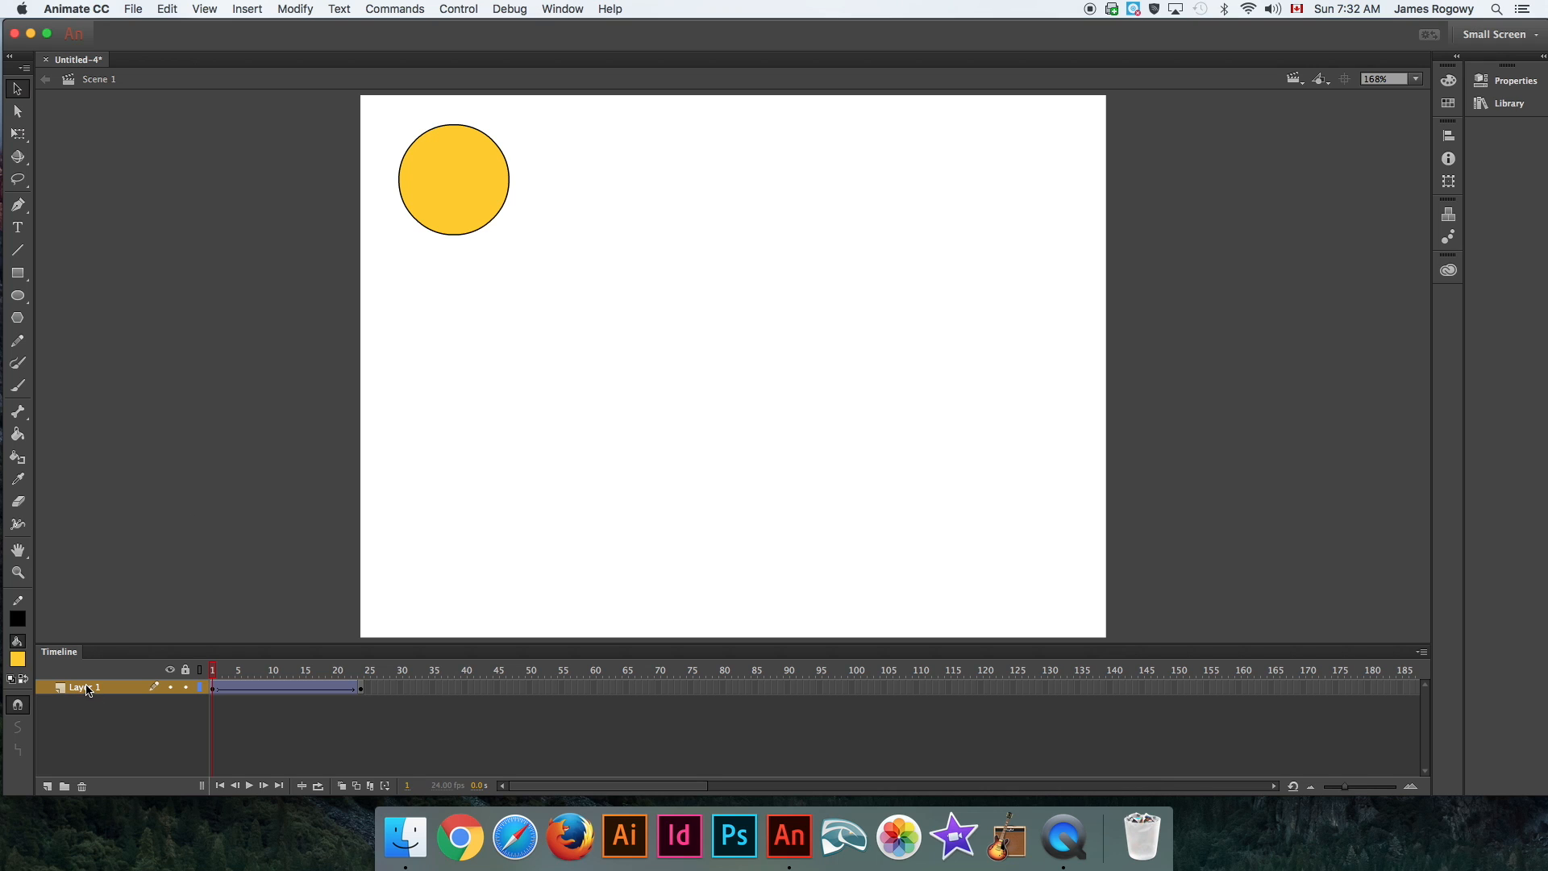
Add Layer 2 and pick a red fill for a second circle.
left_click(47, 786)
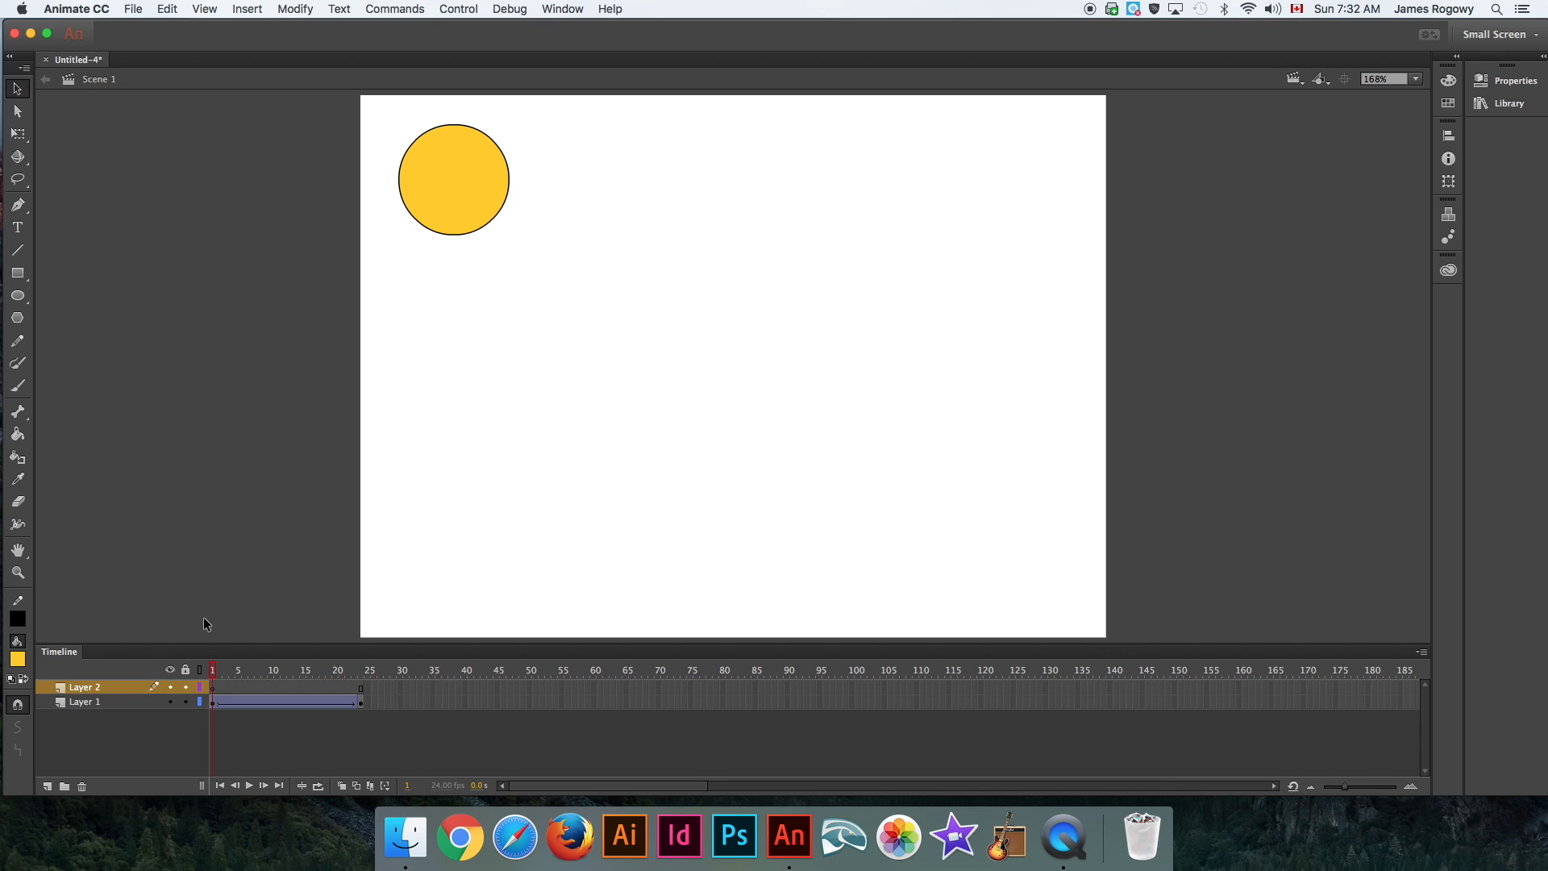
mouse_move(217, 691)
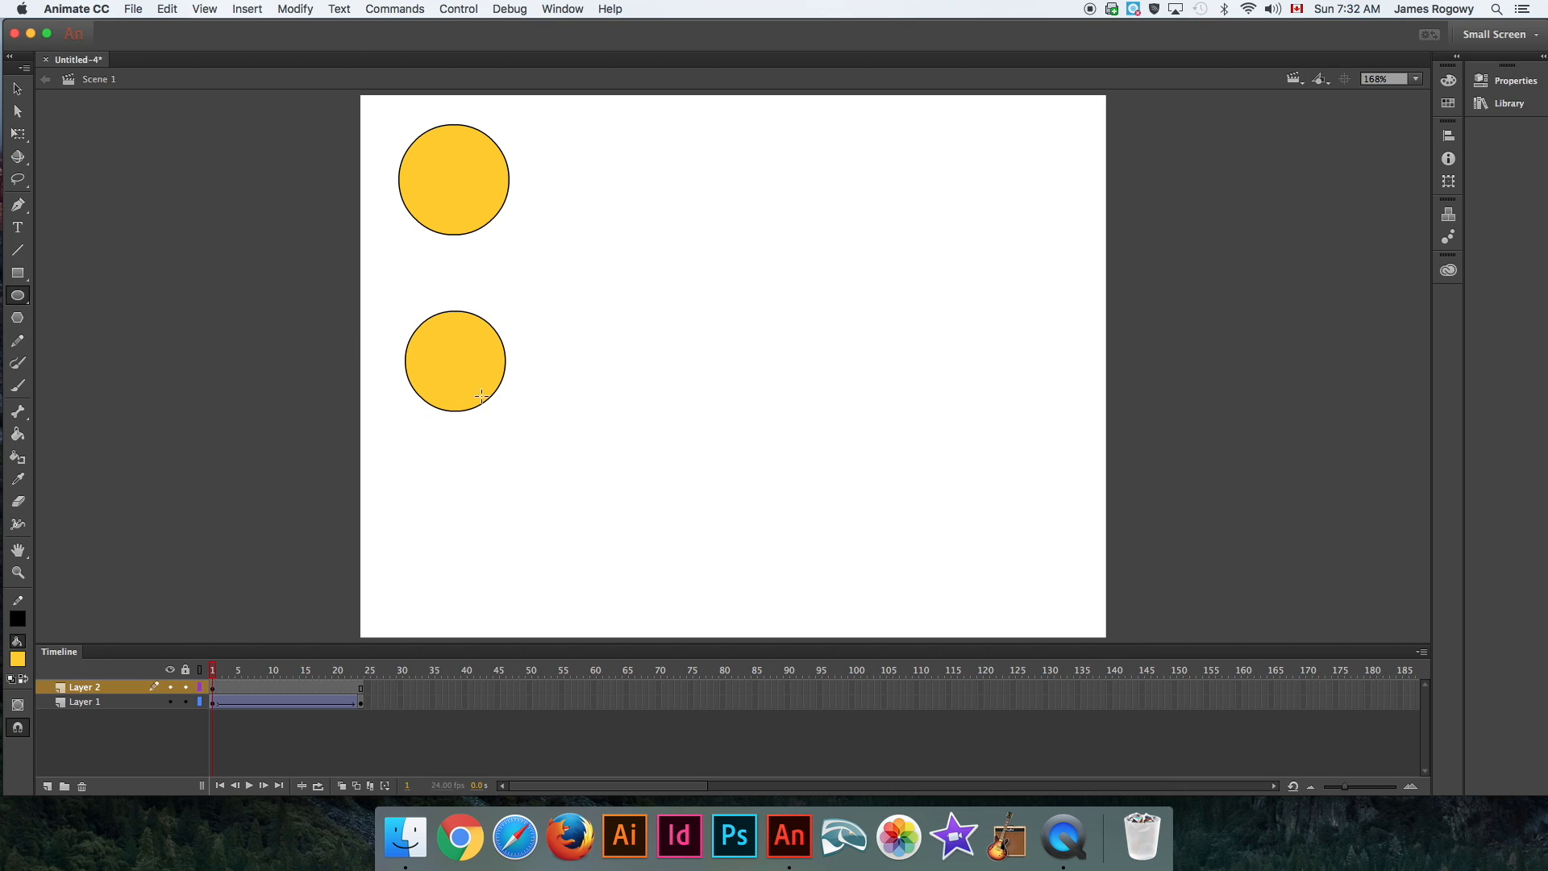
left_click(17, 659)
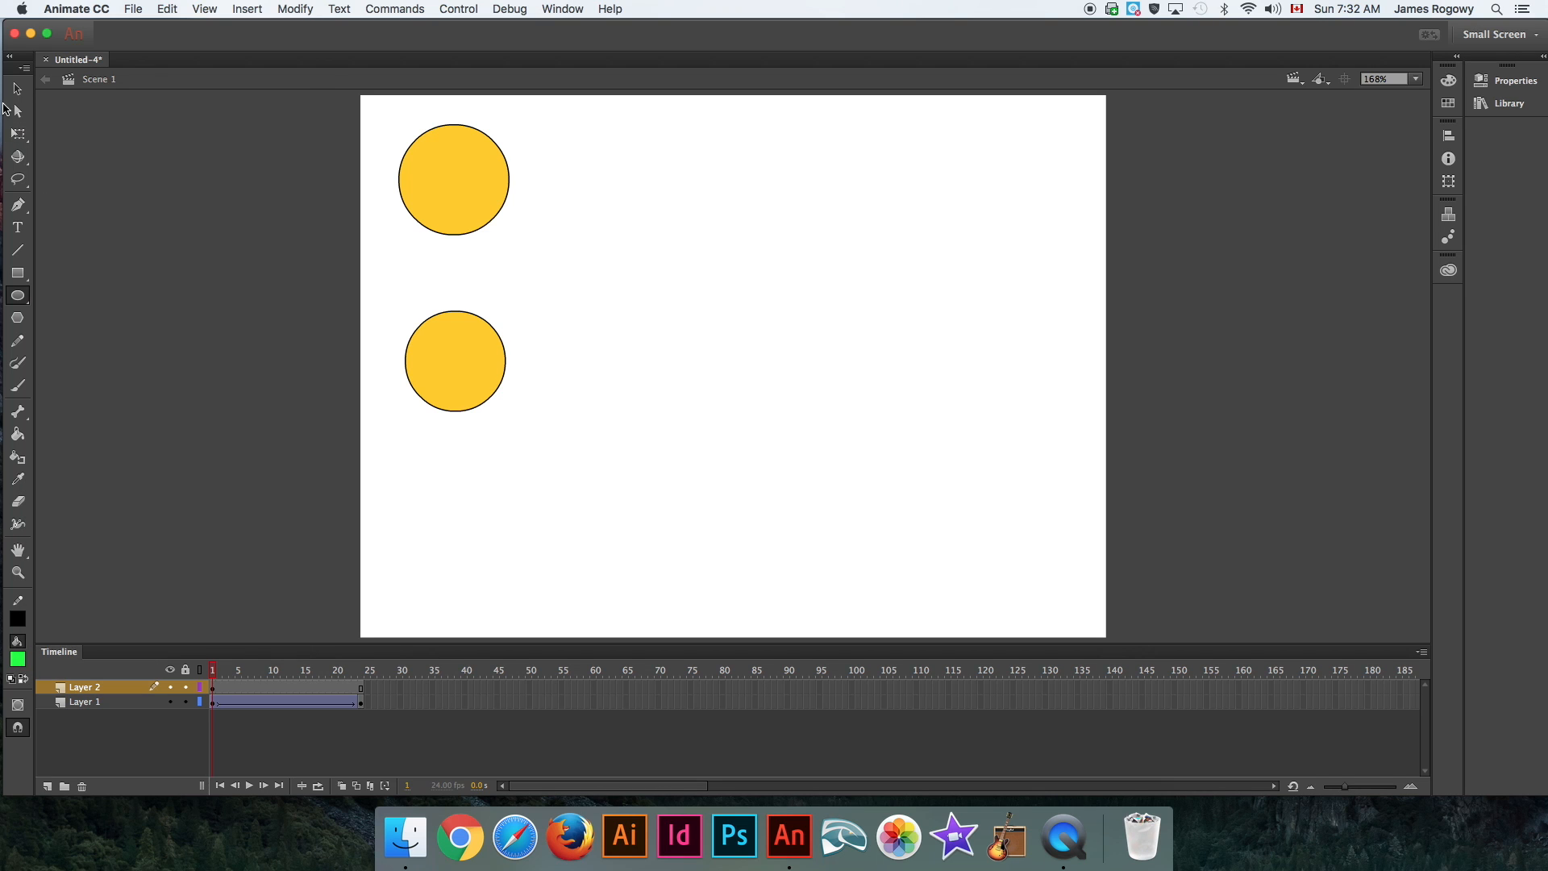
left_click(454, 360)
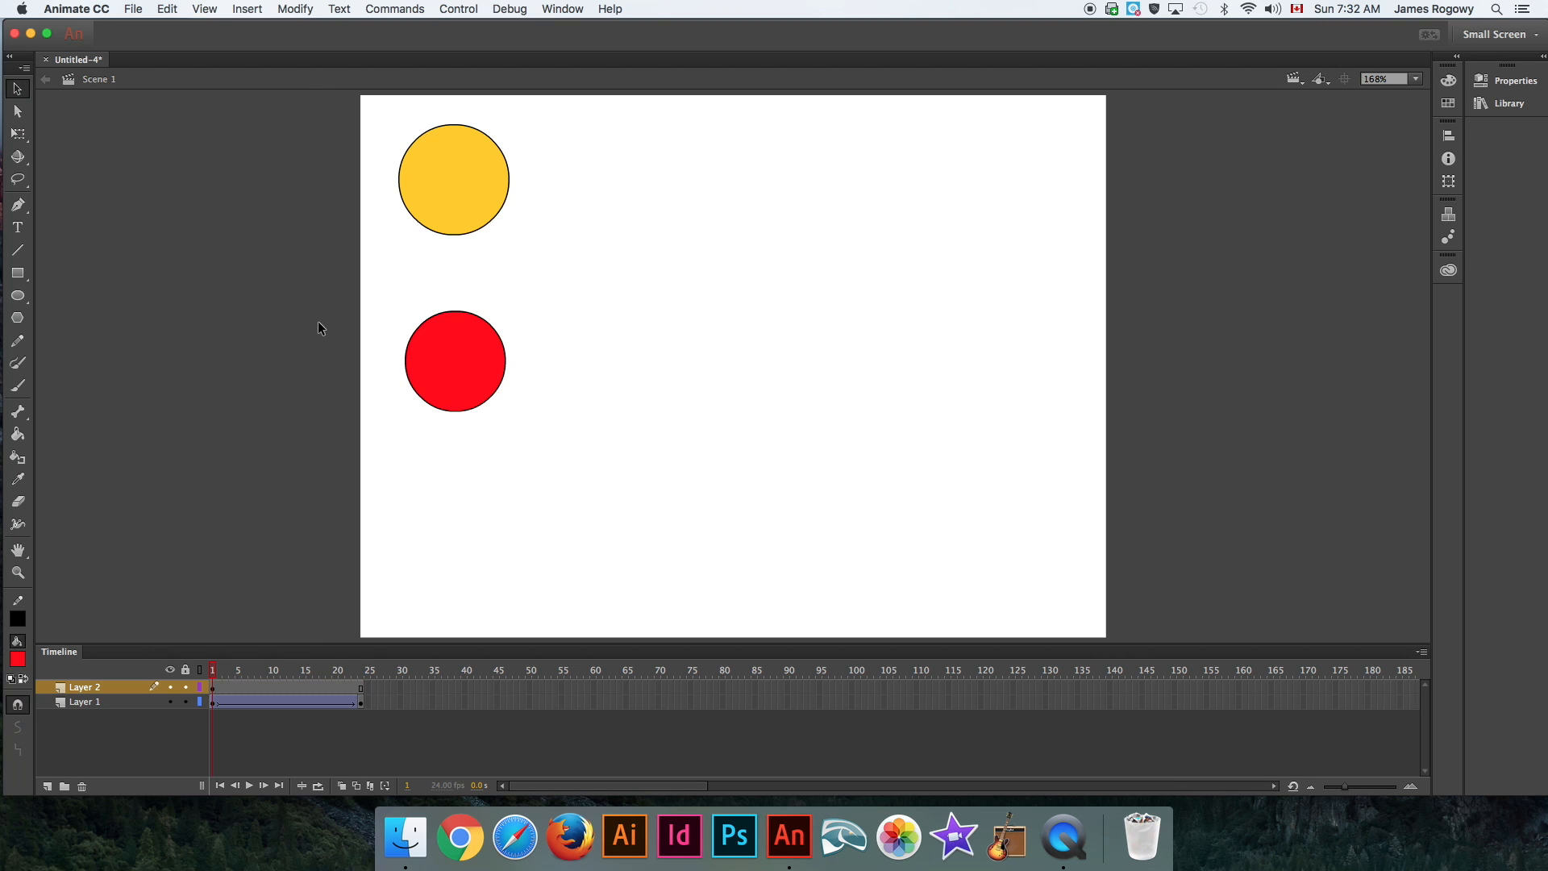
Convert the red circle into a Movie Clip symbol named MOVIE.
left_click(455, 360)
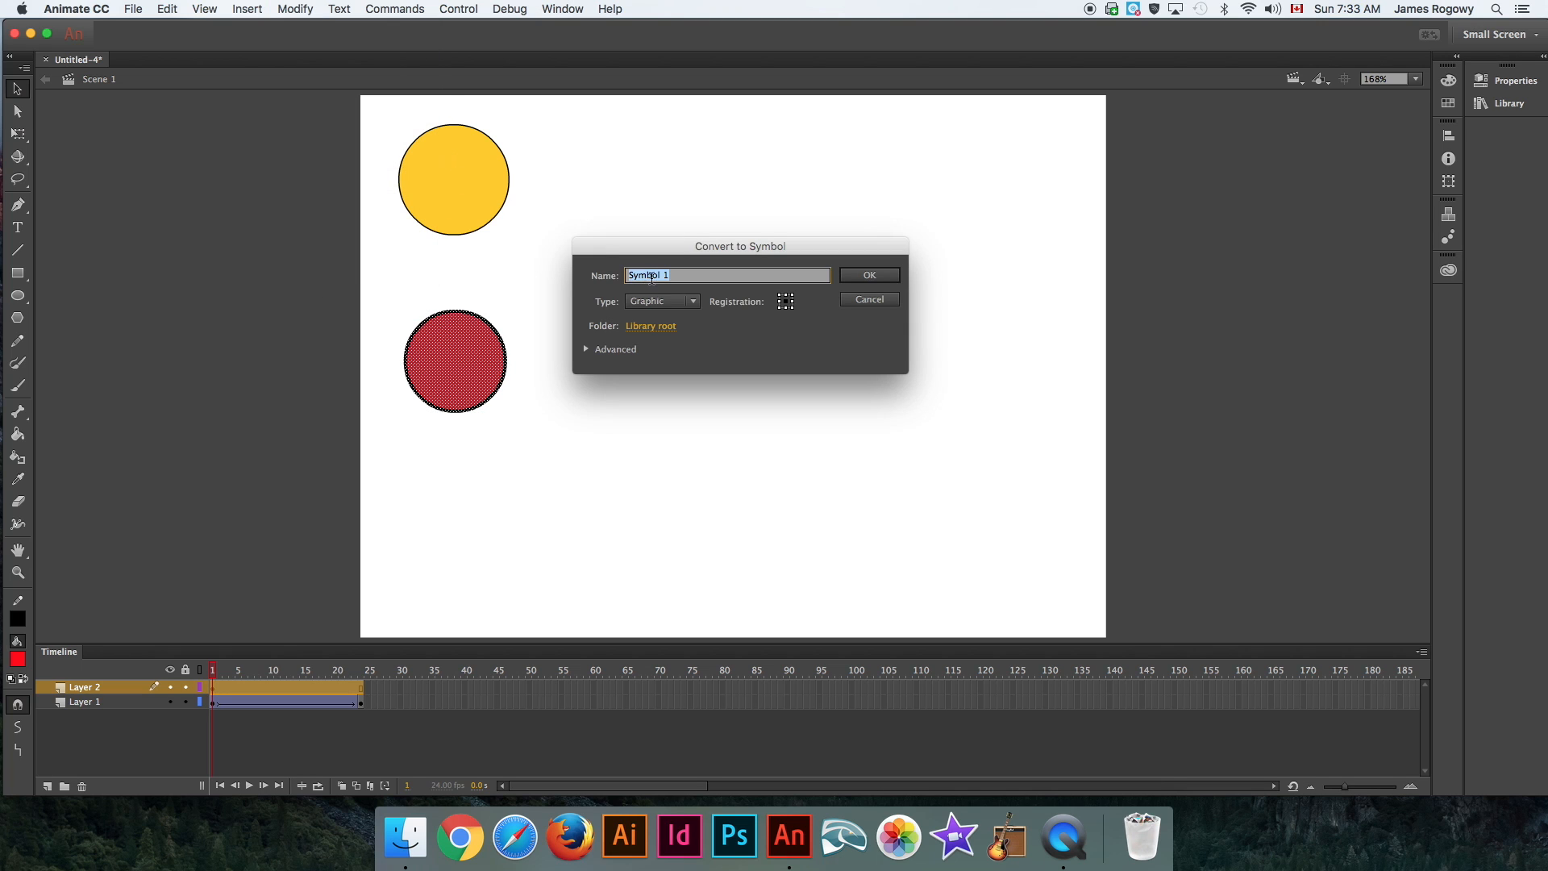
left_click(659, 301)
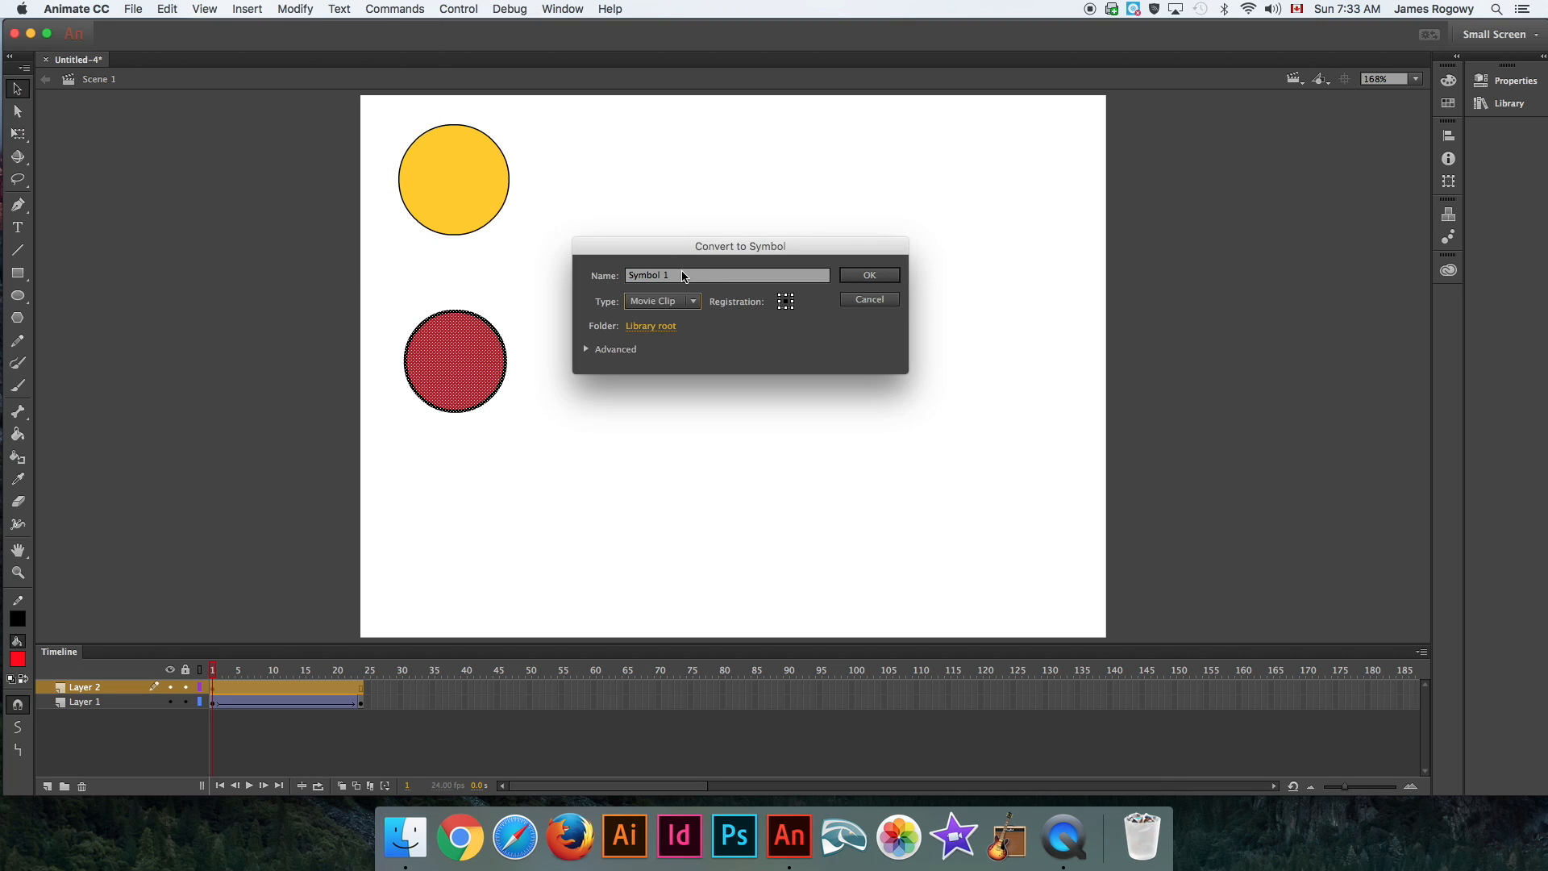
type("MO")
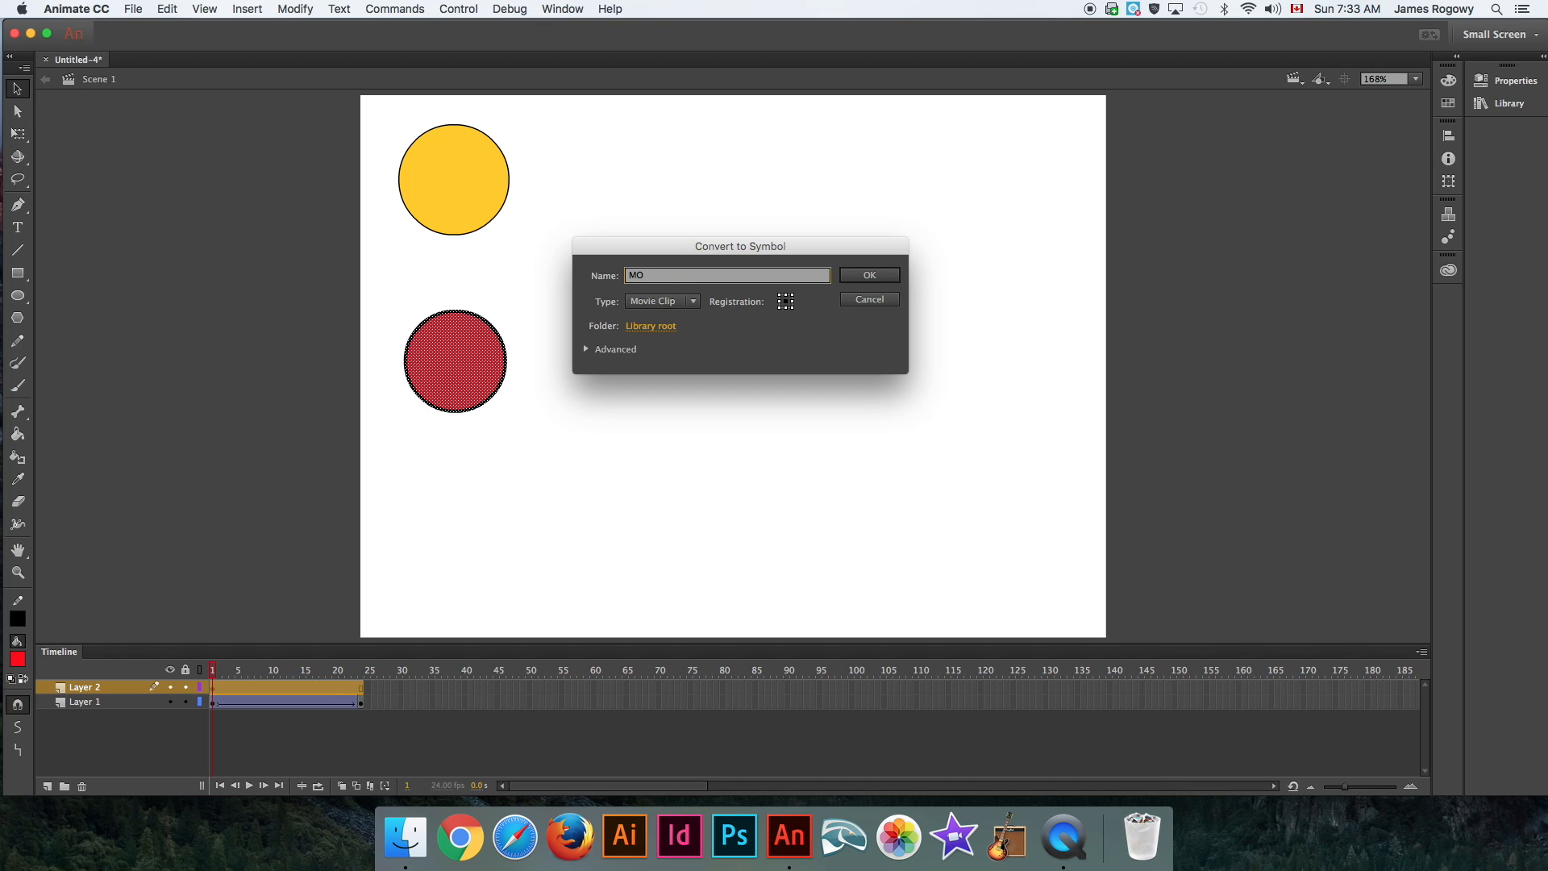
left_click(867, 274)
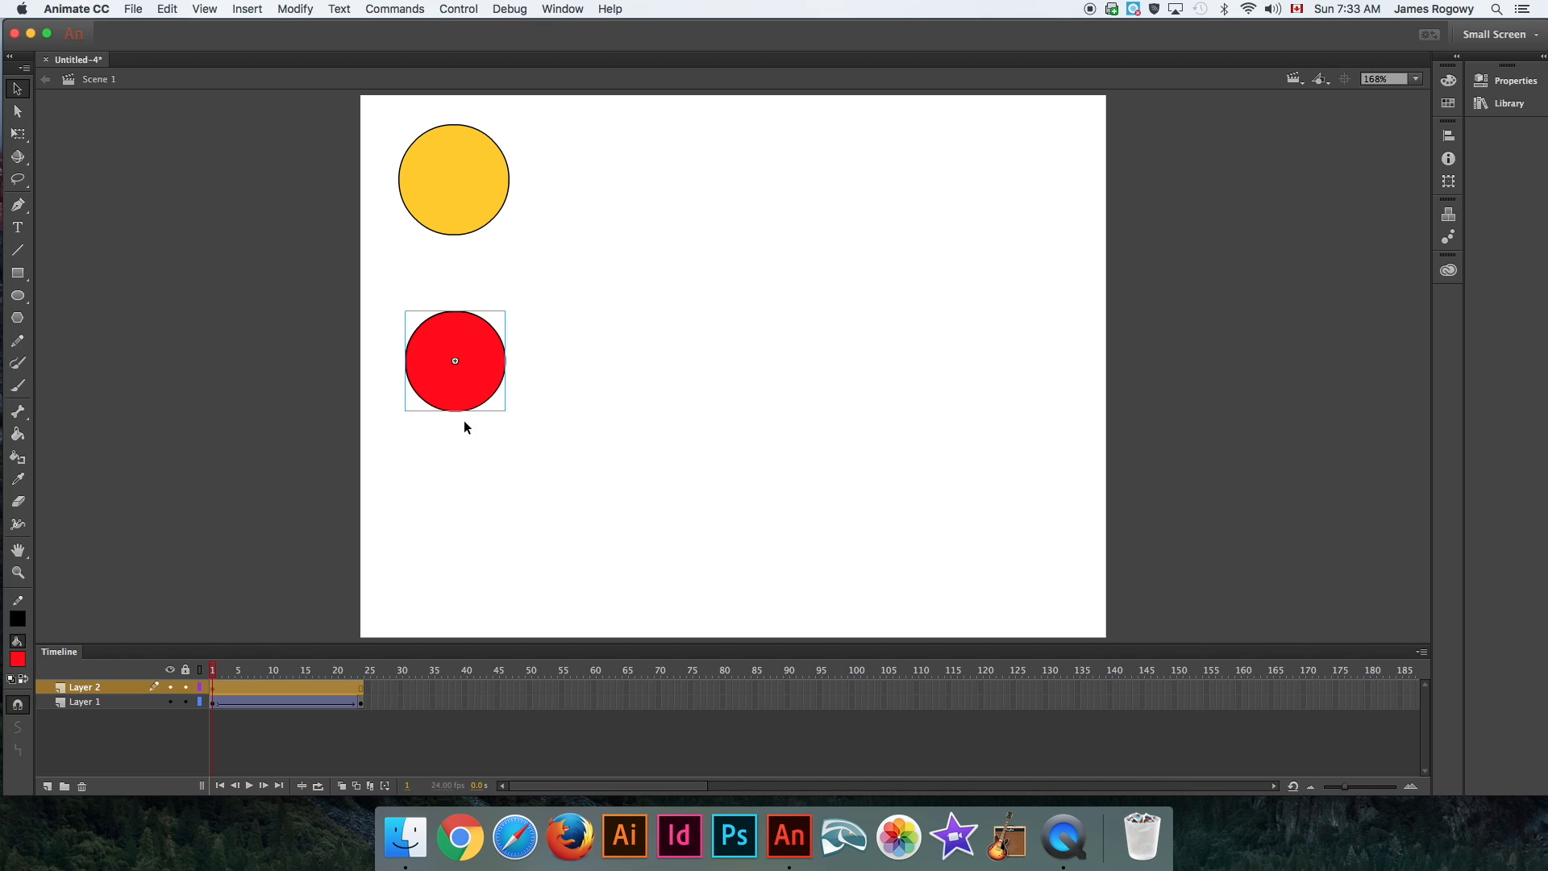
mouse_move(410, 399)
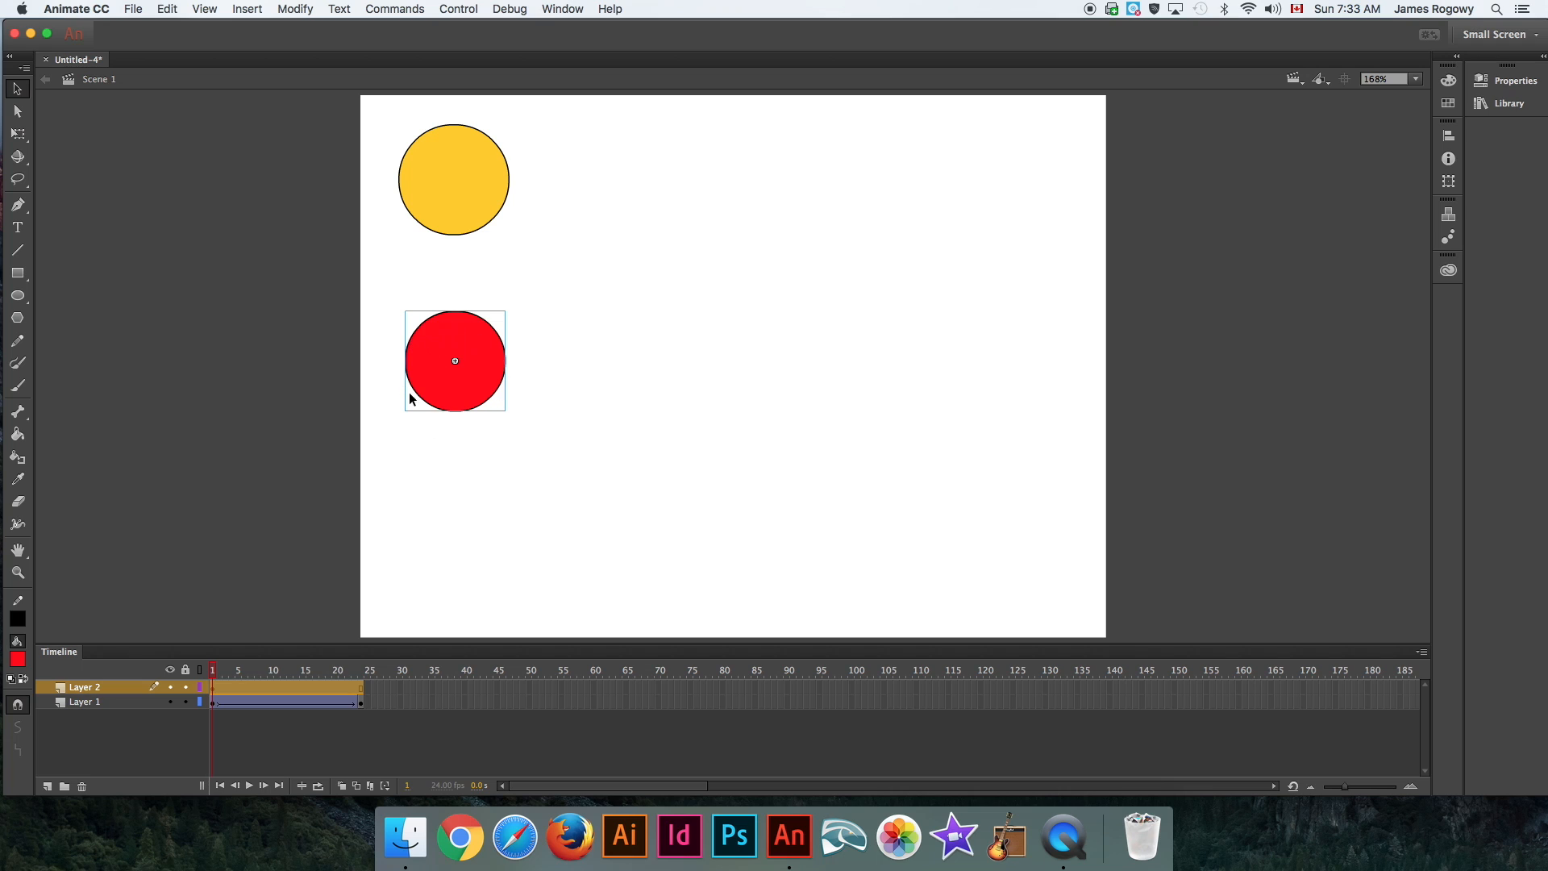
mouse_move(768, 377)
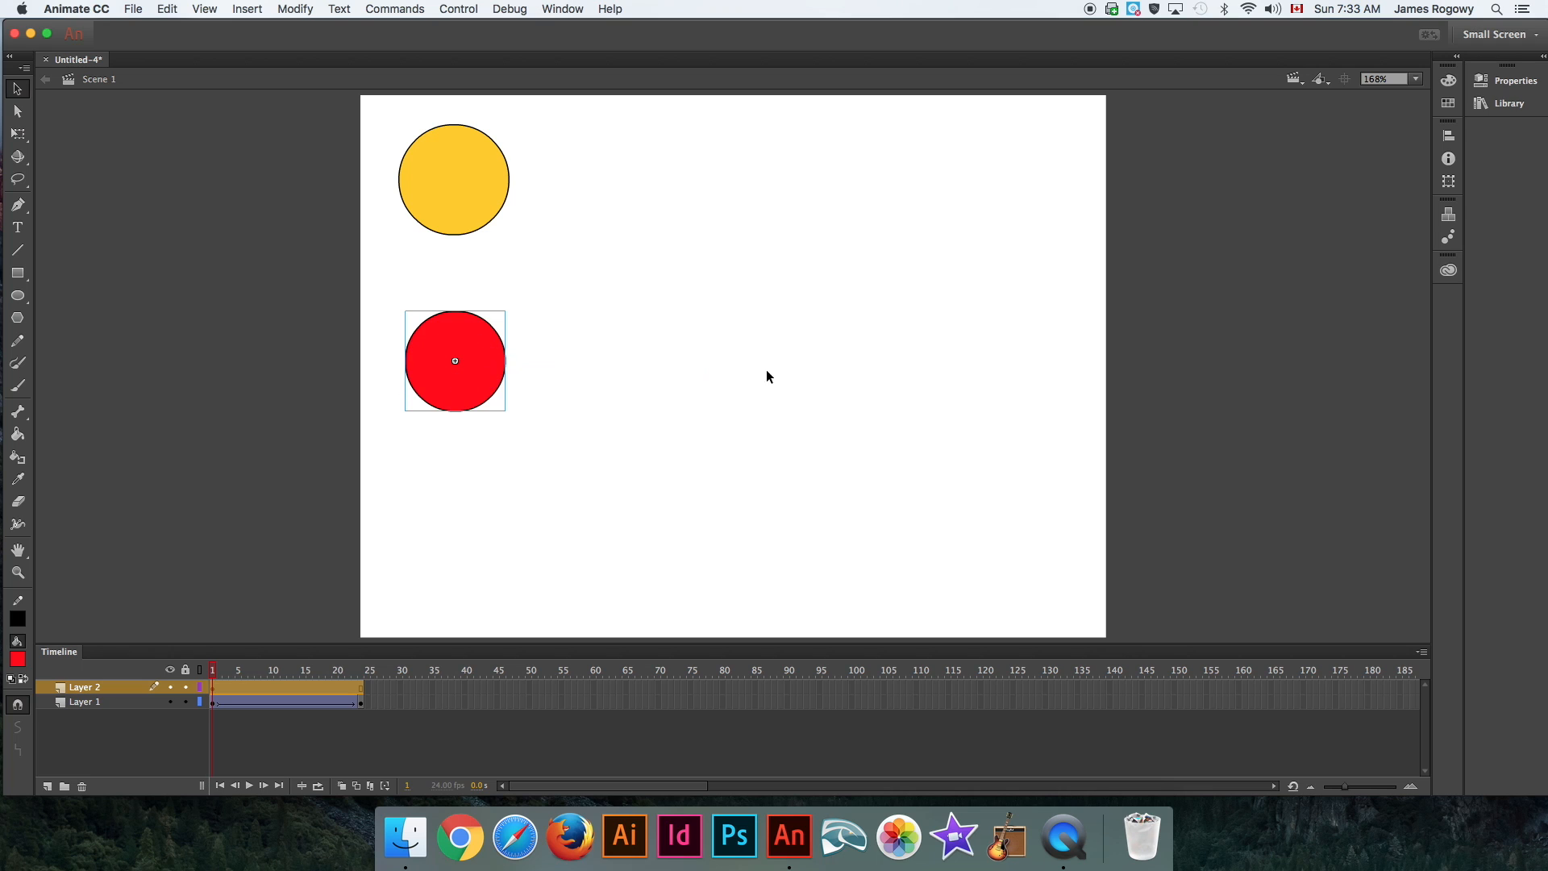
mouse_move(458, 362)
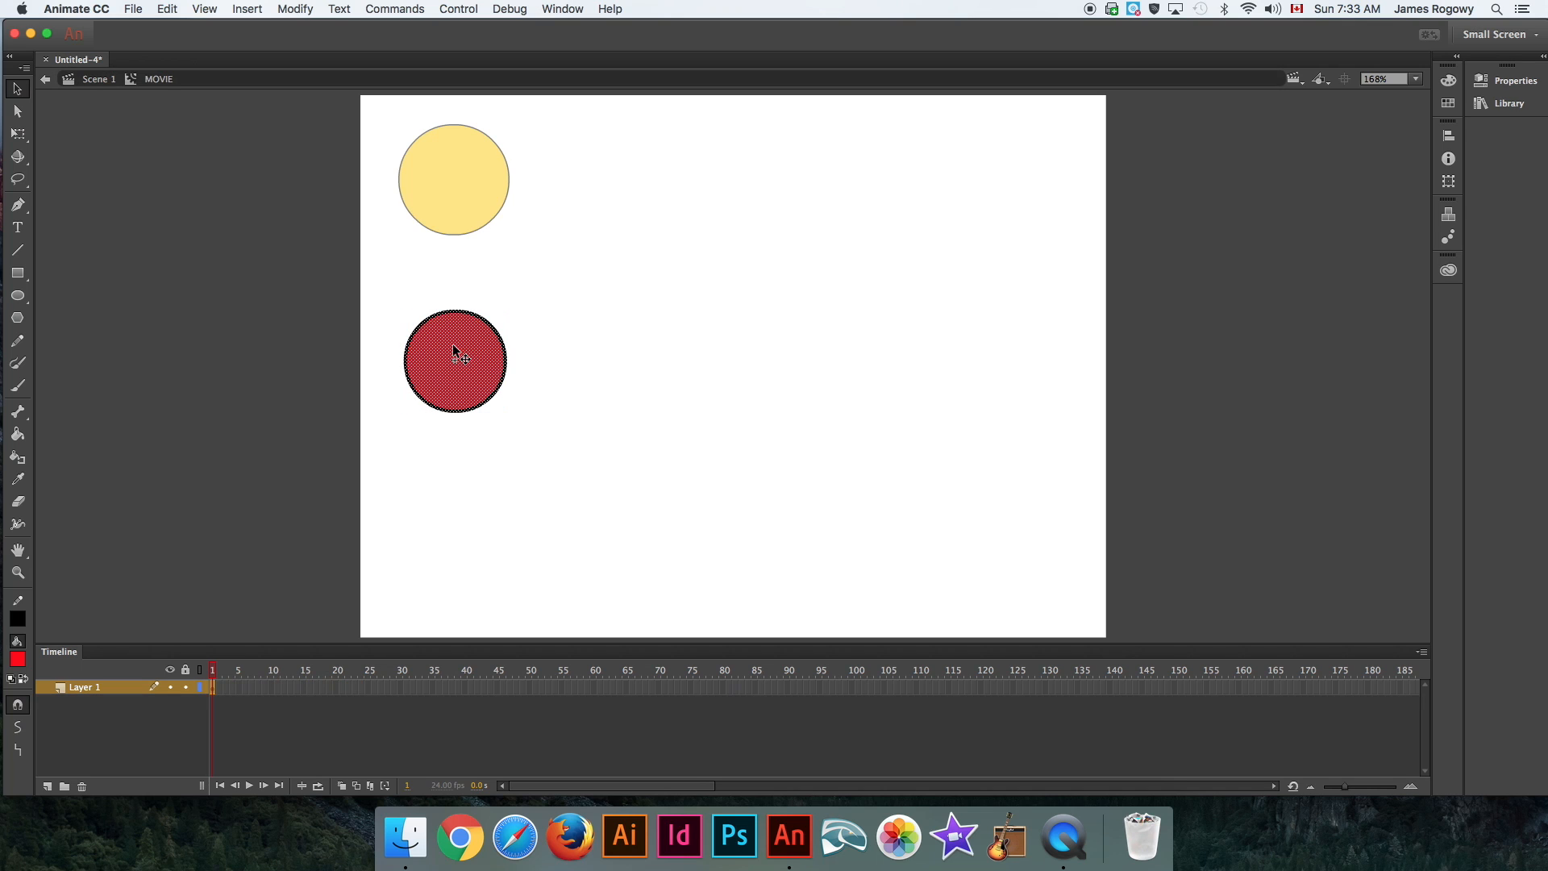
mouse_move(247, 681)
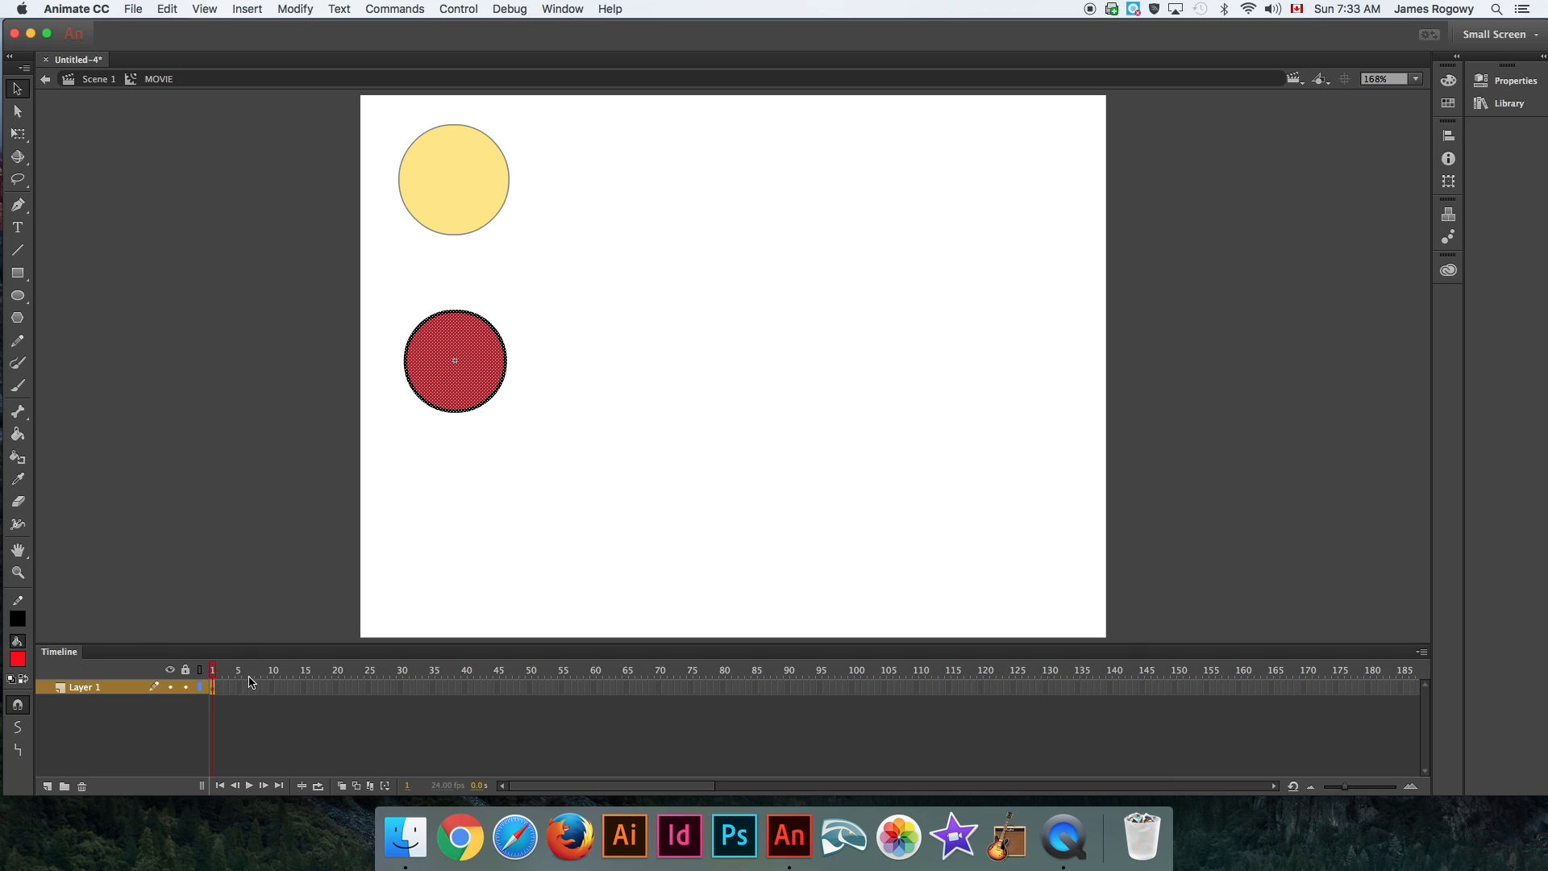
Add a second keyframe inside the MOVIE clip with a green circle, then revisit frame 1.
right_click(211, 686)
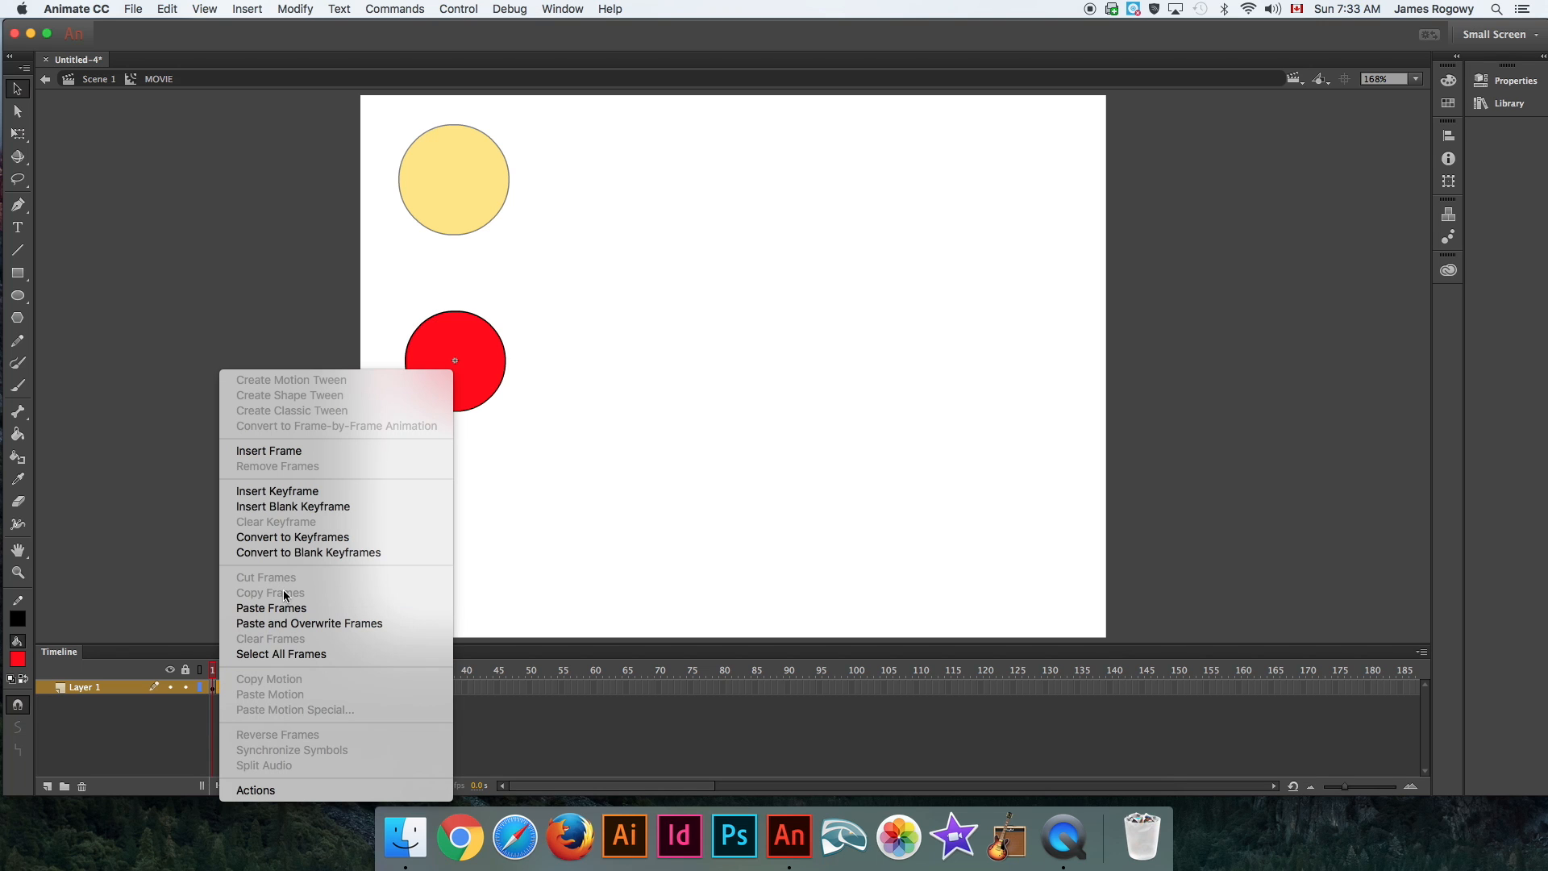
mouse_move(276, 491)
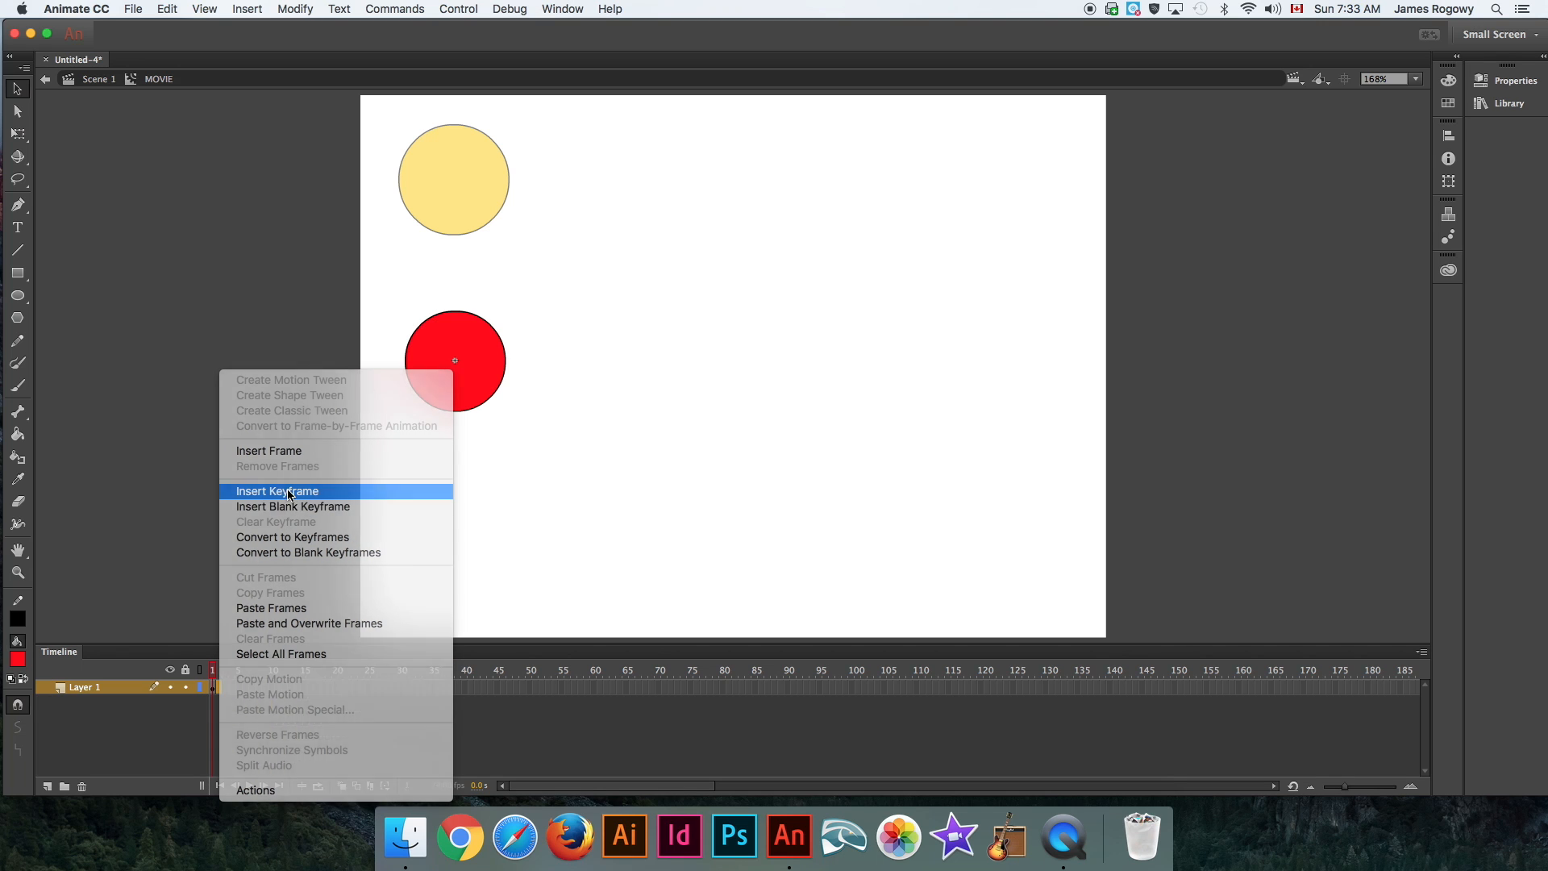
left_click(276, 491)
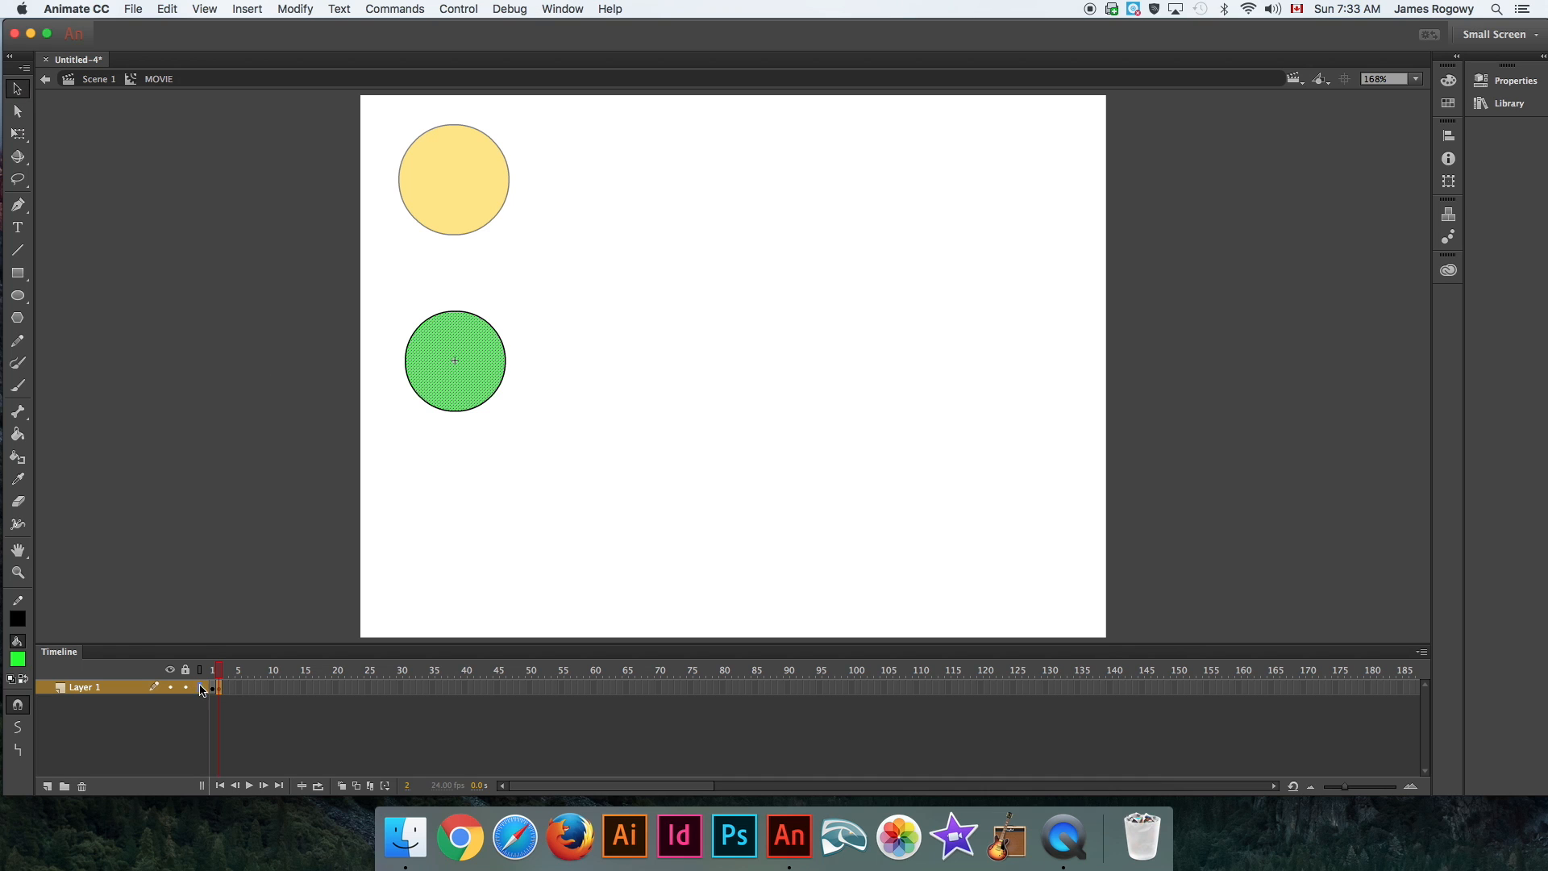
left_click(212, 669)
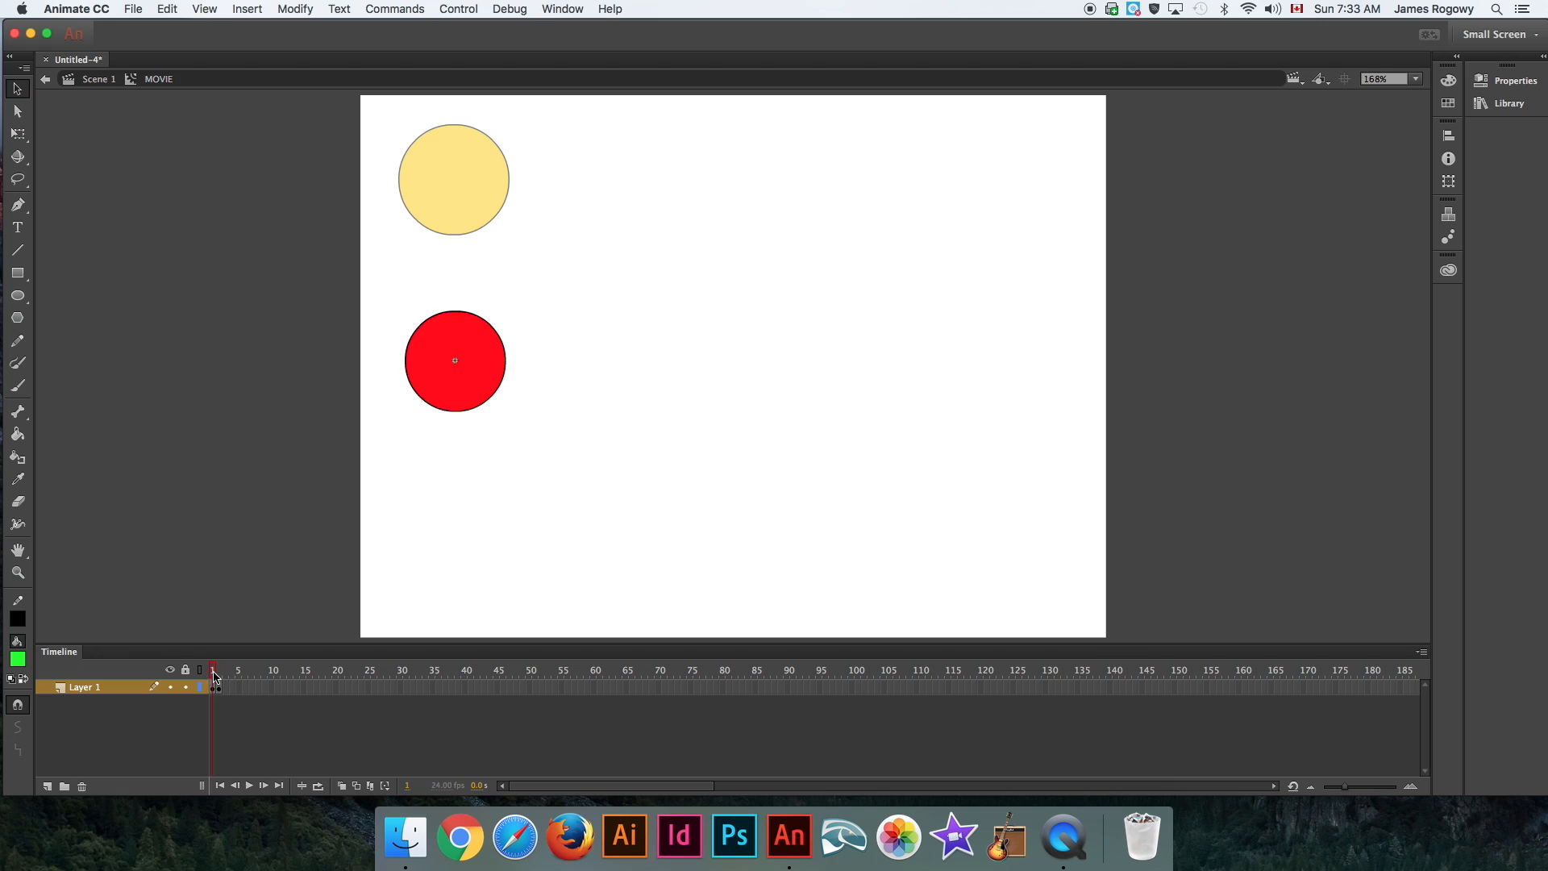
left_click(216, 669)
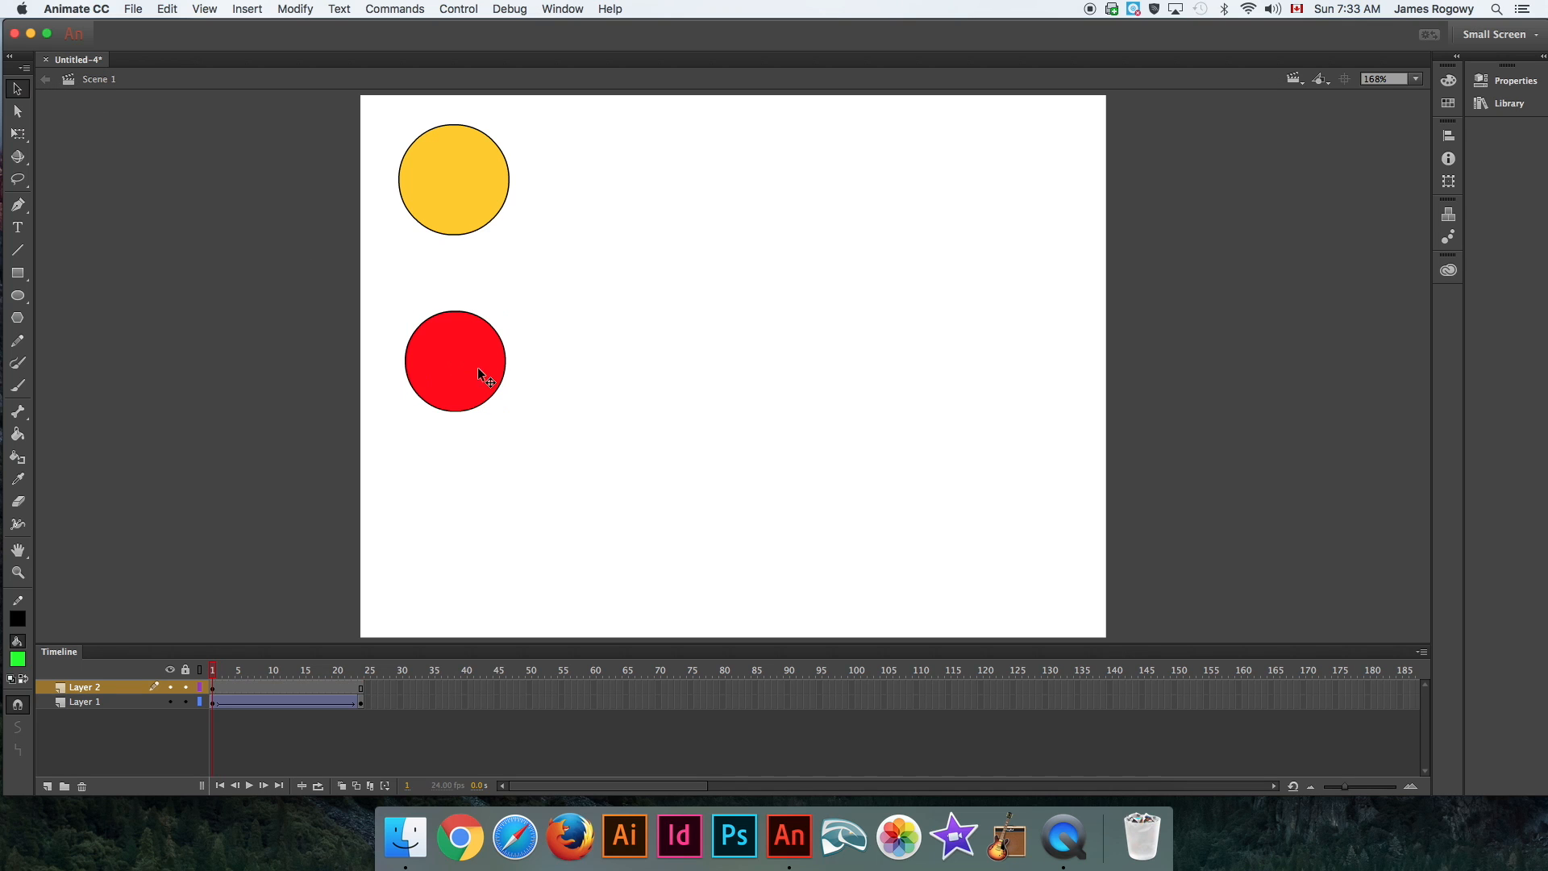
Add a keyframe at frame 24 on Layer 2 with the red circle moved right.
left_click(454, 360)
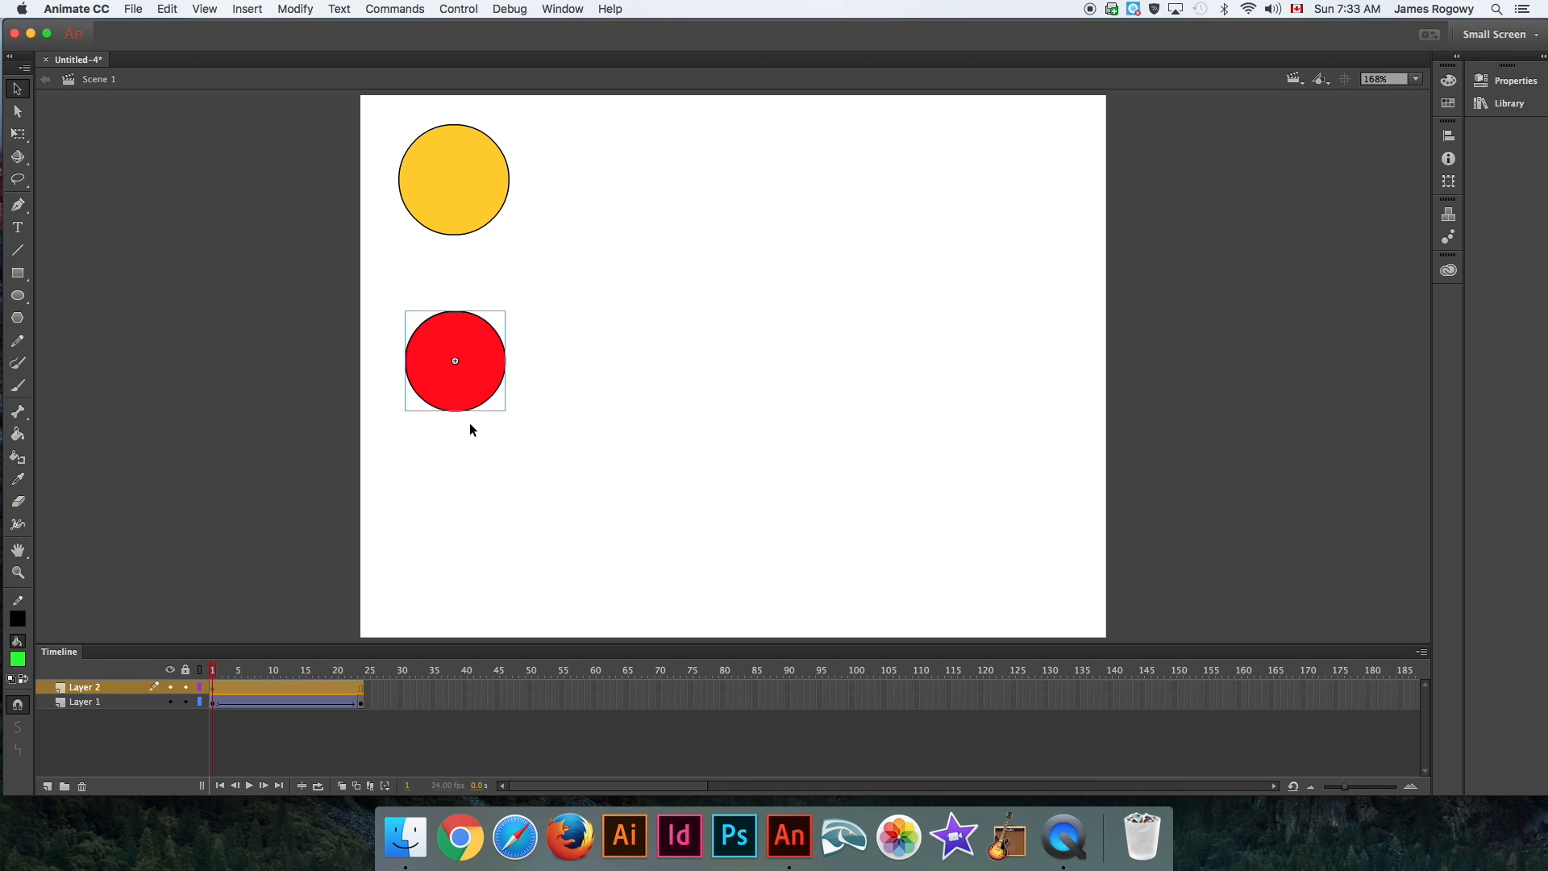
mouse_move(375, 594)
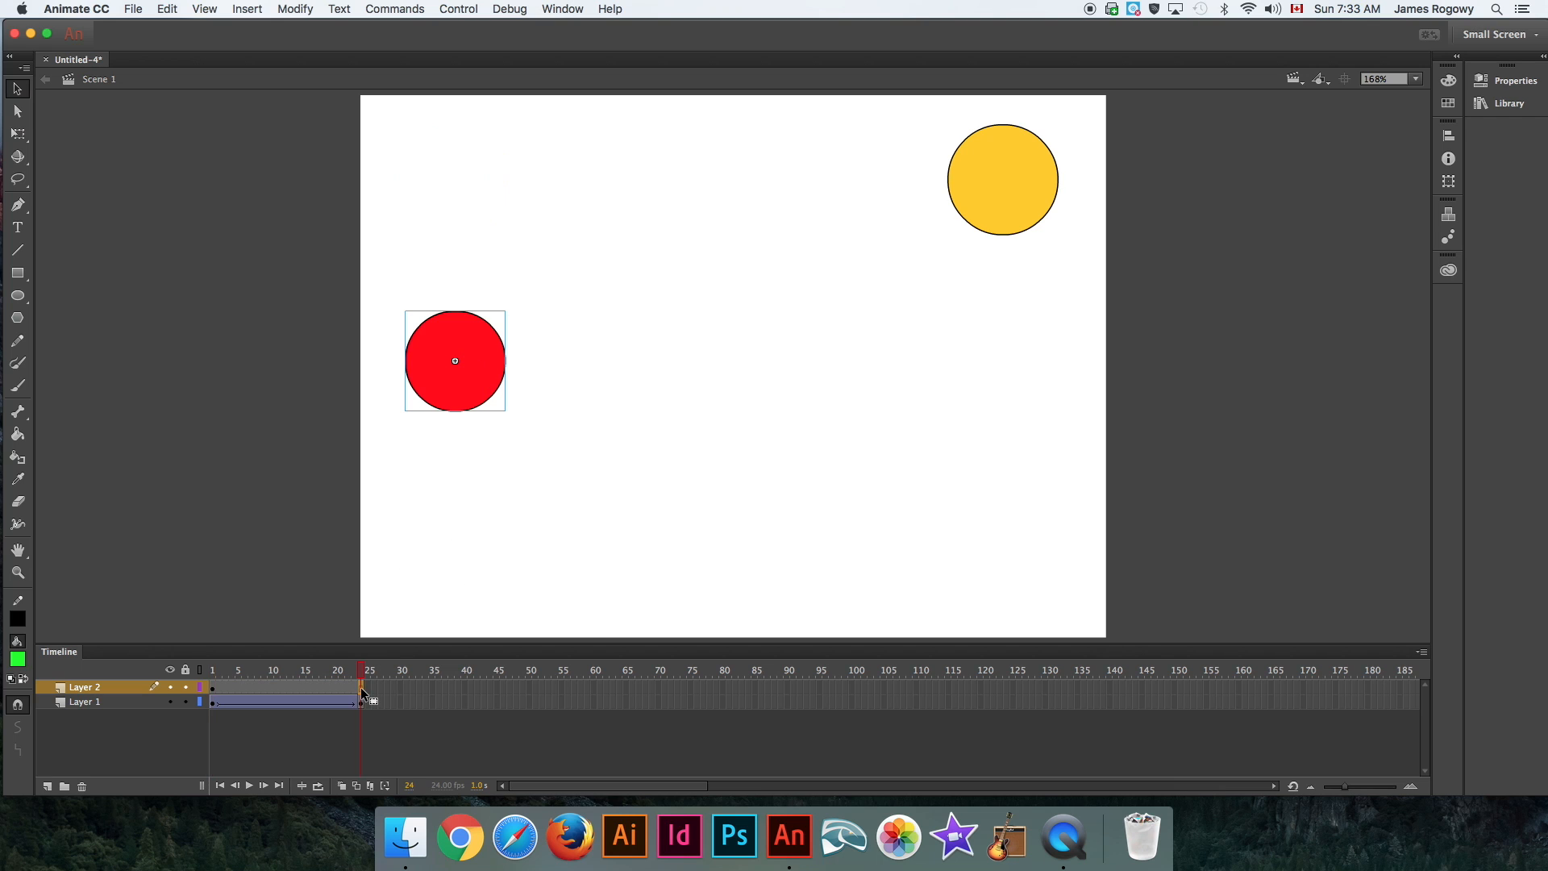
right_click(362, 686)
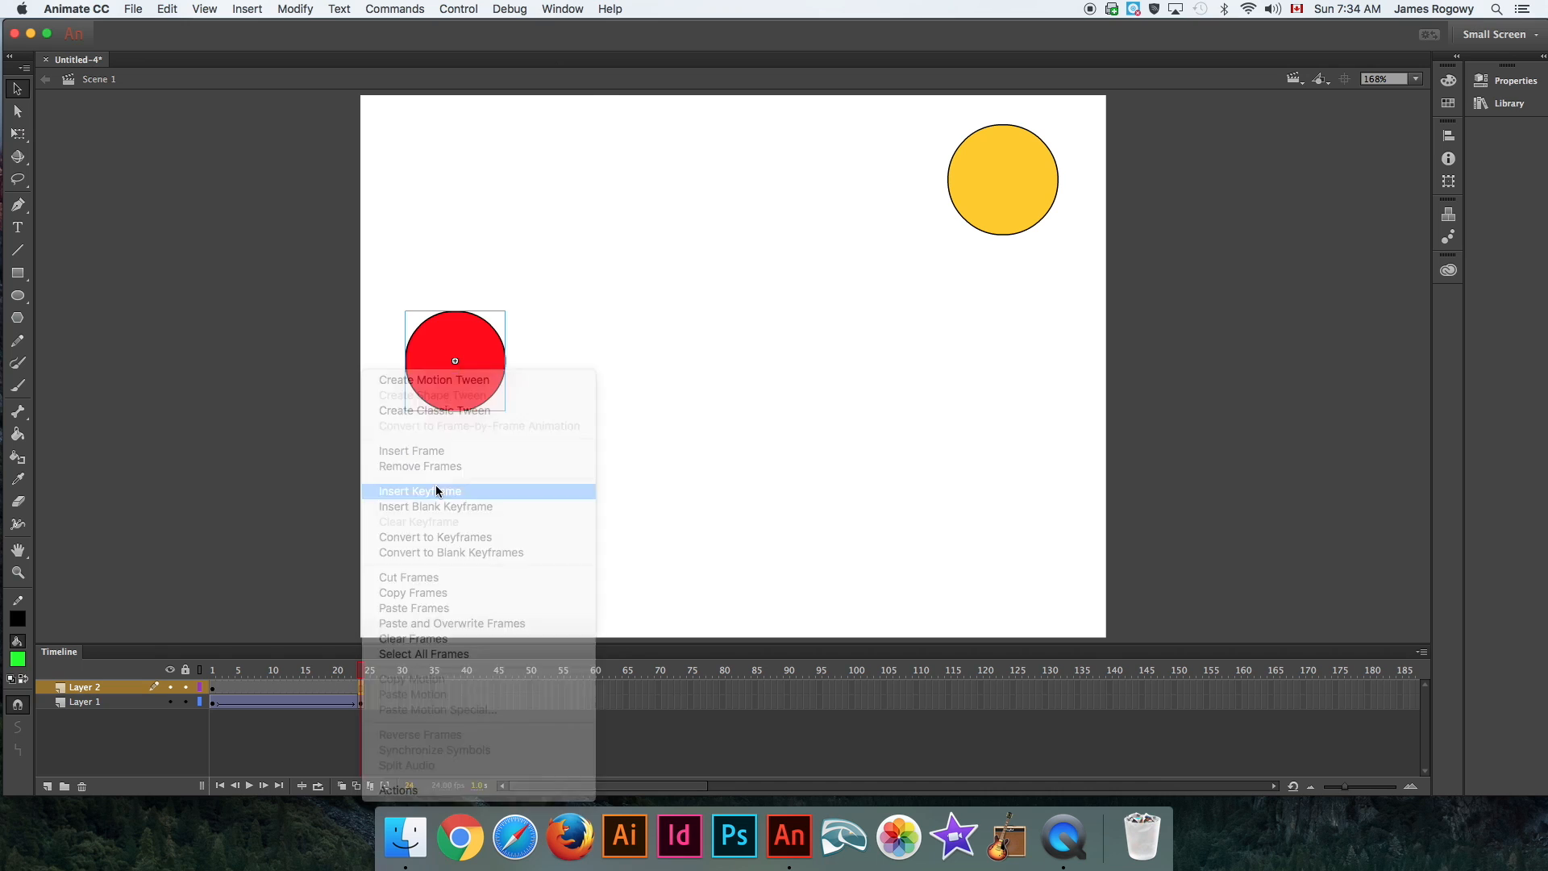
left_click(419, 491)
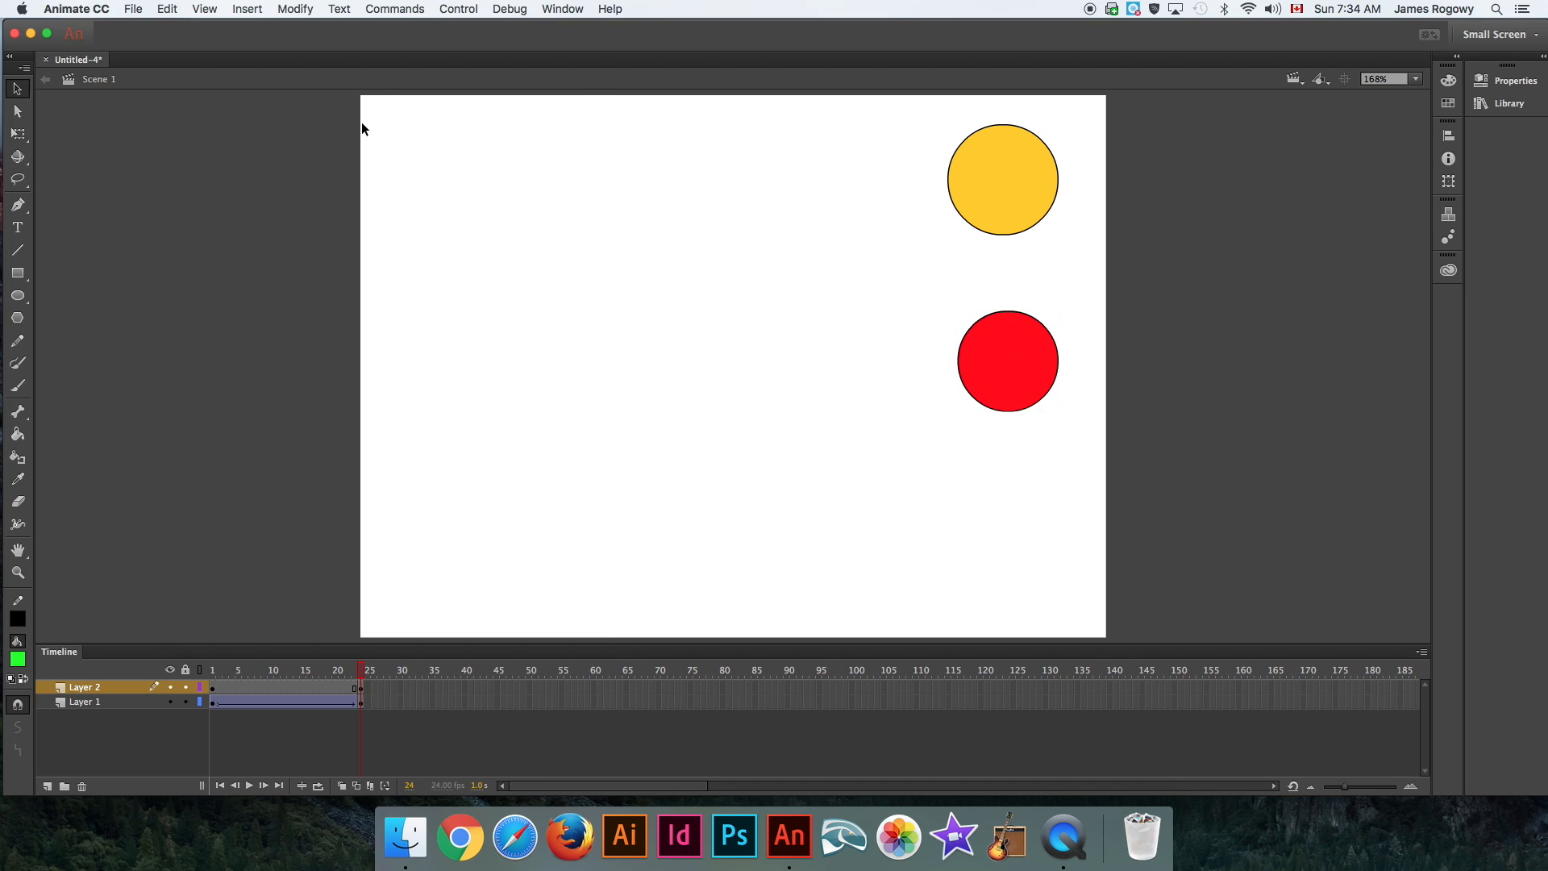
left_click(458, 9)
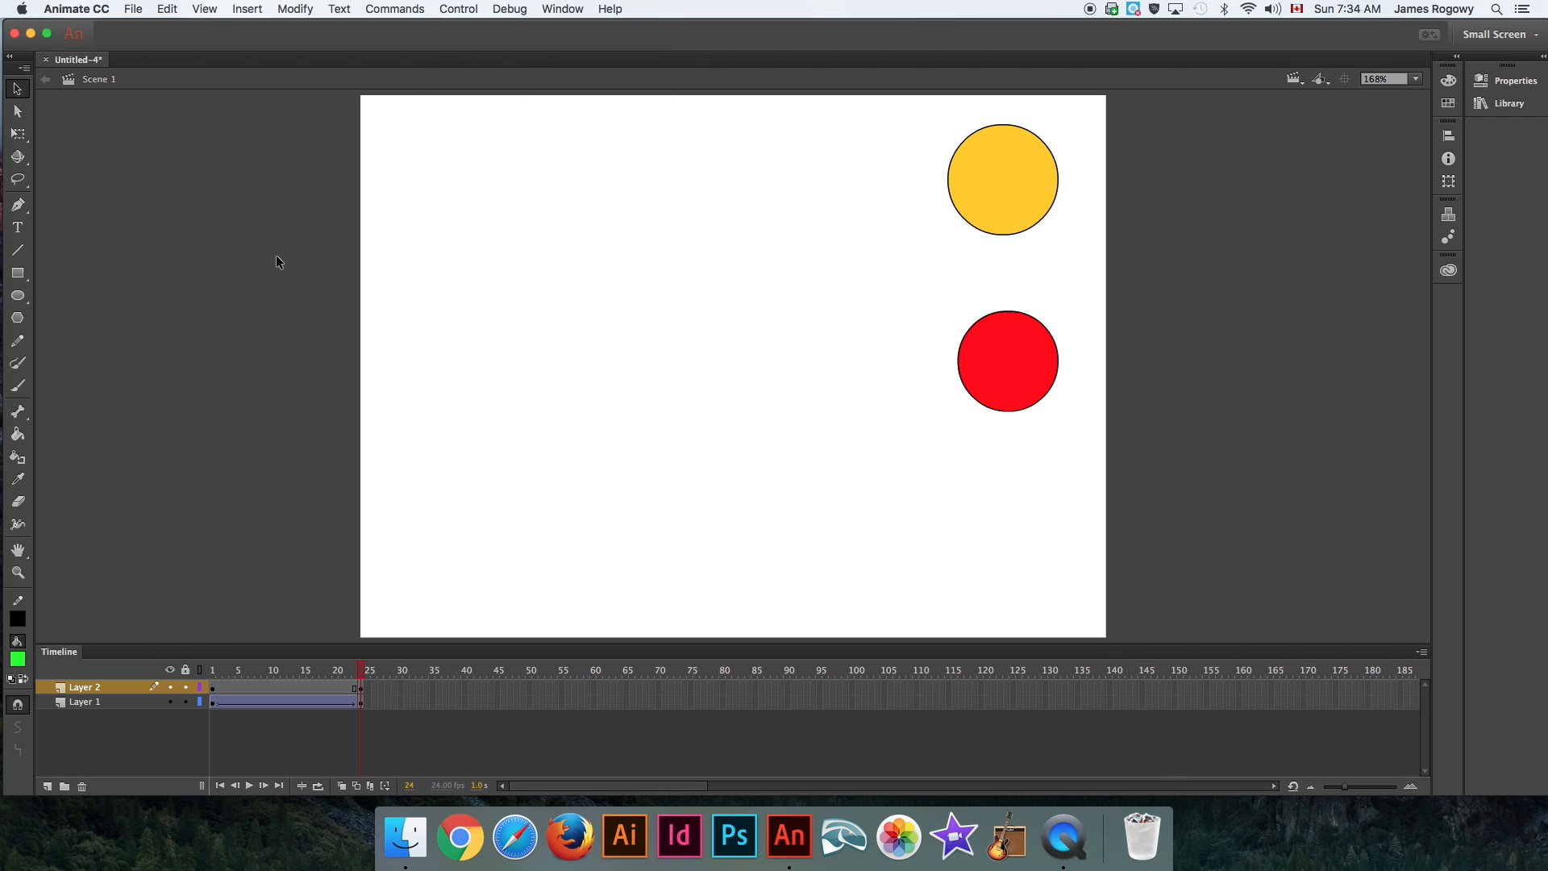
Create a classic tween over the red circle's span and preview frame 11.
right_click(286, 701)
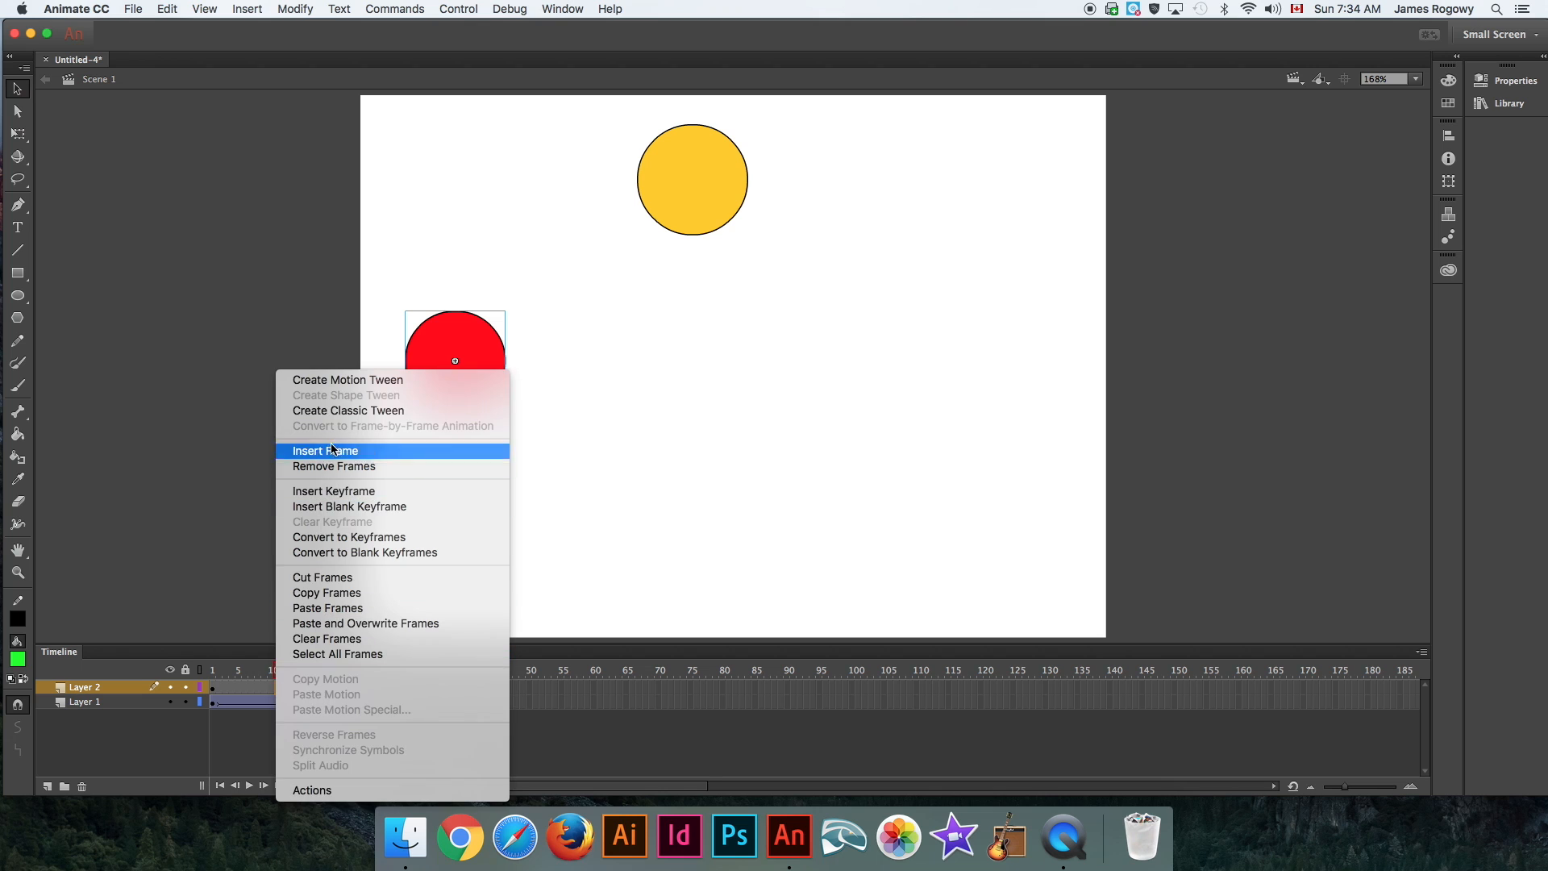
left_click(325, 450)
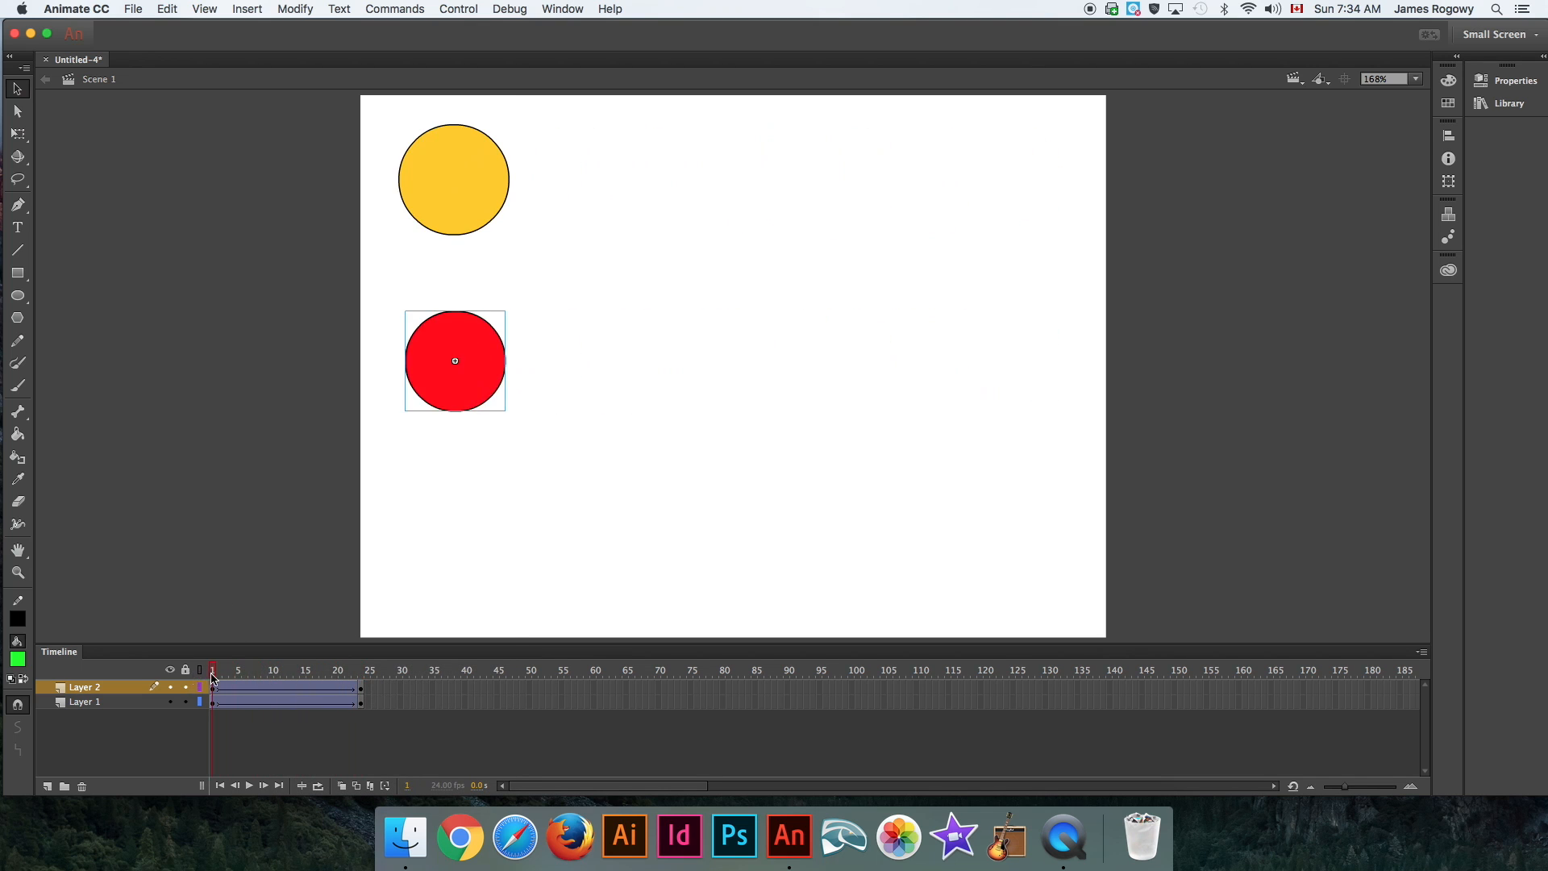
left_click(274, 669)
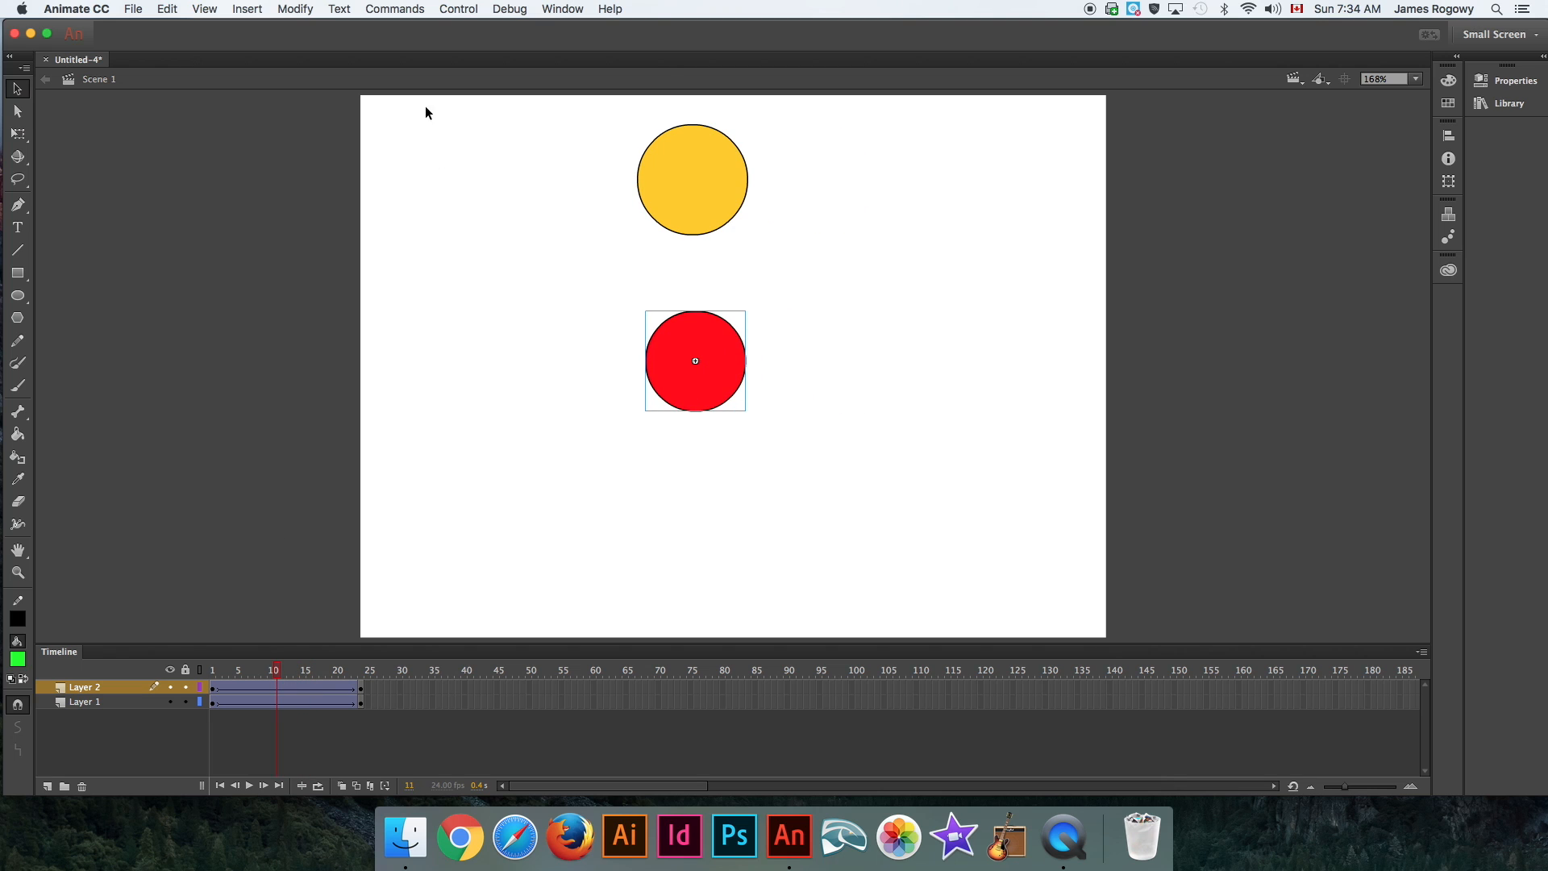
left_click(458, 9)
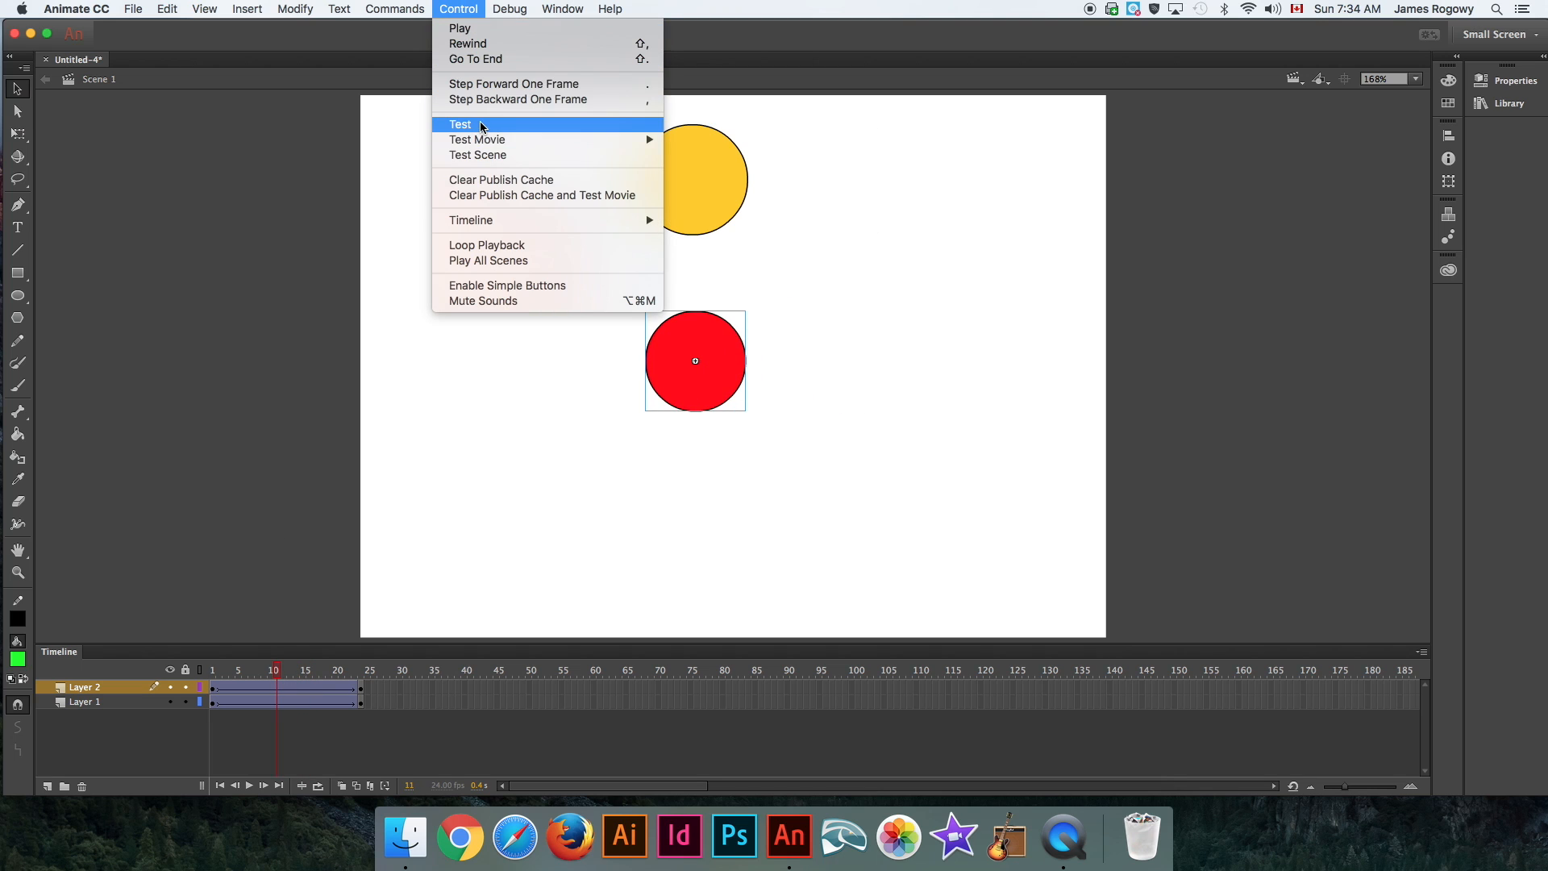
left_click(458, 123)
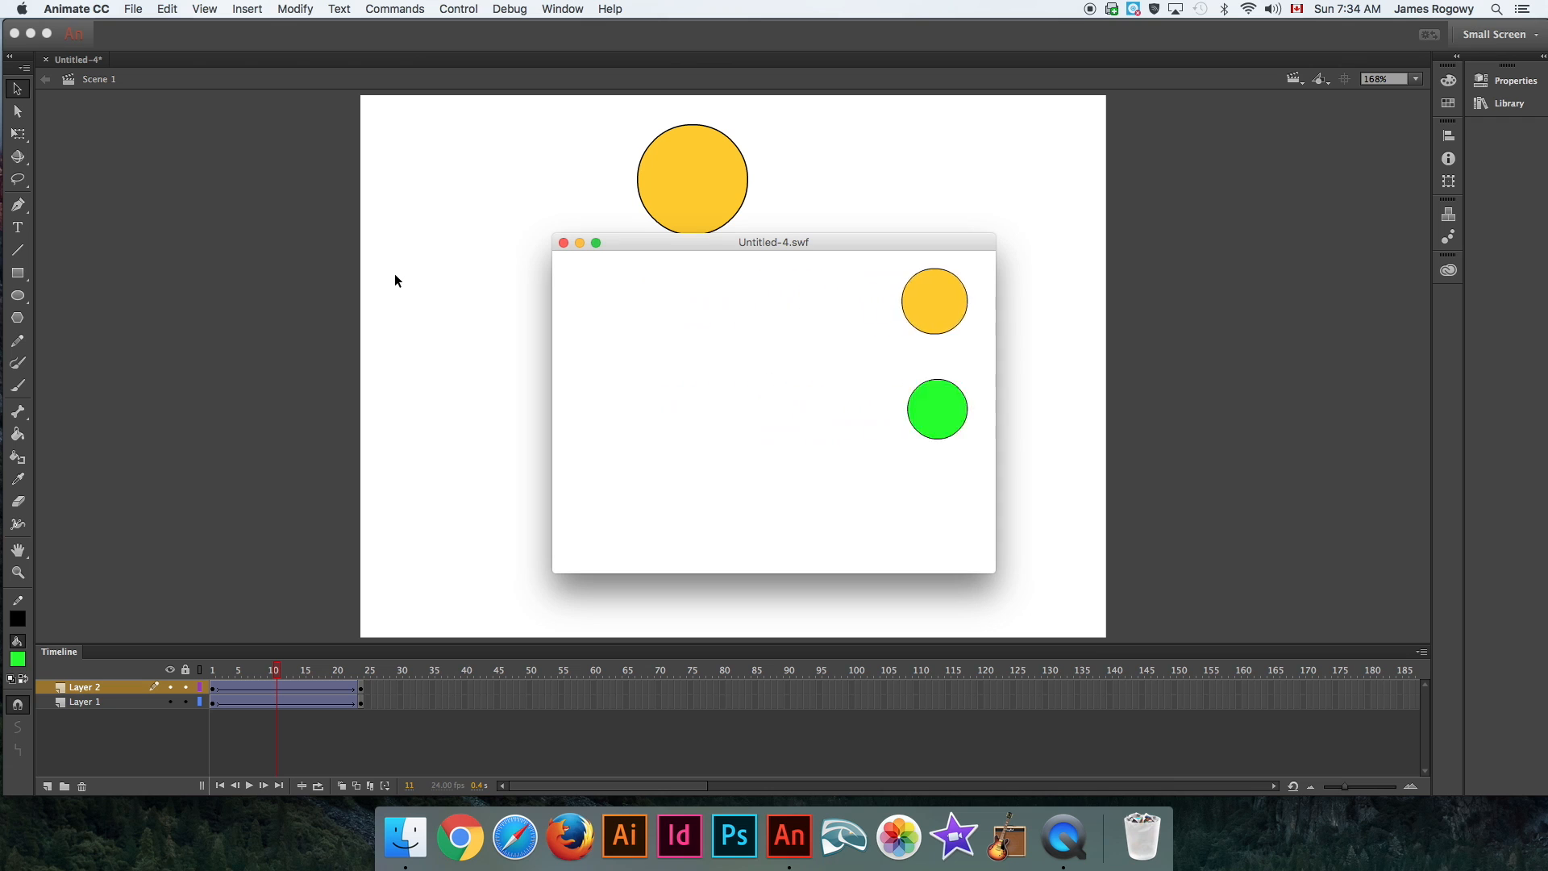
mouse_move(469, 298)
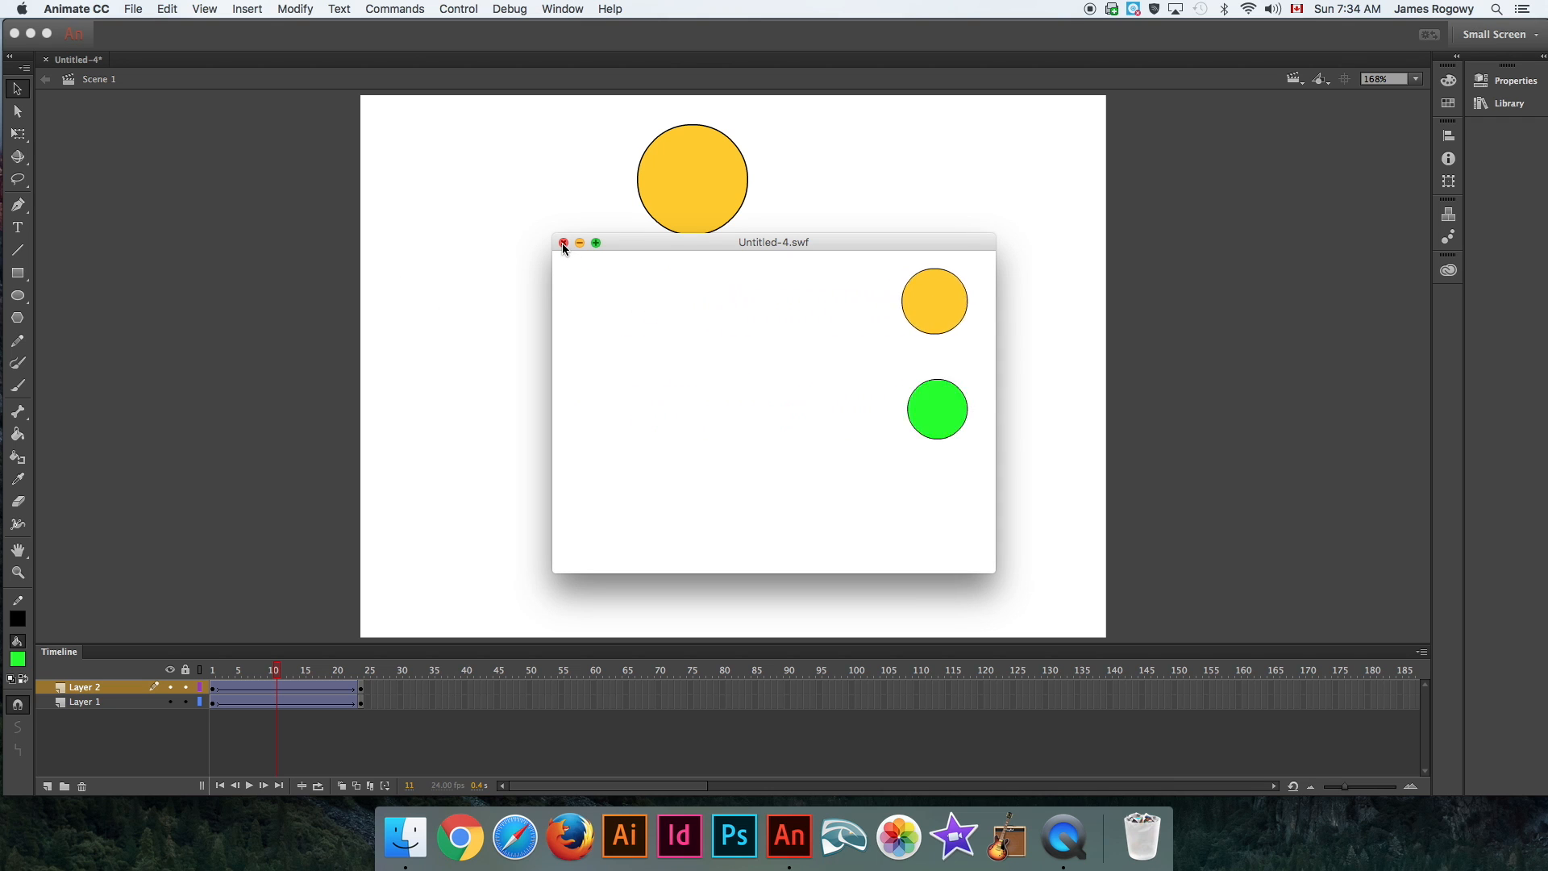
left_click(562, 243)
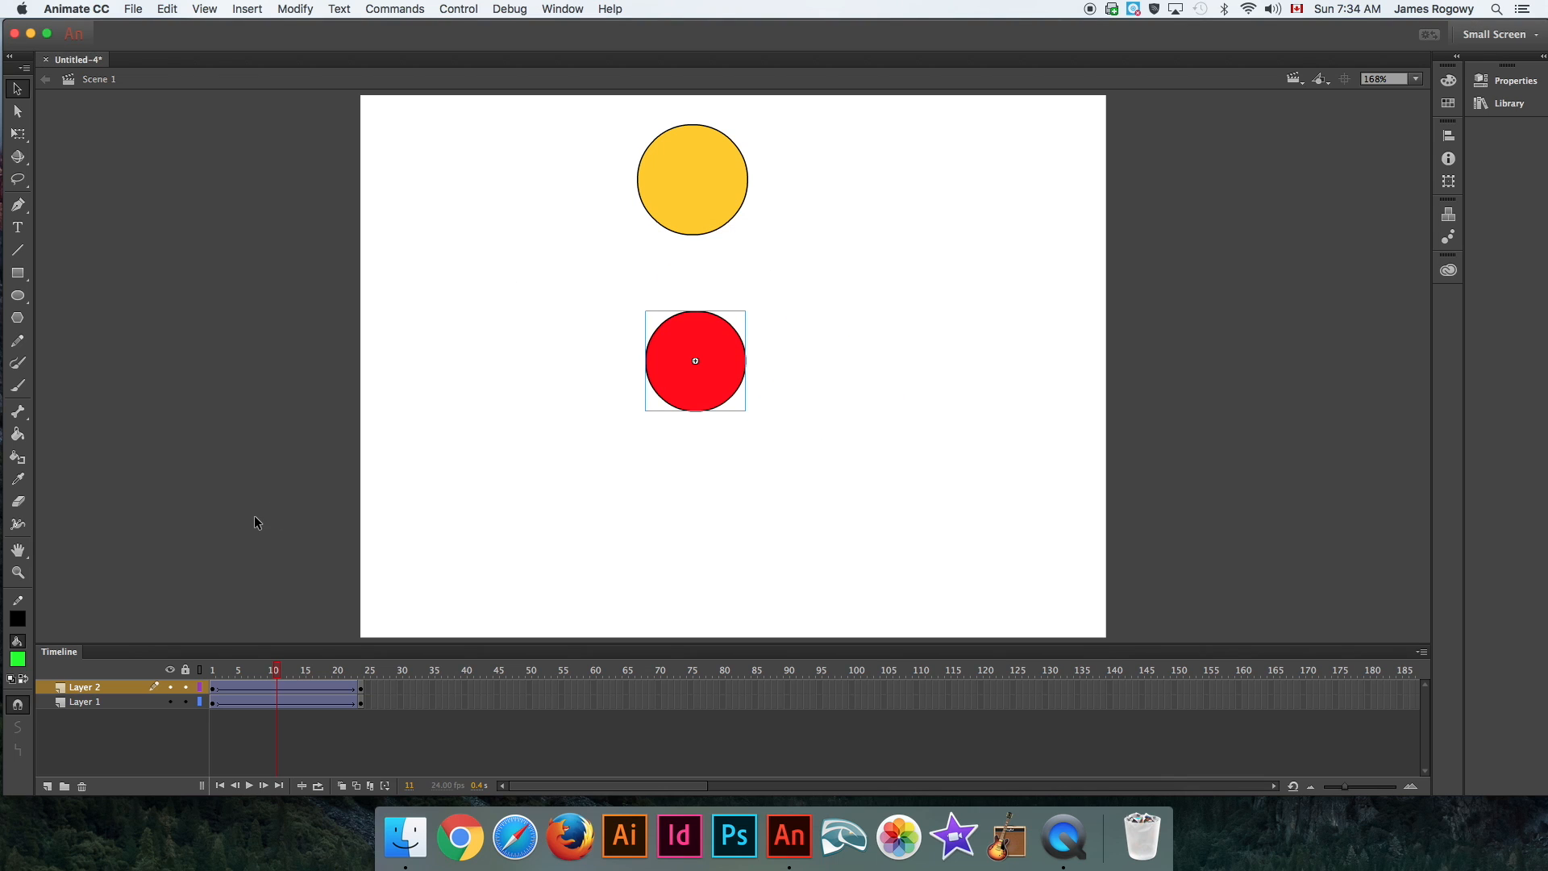
mouse_move(735, 364)
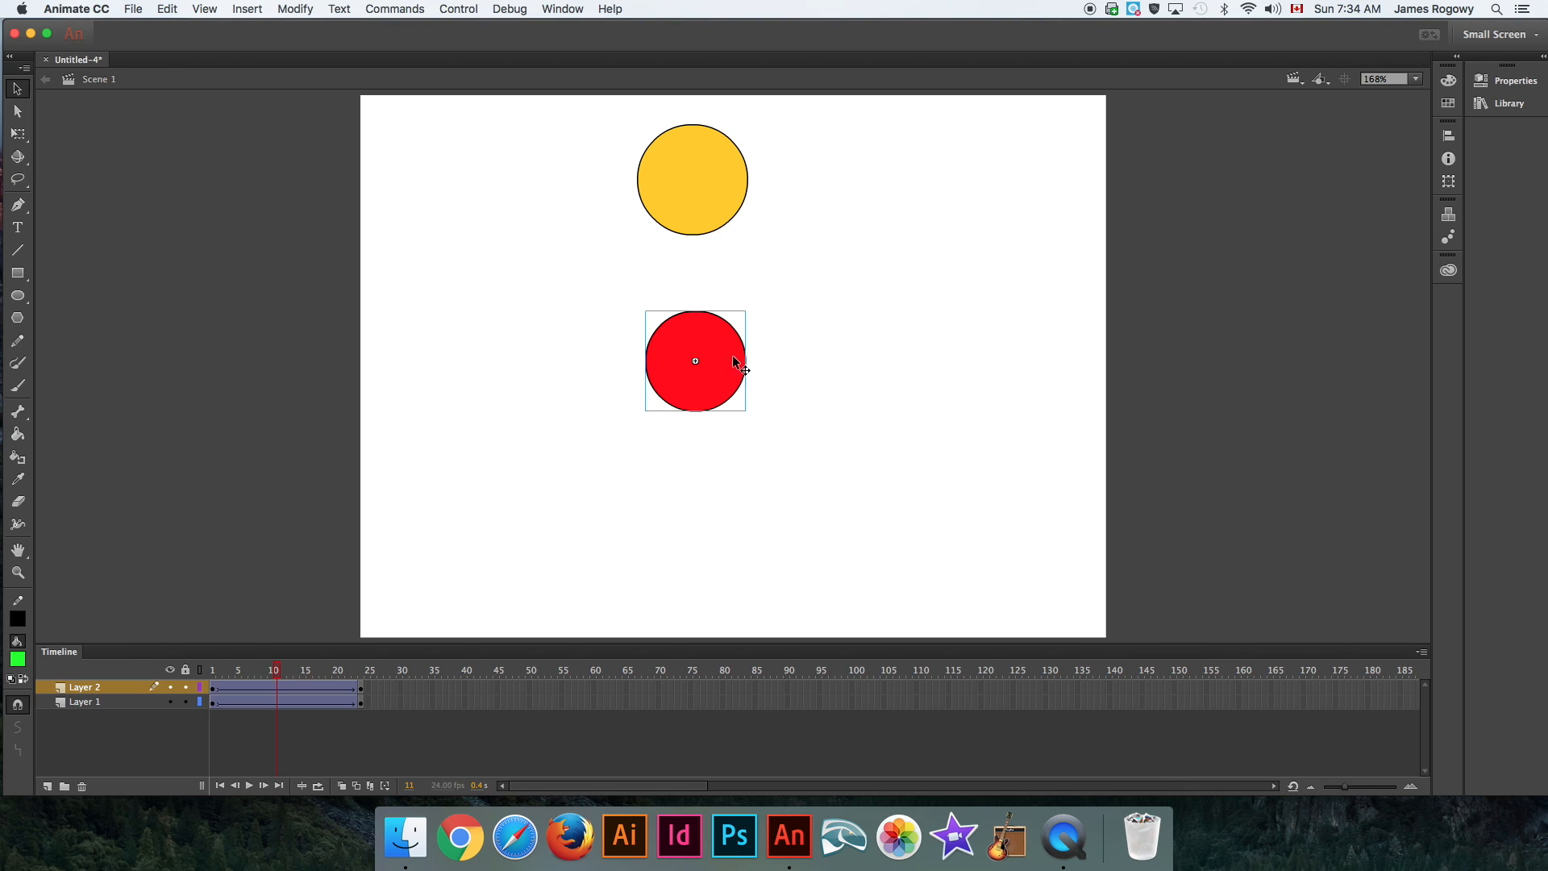
mouse_move(526, 362)
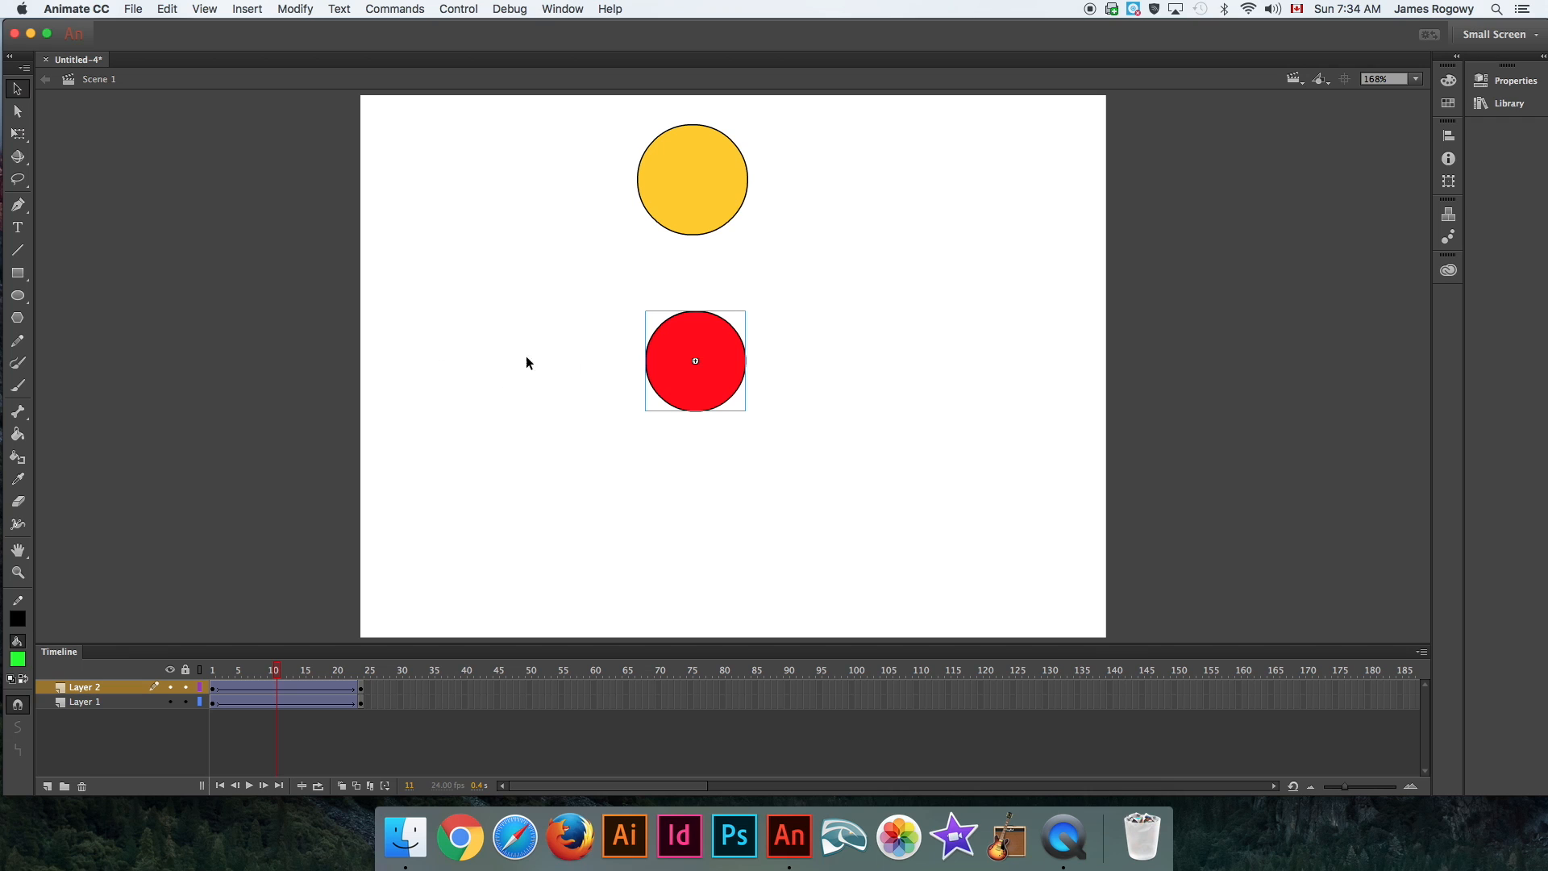
mouse_move(748, 377)
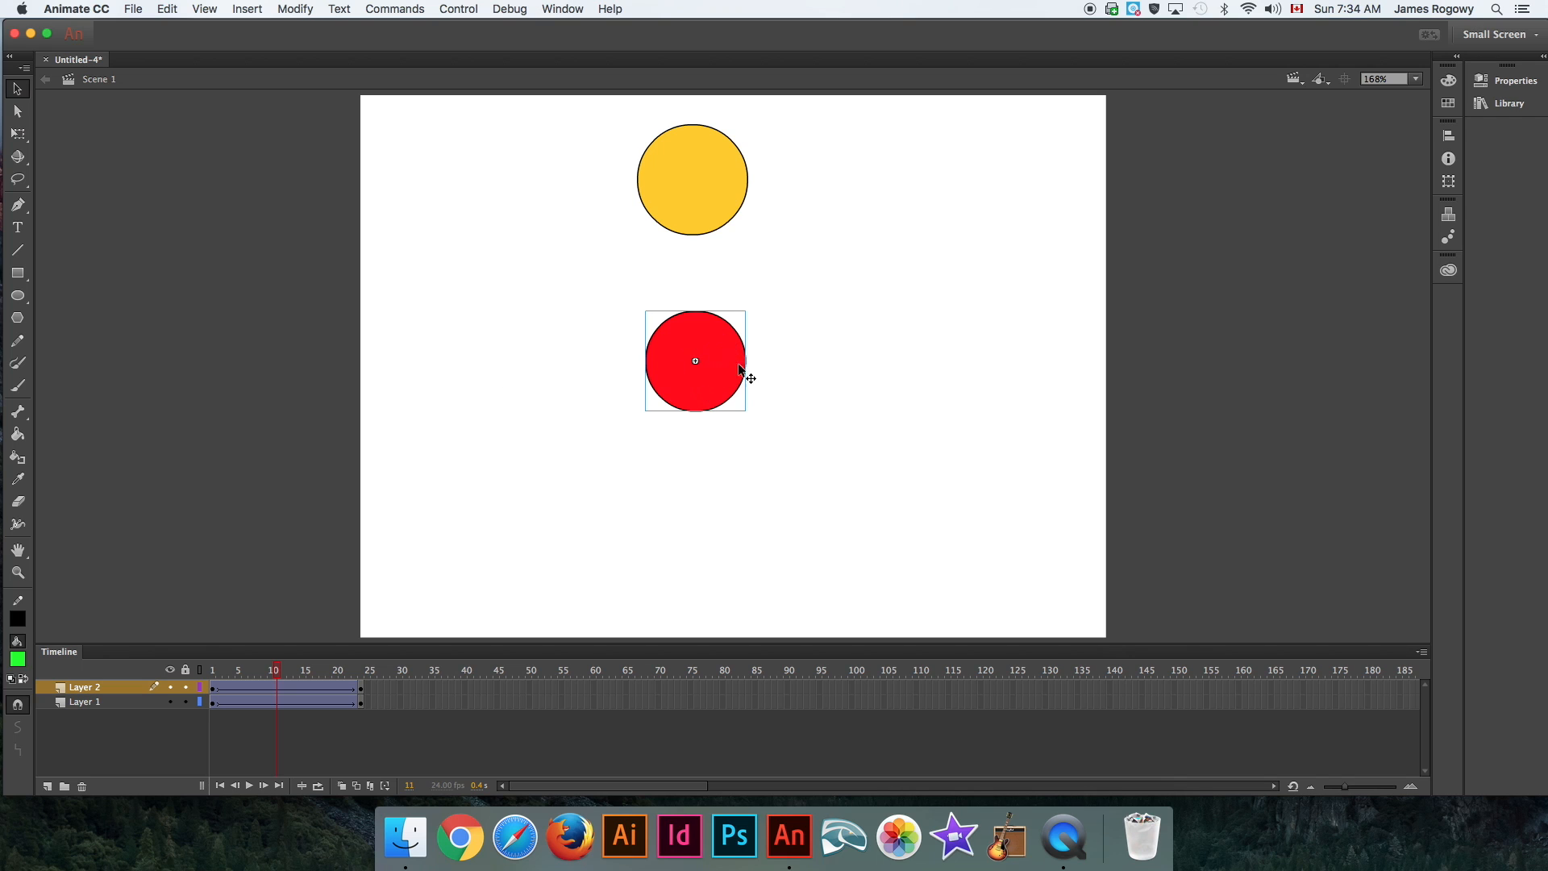
mouse_move(705, 370)
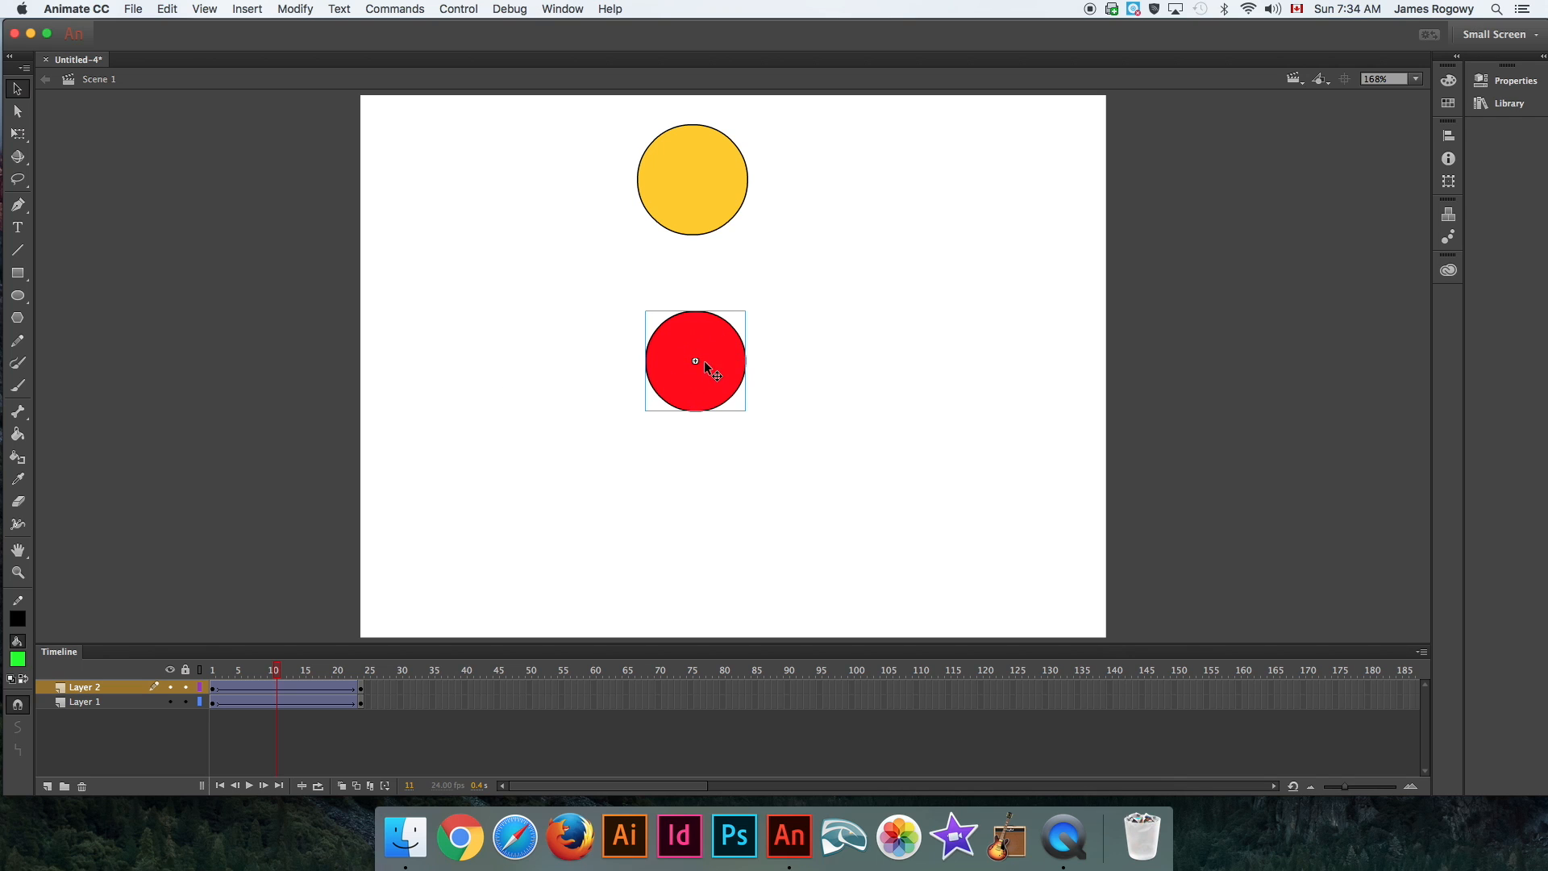
double_click(694, 361)
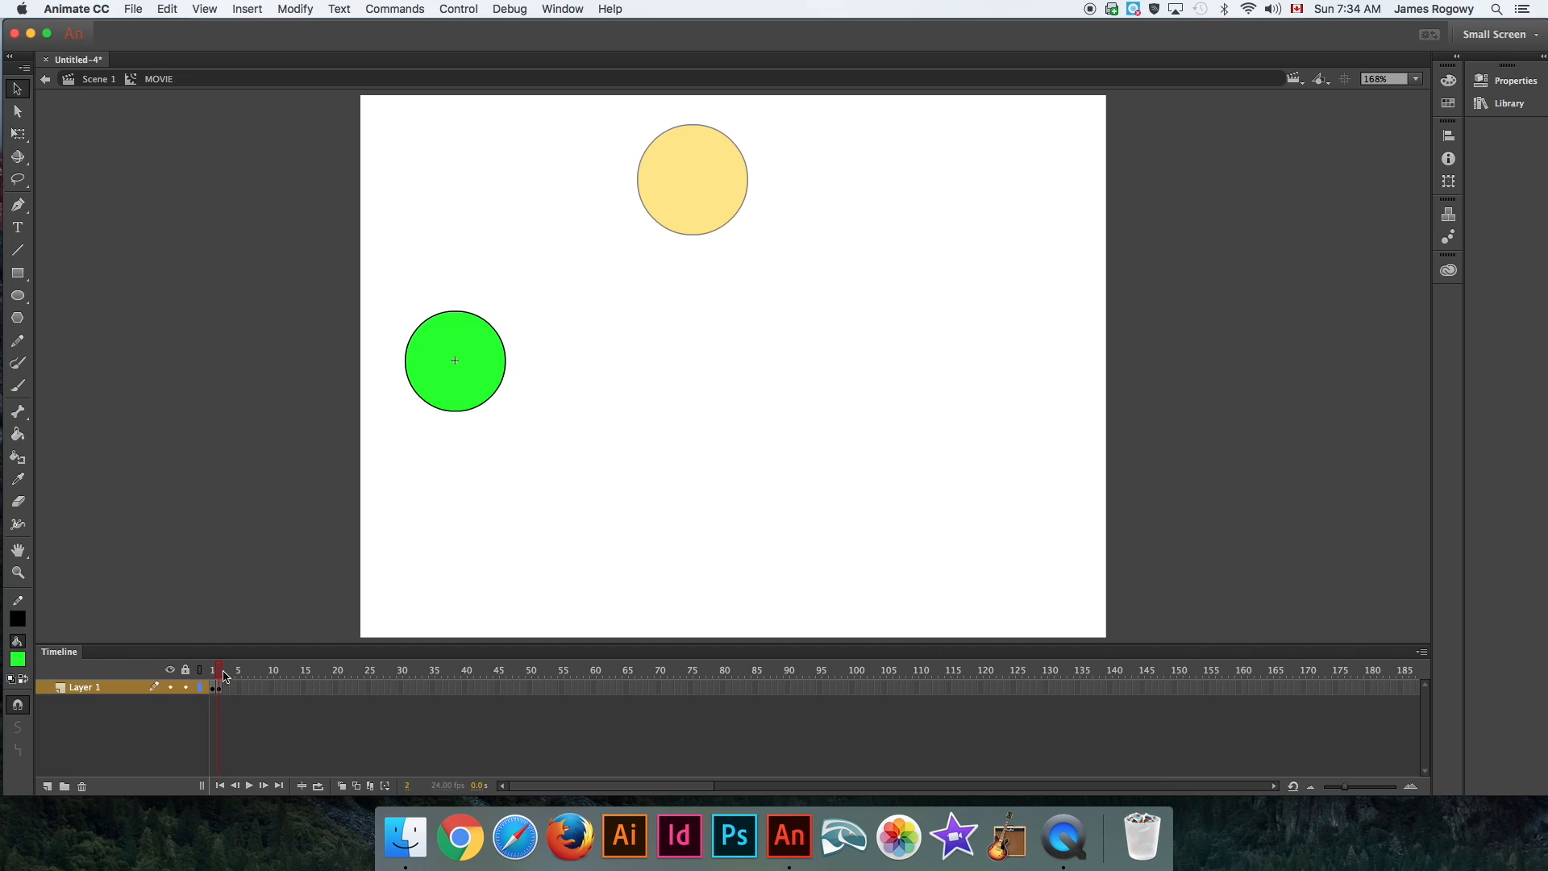
left_click(212, 670)
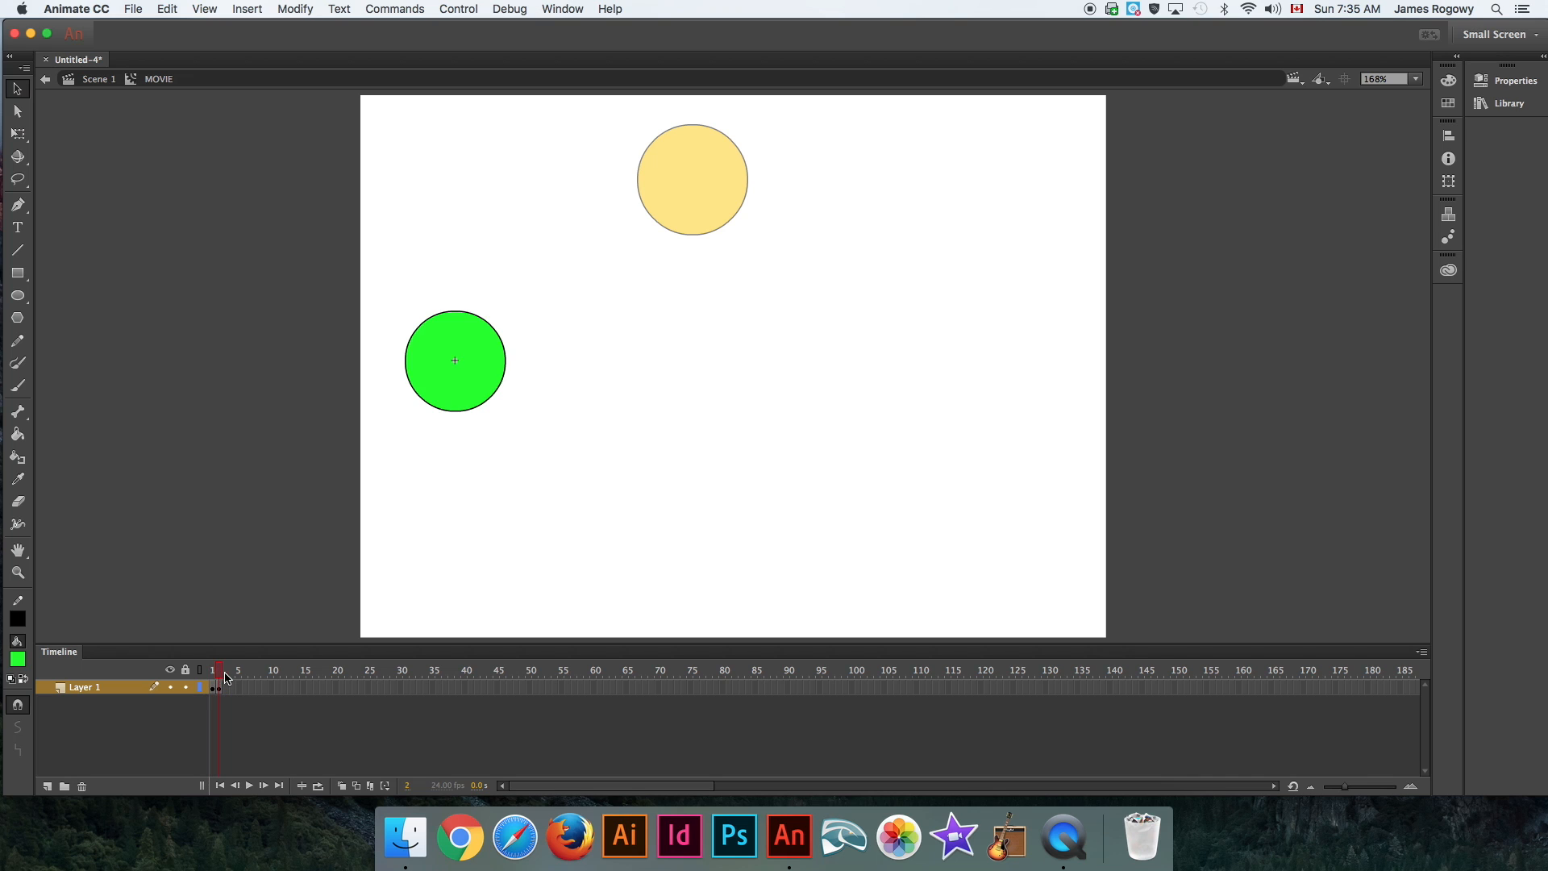
left_click(213, 670)
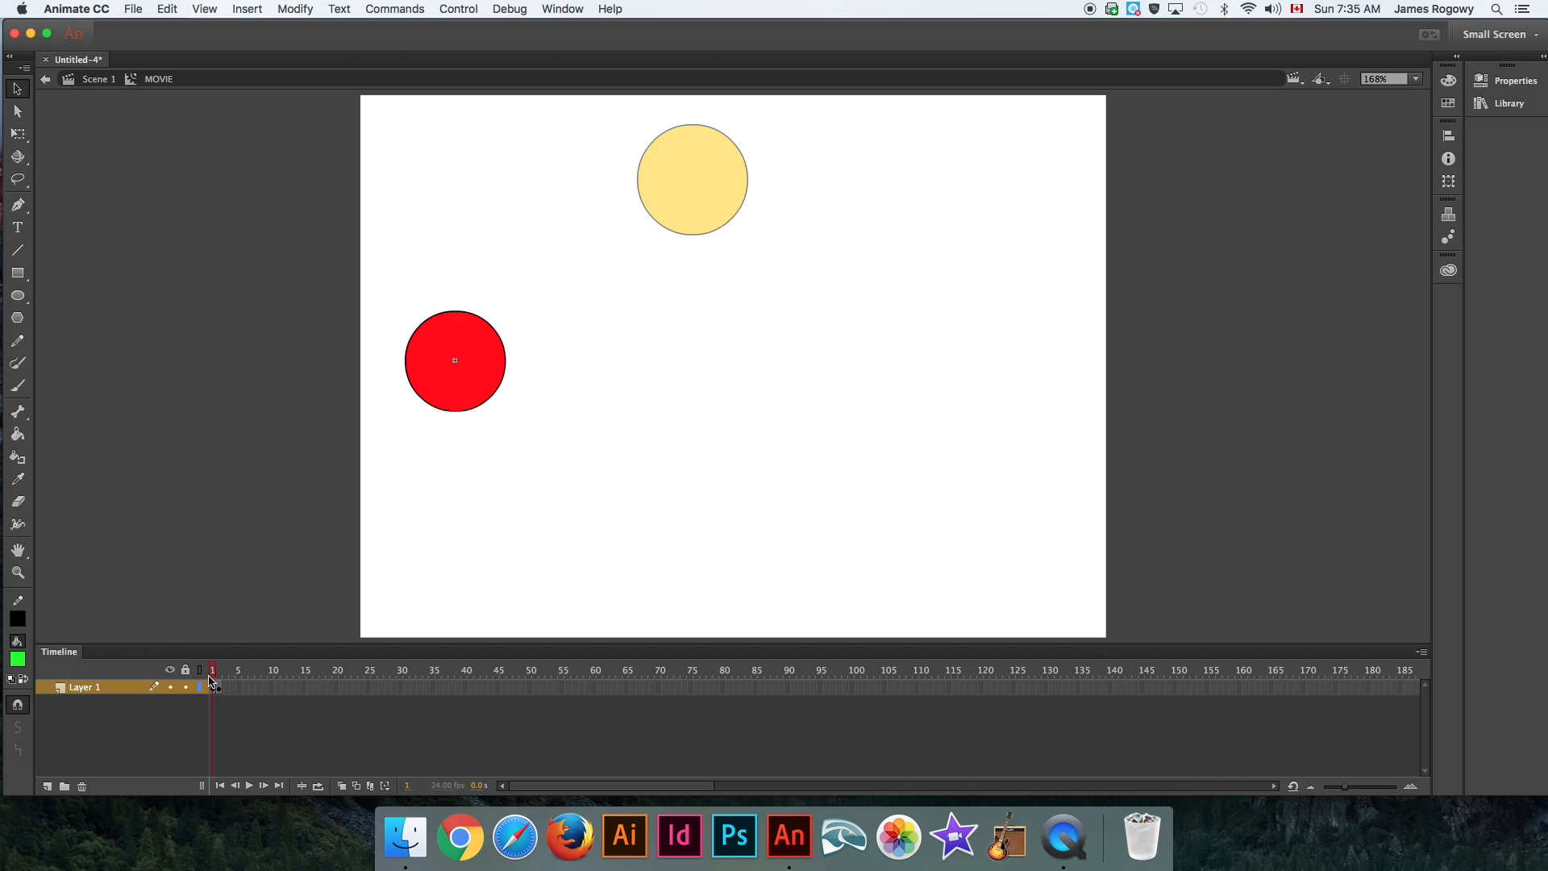
mouse_move(227, 674)
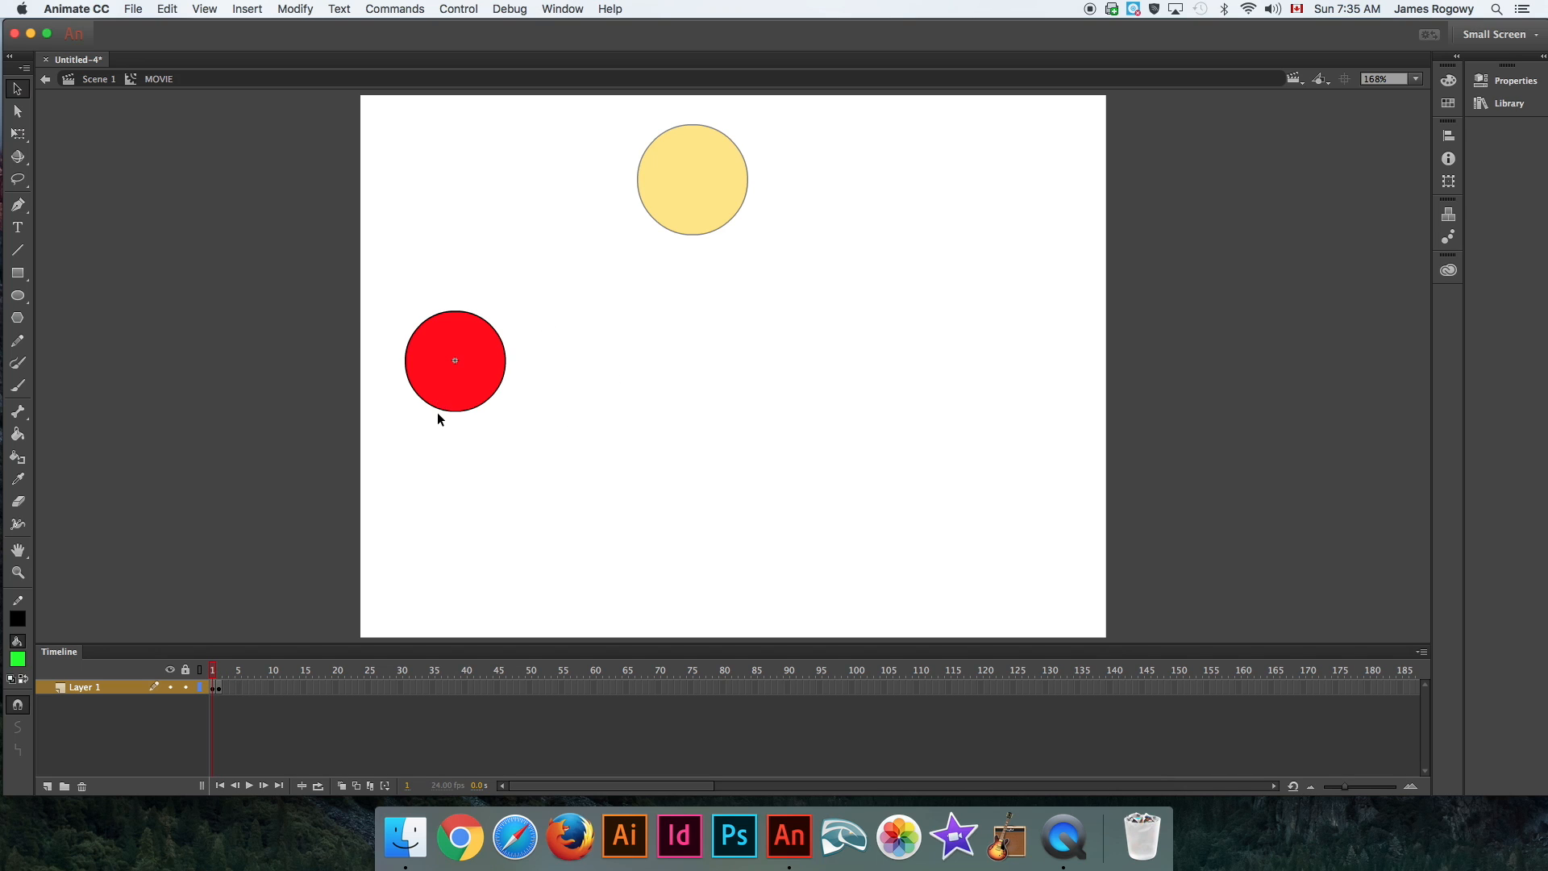
mouse_move(44, 84)
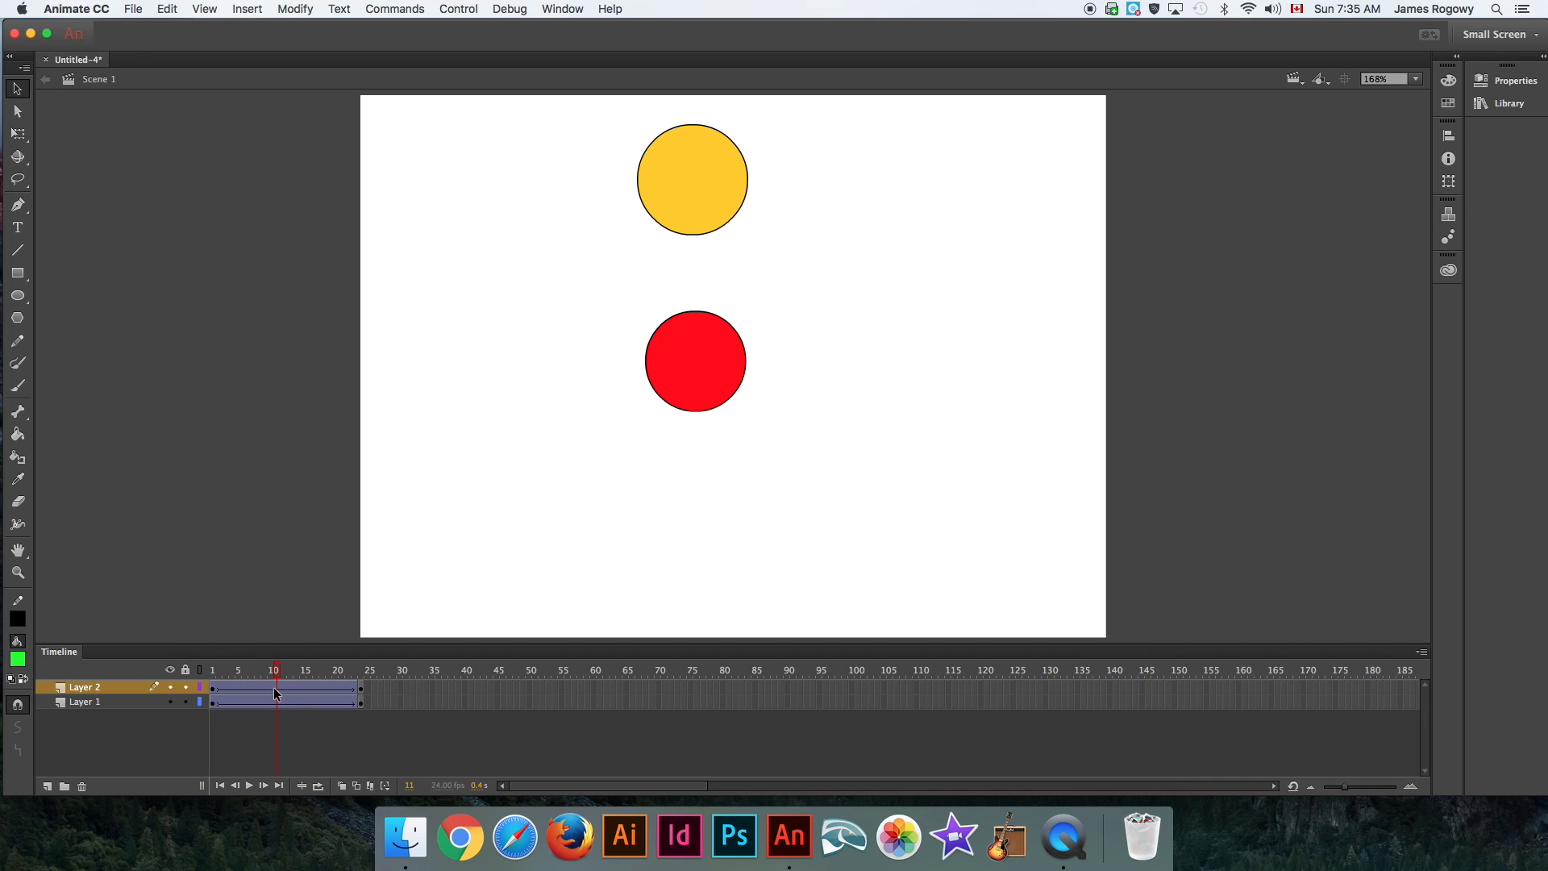
Rewind to frame 1, add Layer 3, and pick the Oval tool with yellow fill.
left_click(221, 784)
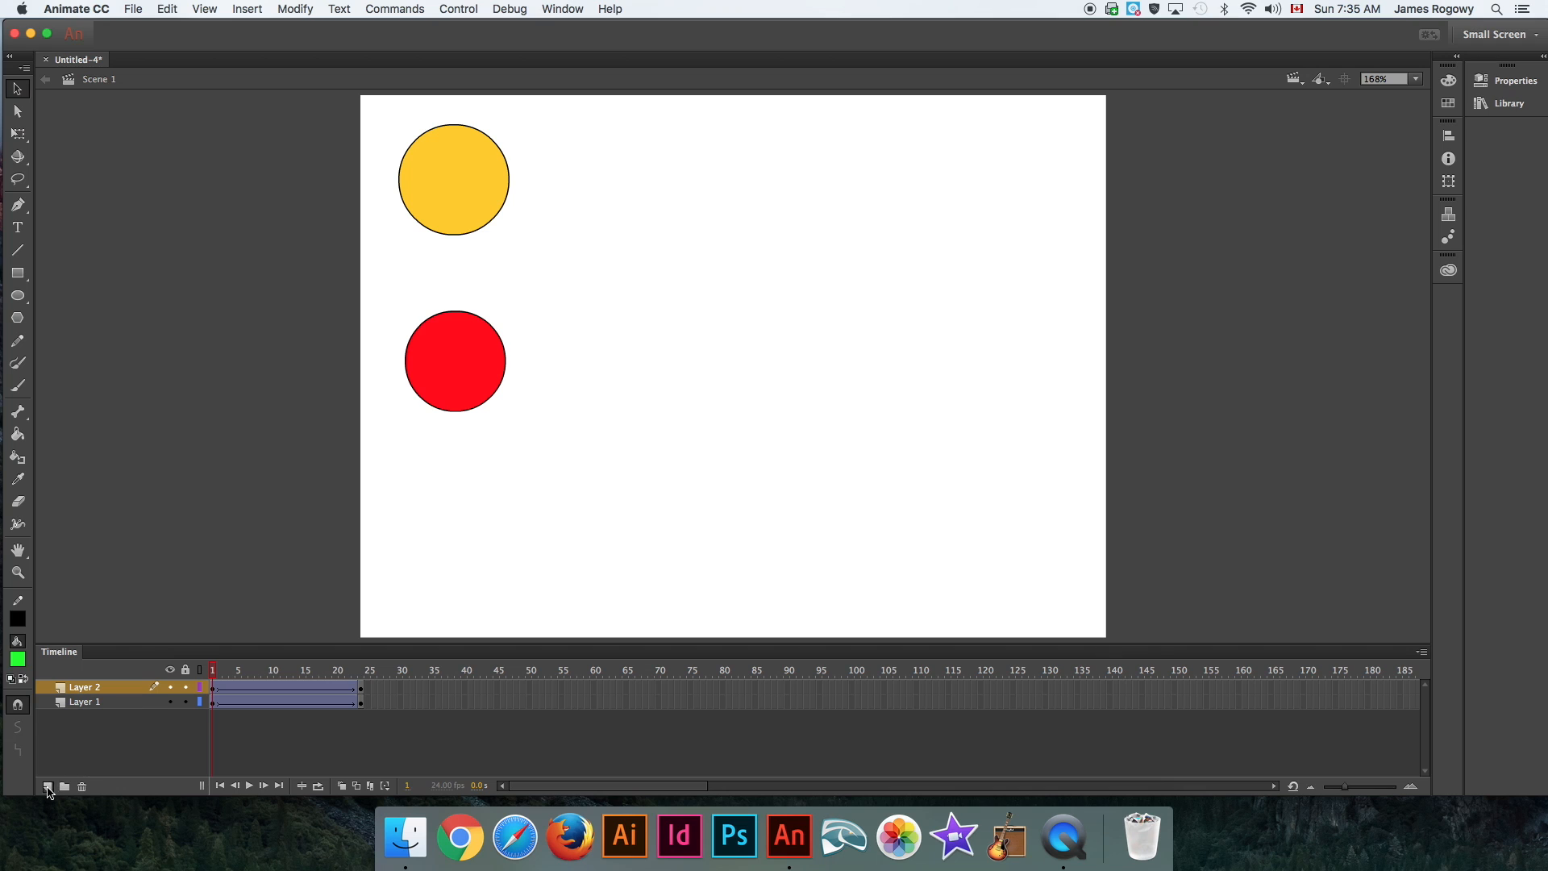
left_click(47, 786)
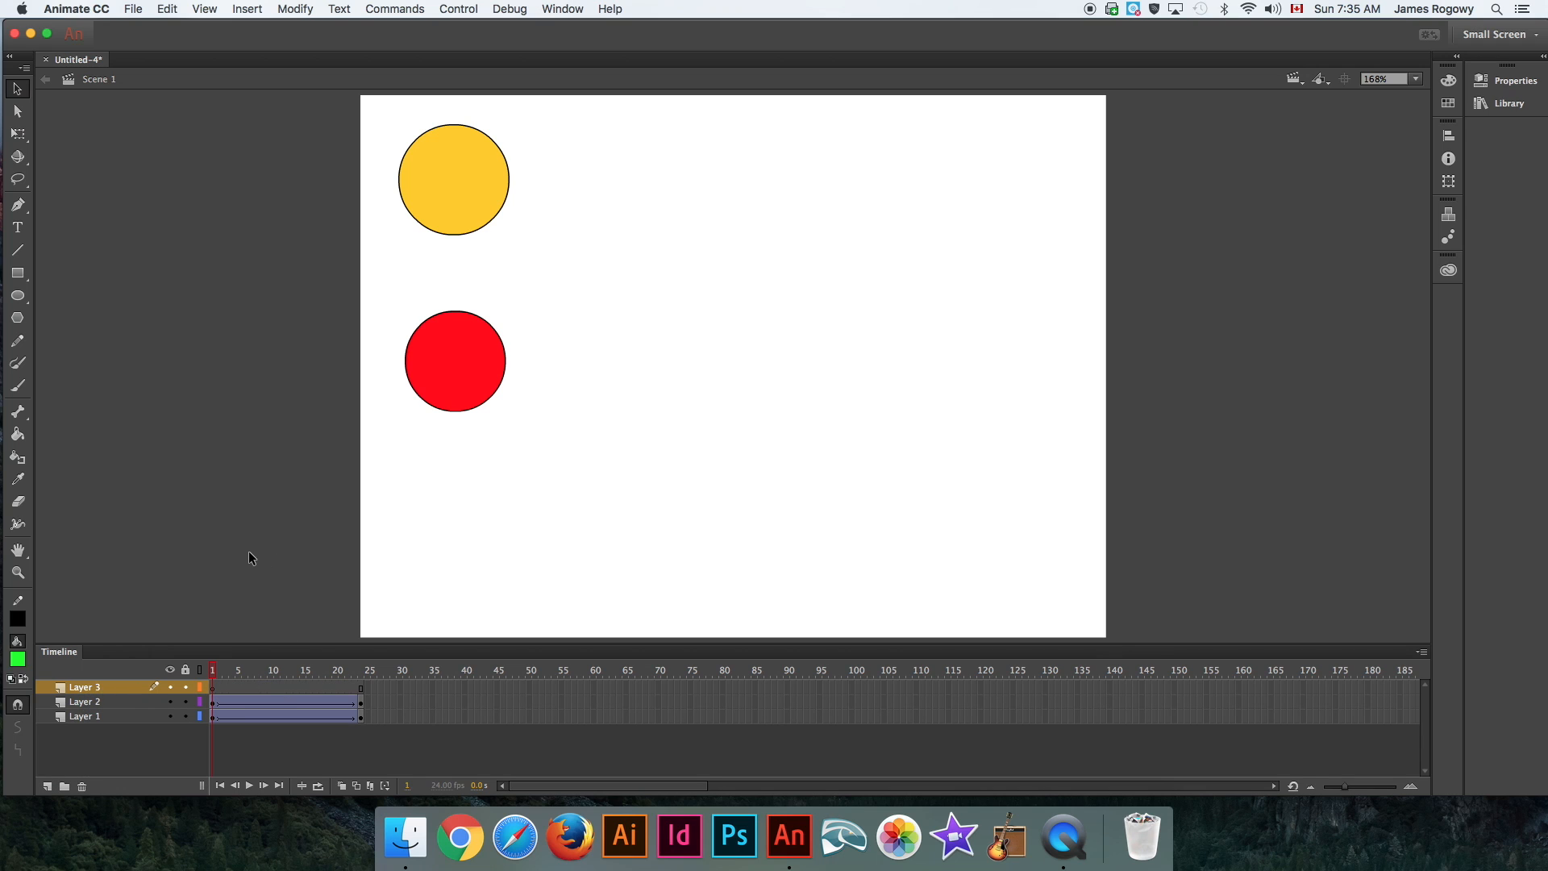
mouse_move(33, 282)
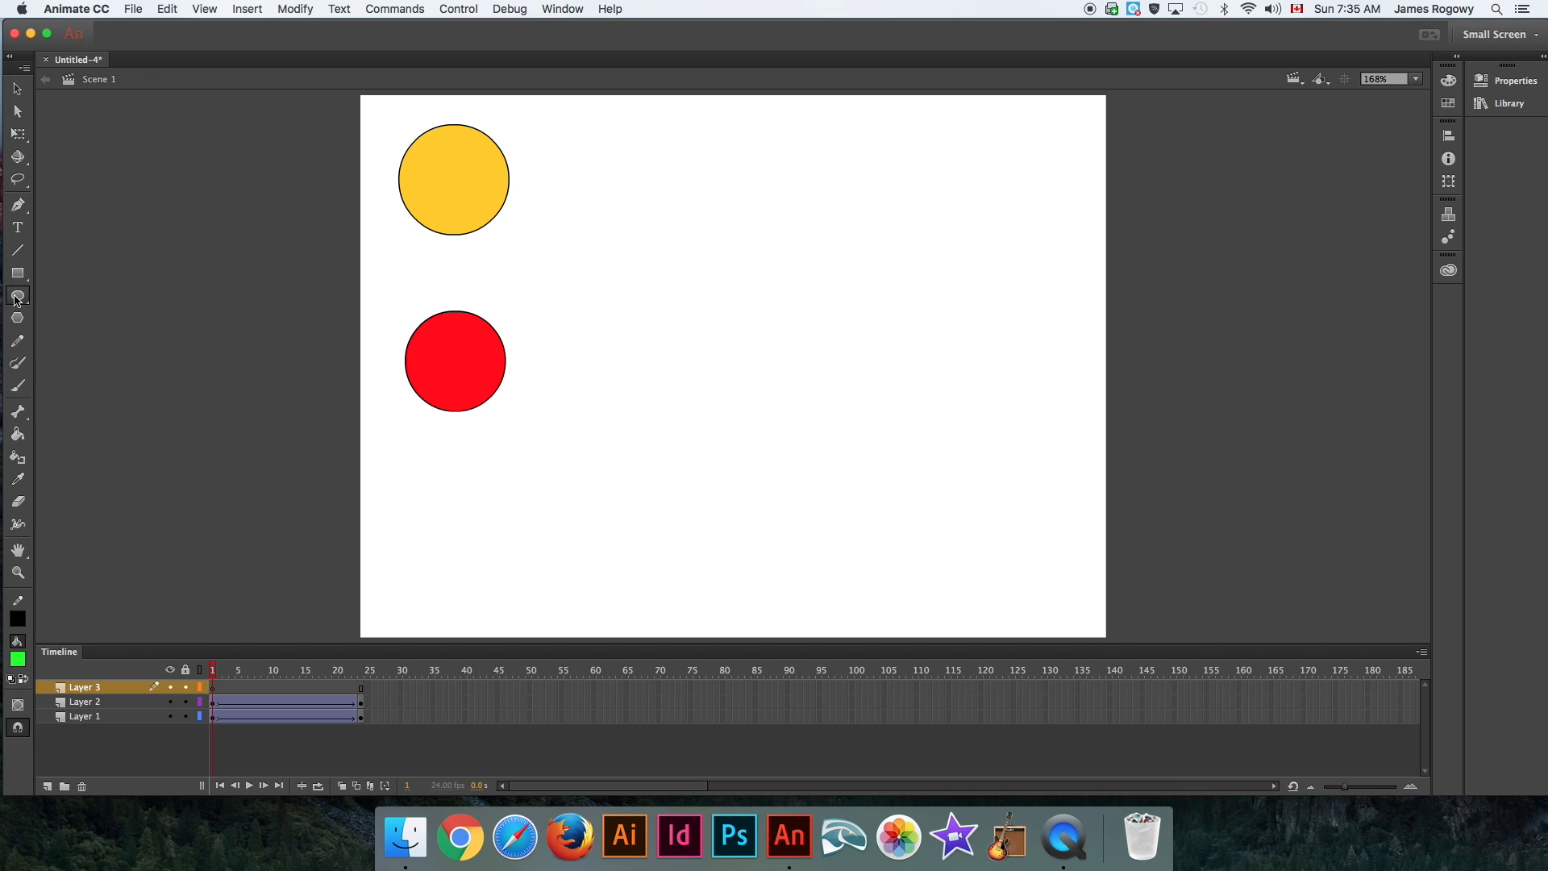
left_click(17, 273)
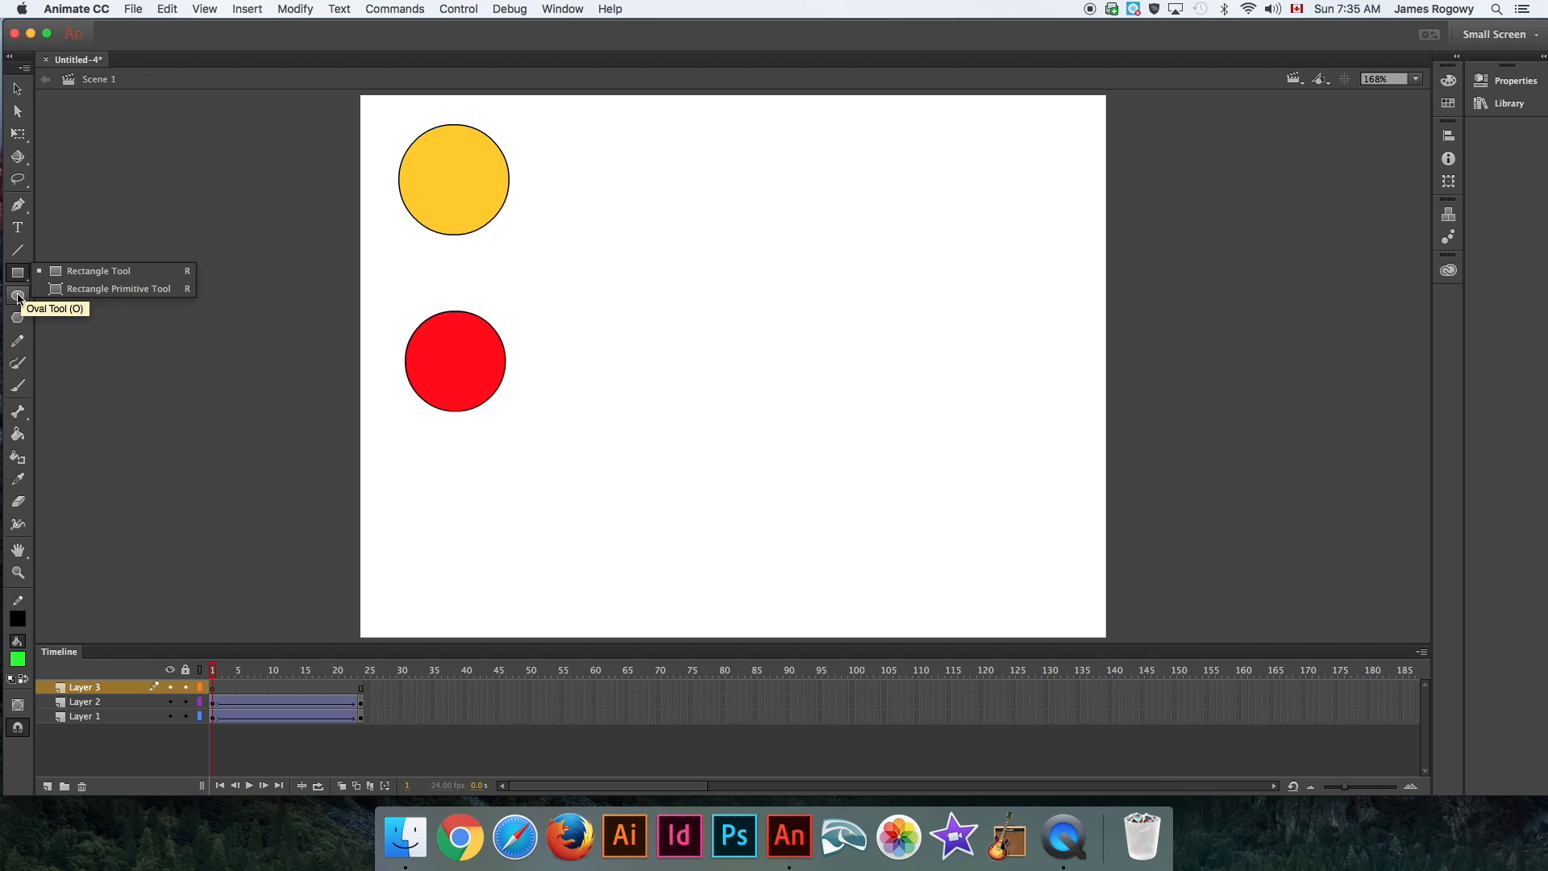
mouse_move(19, 280)
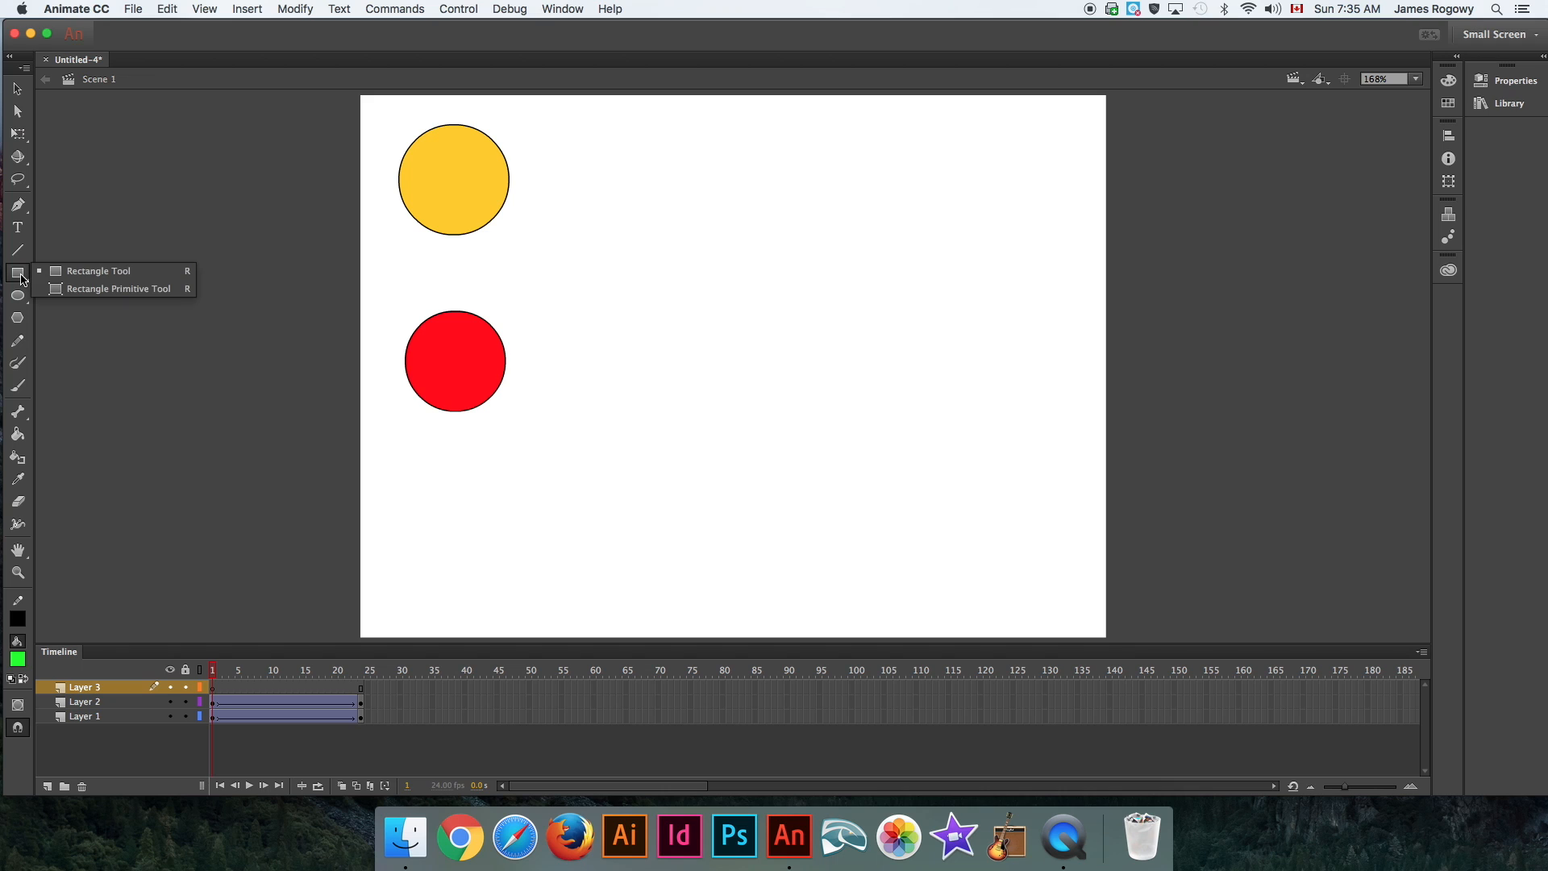
left_click(18, 294)
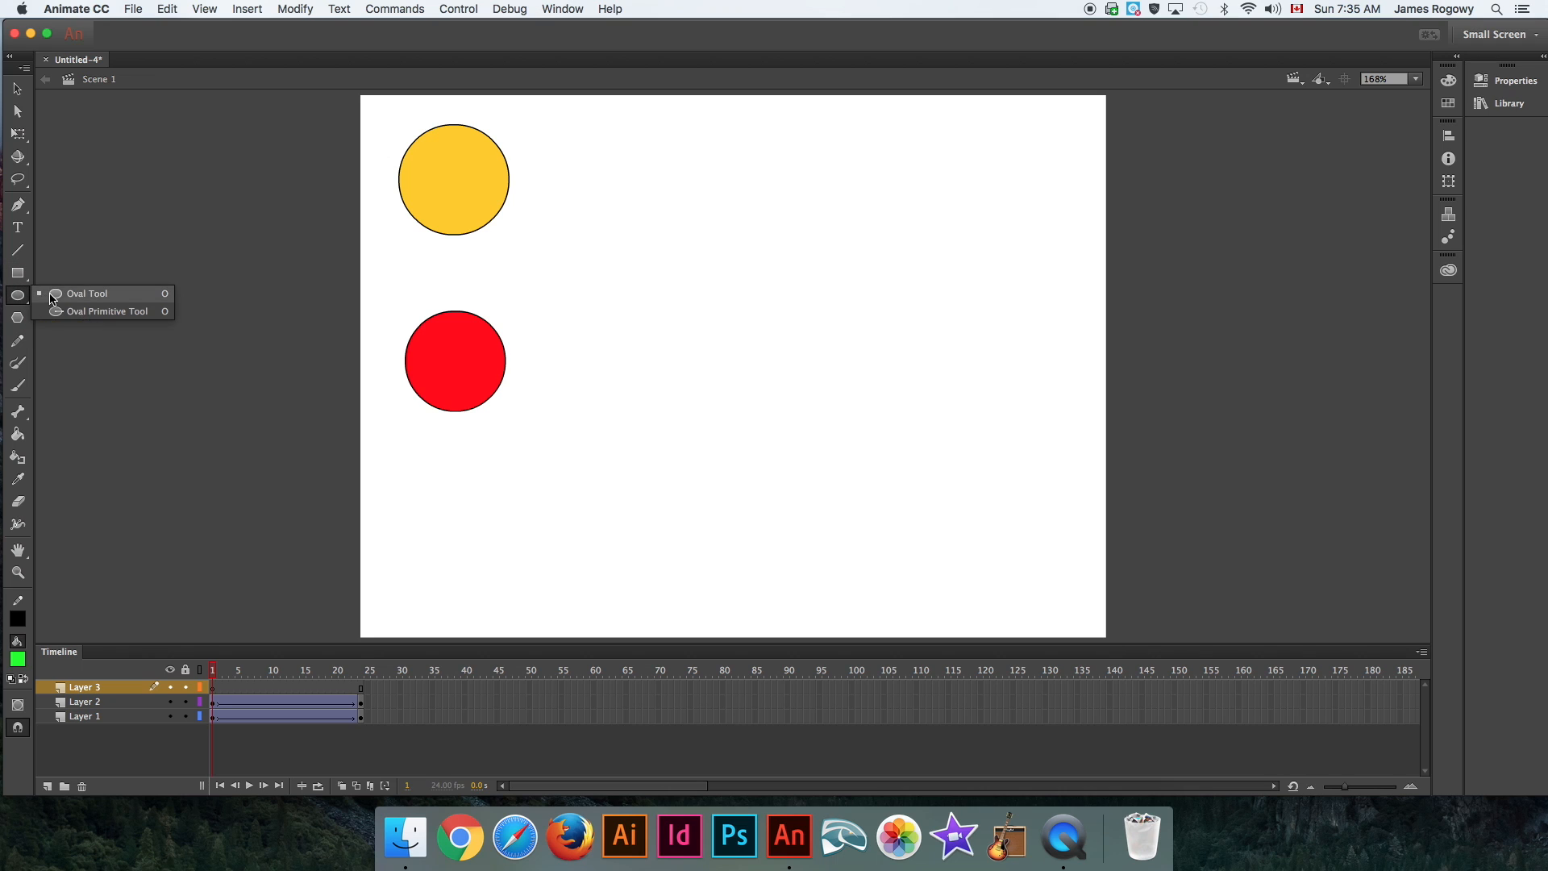
left_click(88, 293)
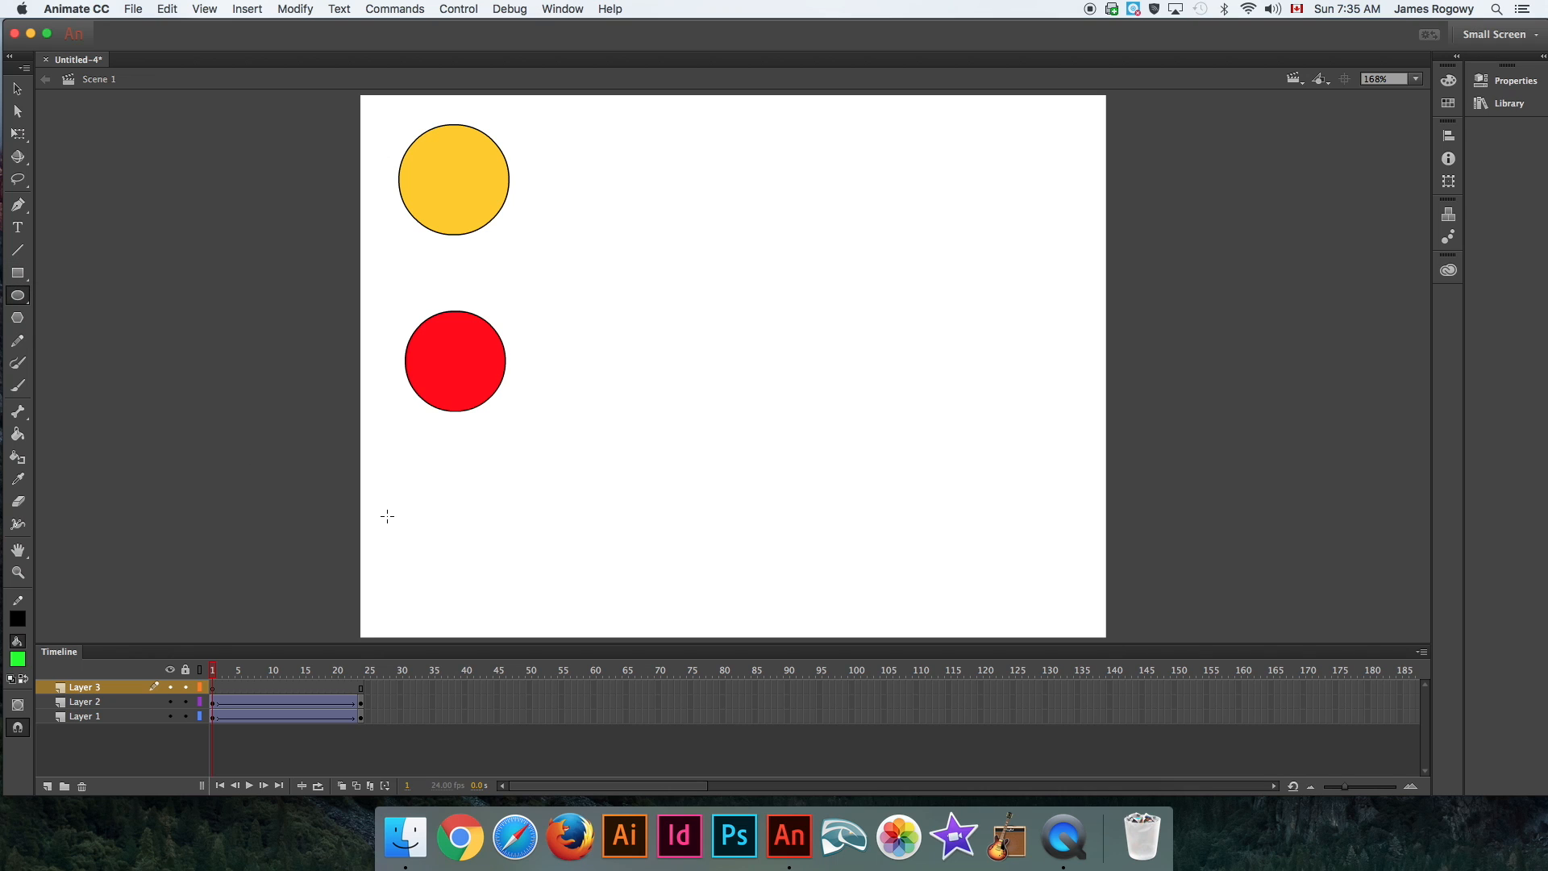
left_click(17, 658)
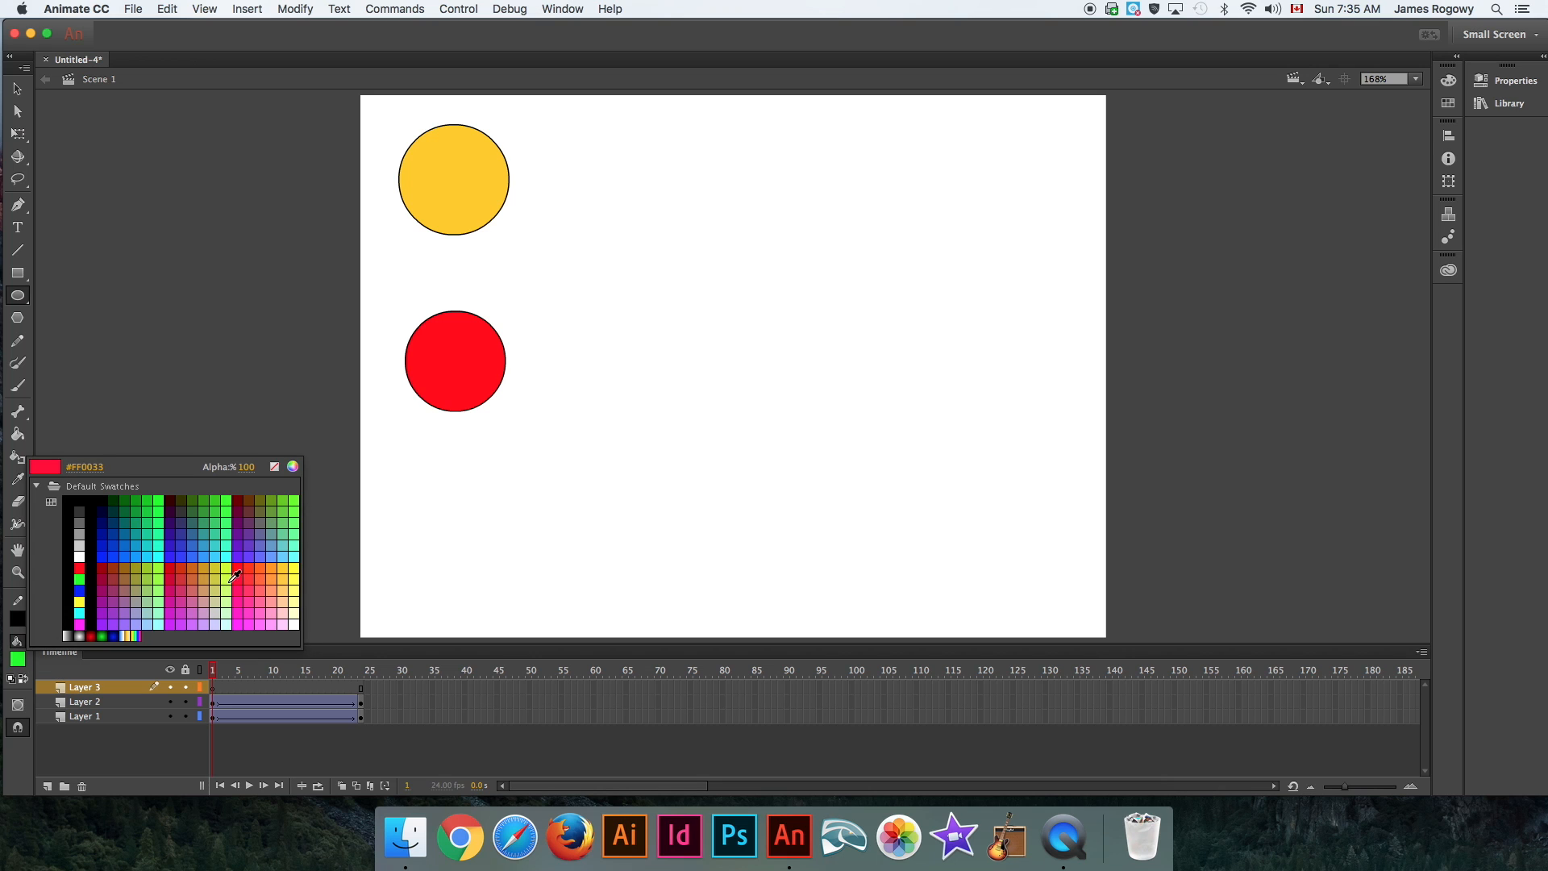
left_click(295, 572)
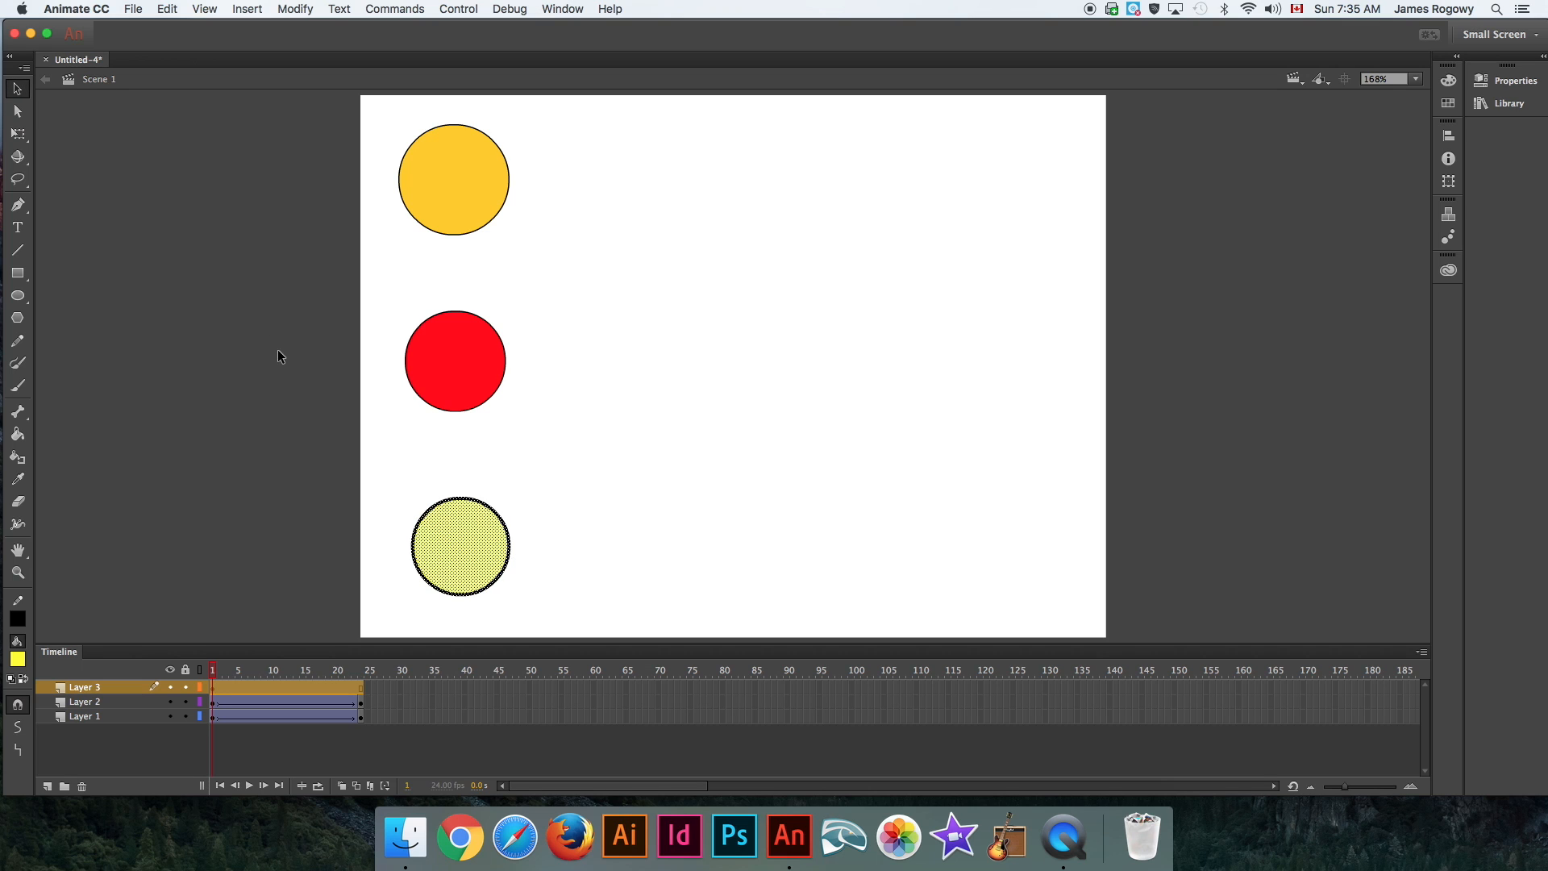
Convert the yellow circle into a Button symbol named Button and select it.
left_click(295, 8)
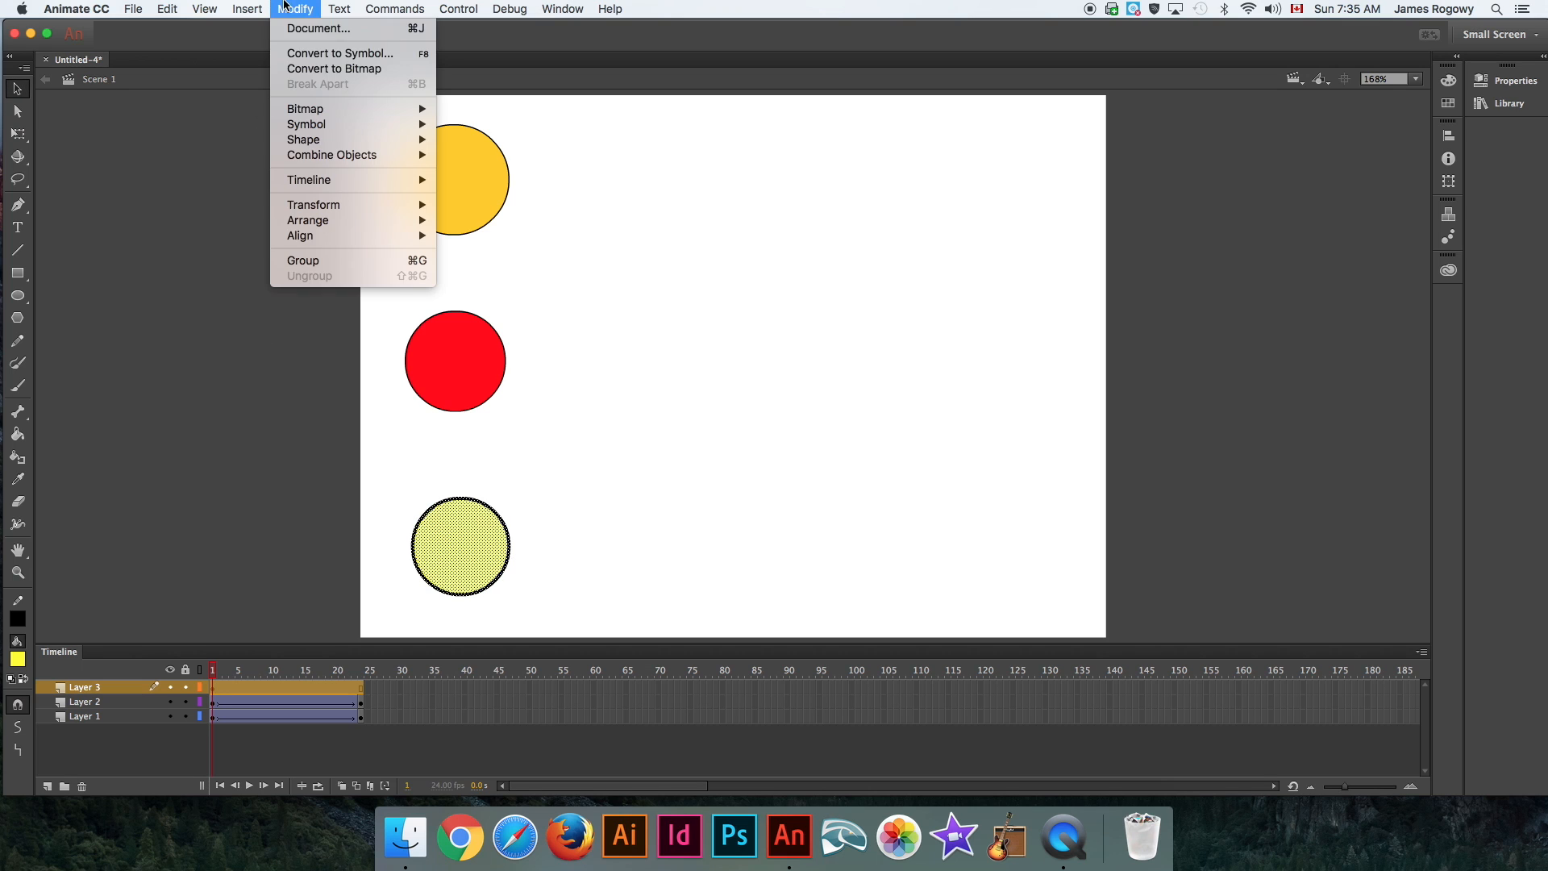
mouse_move(340, 53)
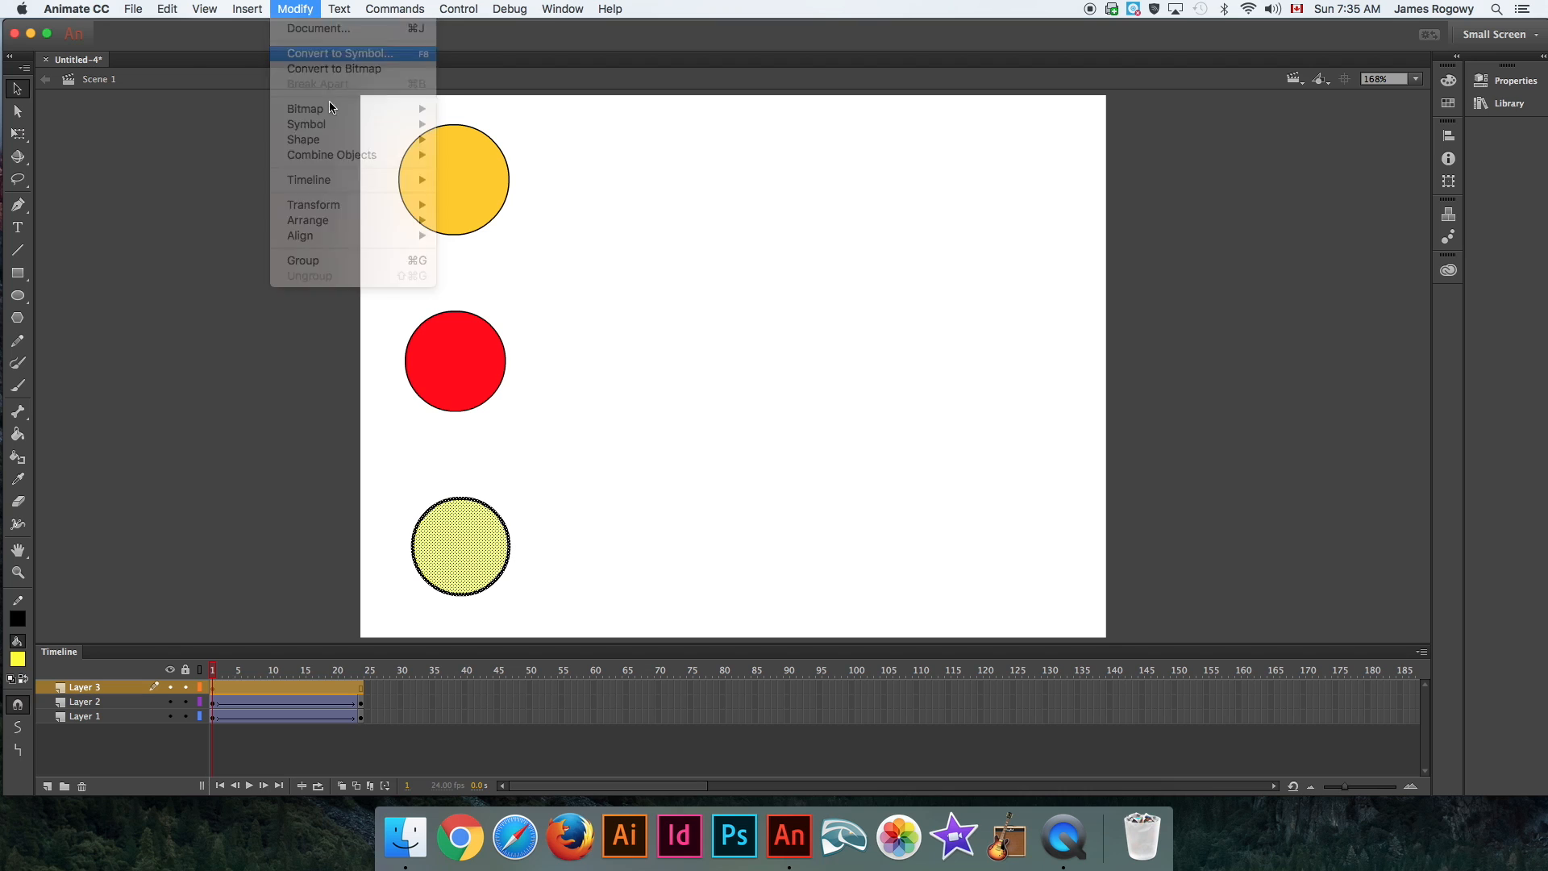
left_click(339, 53)
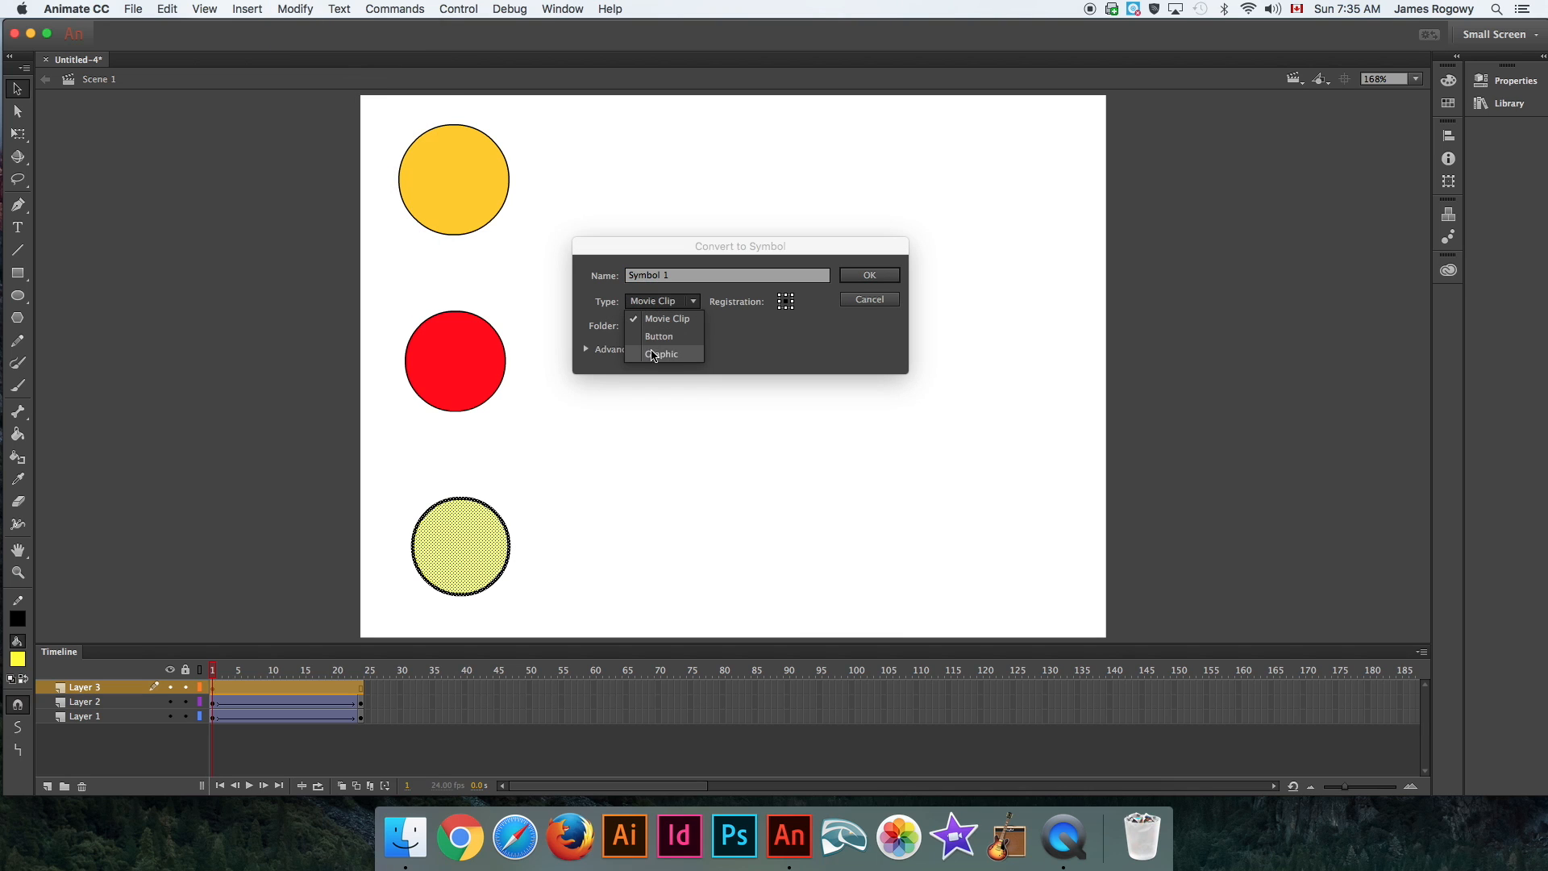
left_click(658, 336)
type("Button")
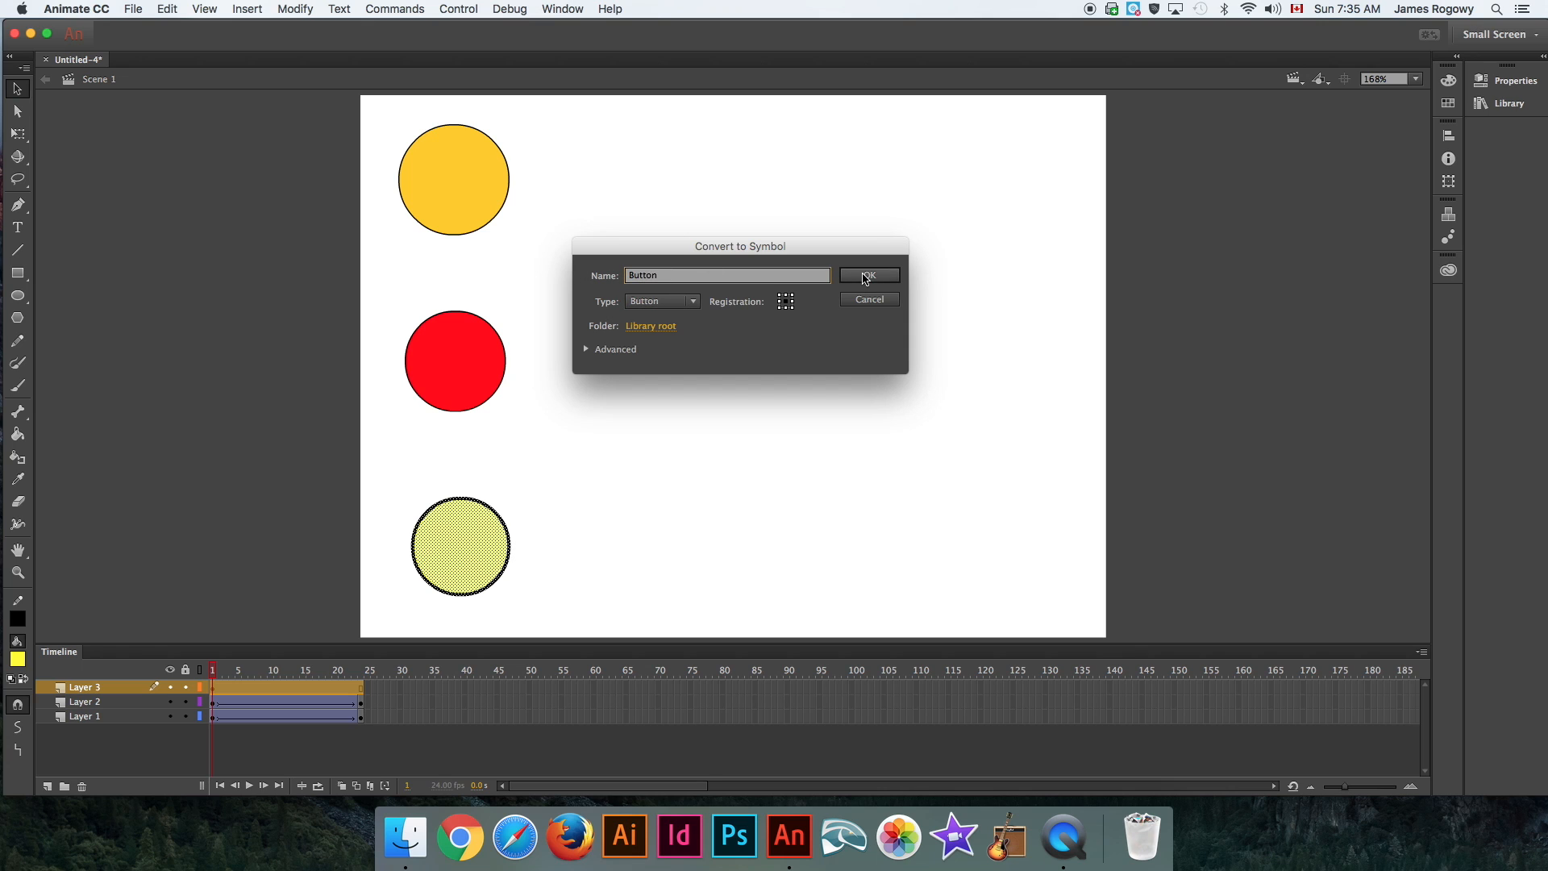
left_click(866, 275)
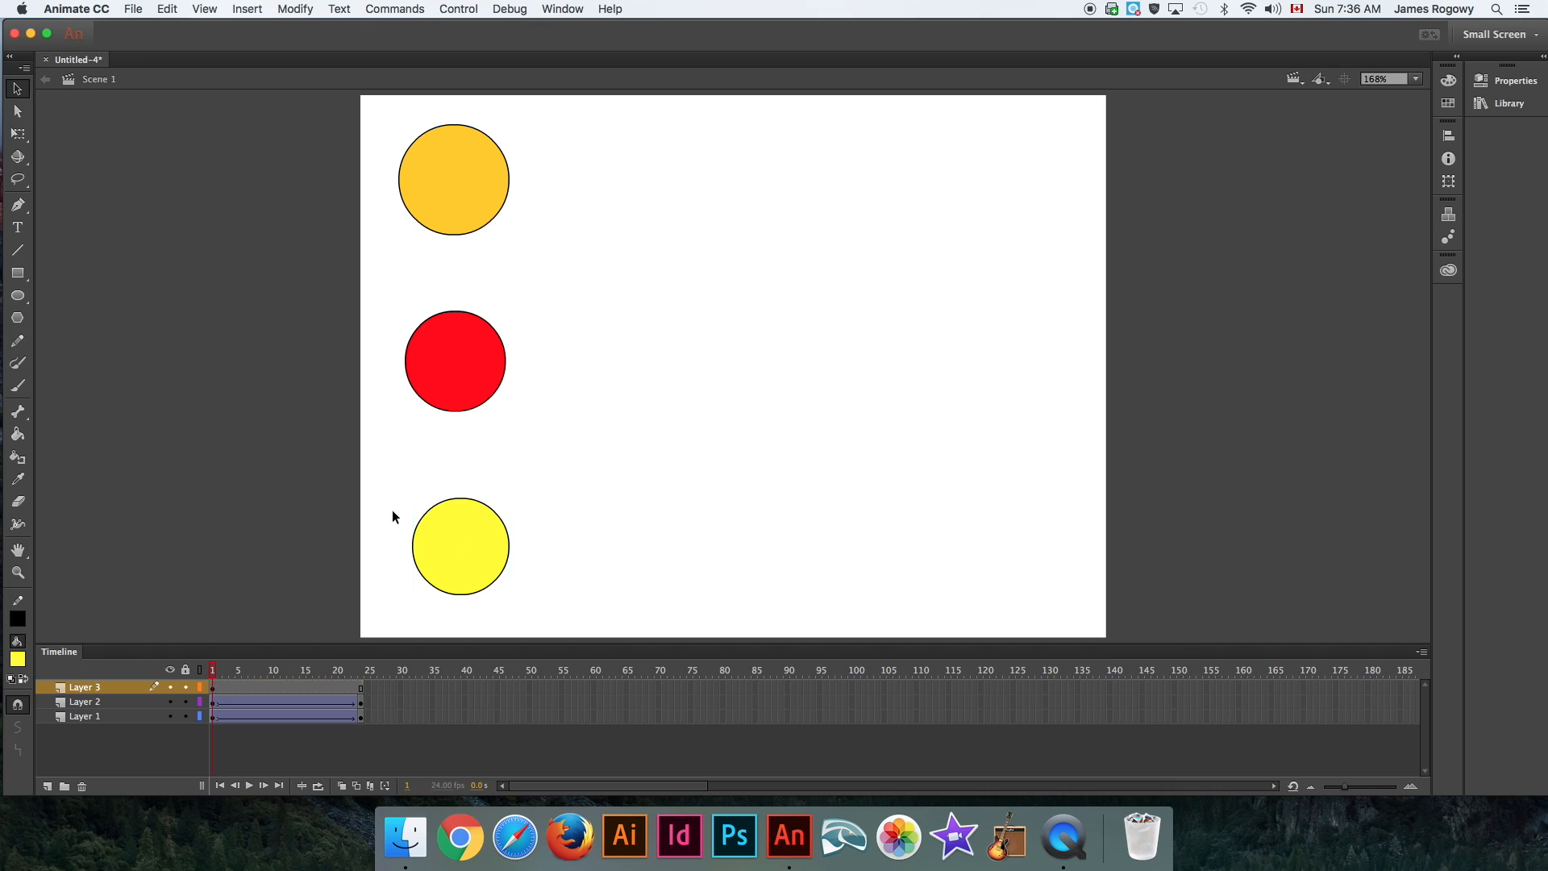
left_click(460, 546)
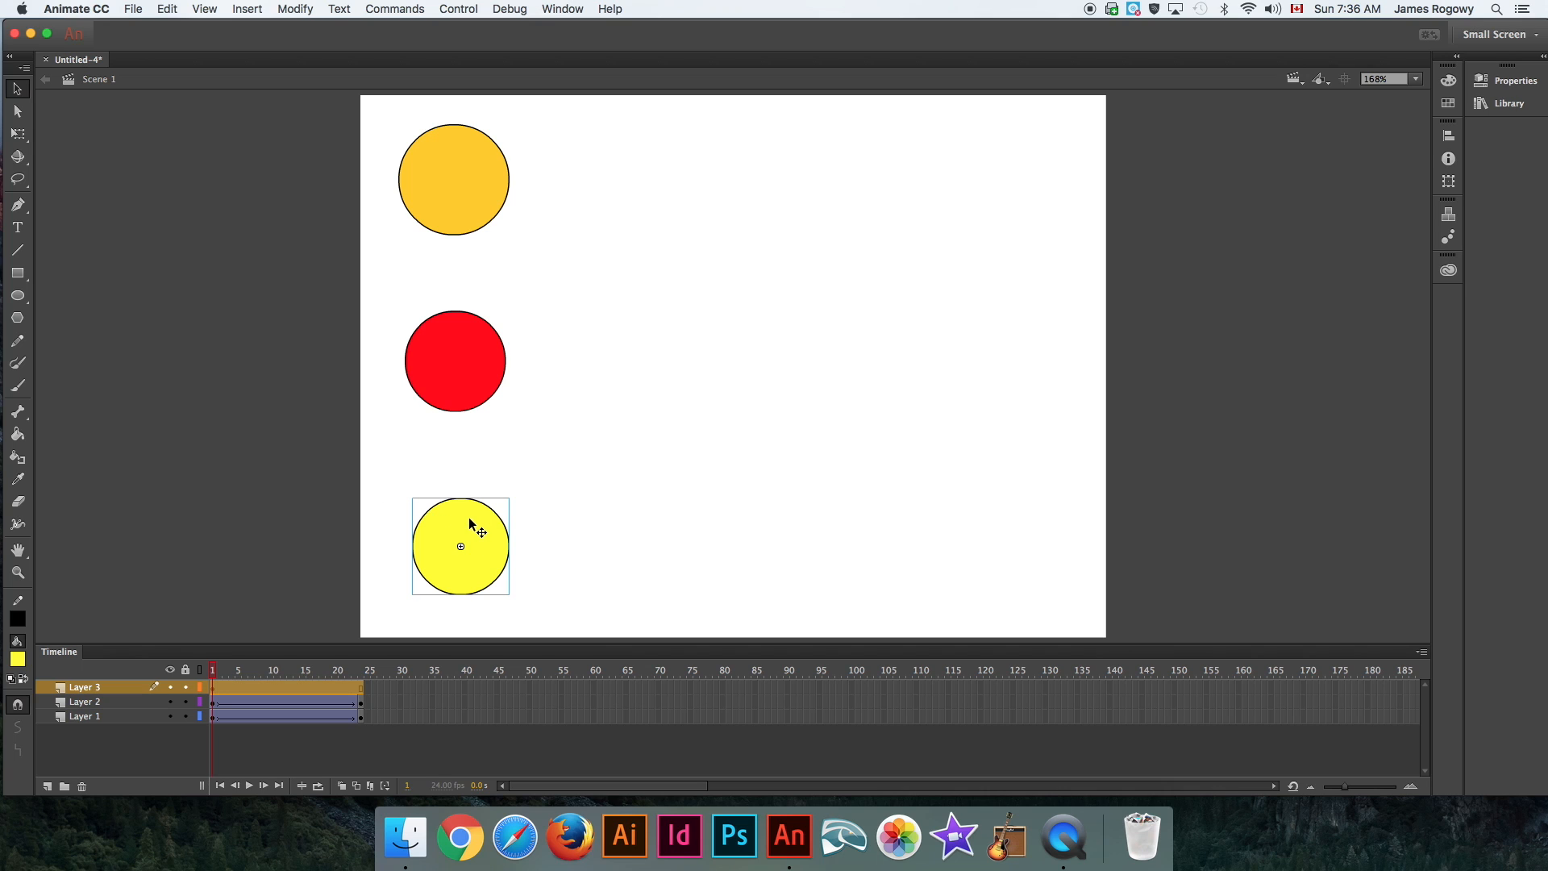
Double-click the yellow button instance to edit its Up, Over, Down and Hit frames.
double_click(461, 546)
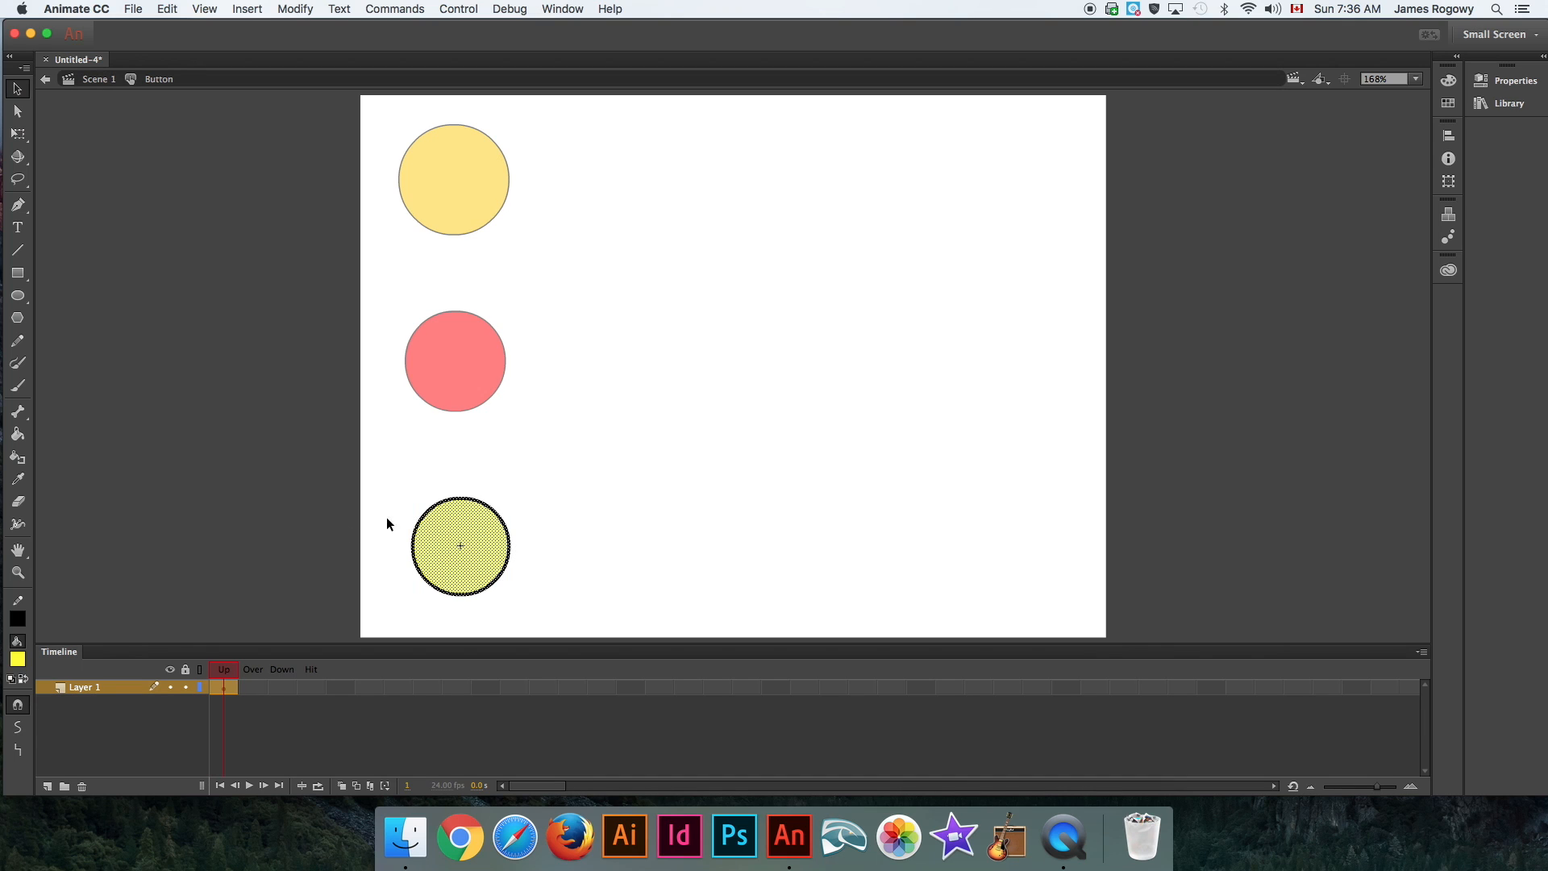
mouse_move(441, 573)
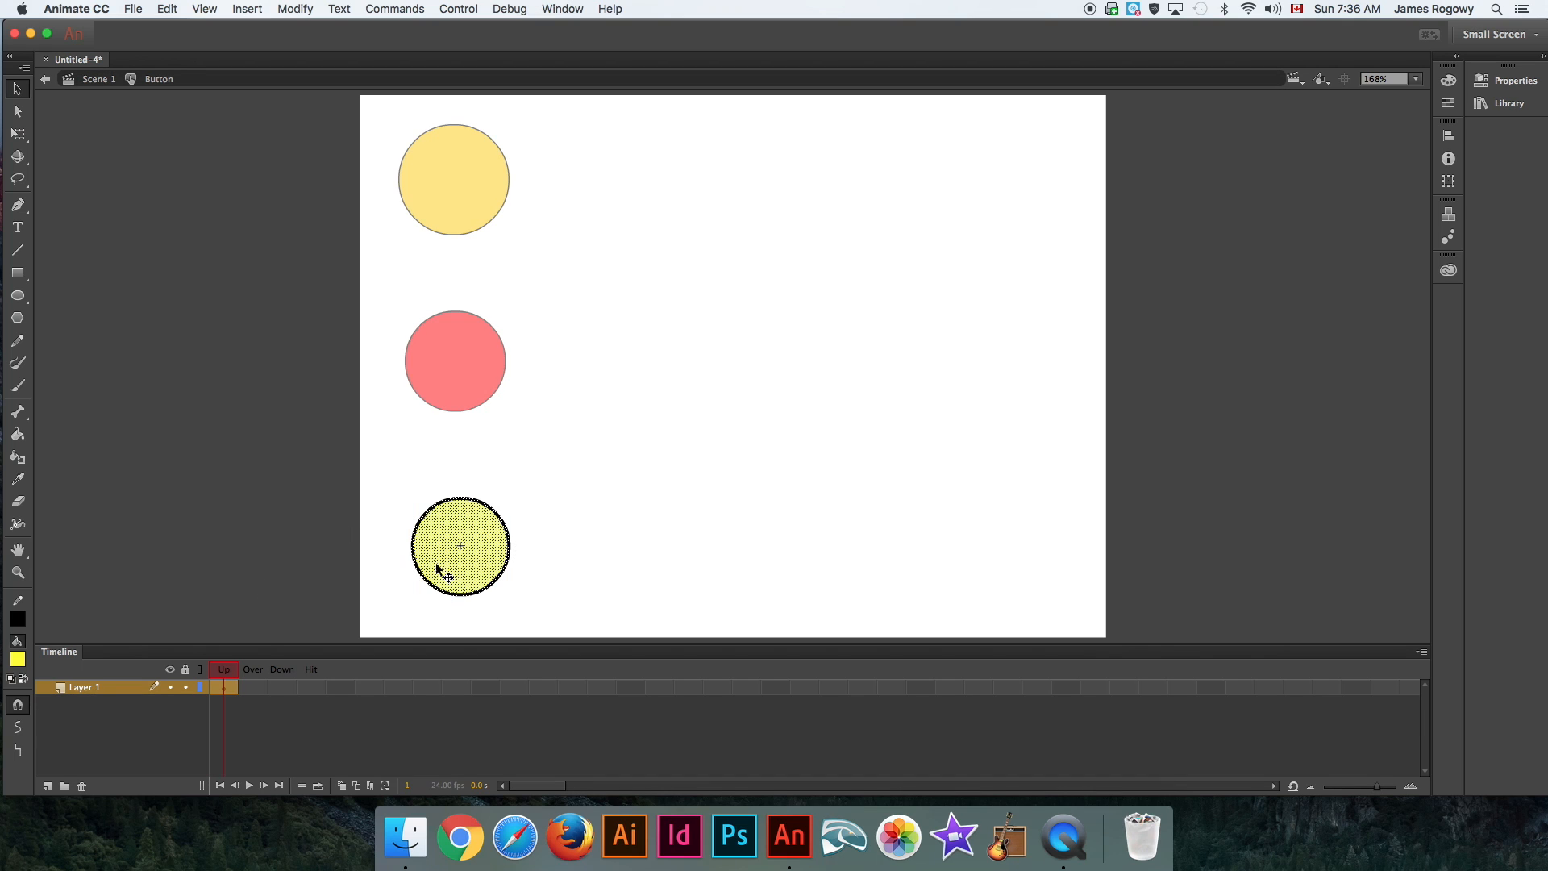
mouse_move(299, 691)
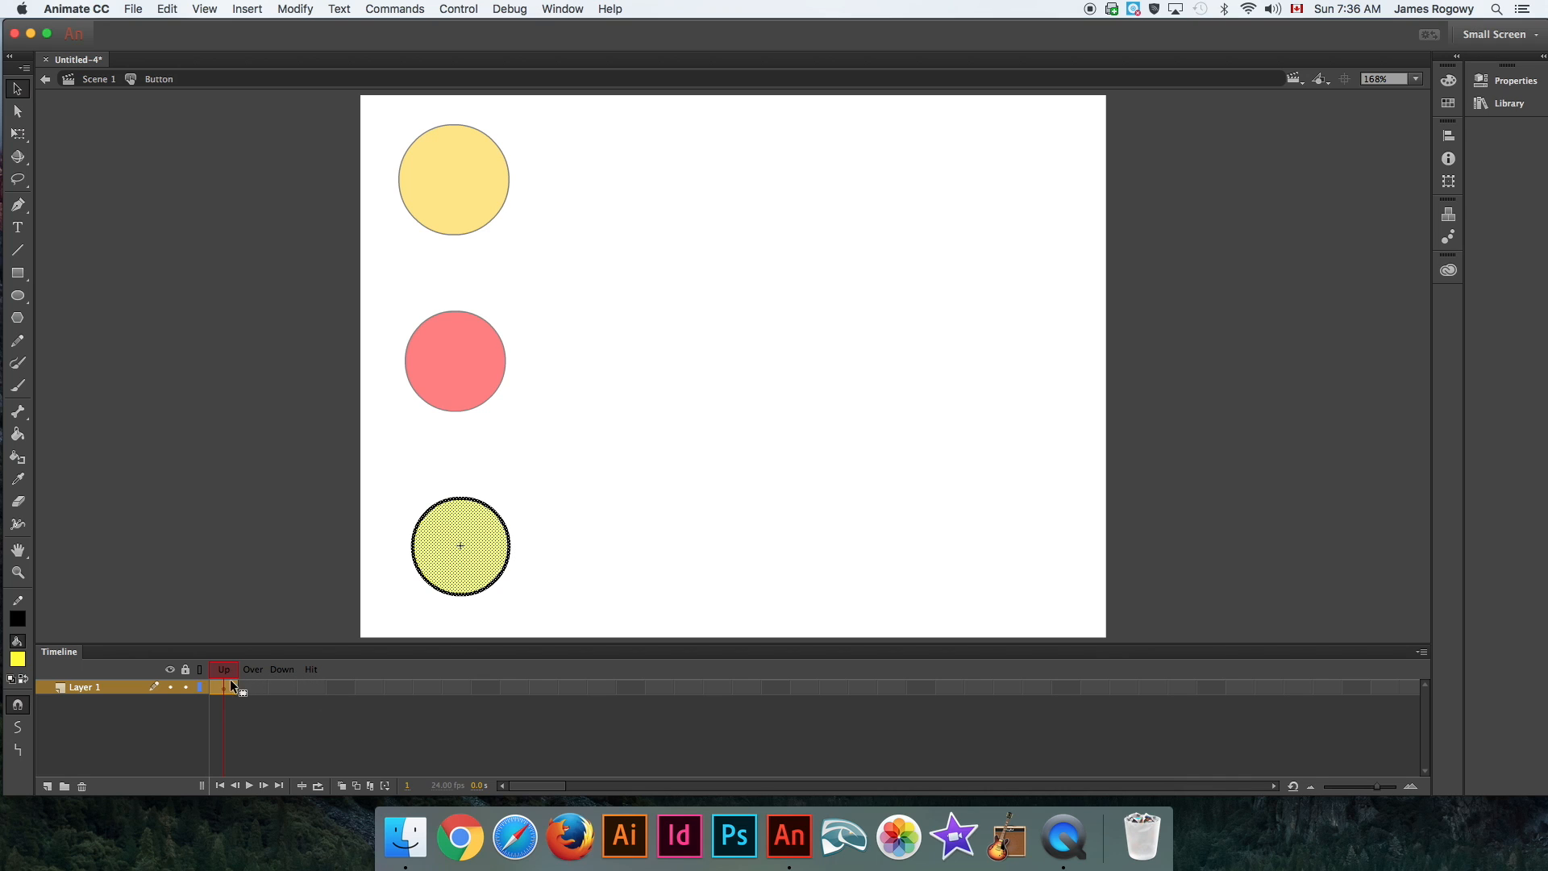
mouse_move(262, 613)
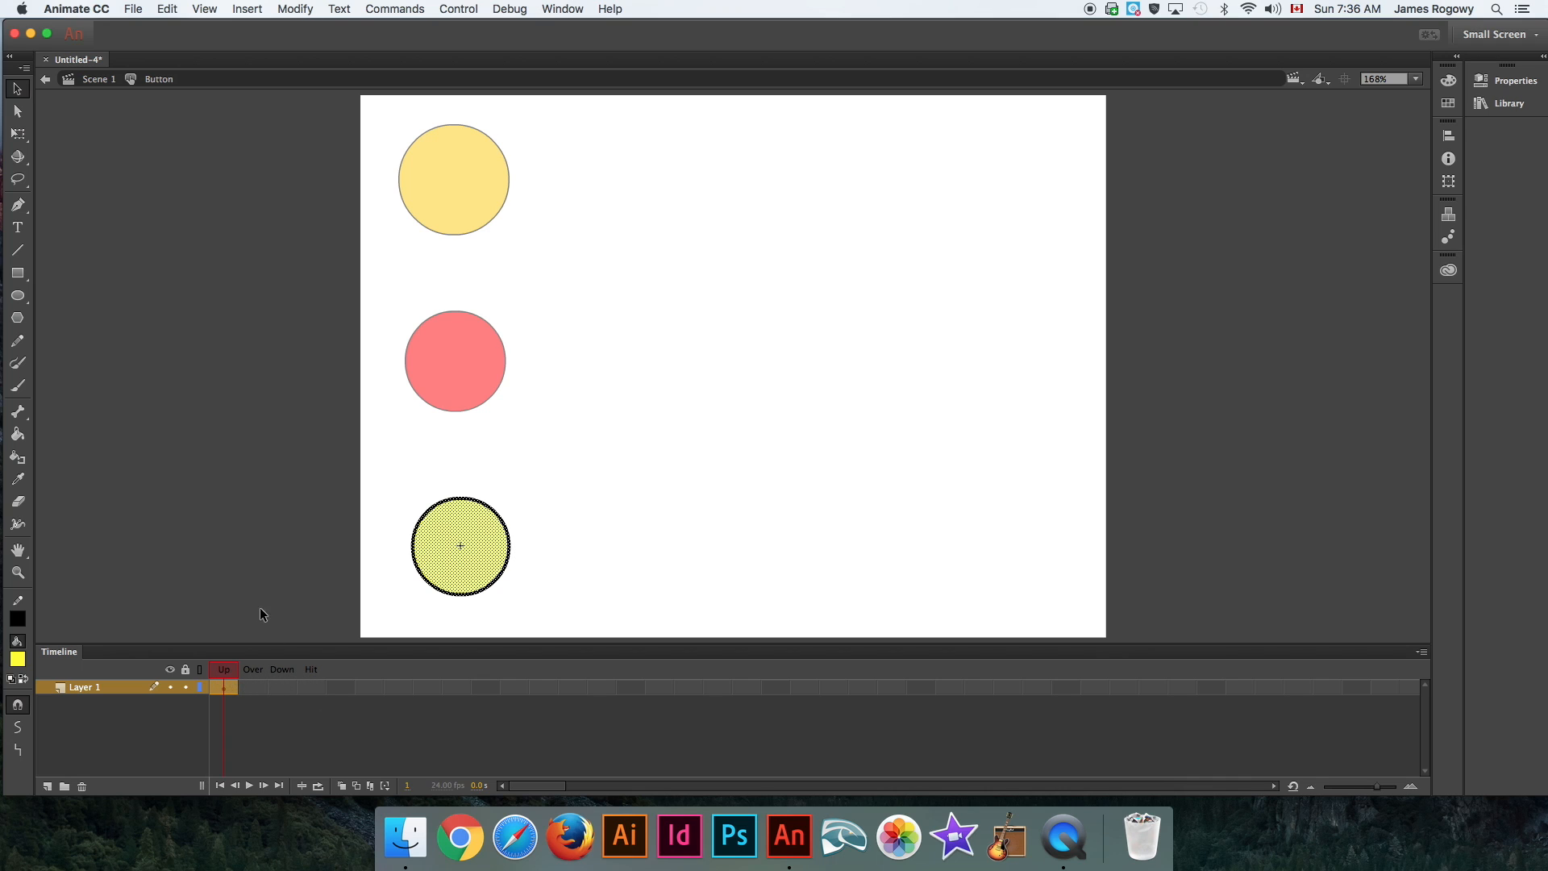
mouse_move(239, 679)
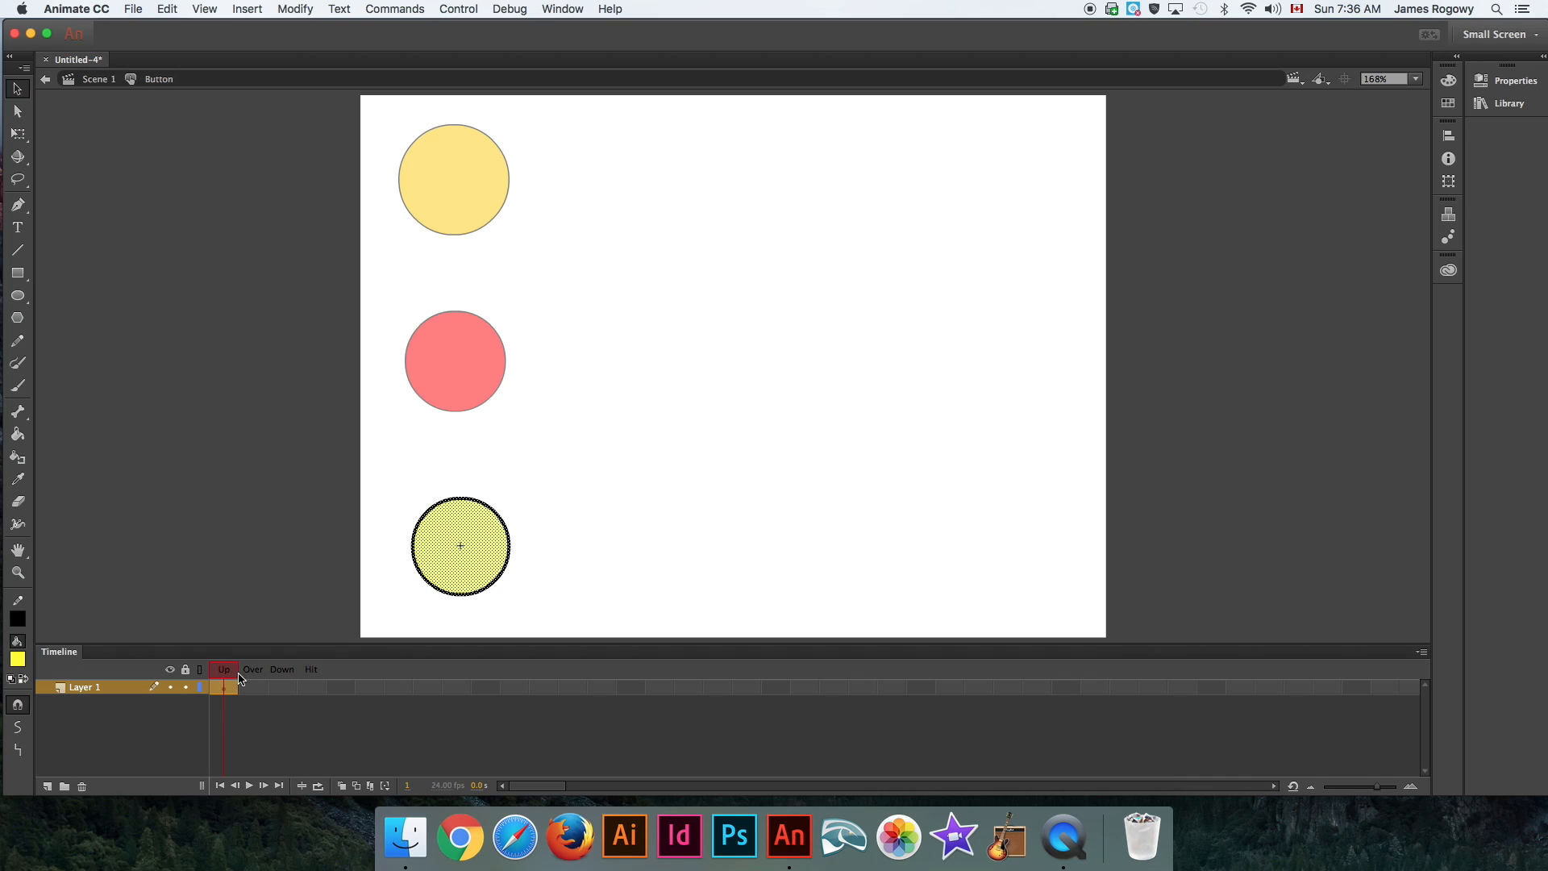
mouse_move(311, 678)
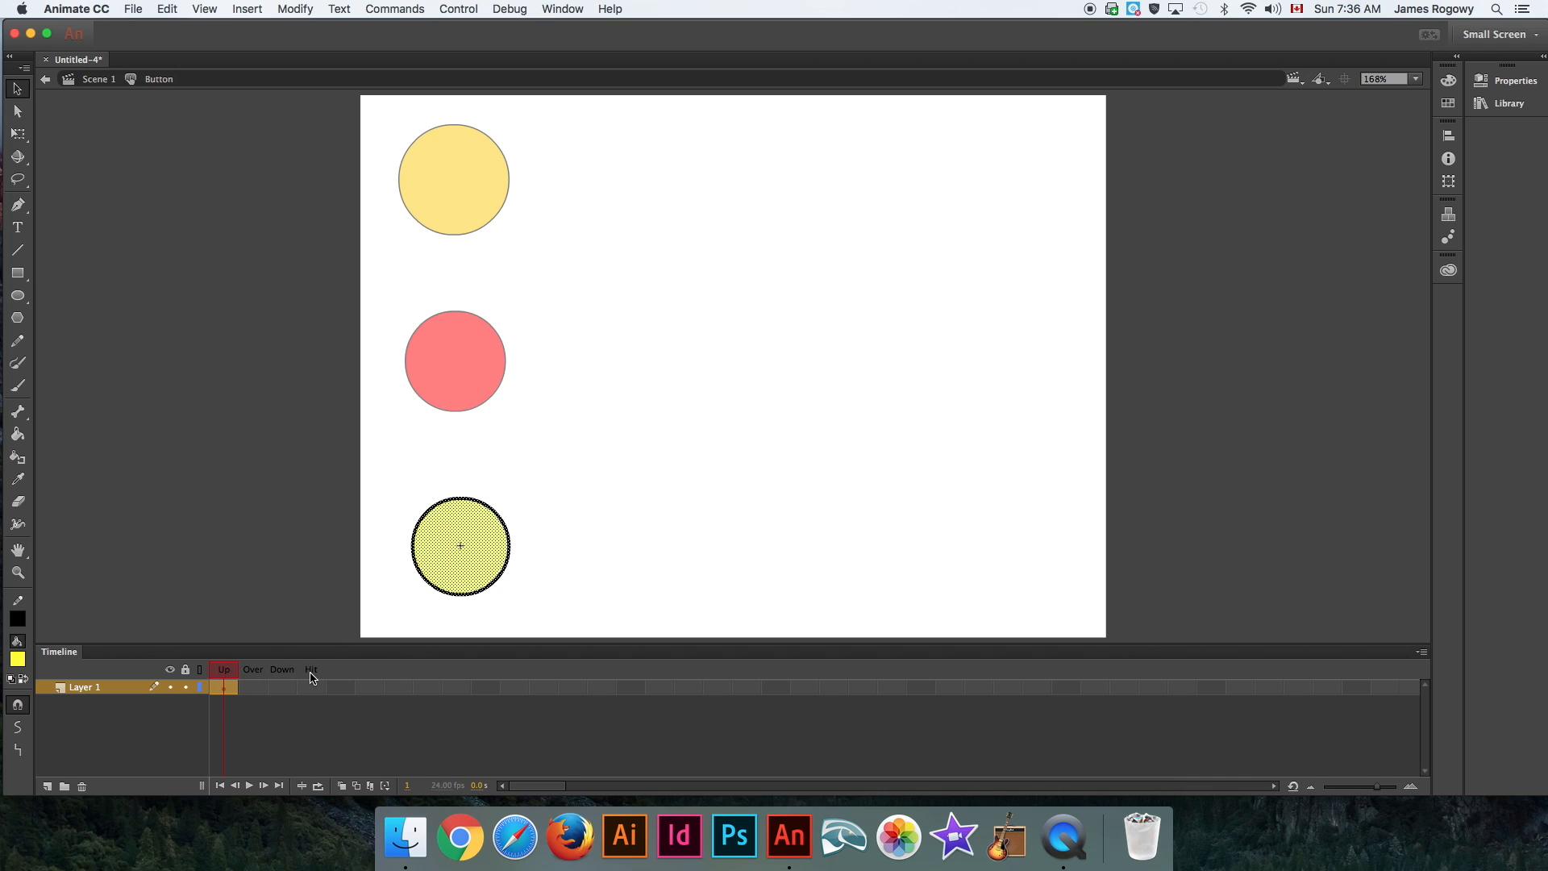
mouse_move(255, 694)
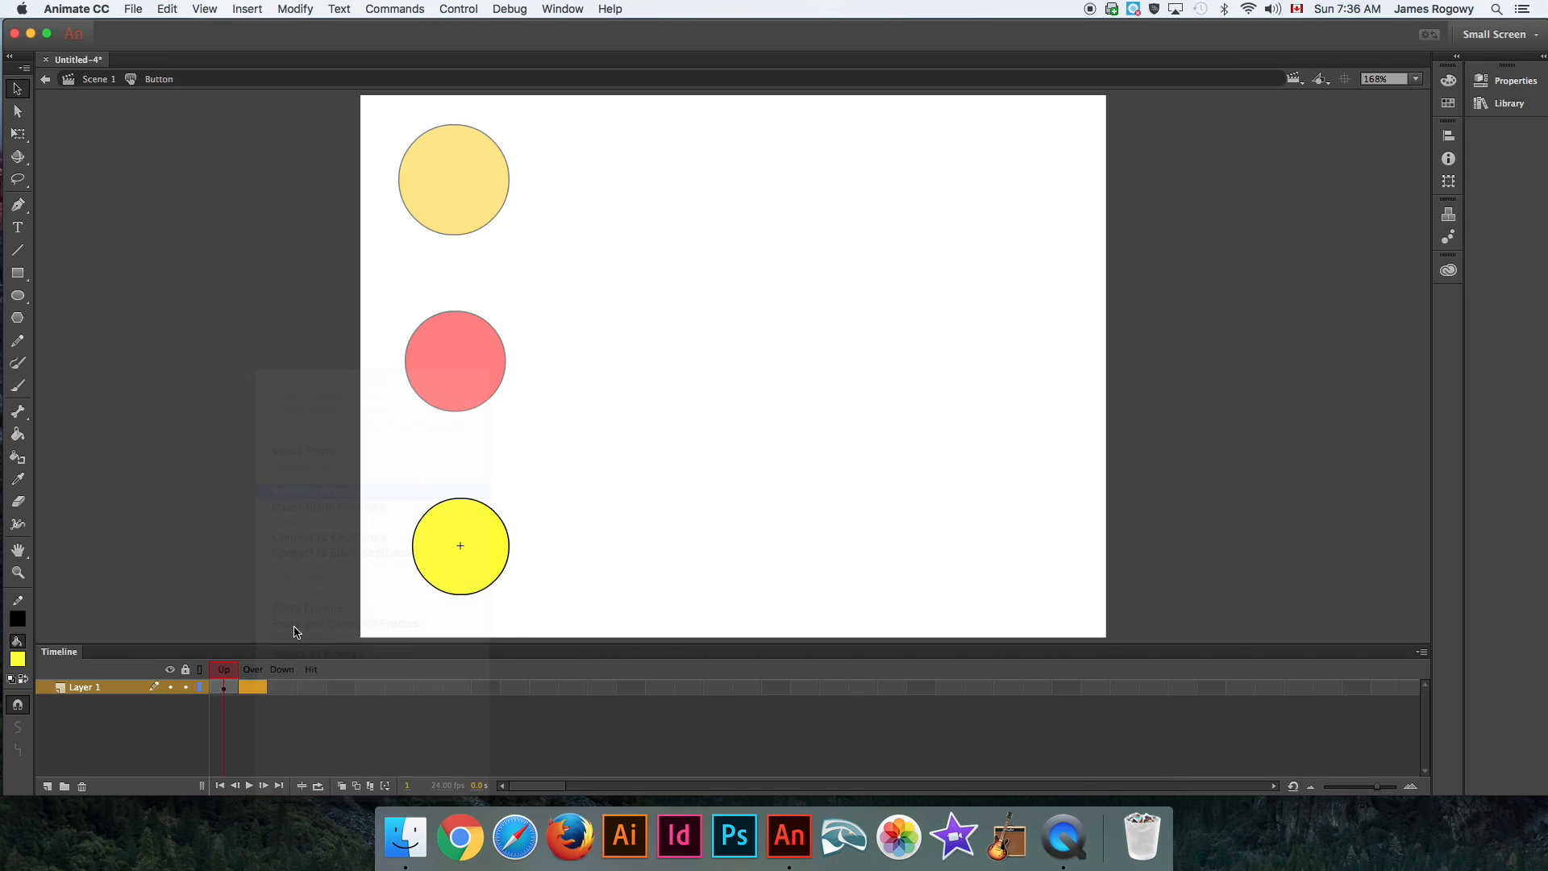
Insert keyframes across the button's Over, Down and Hit frames.
right_click(252, 686)
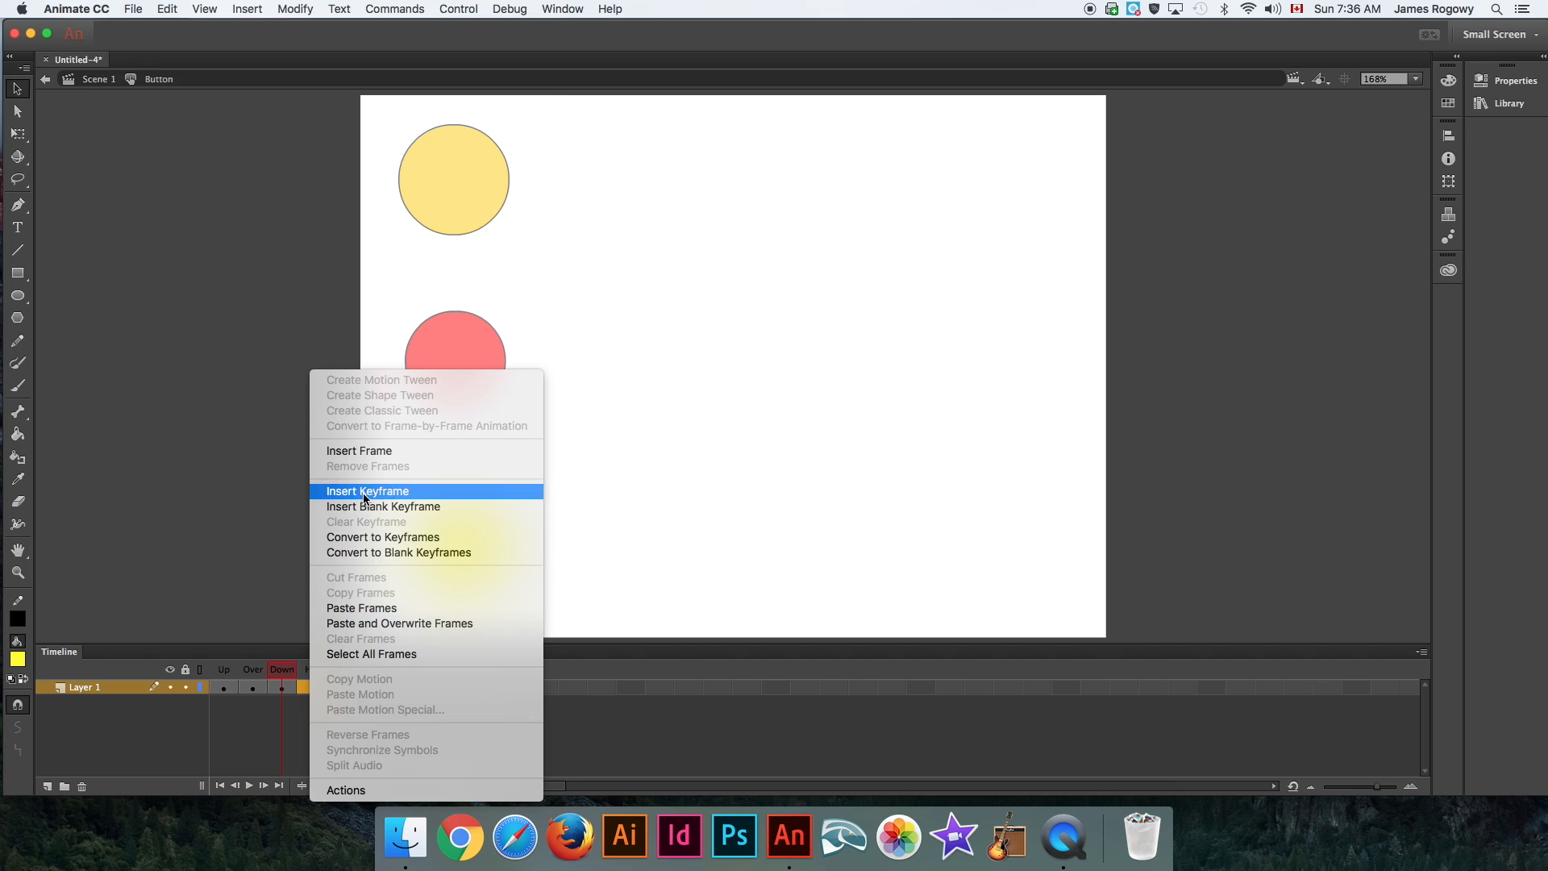
left_click(368, 491)
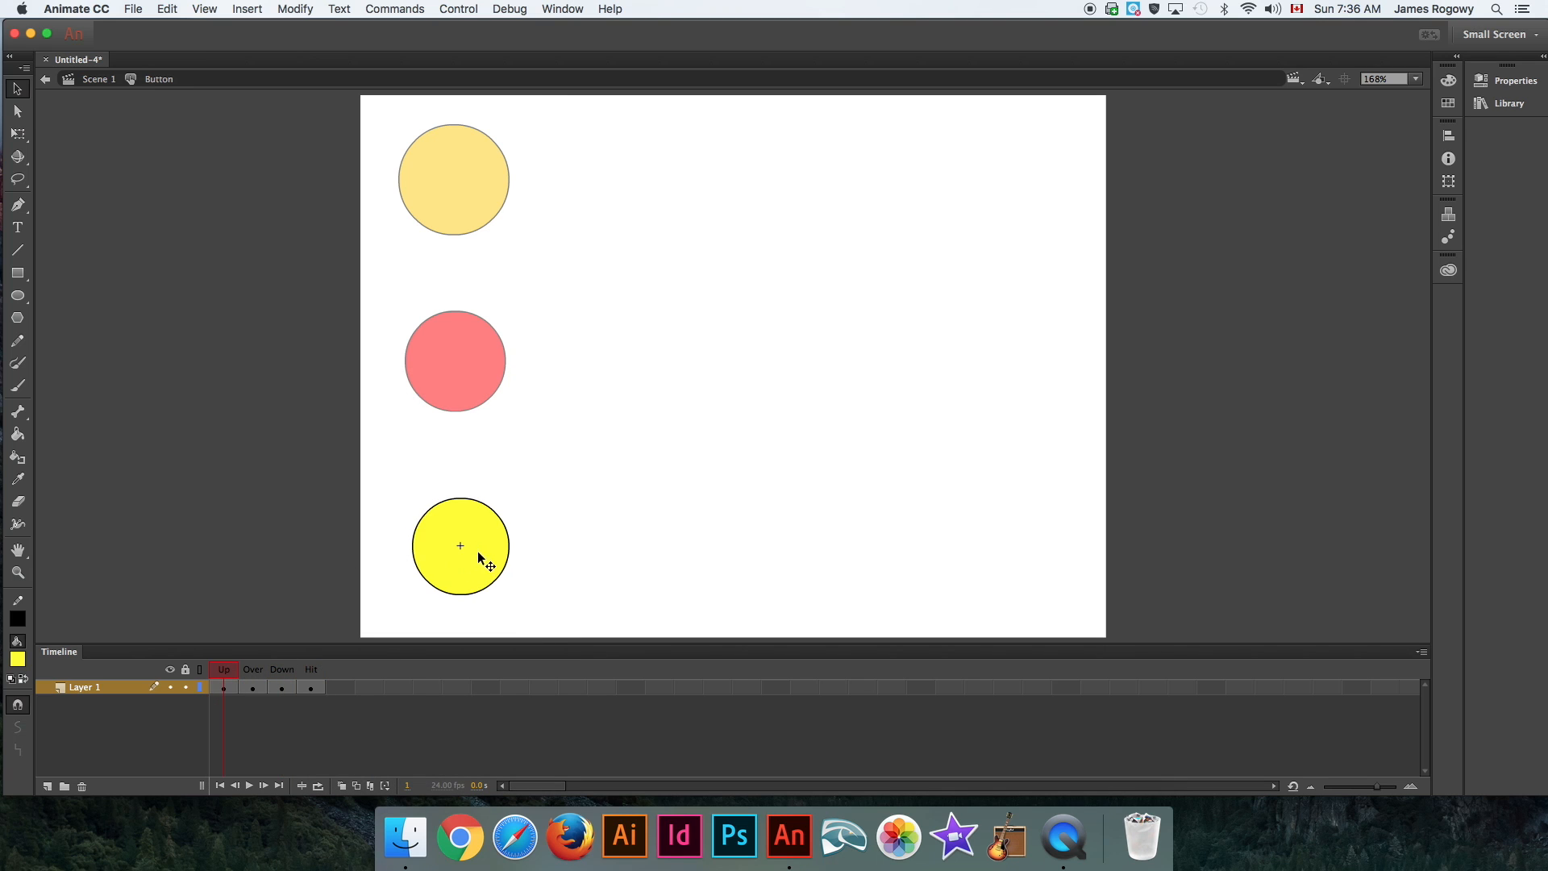
mouse_move(510, 586)
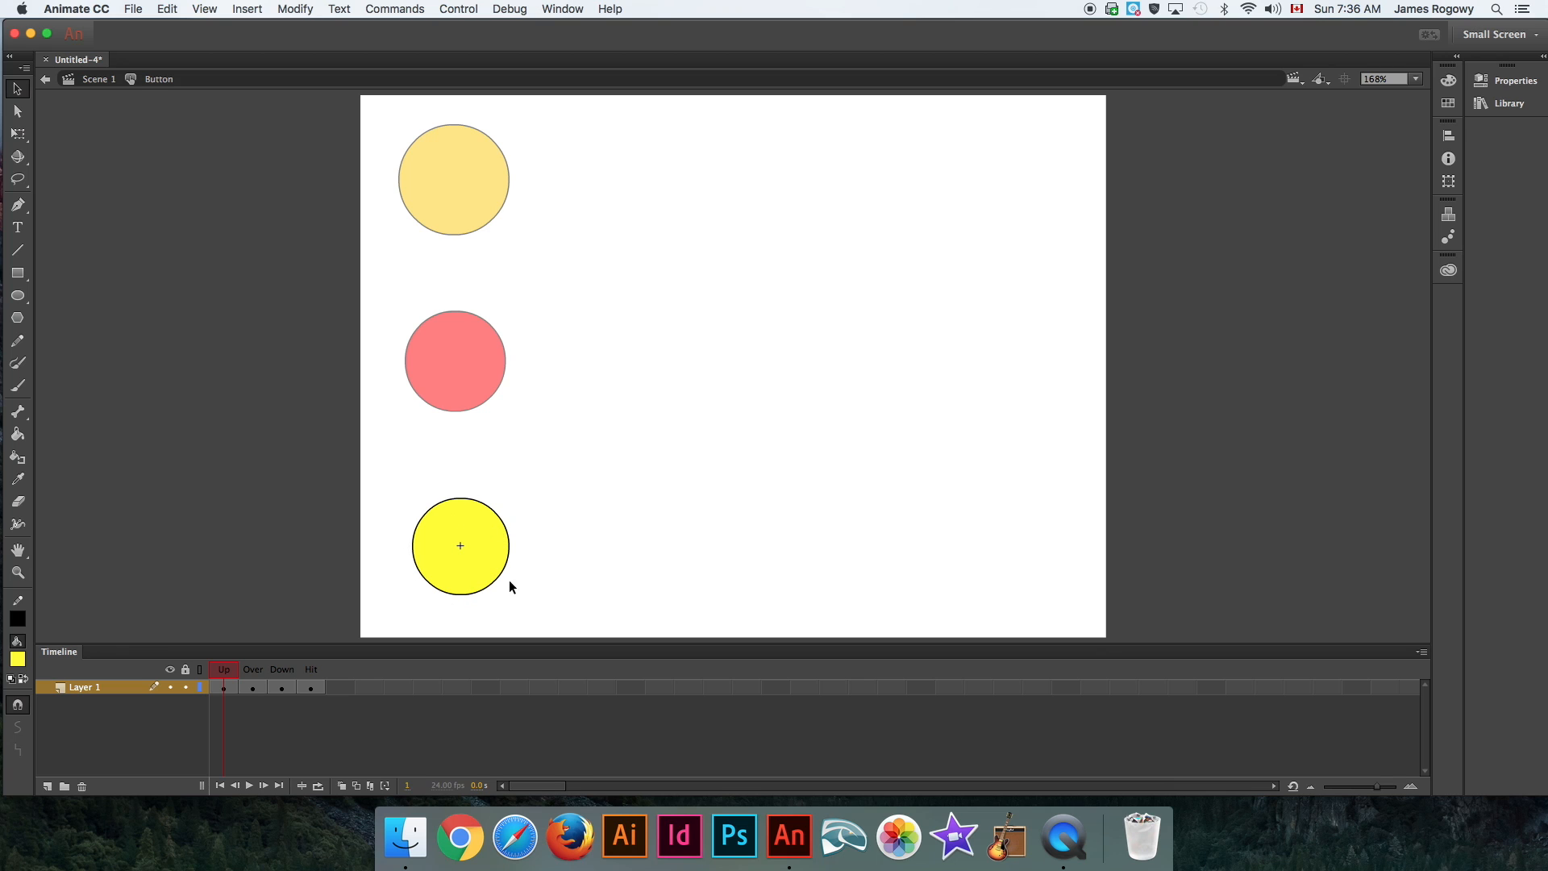
mouse_move(464, 515)
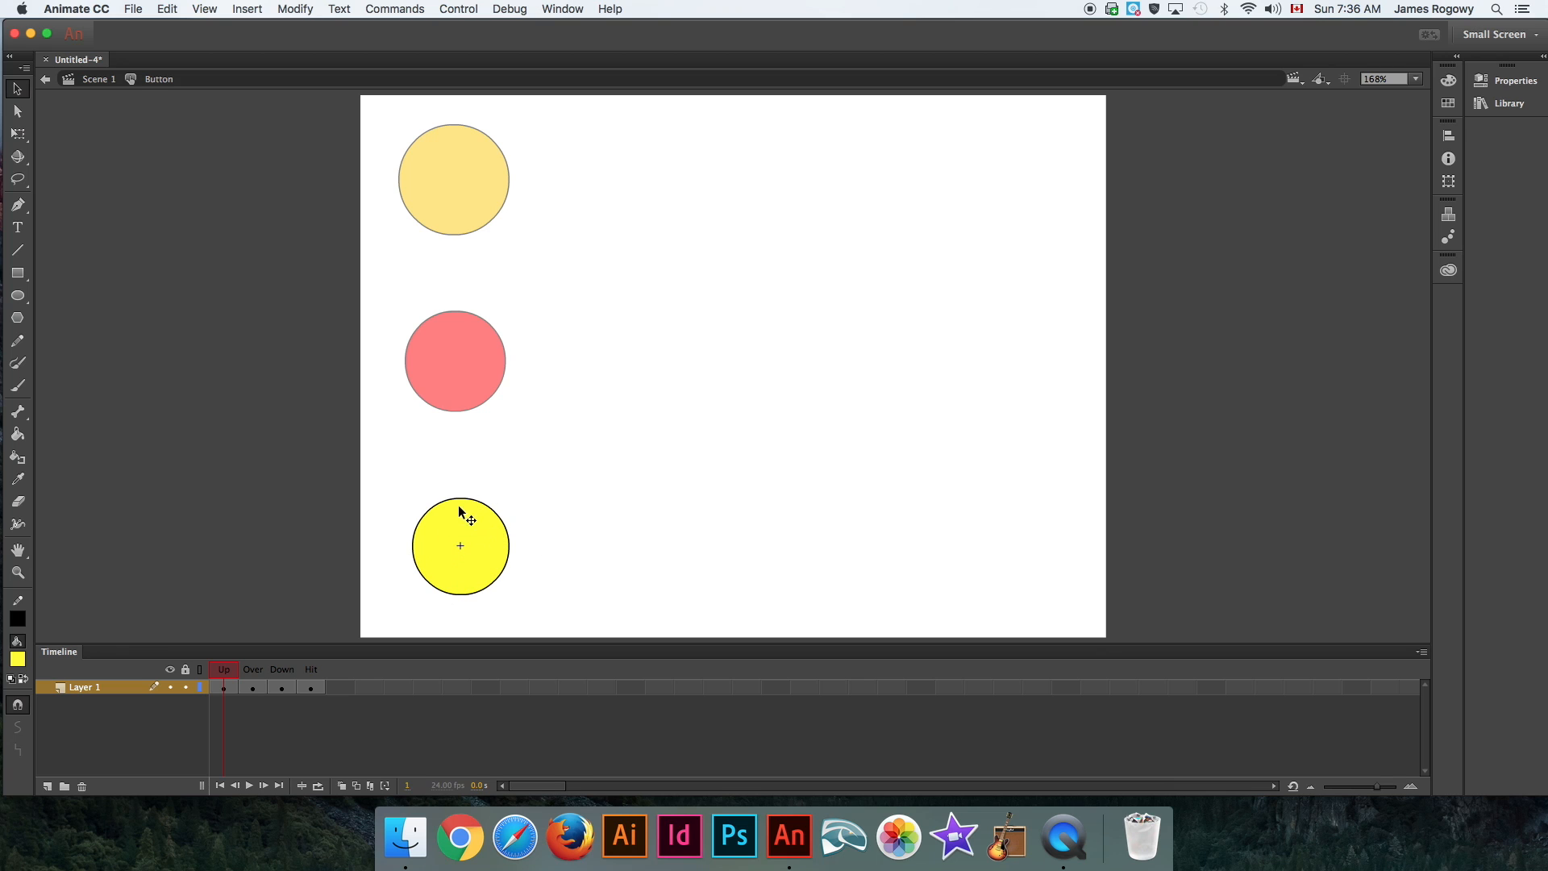
mouse_move(370, 586)
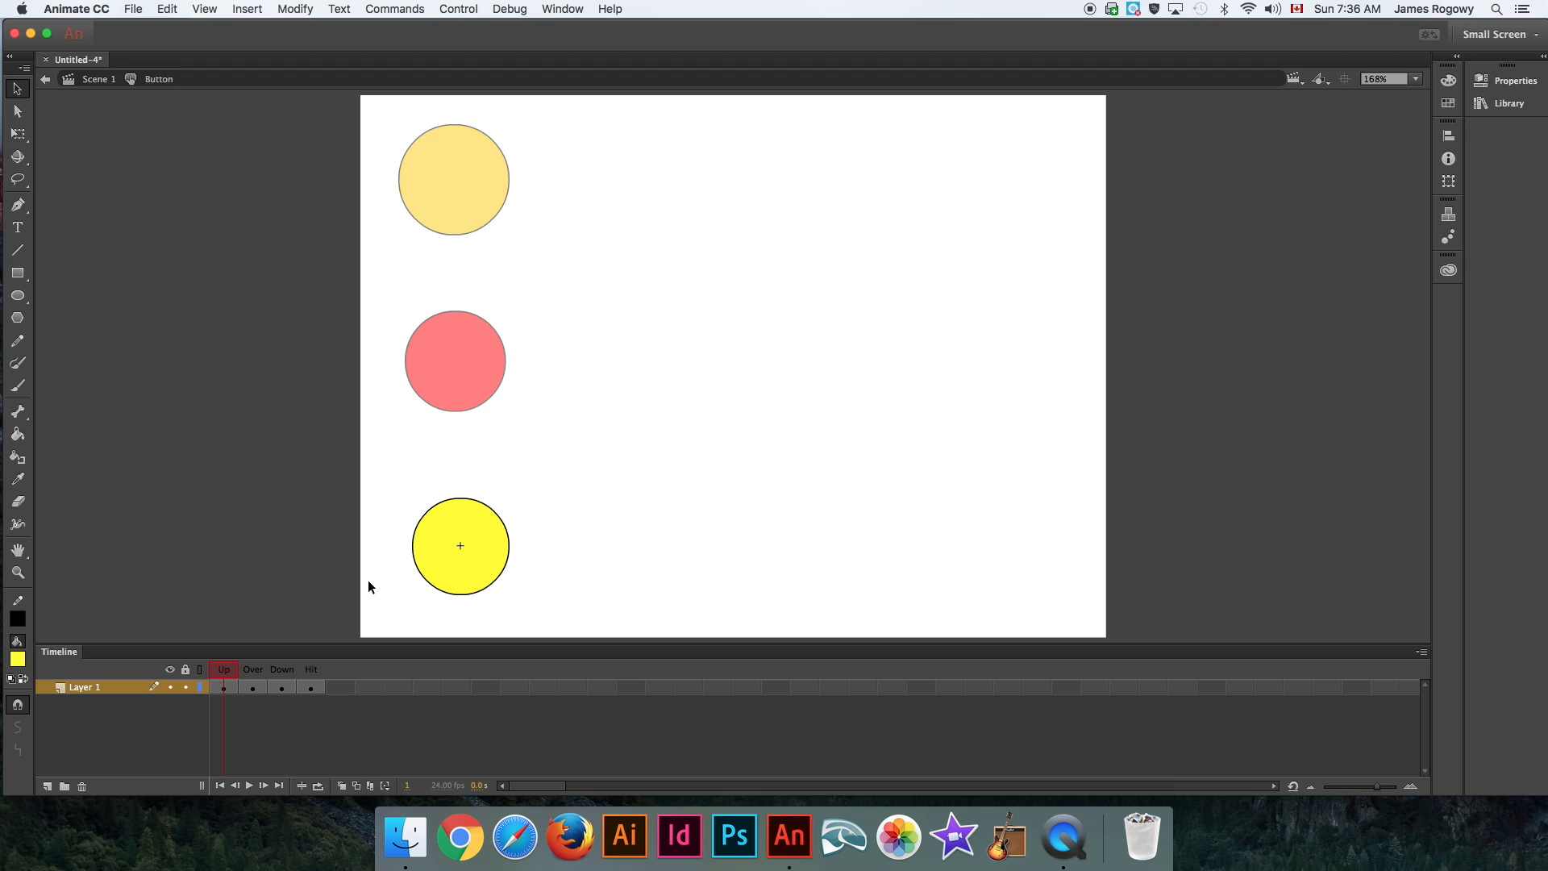
mouse_move(448, 507)
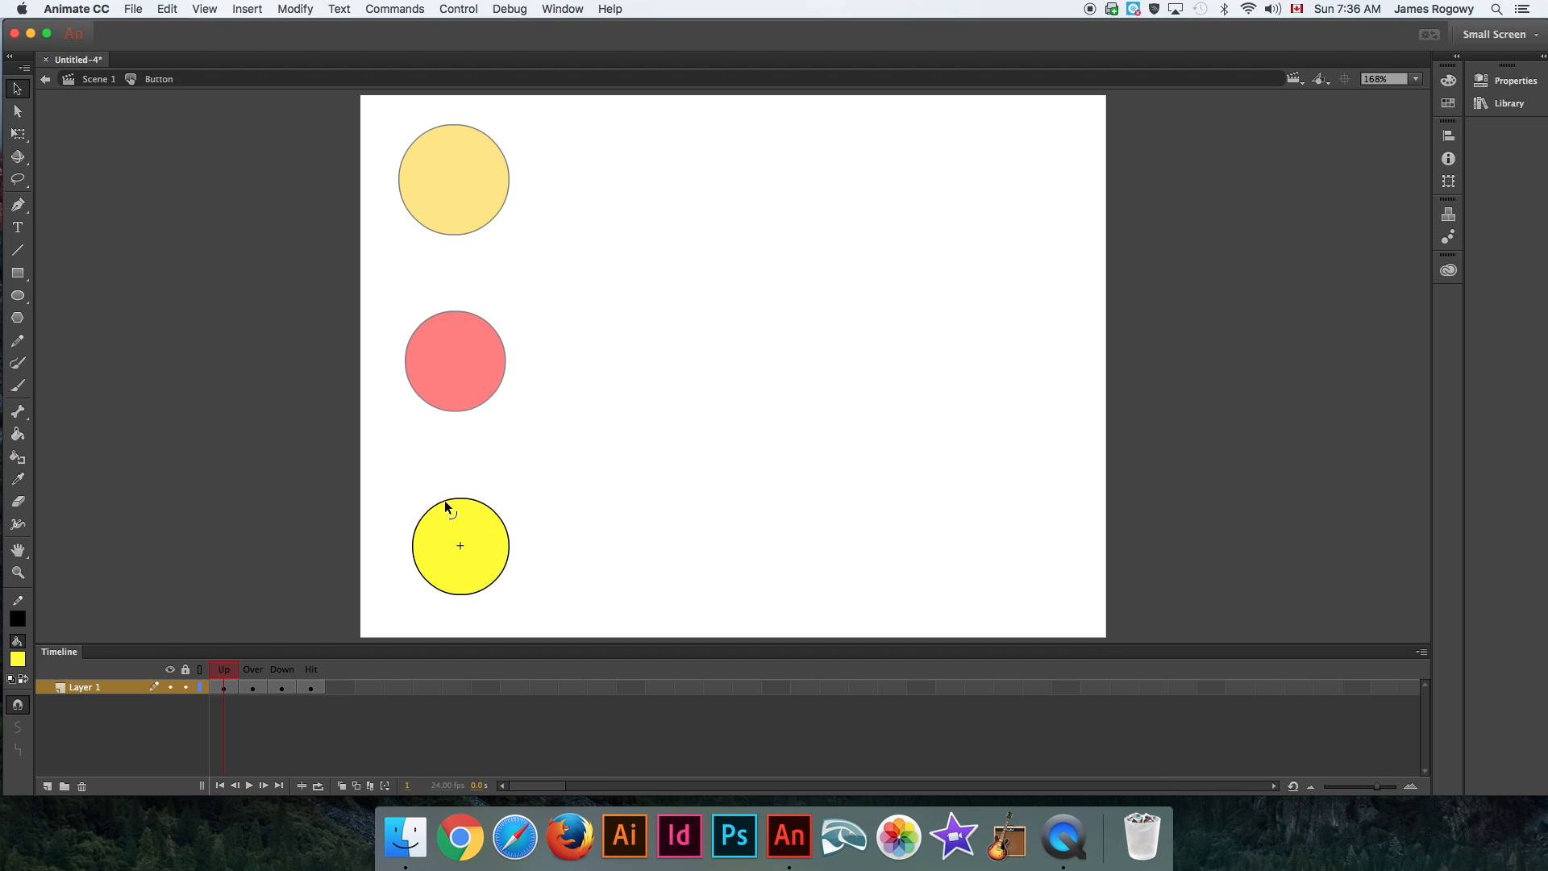
mouse_move(254, 691)
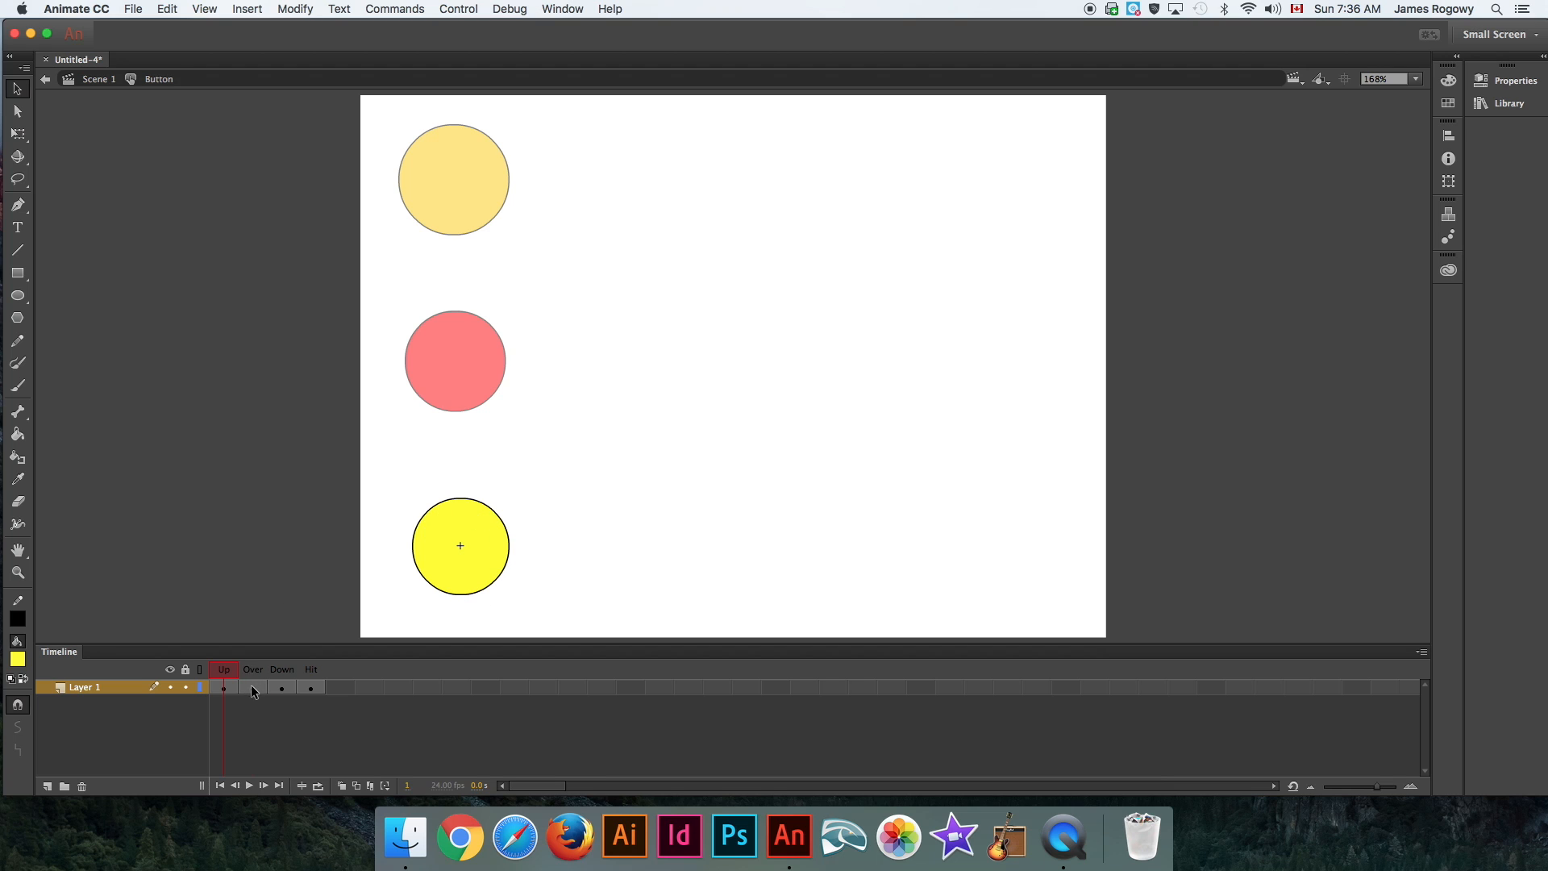
Fill the button circle red on its Over keyframe.
left_click(252, 669)
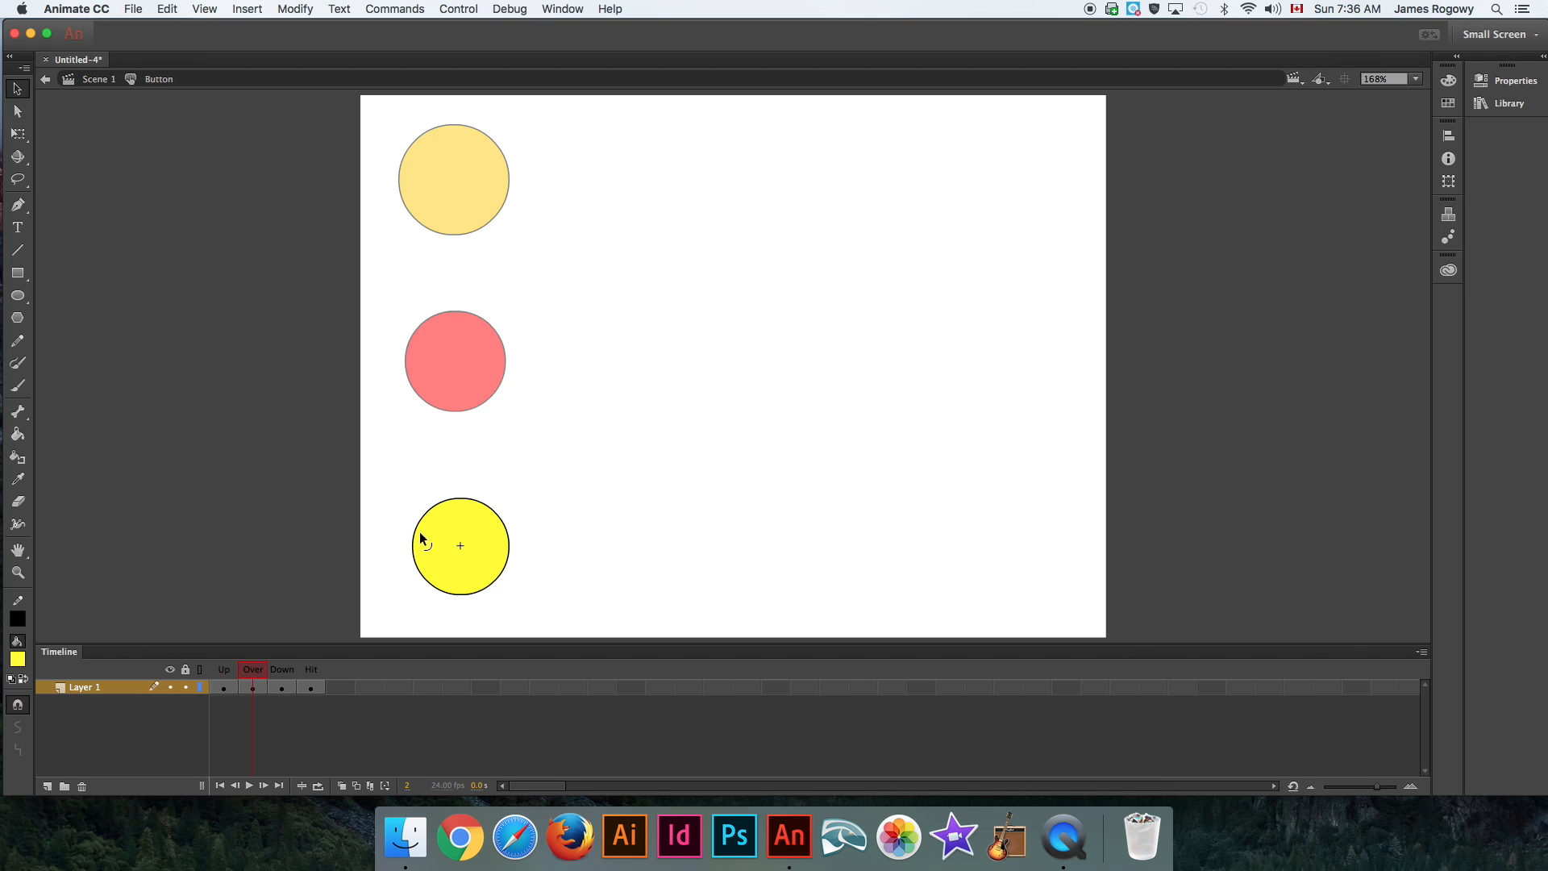
mouse_move(485, 538)
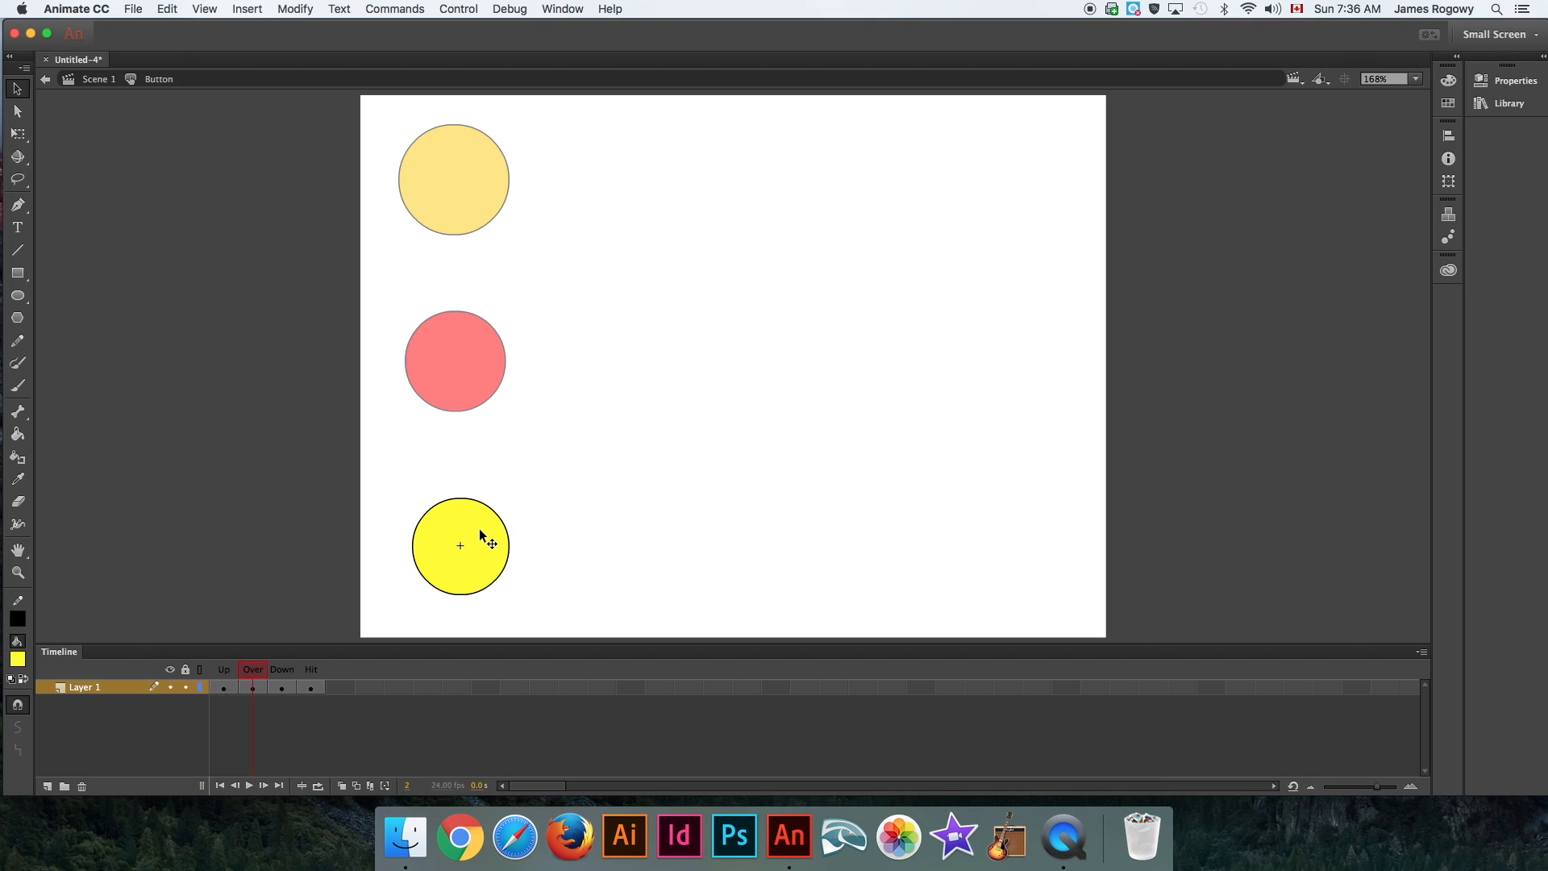
left_click(17, 660)
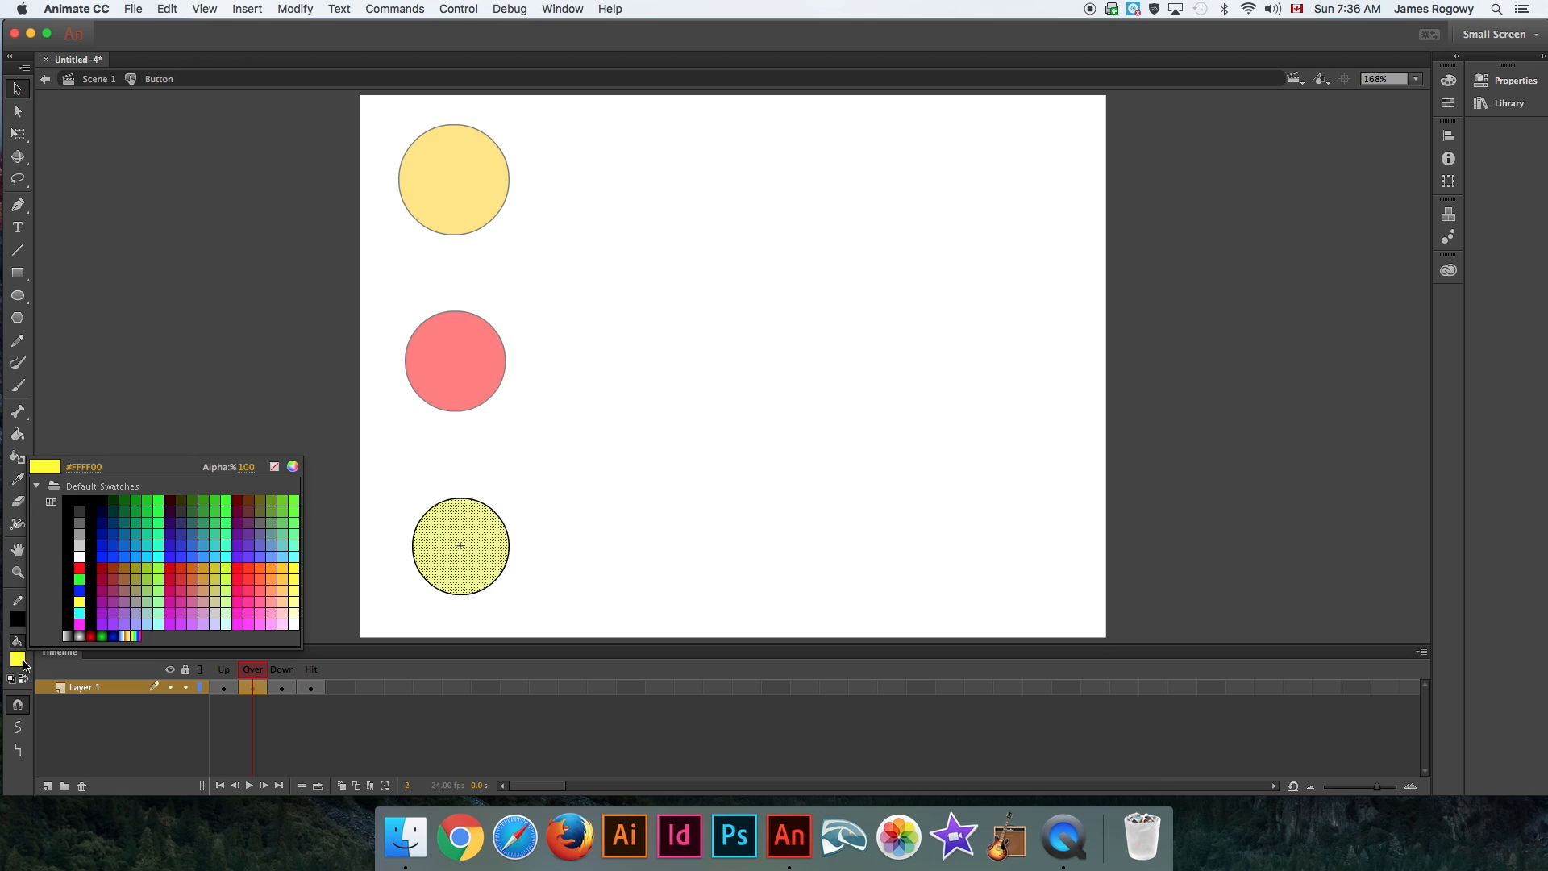
left_click(265, 566)
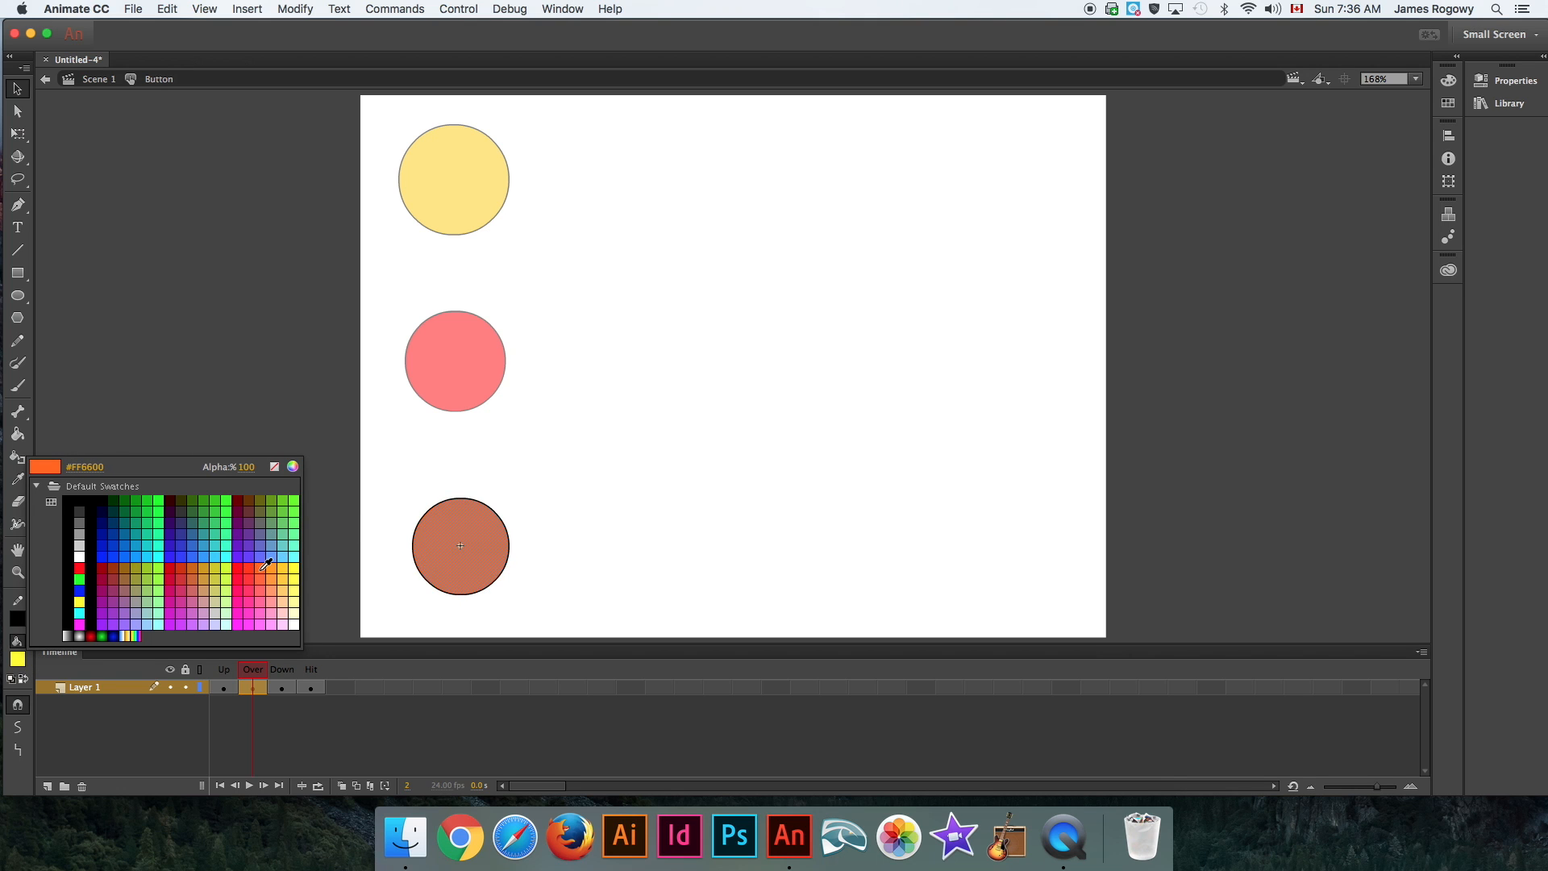
left_click(264, 566)
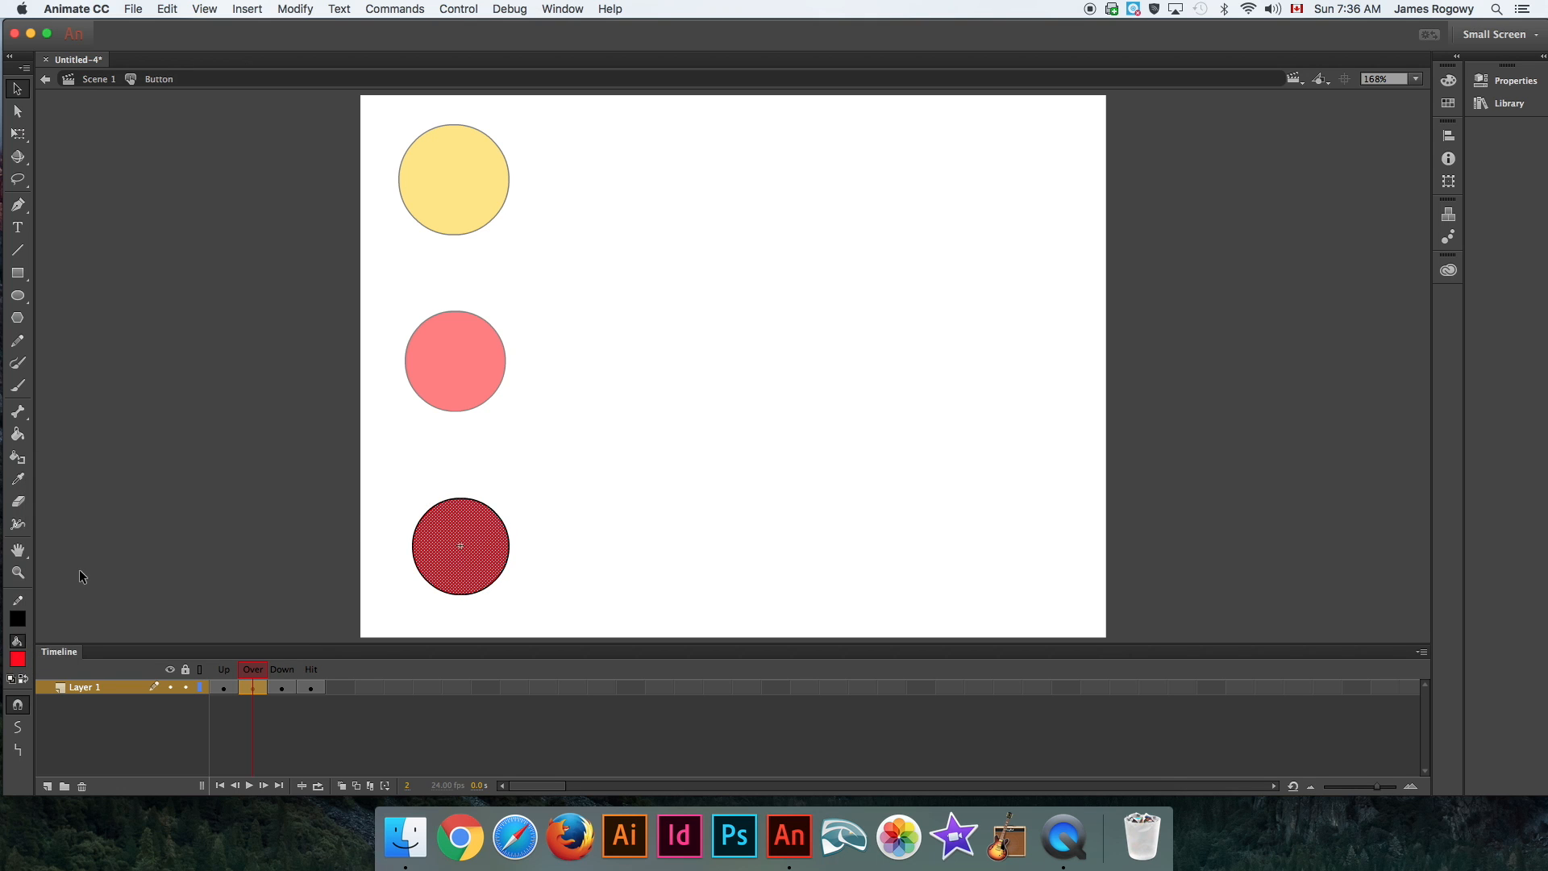
left_click(252, 687)
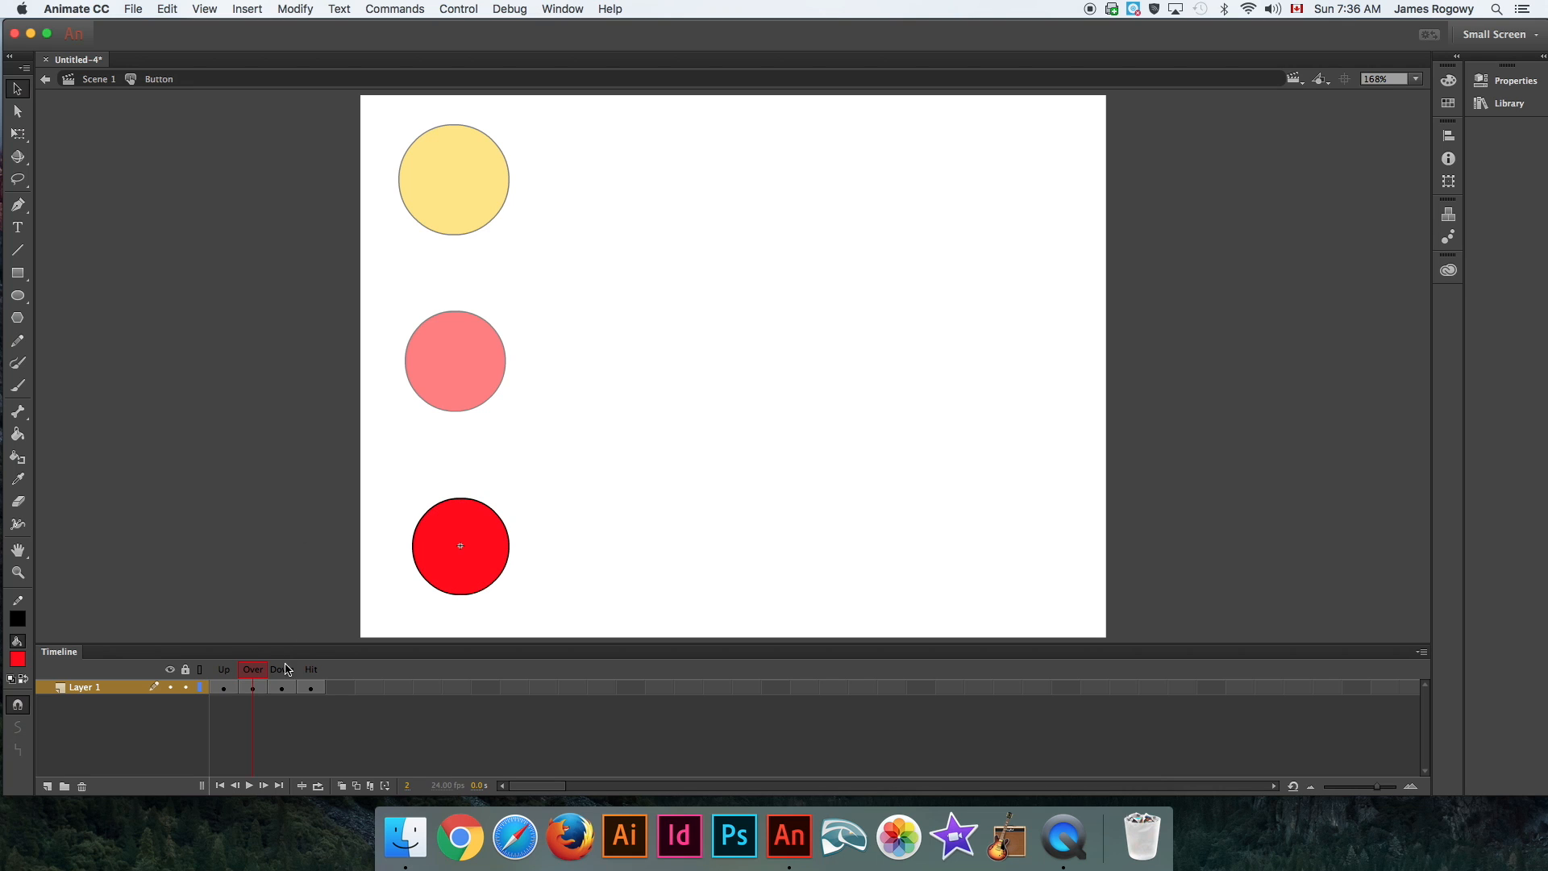
On the Down keyframe, select the circle and fill it green.
left_click(281, 668)
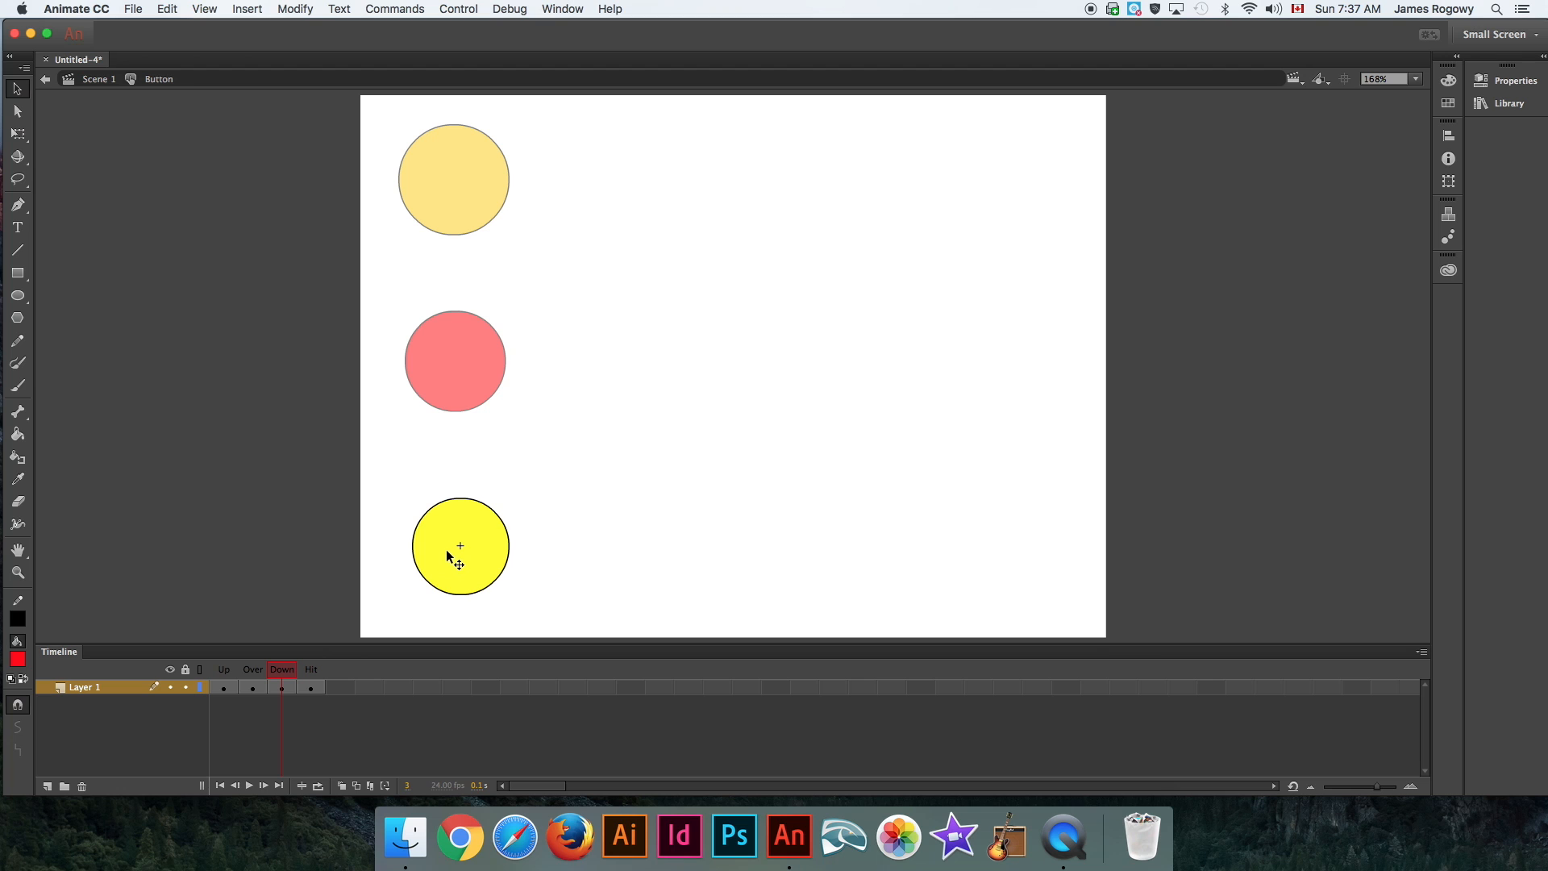
left_click(461, 546)
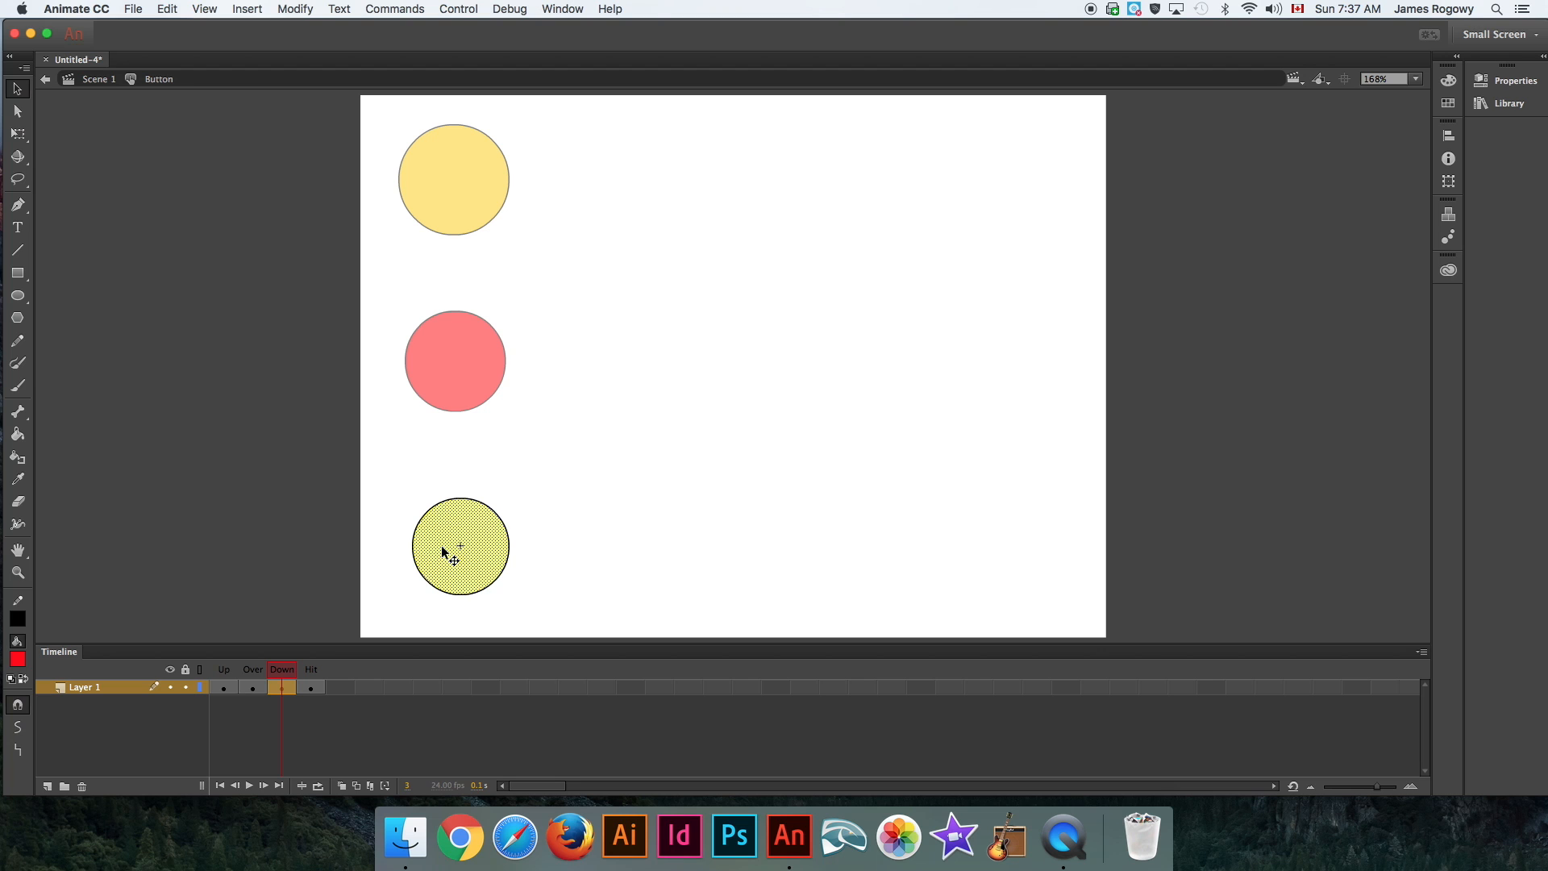
left_click(18, 641)
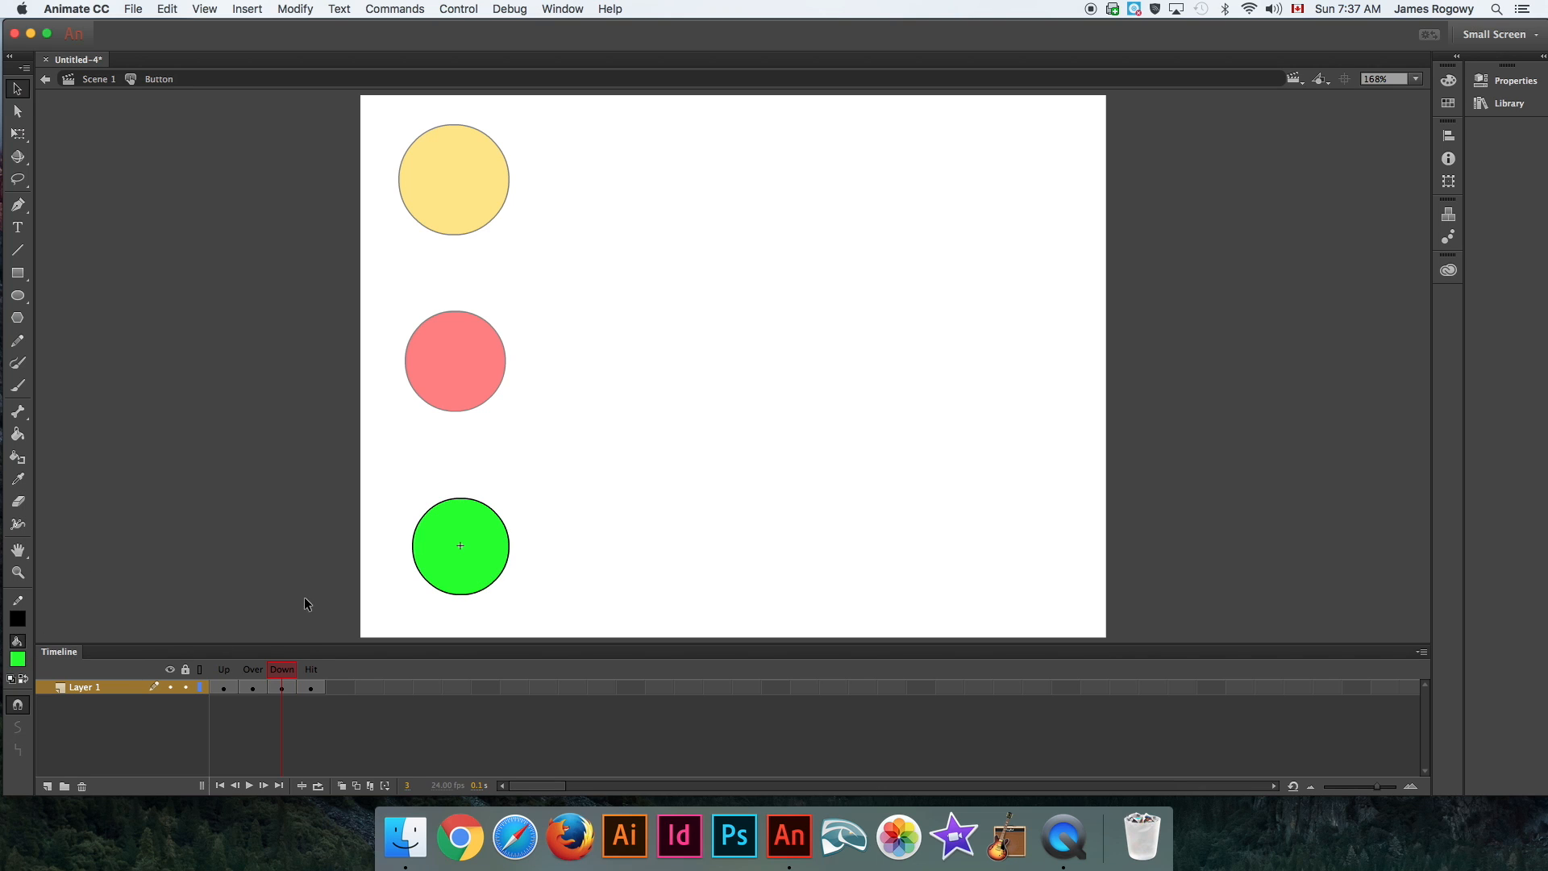
Go to the button's Hit frame and select its yellow circle.
left_click(311, 686)
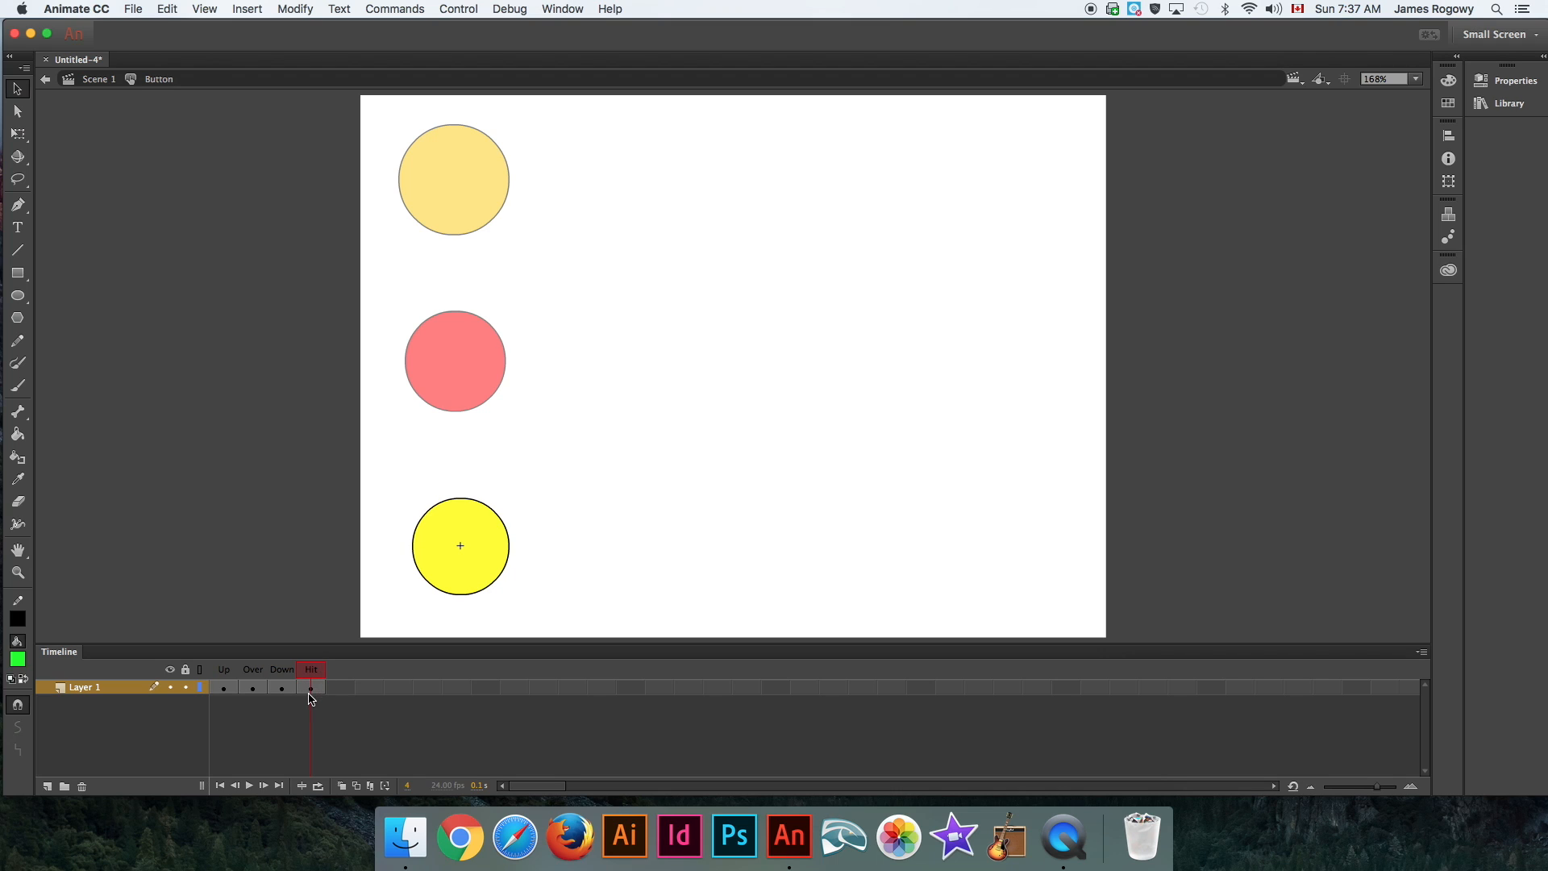
mouse_move(310, 691)
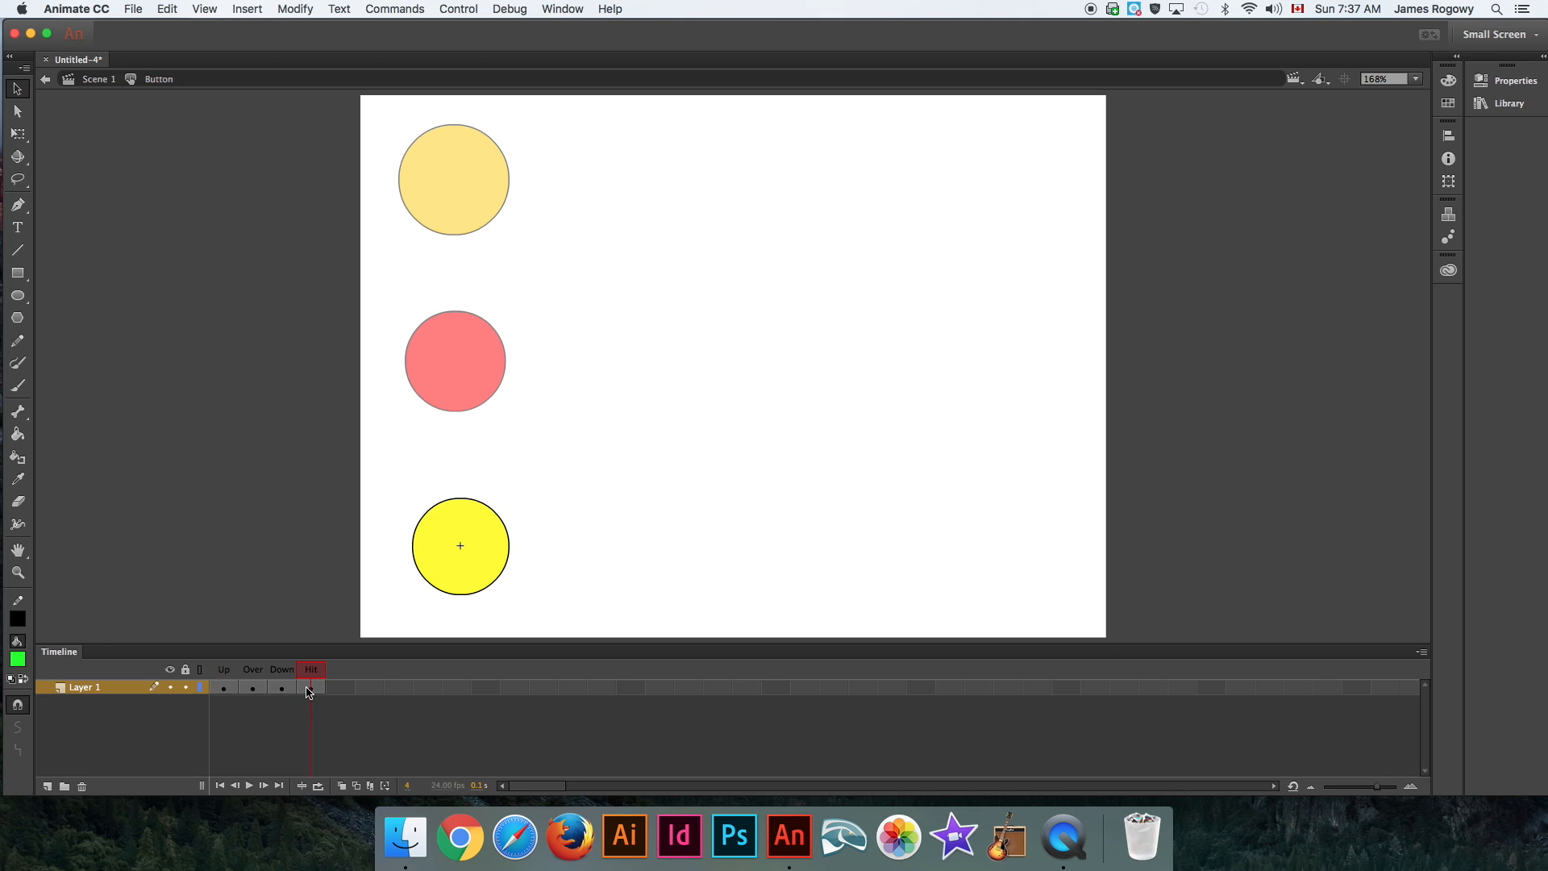
left_click(459, 545)
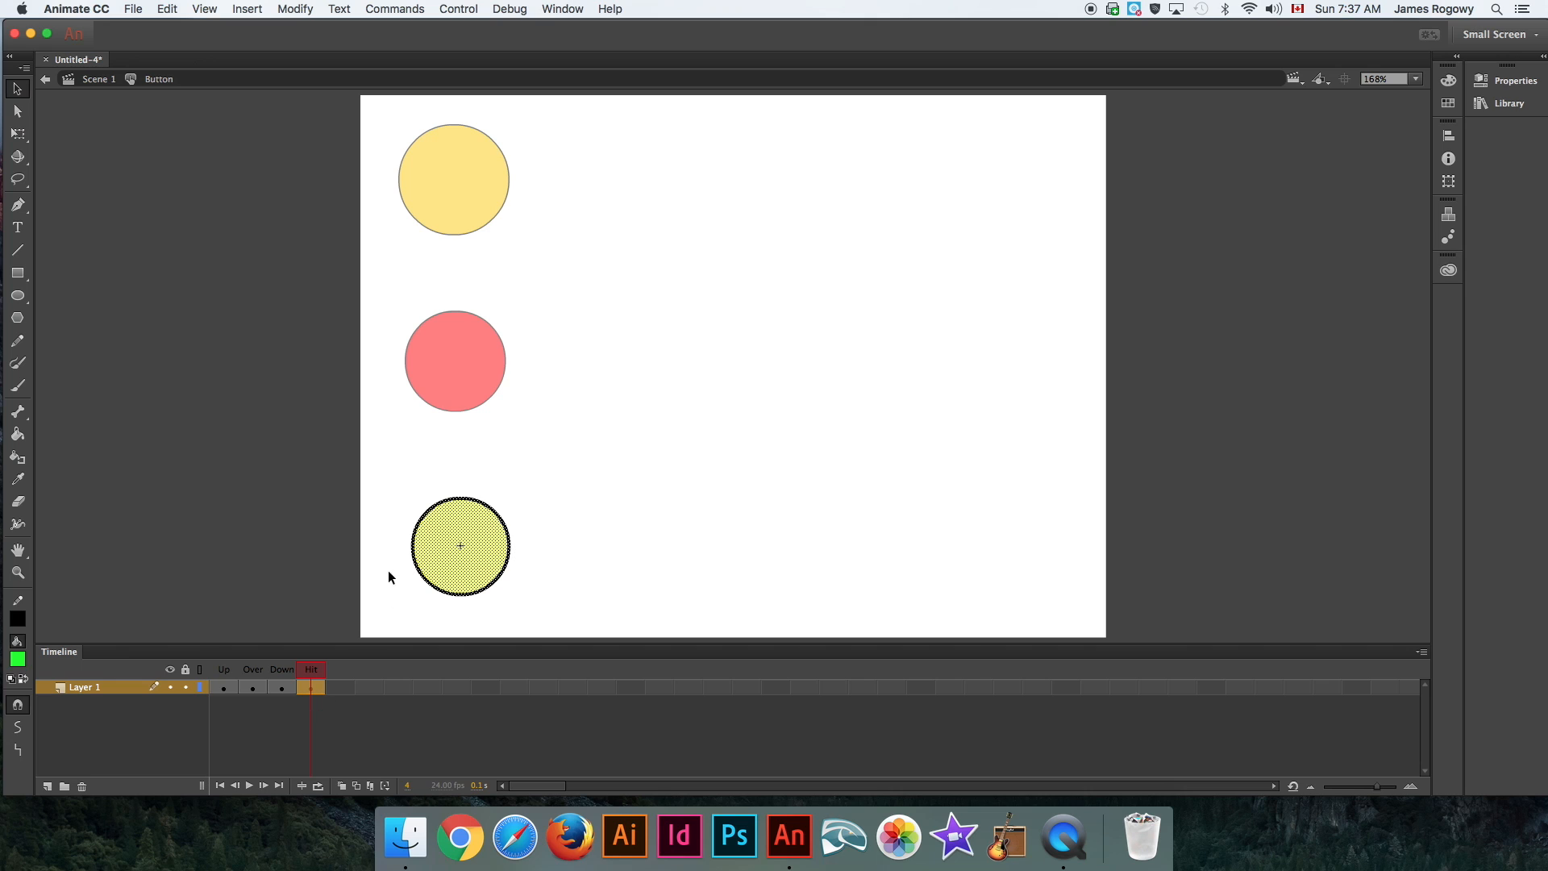
mouse_move(459, 542)
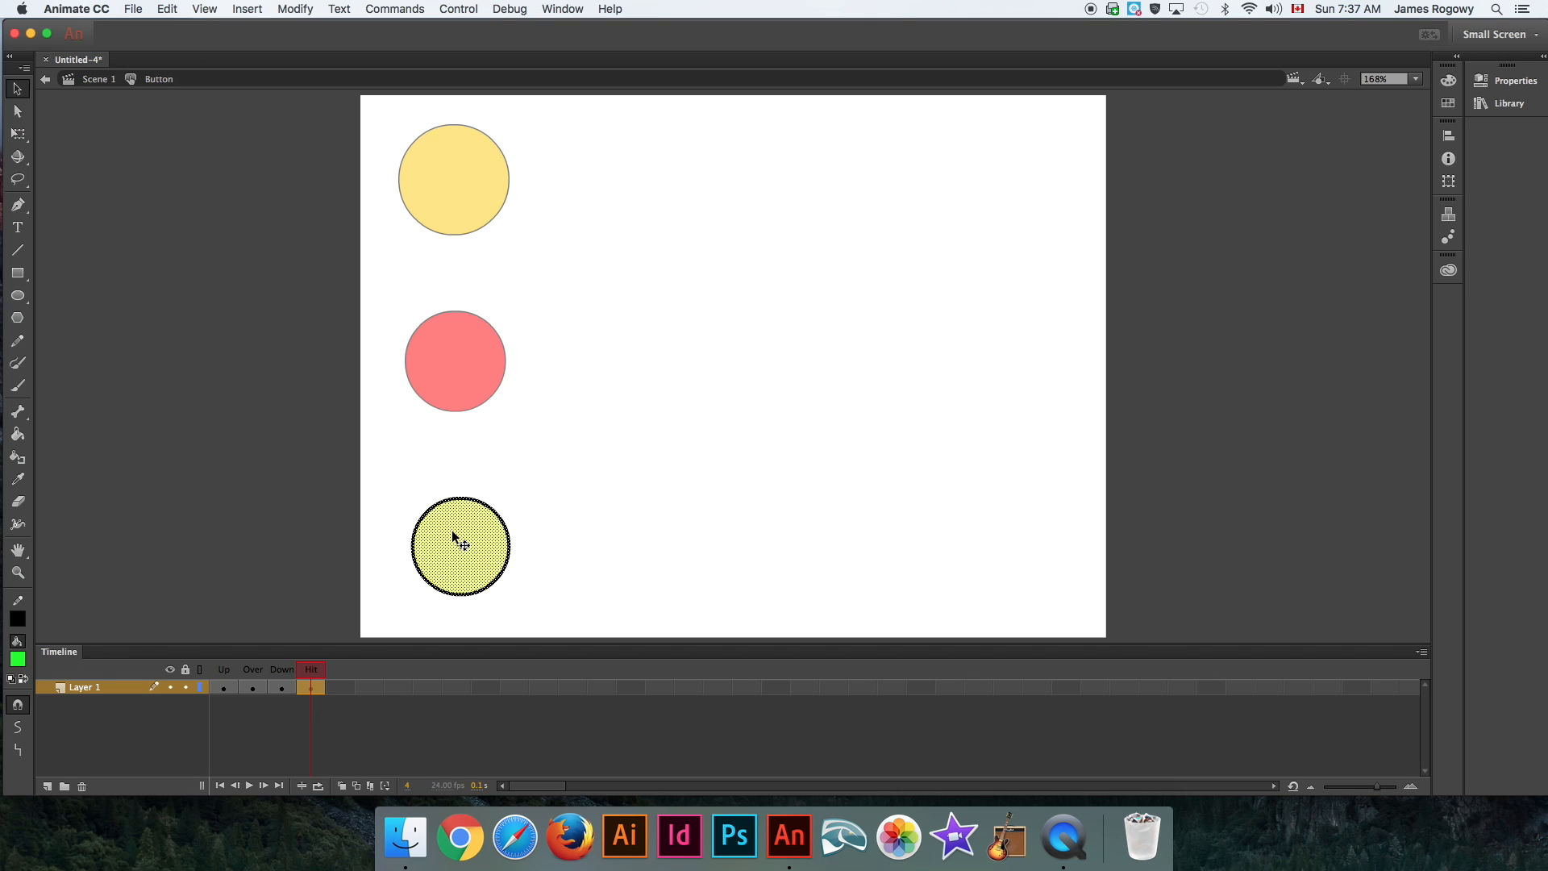
mouse_move(316, 694)
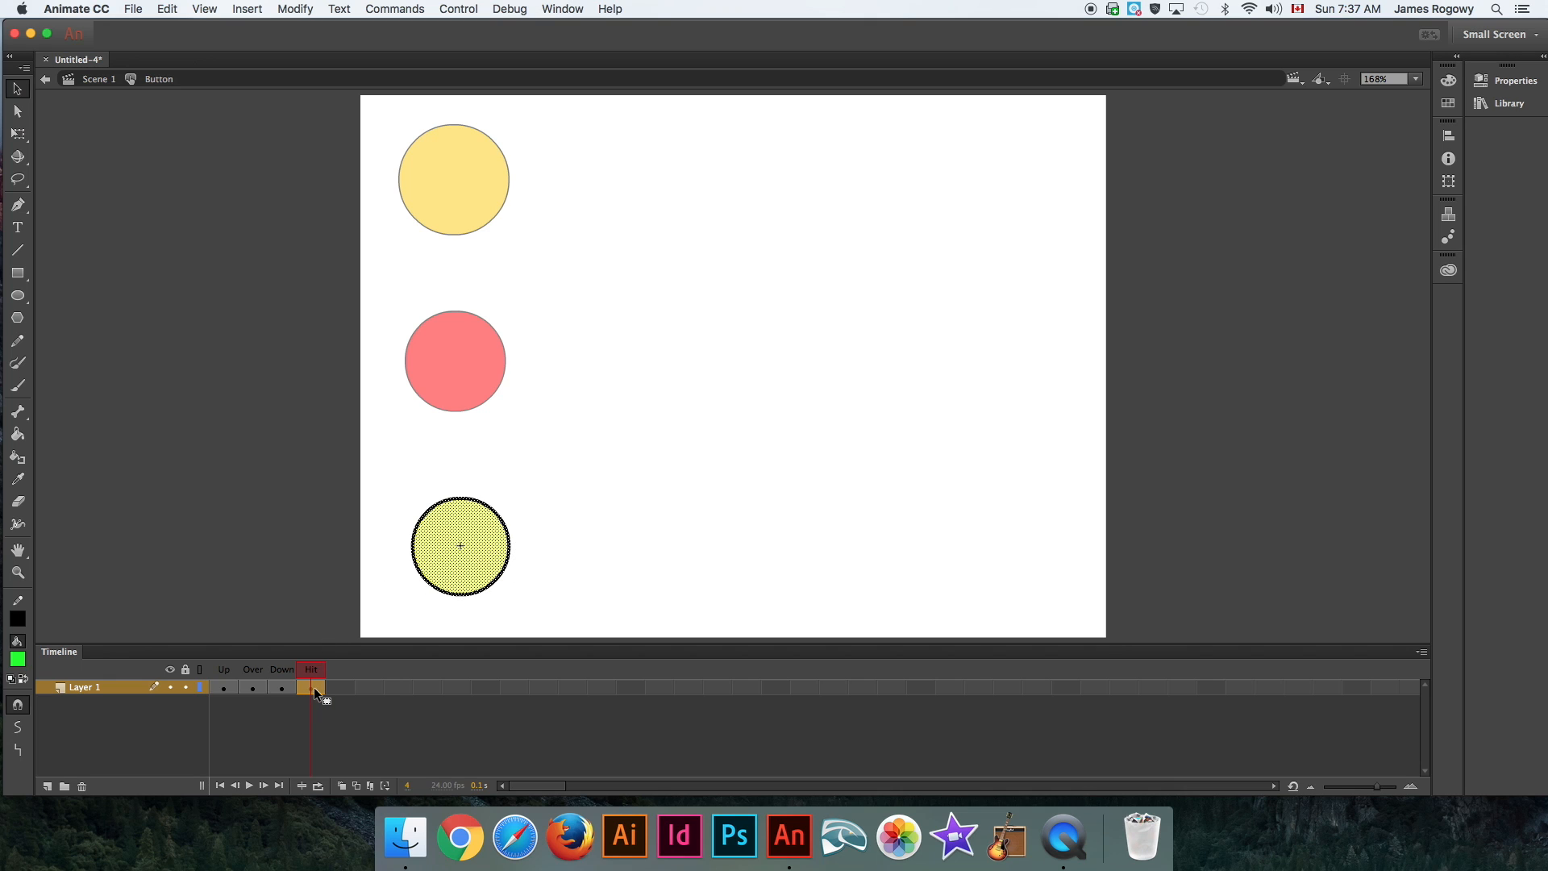
mouse_move(441, 646)
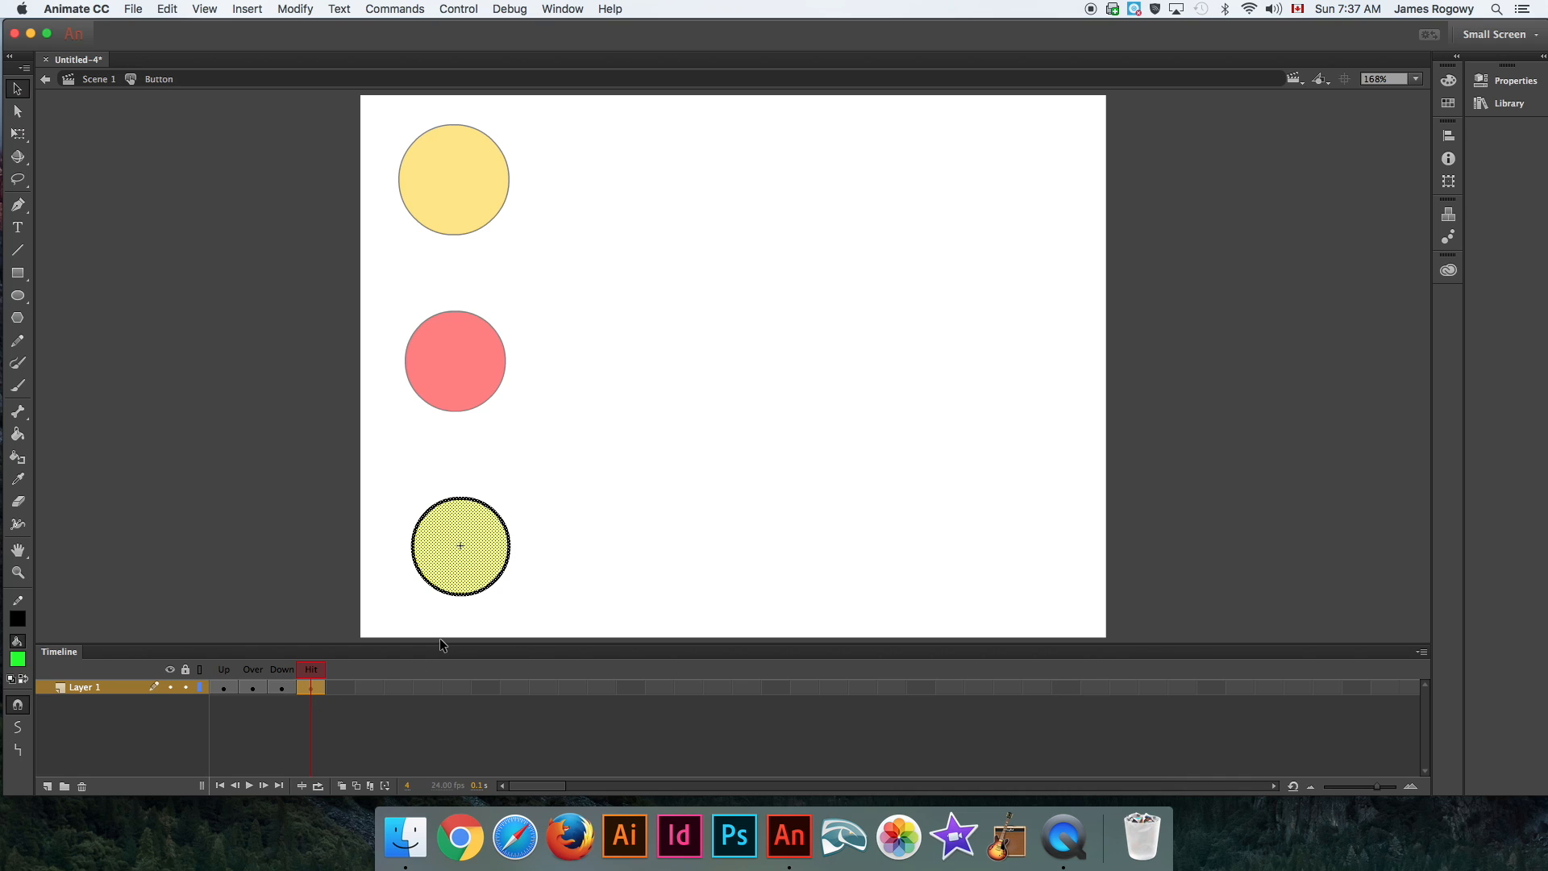
mouse_move(538, 590)
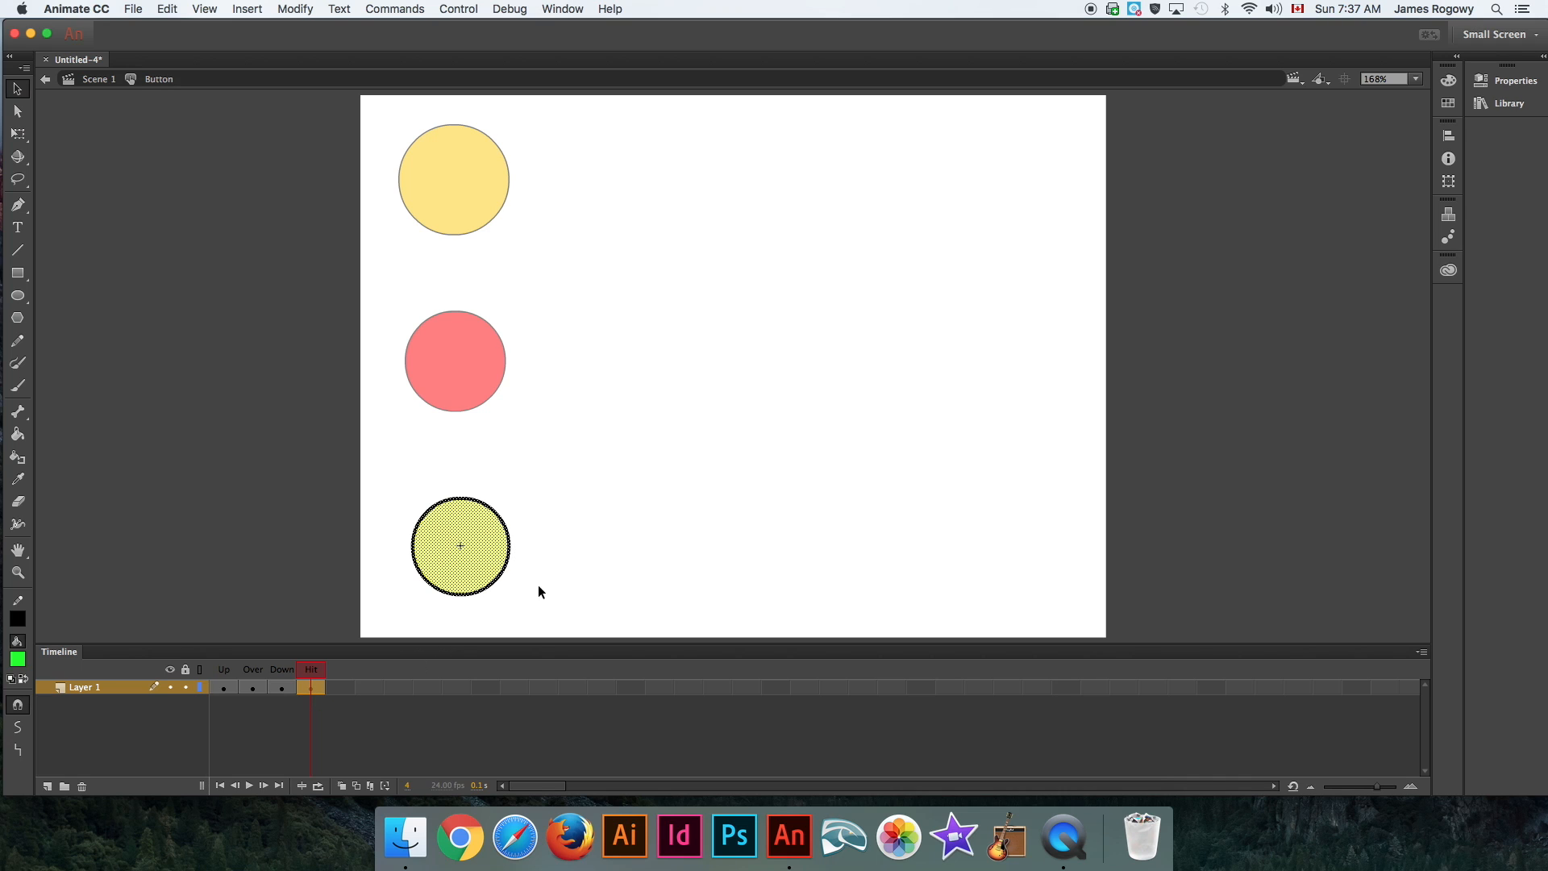
mouse_move(380, 525)
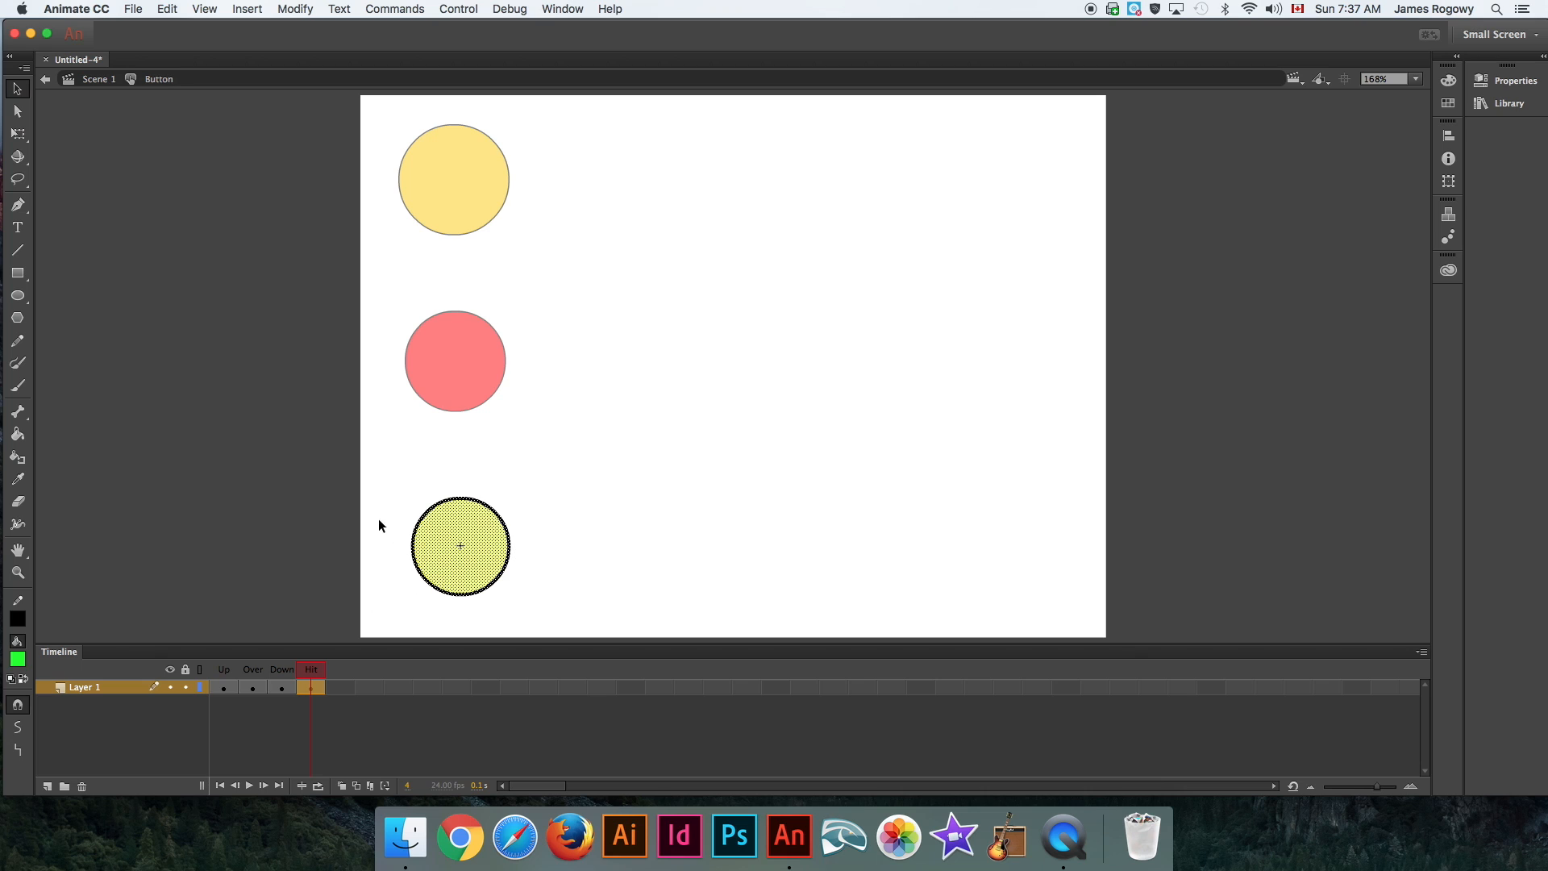
mouse_move(471, 515)
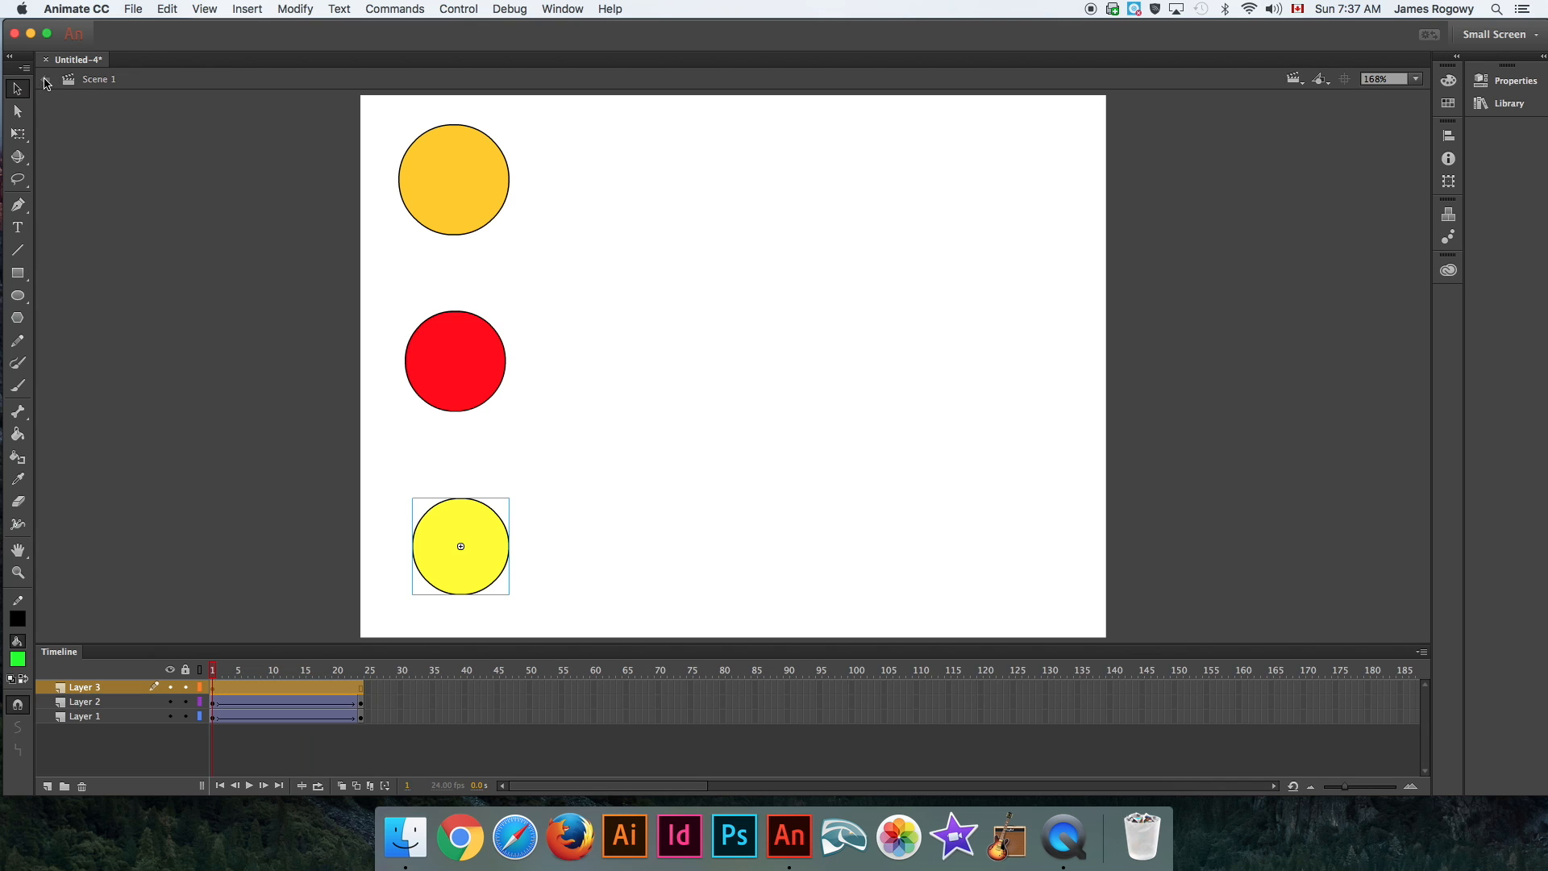
Run Control > Test and hover and press the bottom-left button circle.
left_click(458, 8)
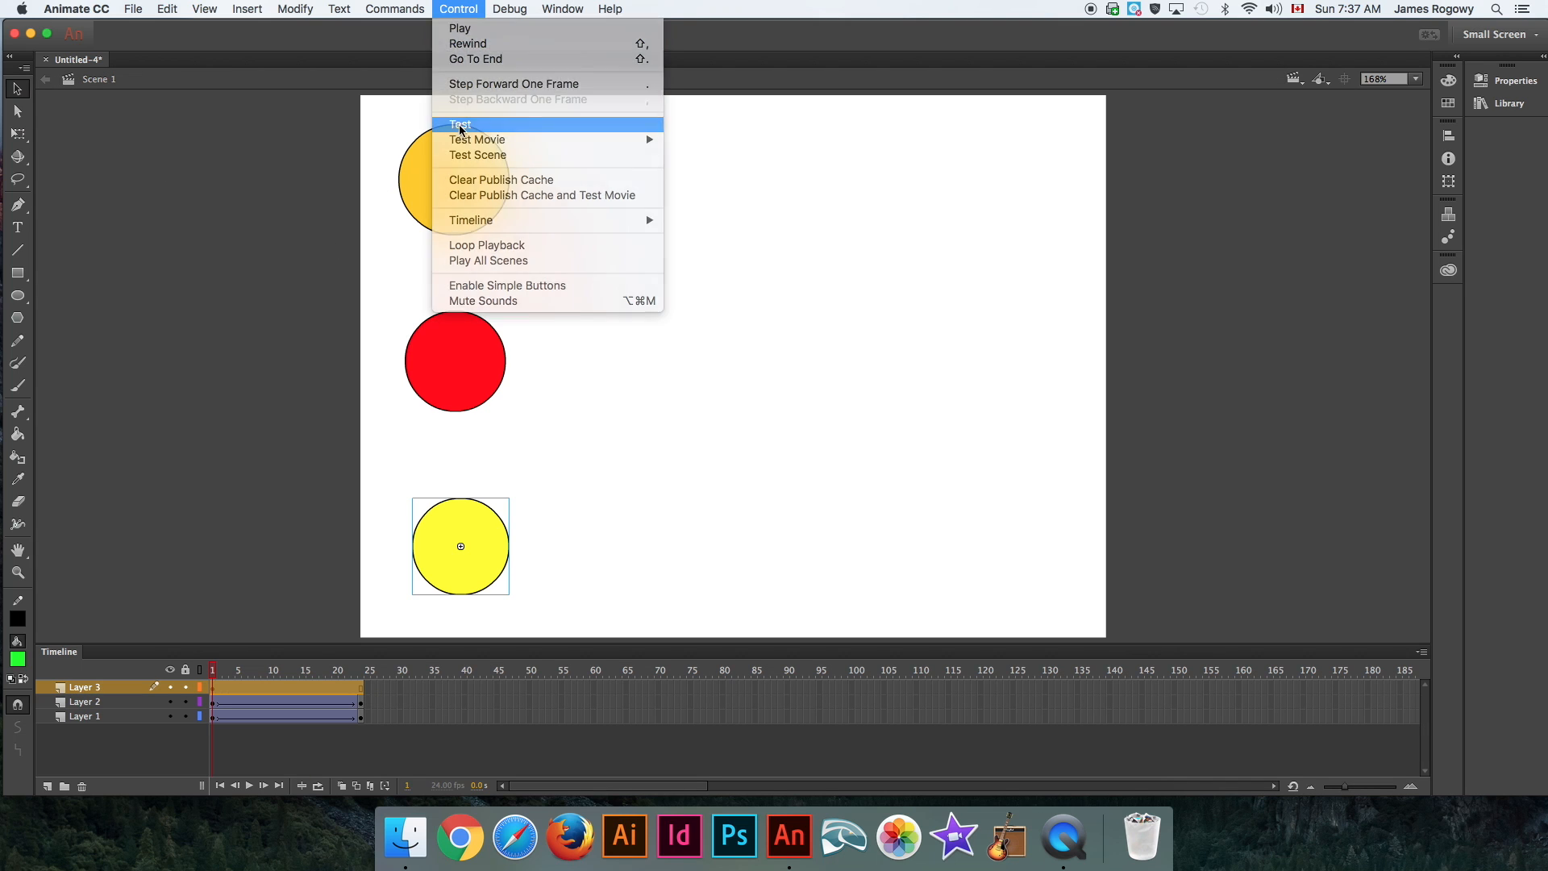
left_click(460, 124)
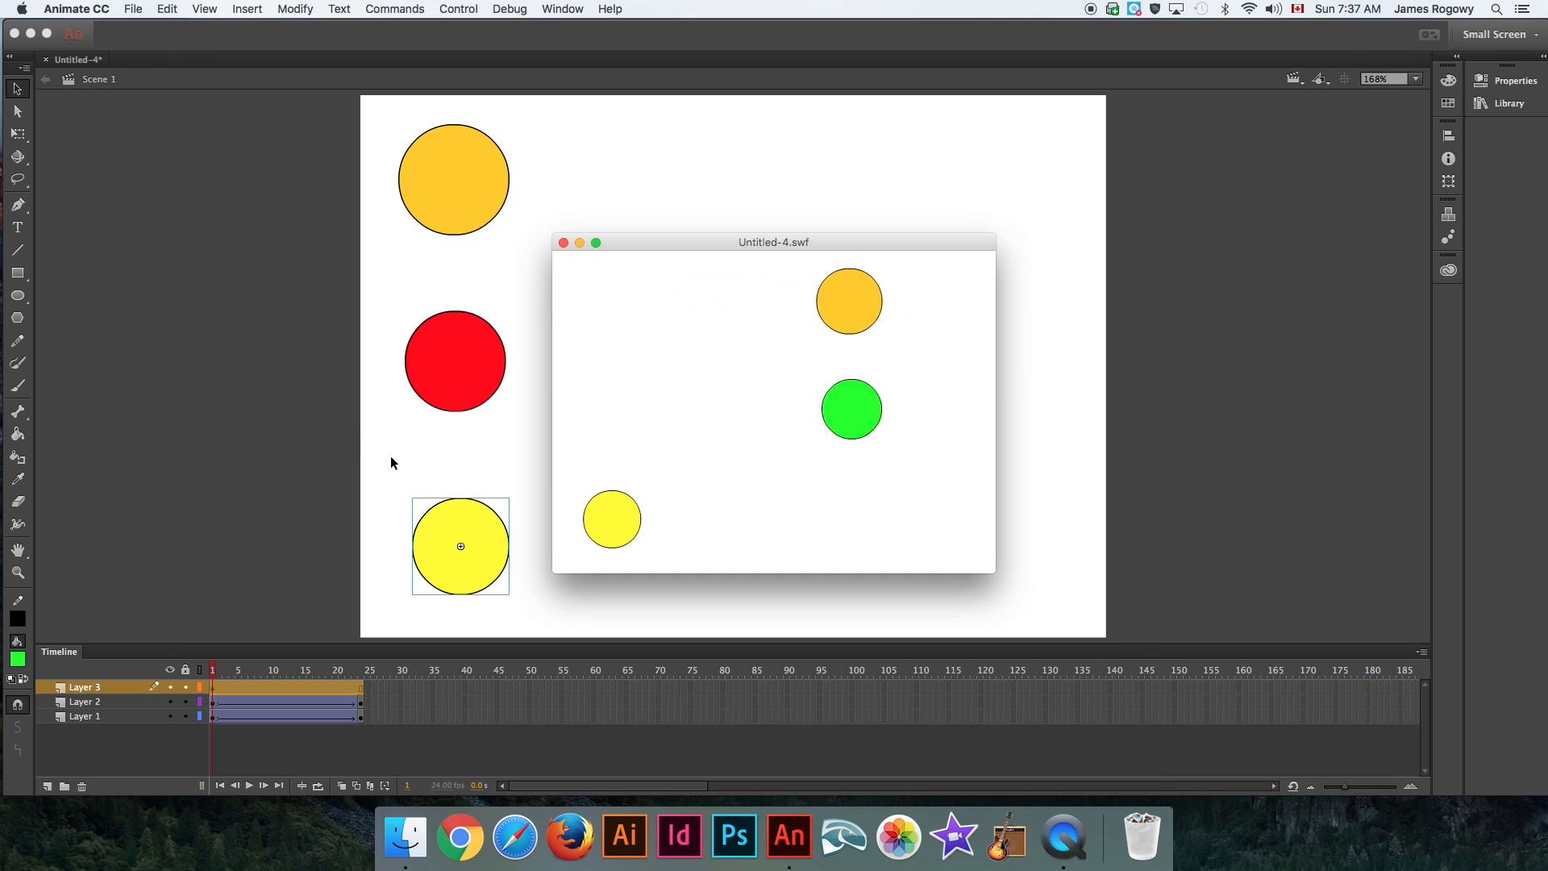
mouse_move(568, 514)
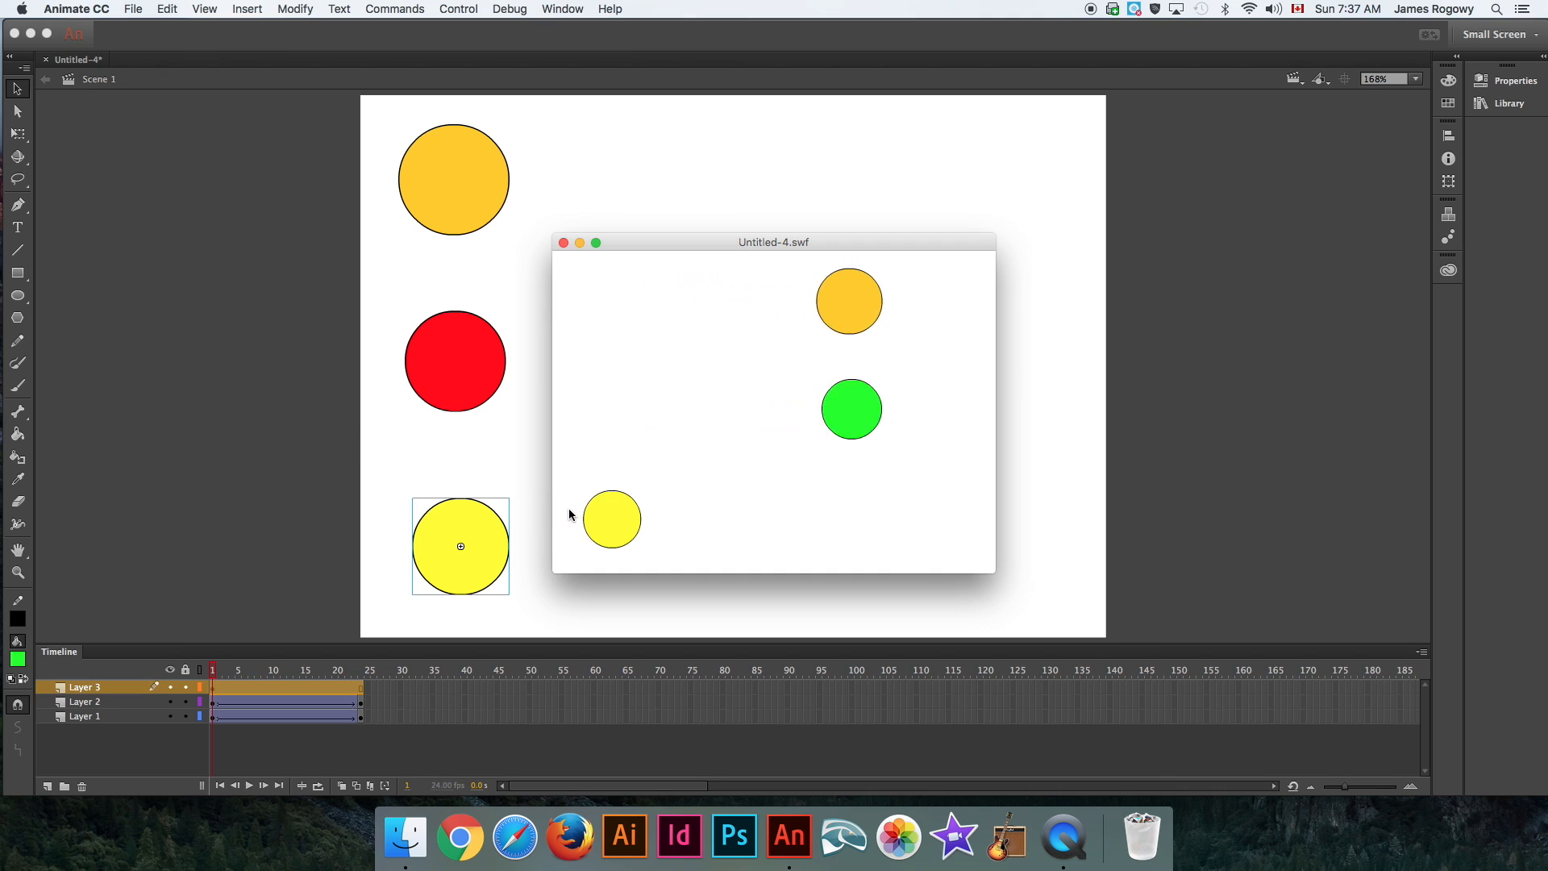
left_click(612, 519)
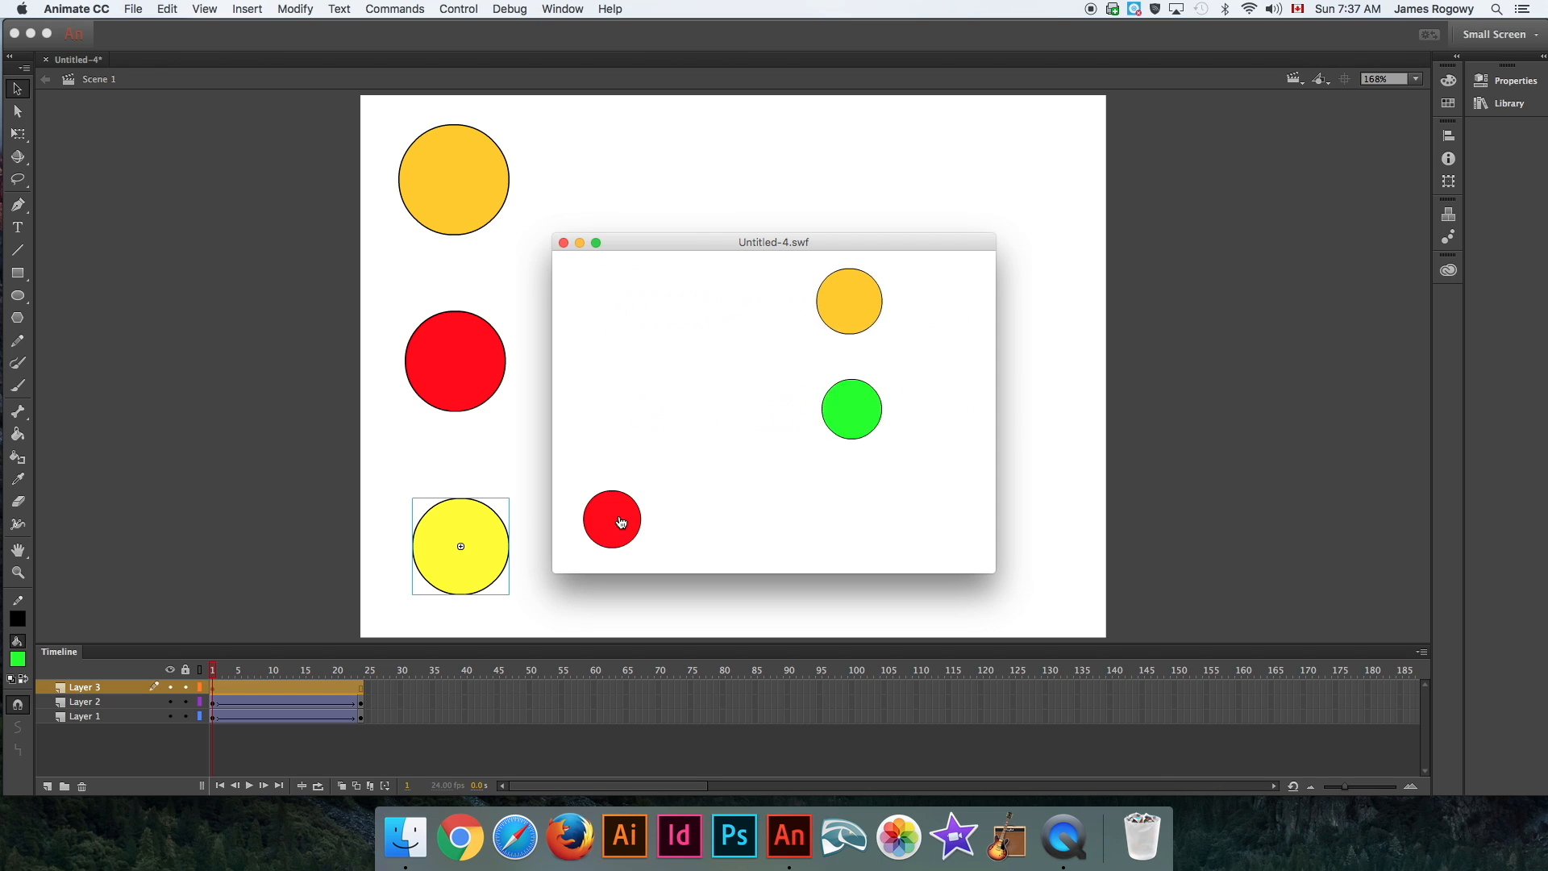
left_click(612, 520)
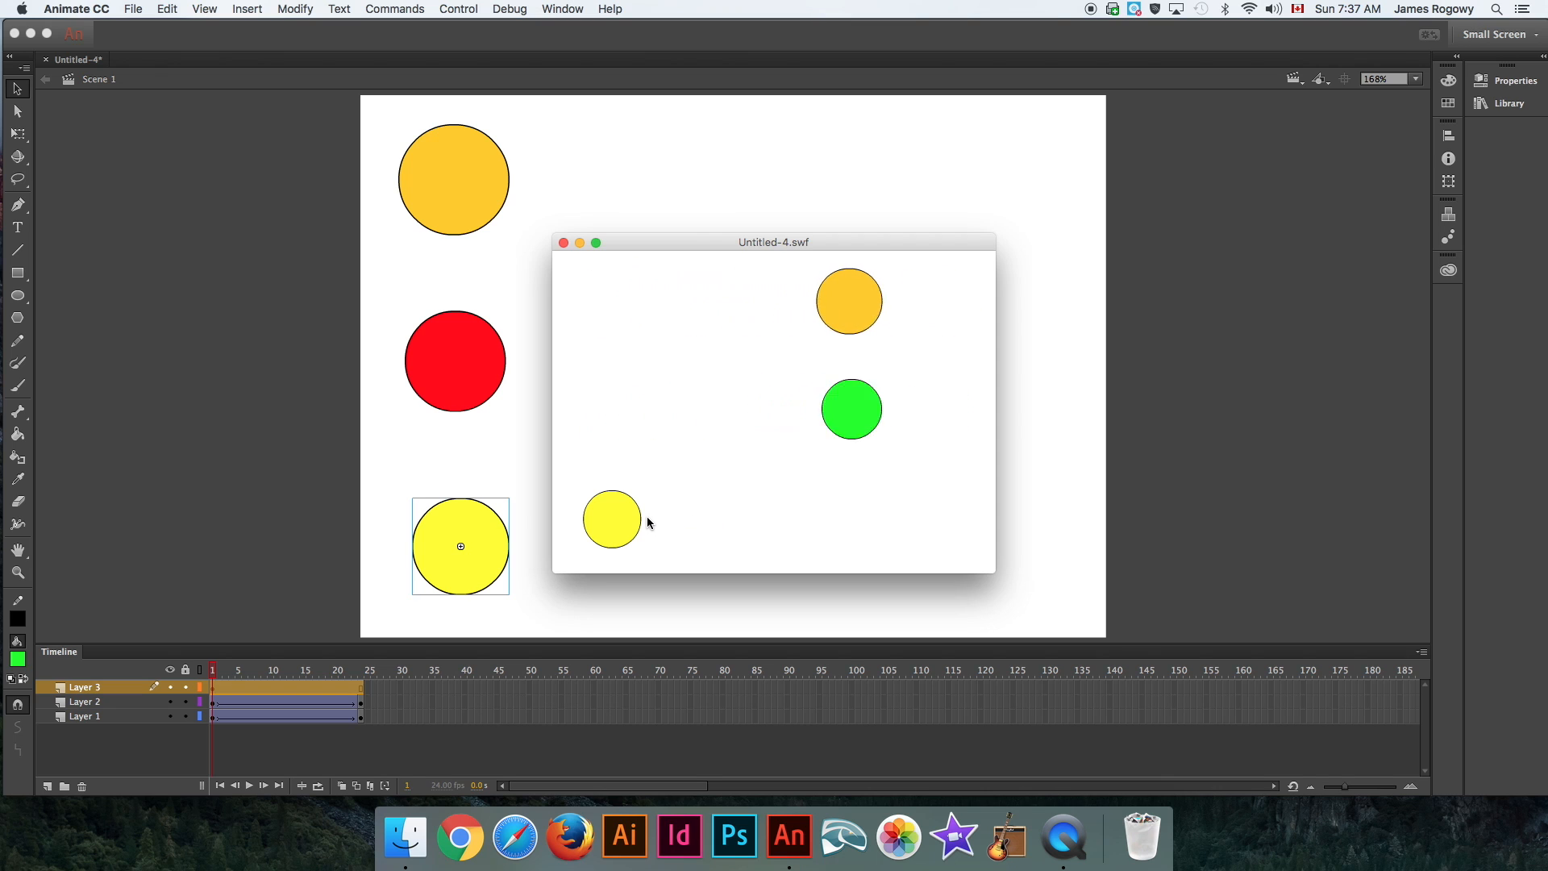
mouse_move(670, 493)
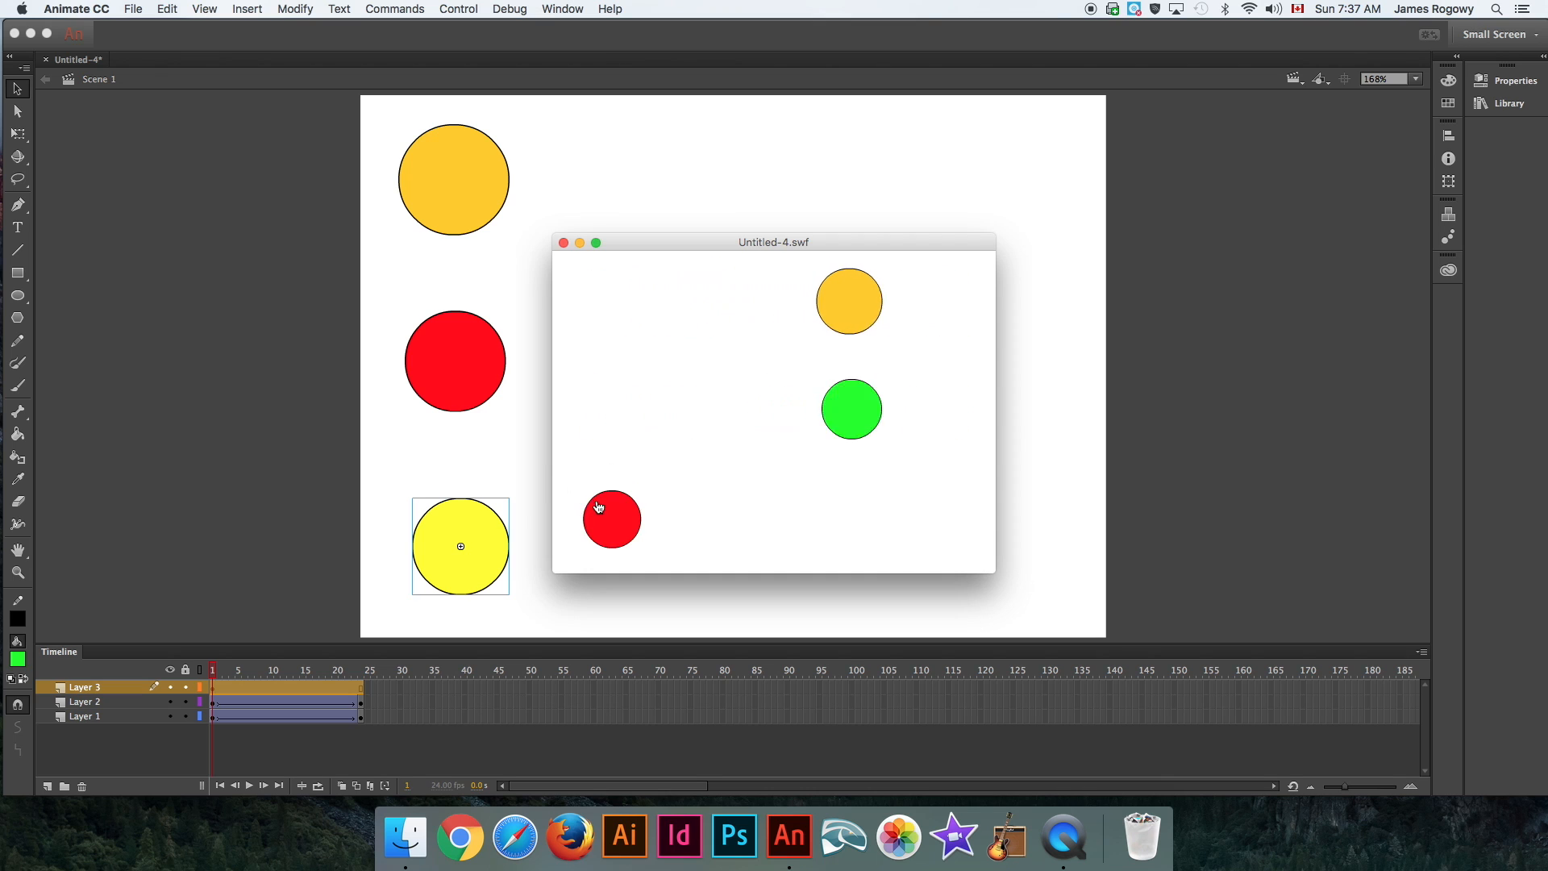
mouse_move(592, 540)
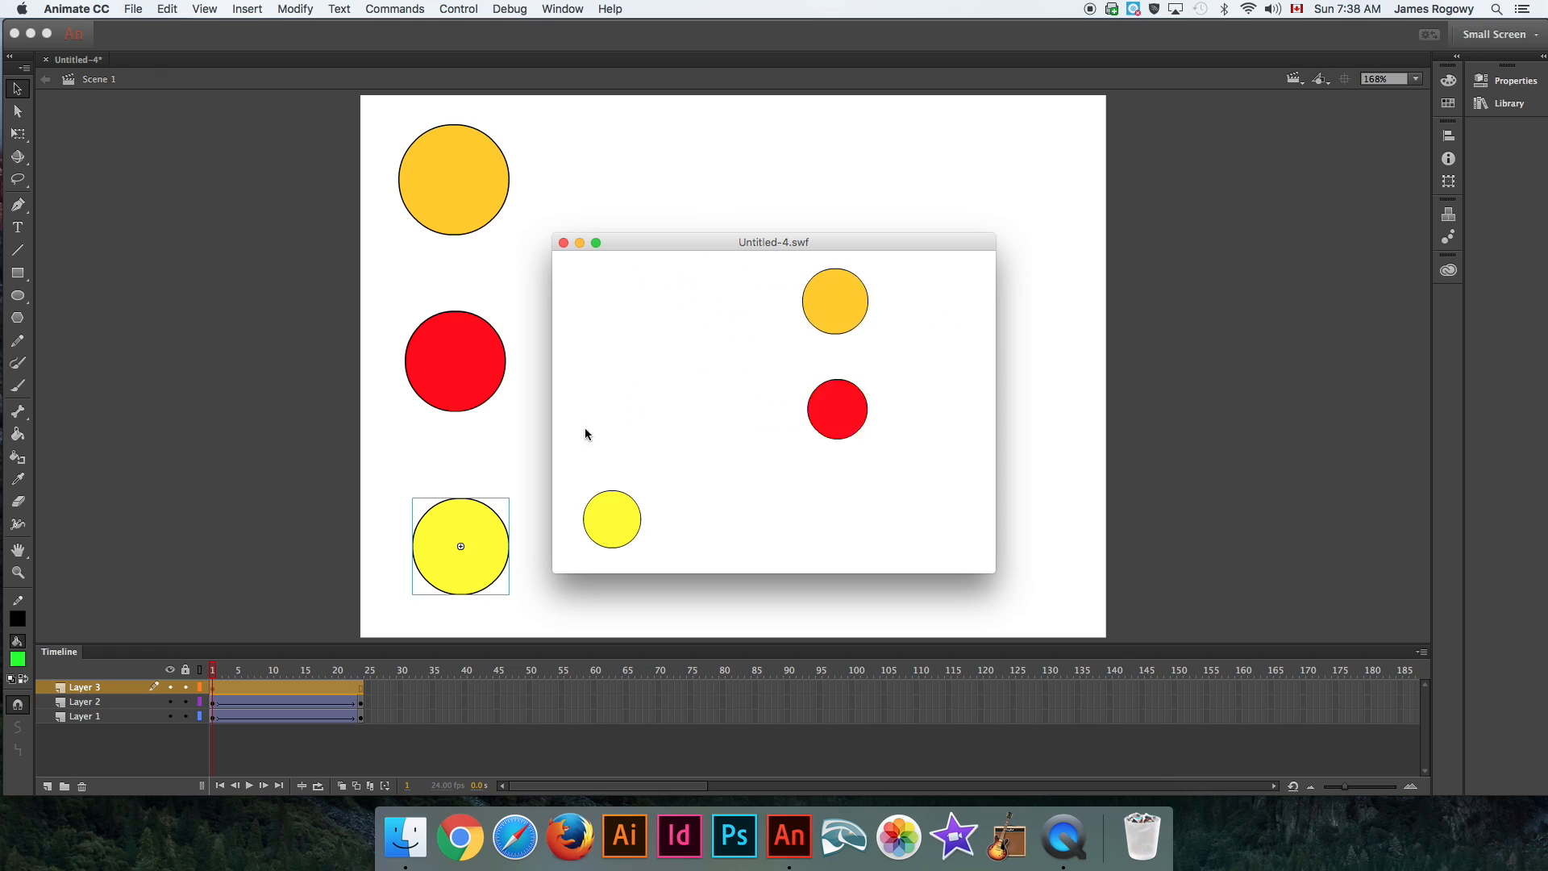
Close the SWF window and double-click the button instance to edit its Hit state.
left_click(564, 242)
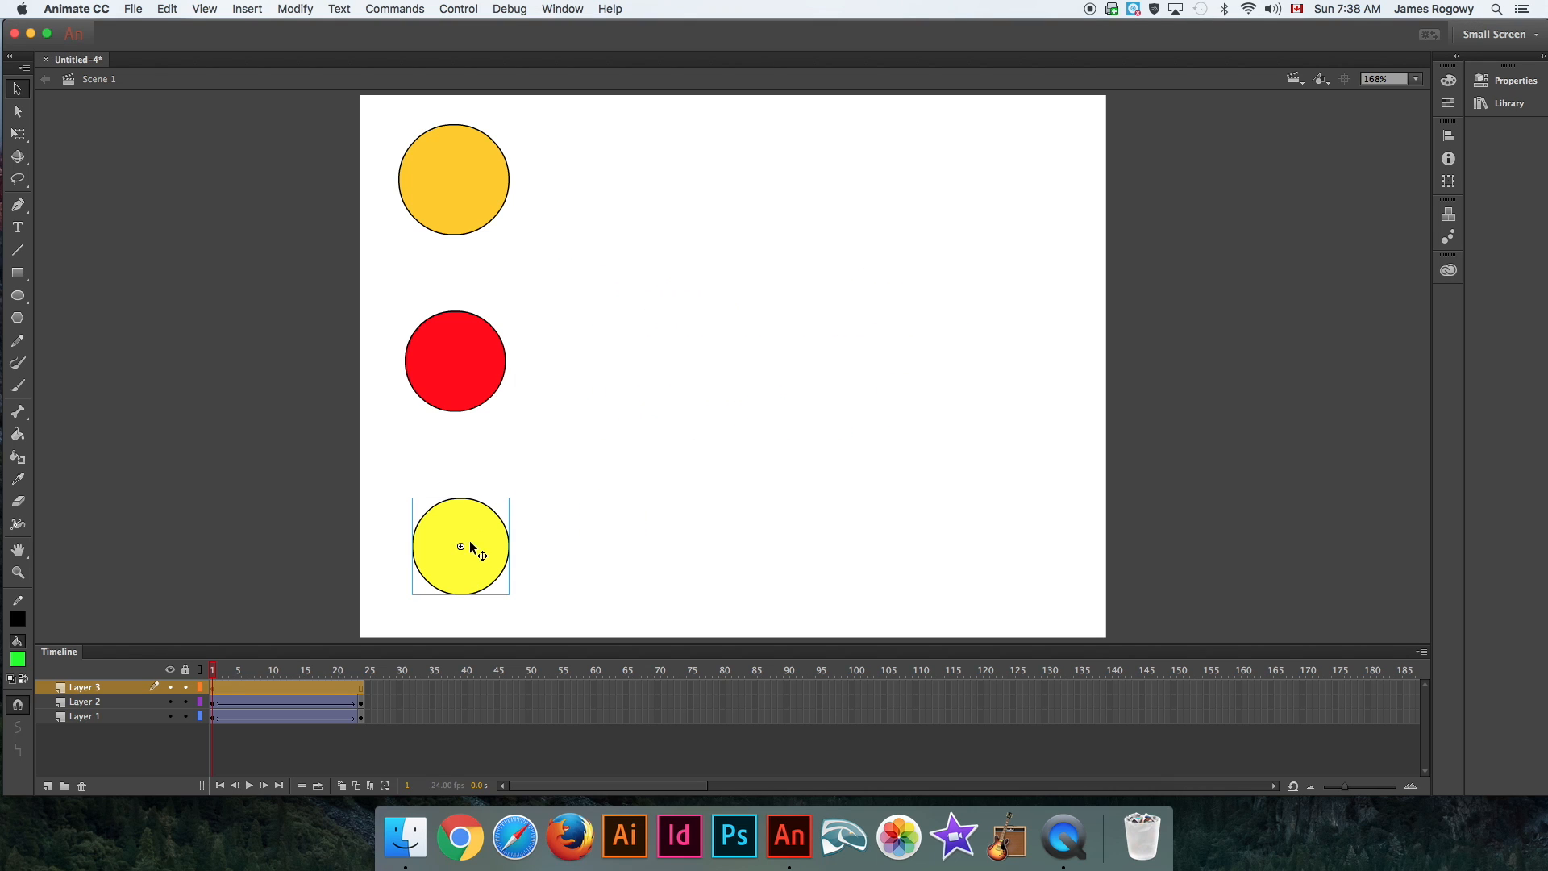
mouse_move(475, 533)
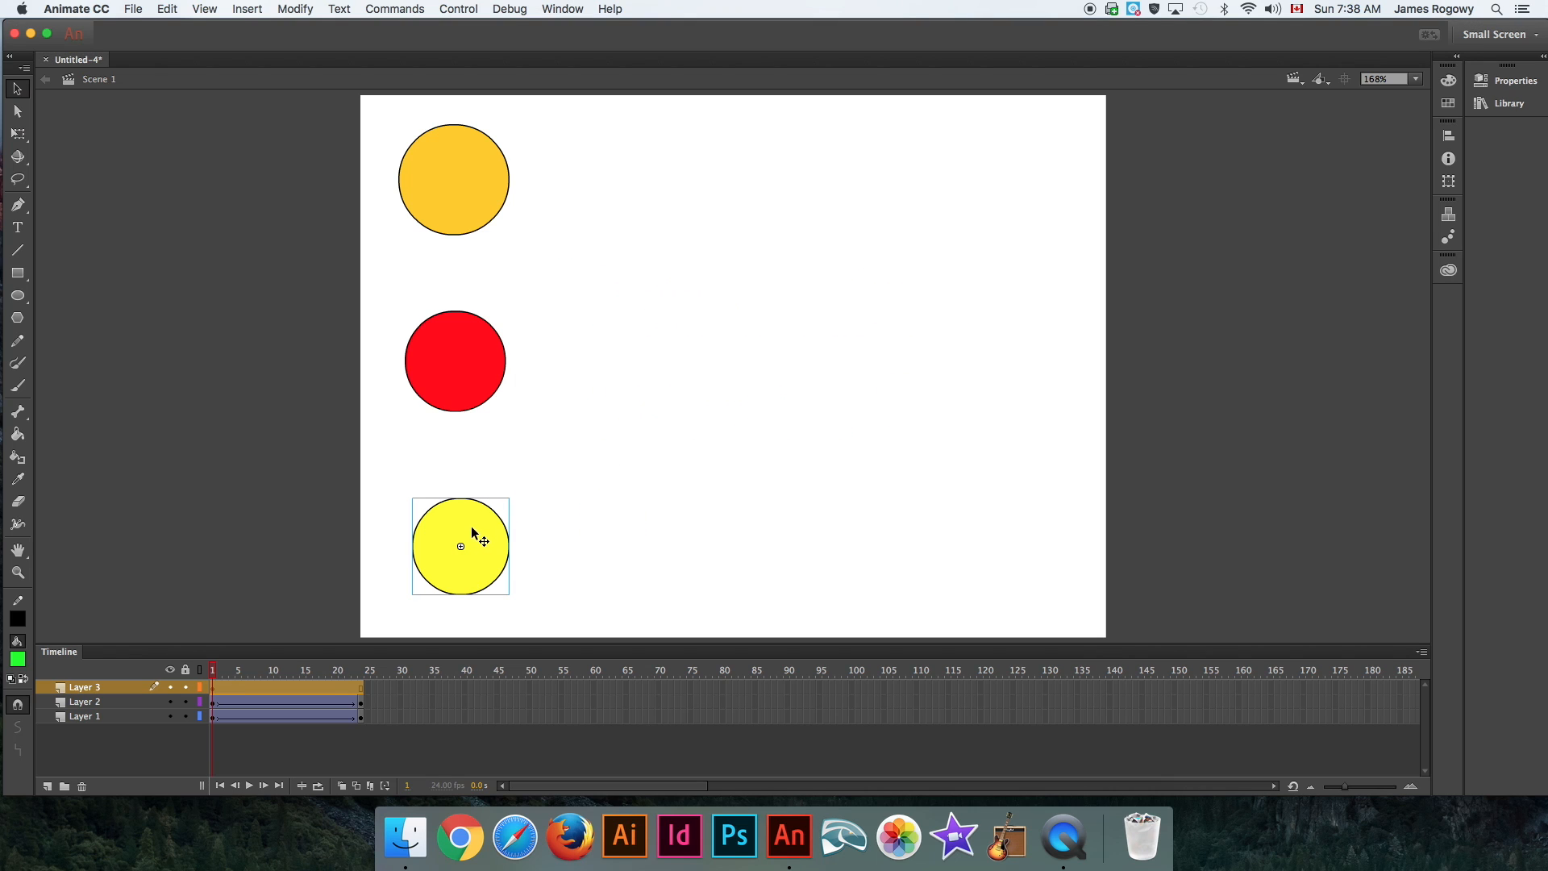
double_click(461, 546)
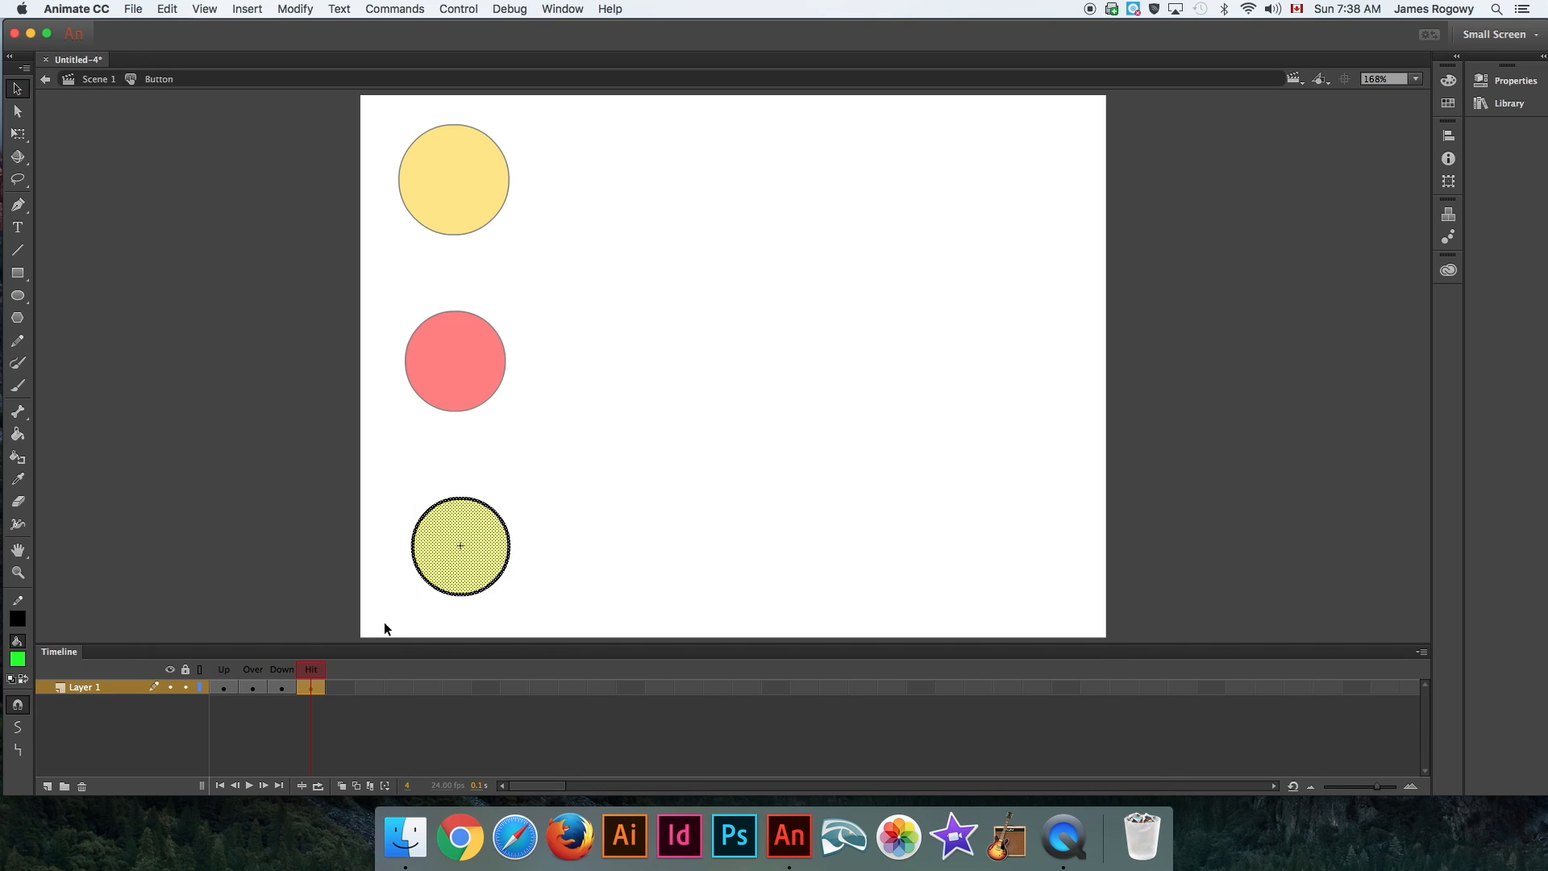
mouse_move(225, 559)
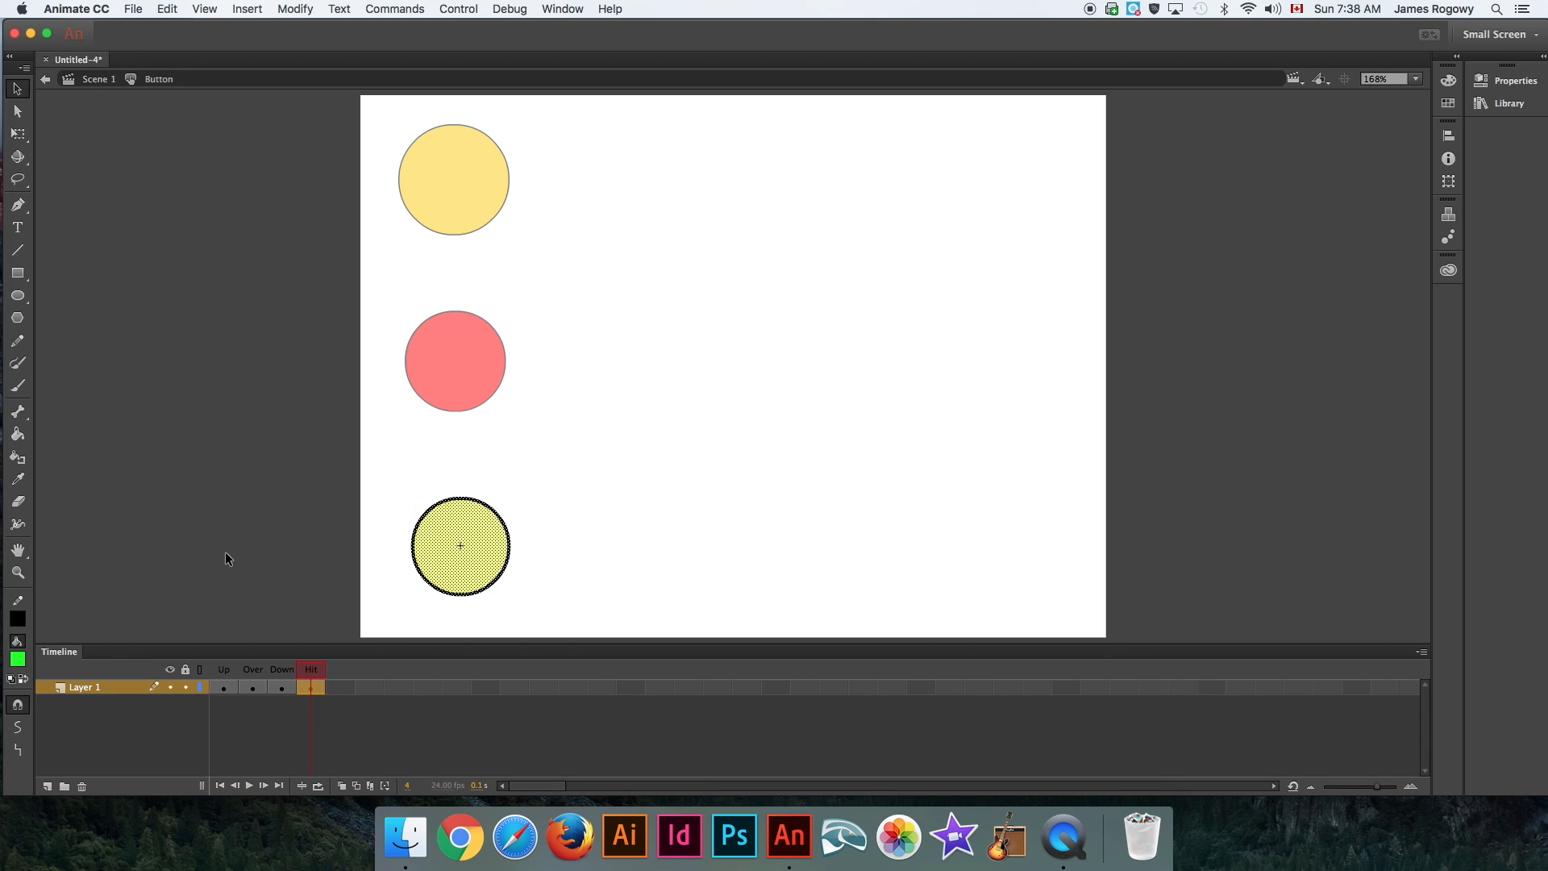
mouse_move(18, 274)
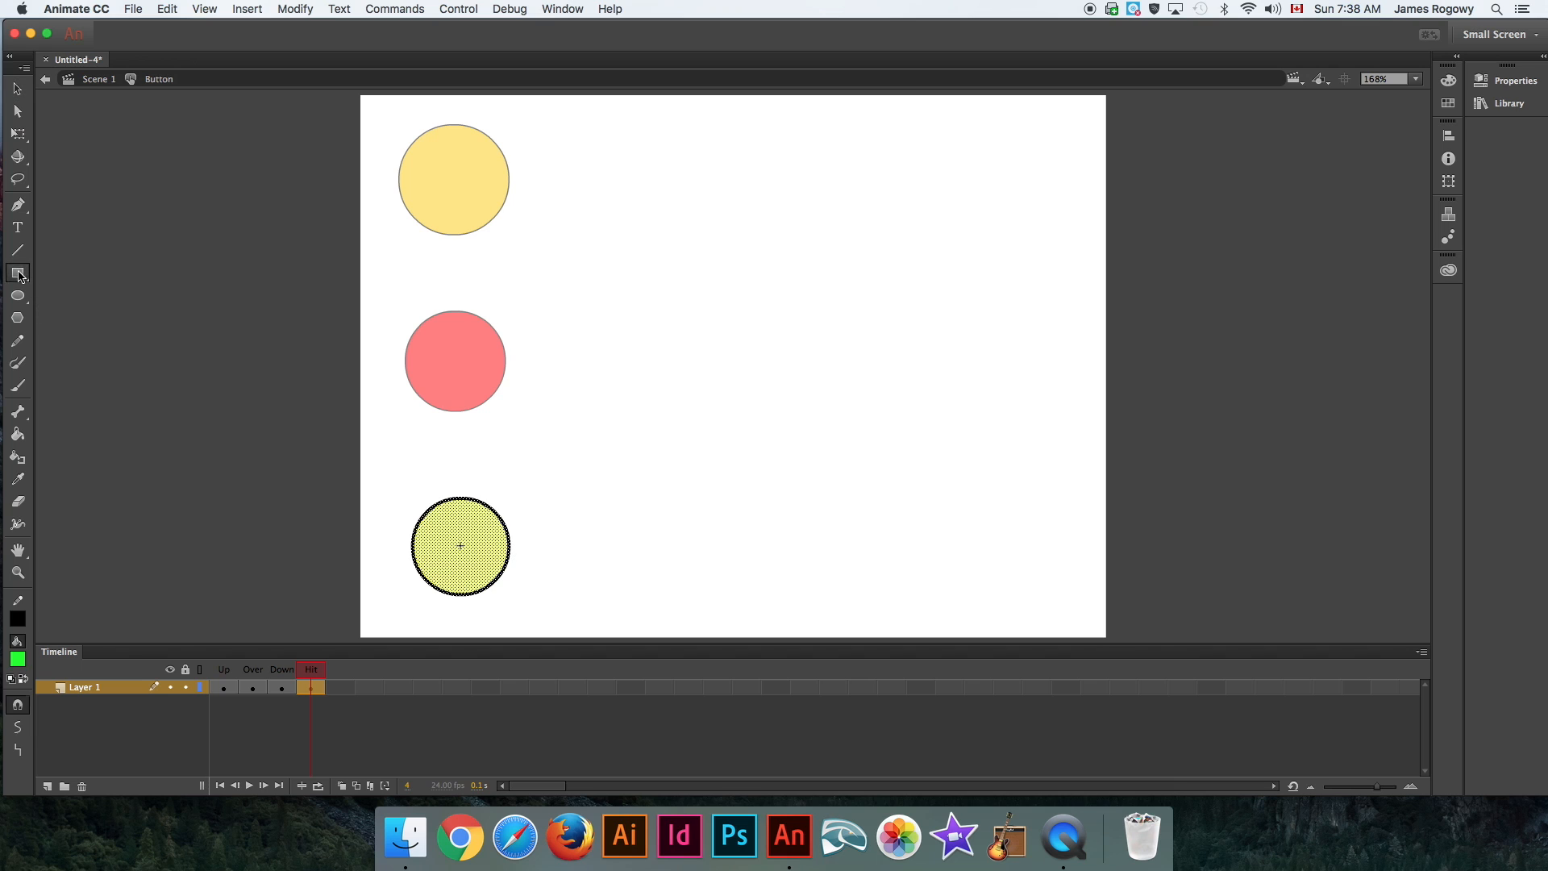
Pick the Rectangle tool to draw the tall green hit-area rectangle.
left_click(416, 595)
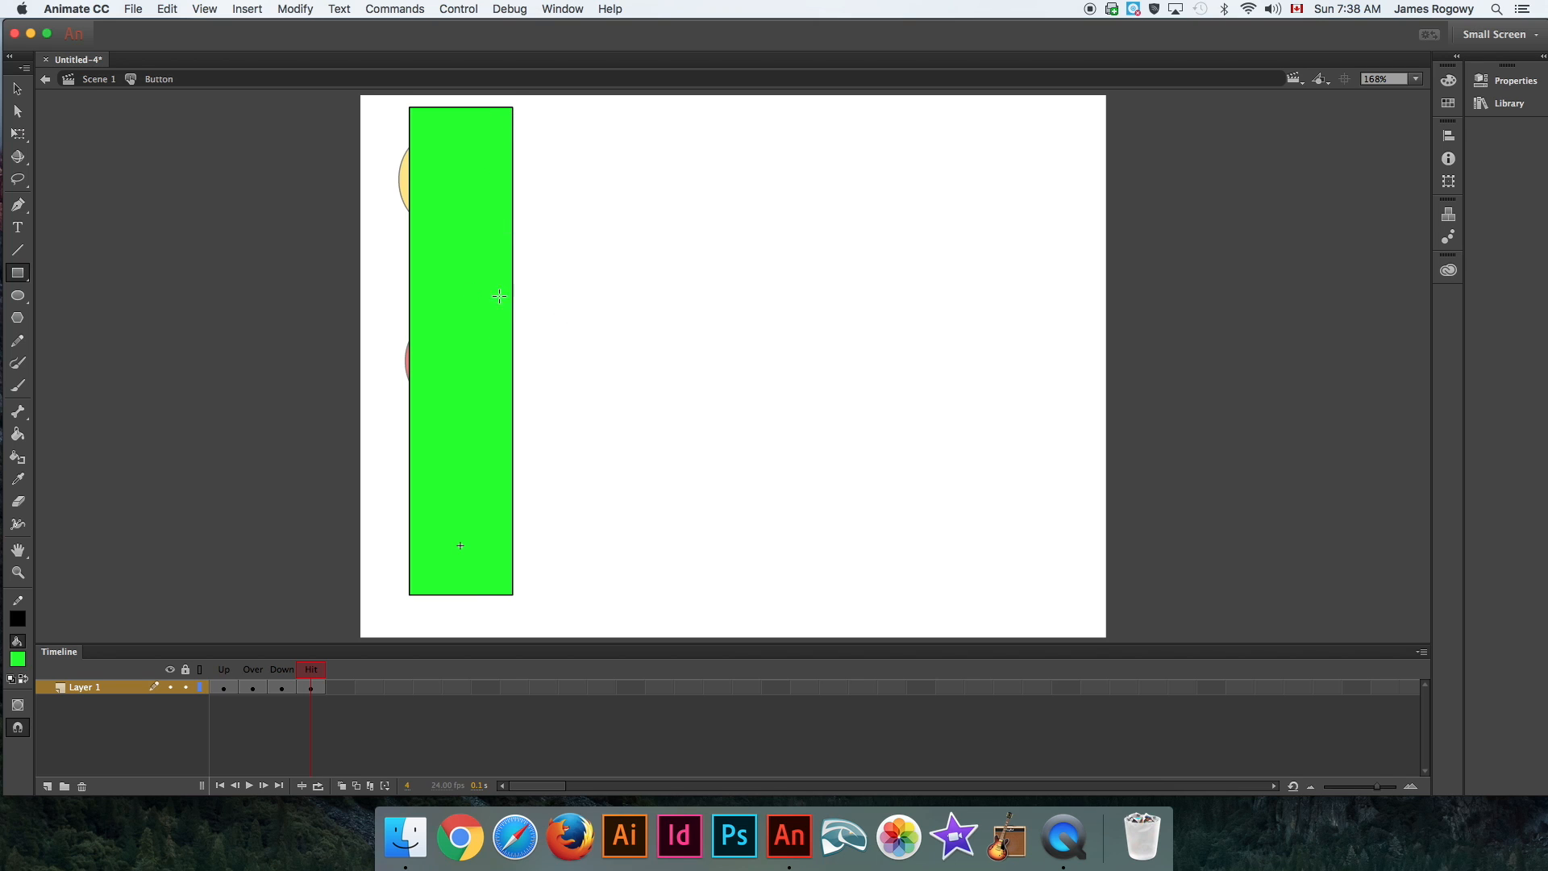
mouse_move(503, 250)
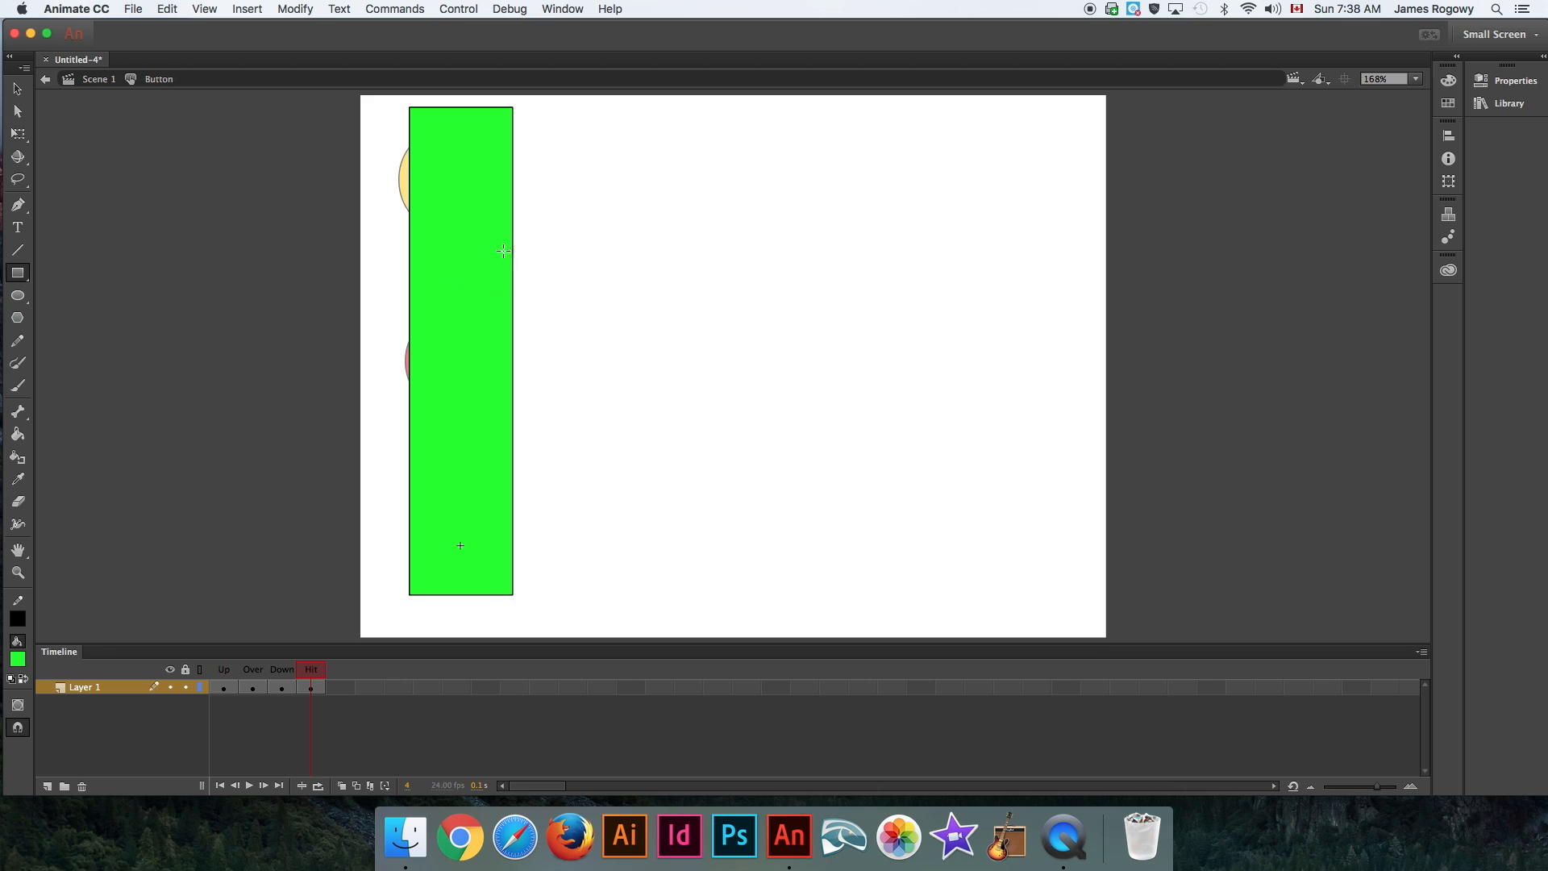
mouse_move(257, 416)
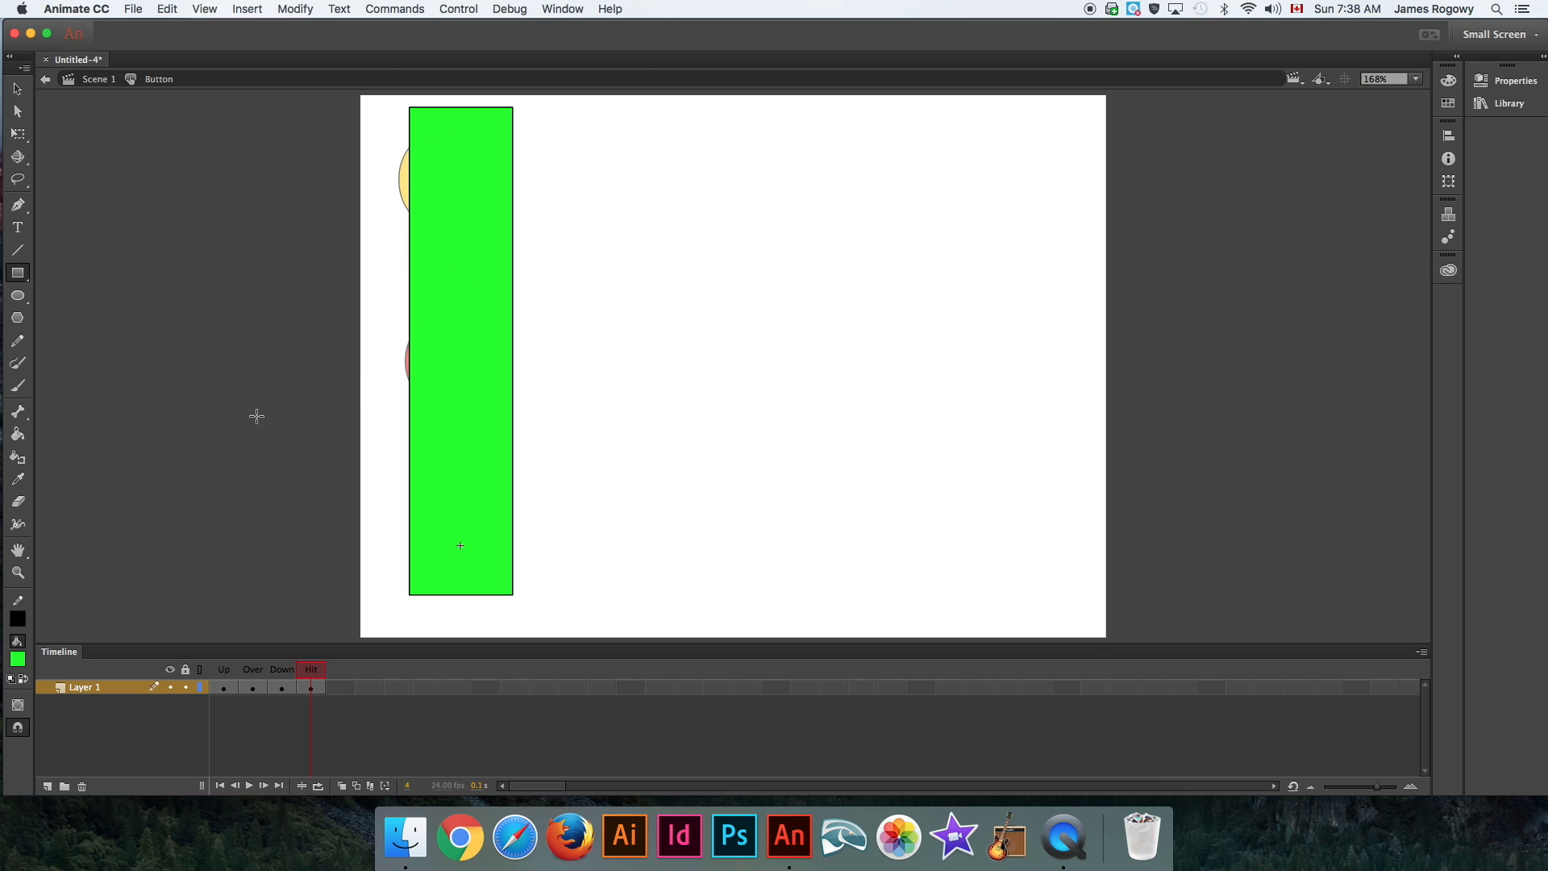
mouse_move(148, 270)
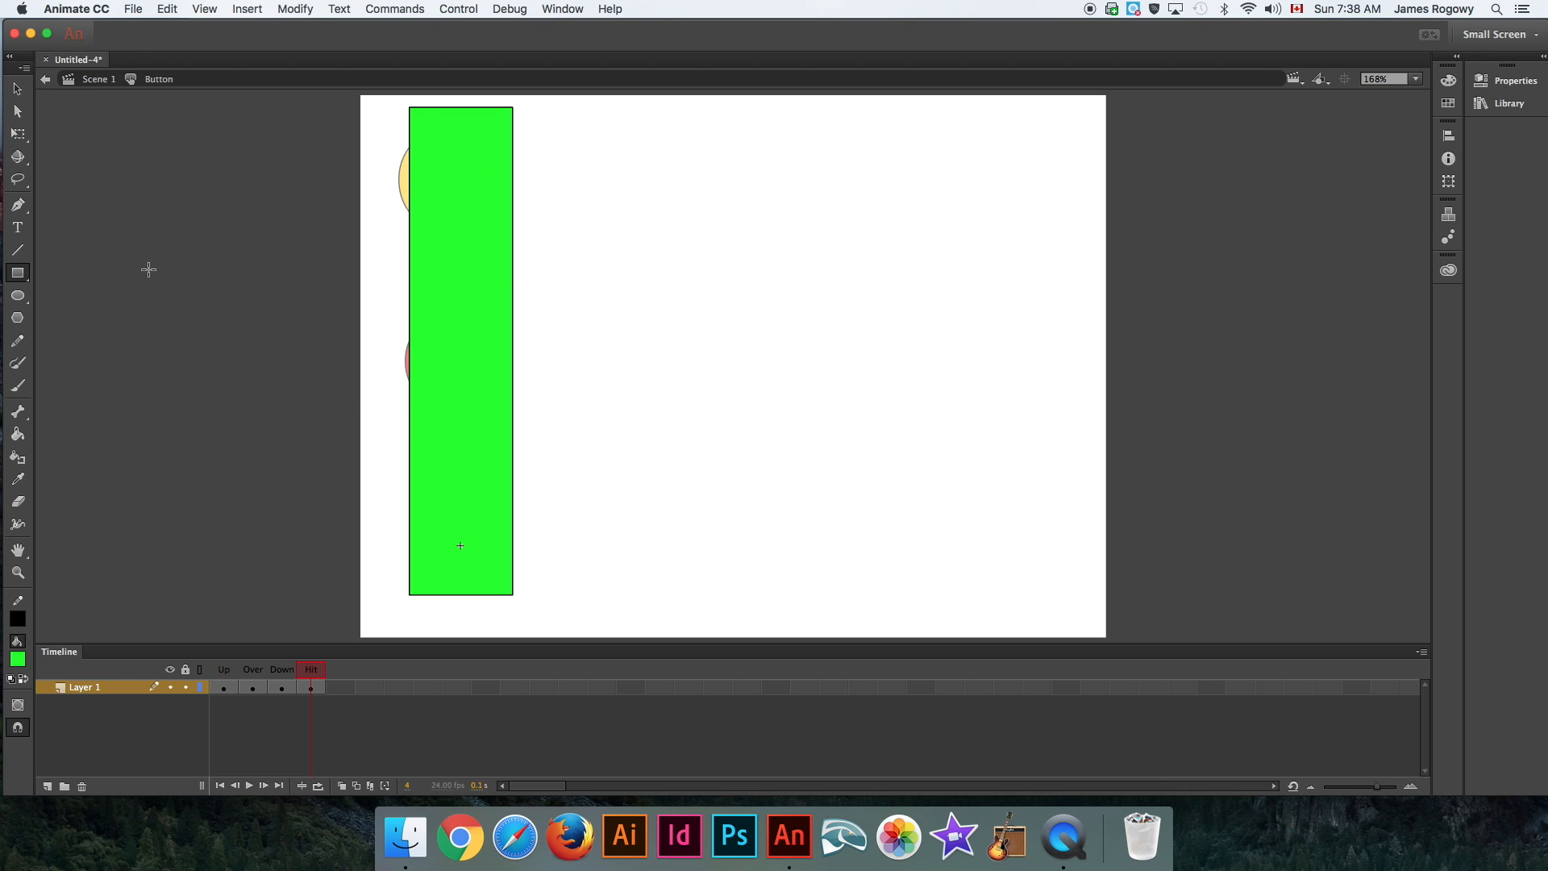
mouse_move(320, 699)
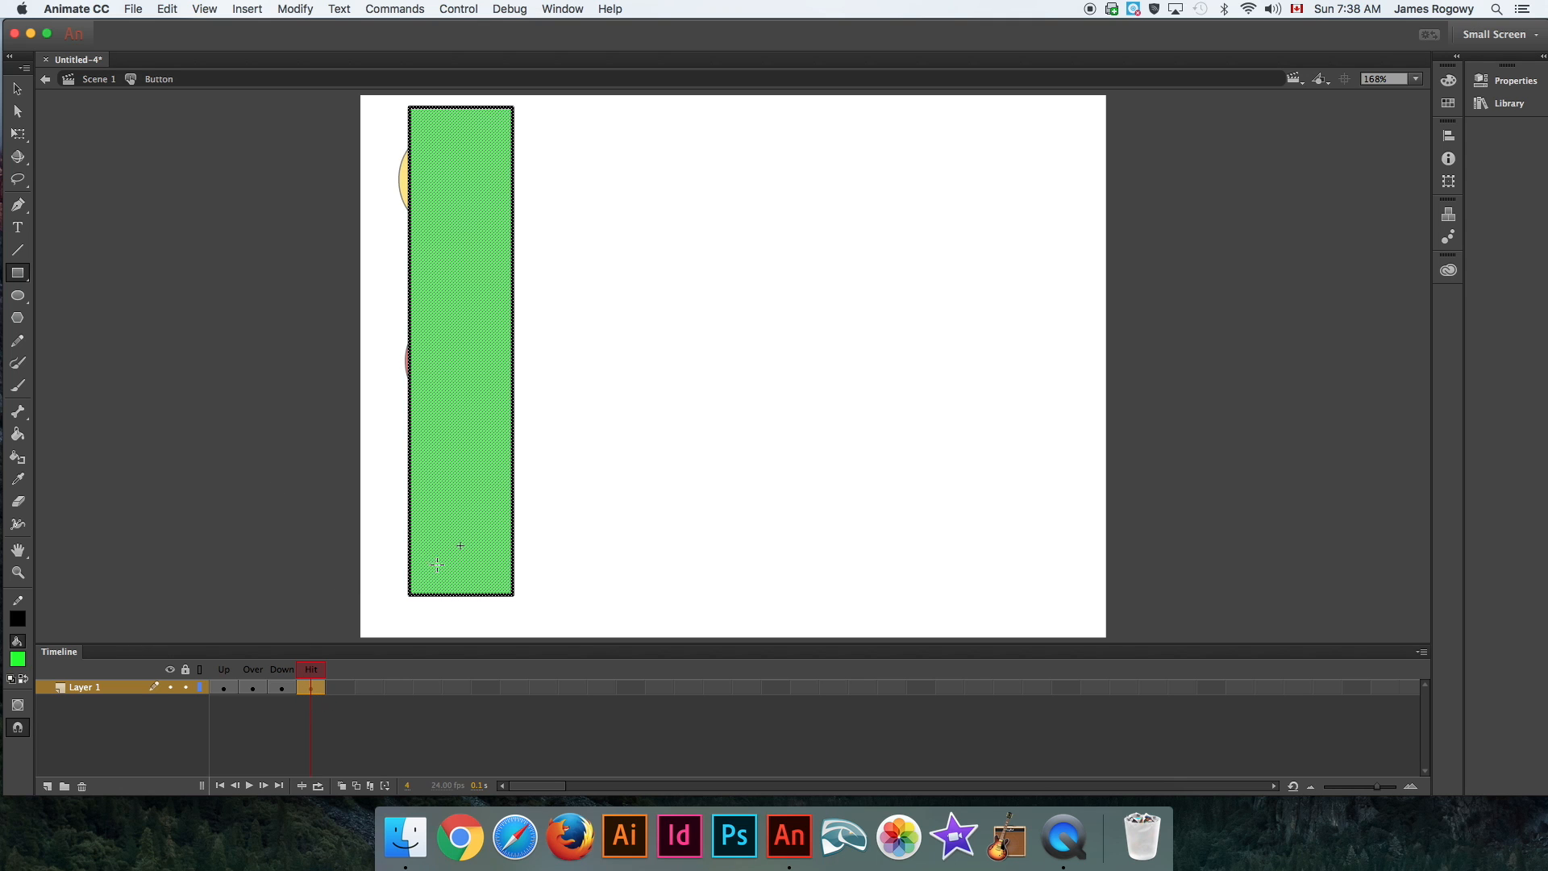
mouse_move(350, 639)
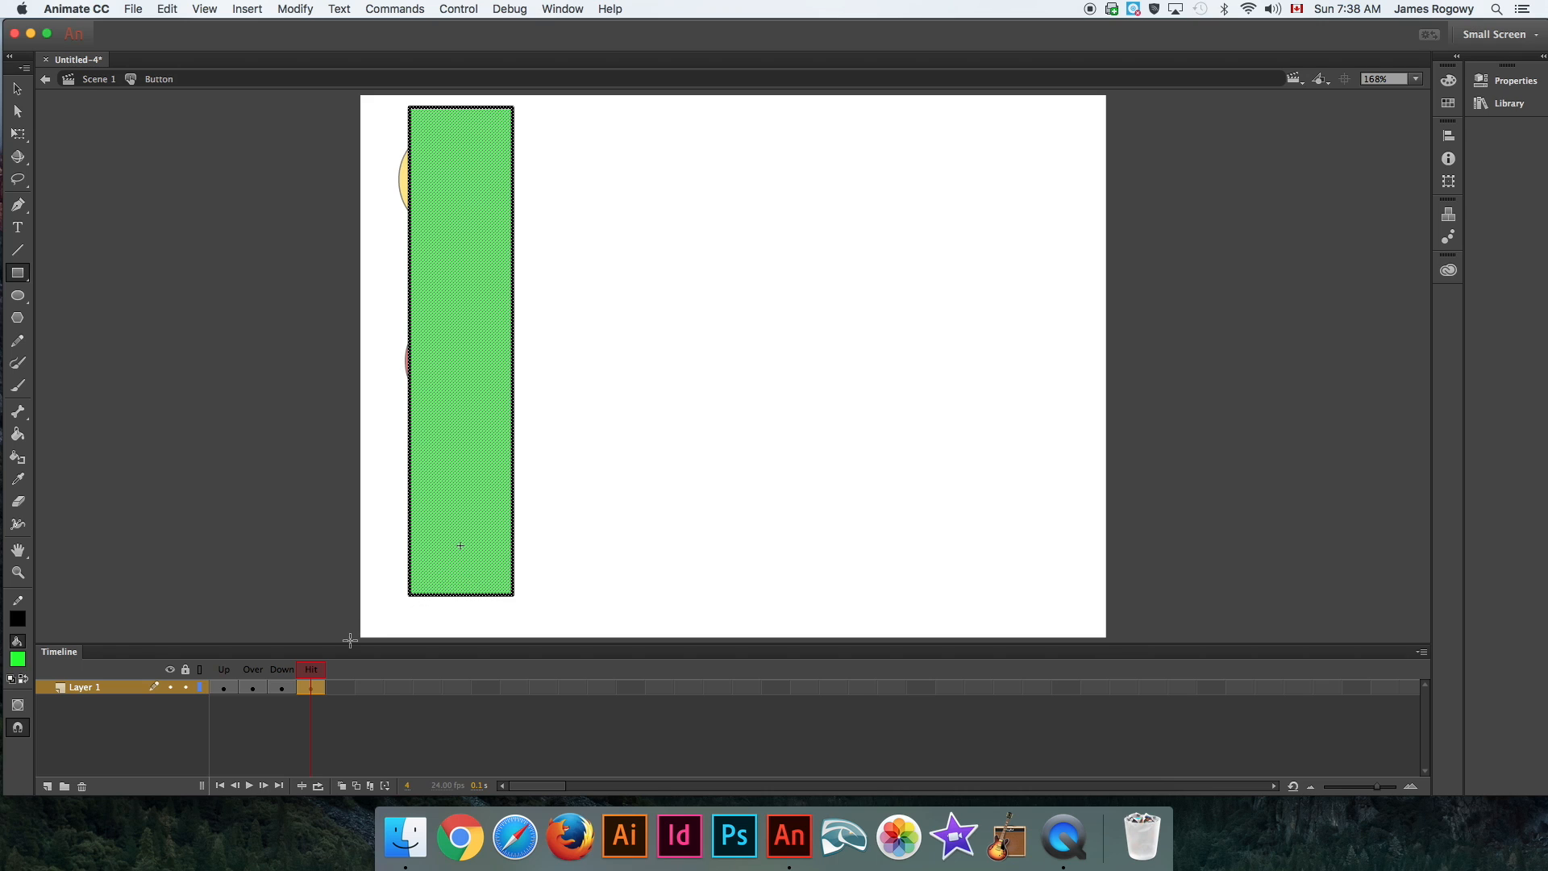
mouse_move(128, 104)
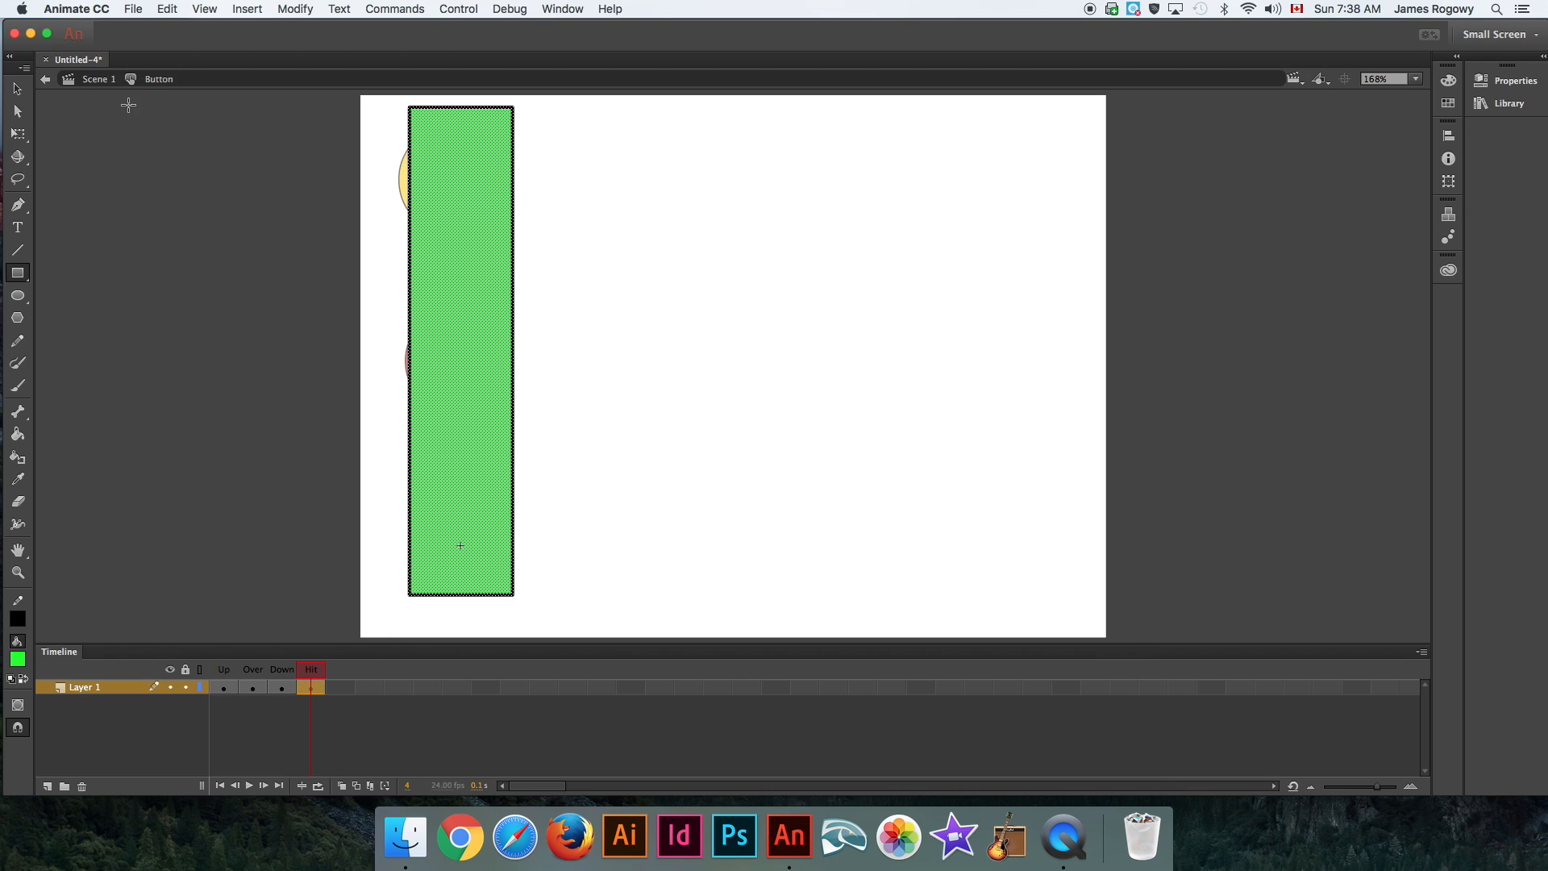
From Scene 1, test the movie, press the button within its left hit strip, then close.
left_click(96, 79)
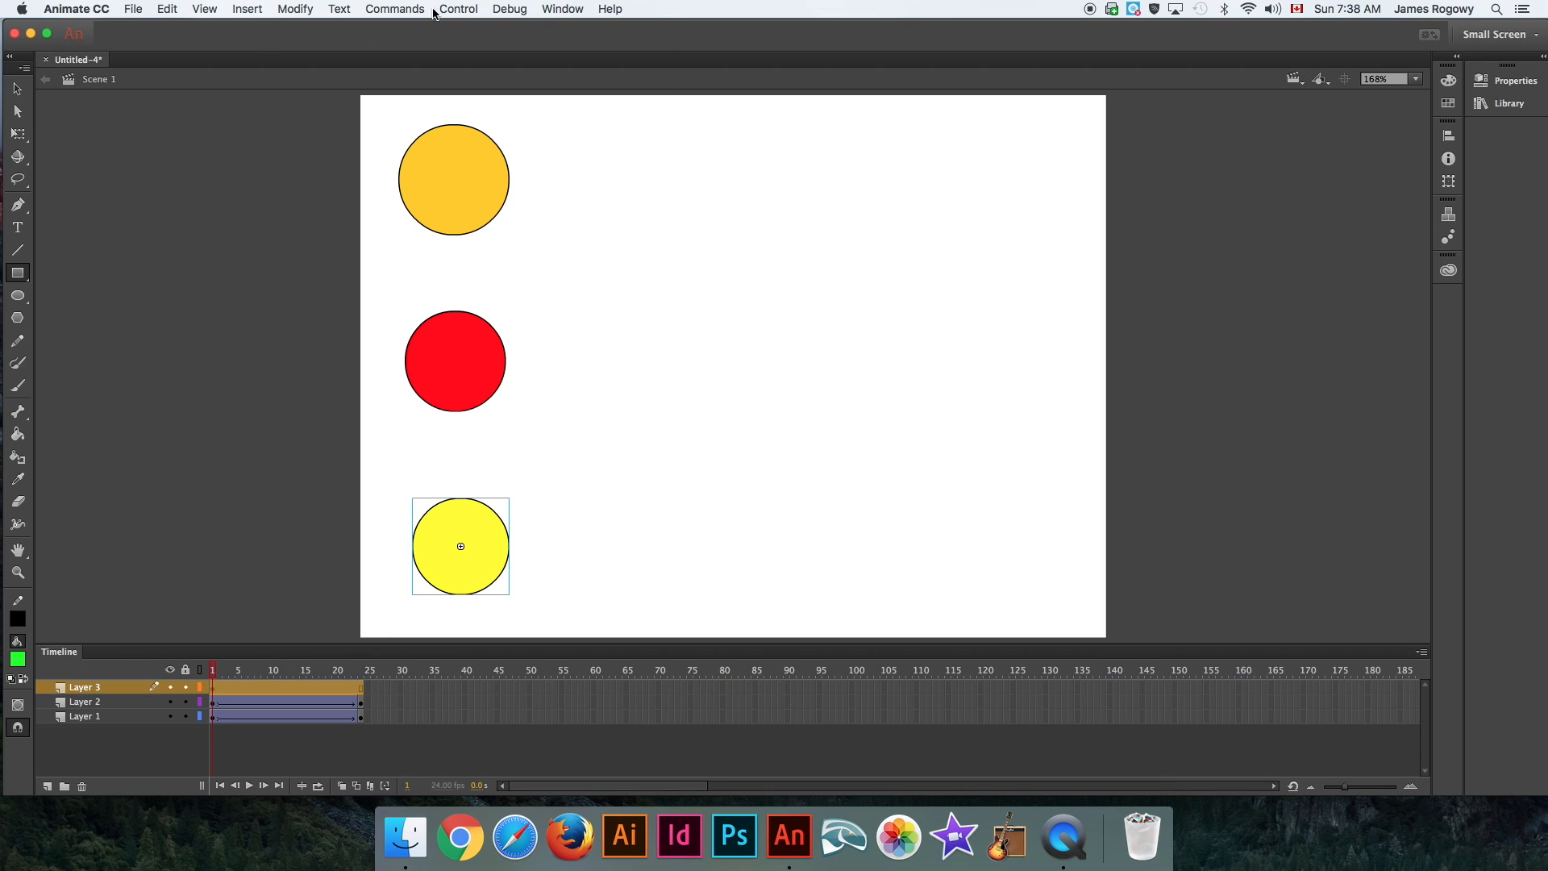
left_click(458, 9)
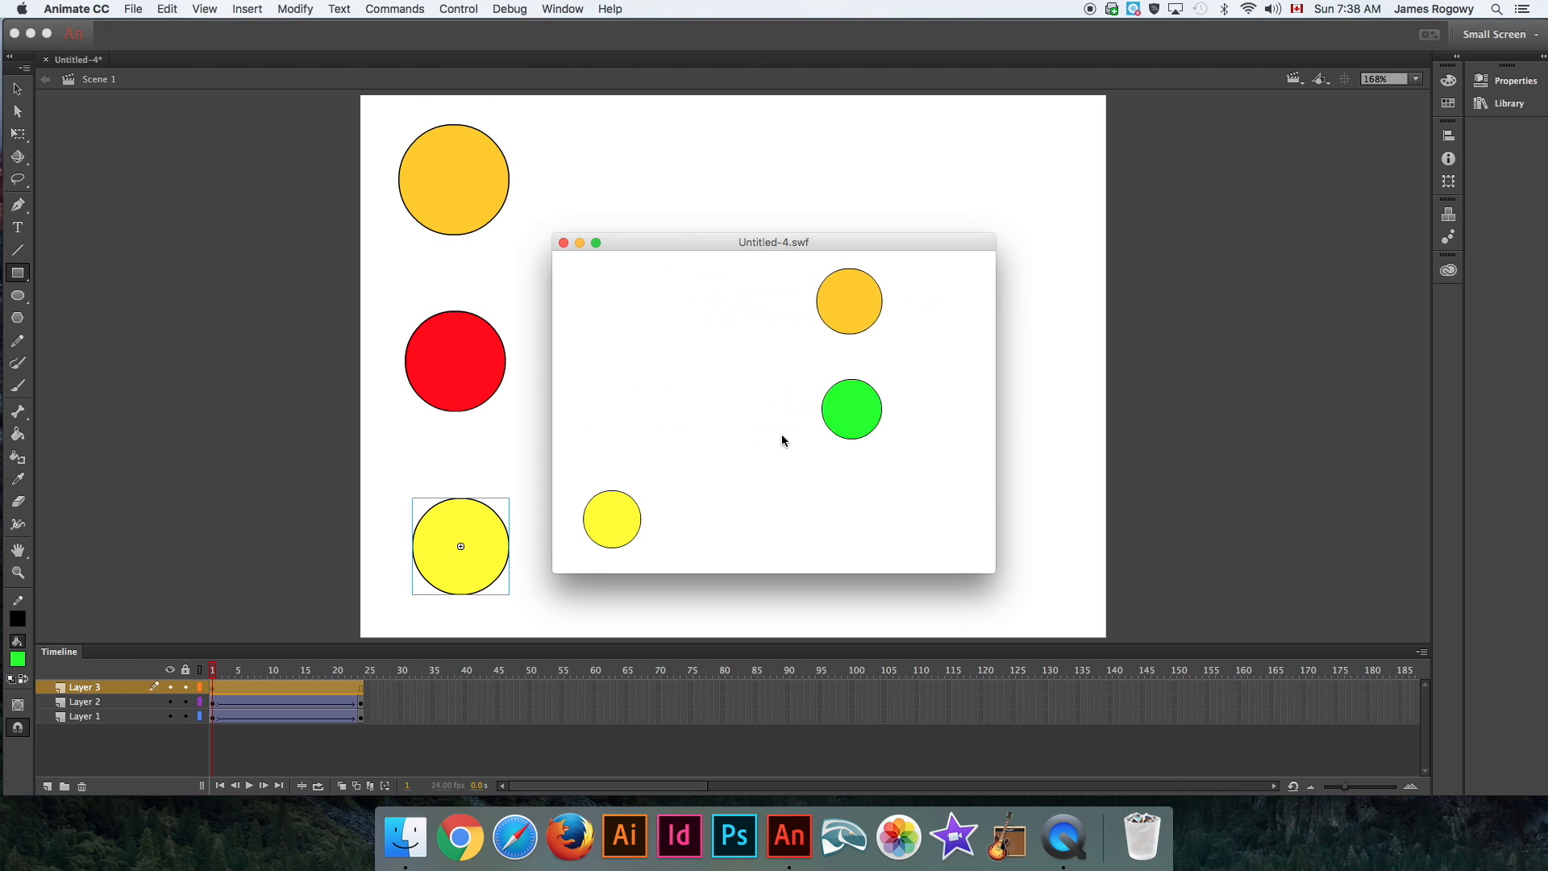
left_click(611, 519)
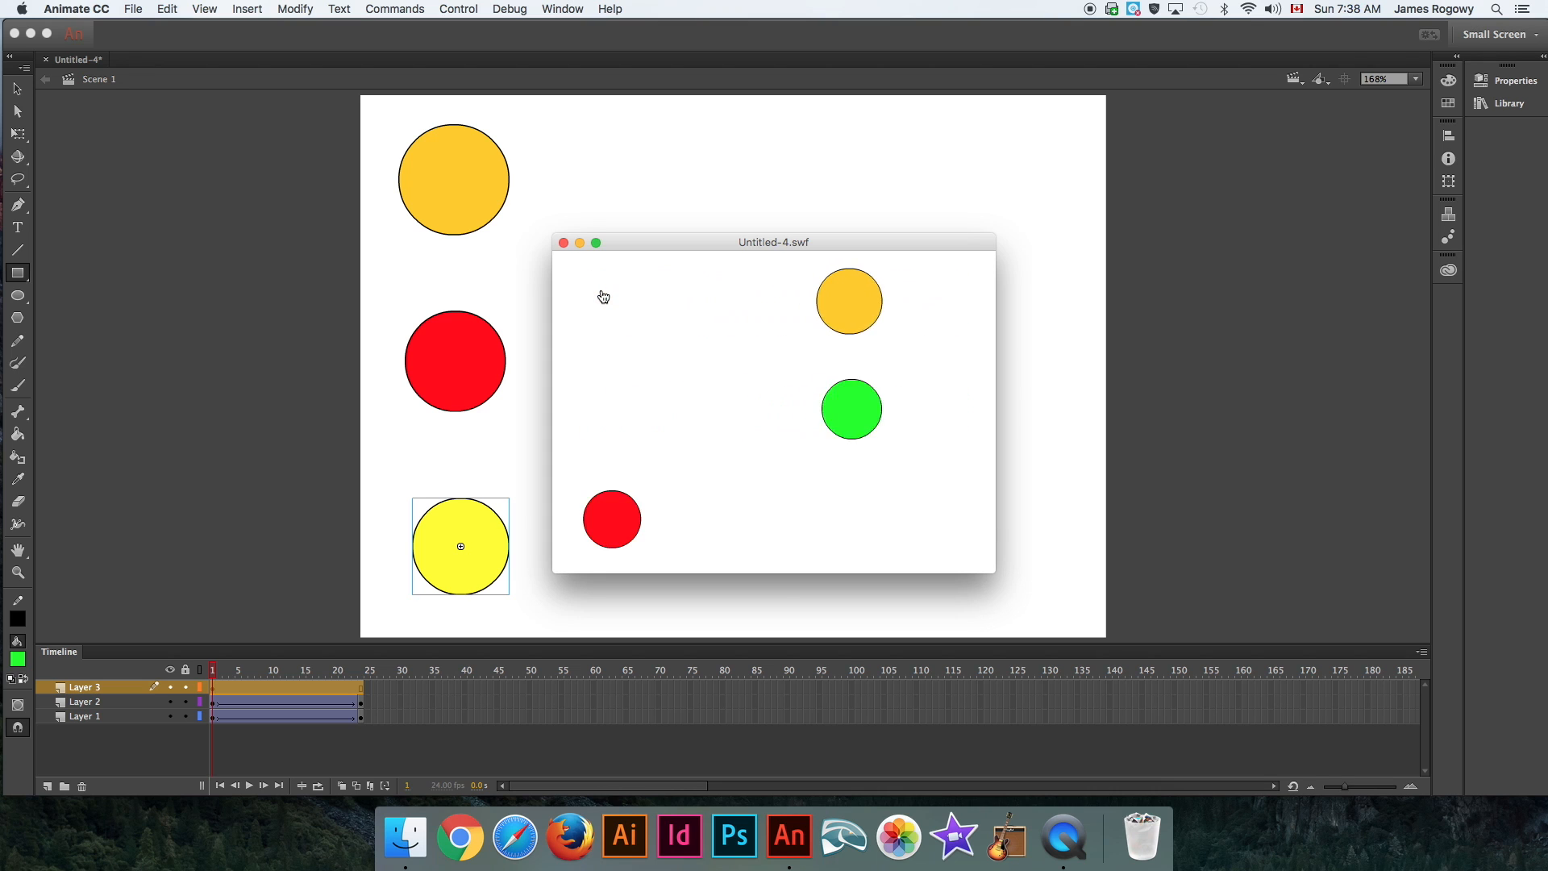
mouse_move(616, 305)
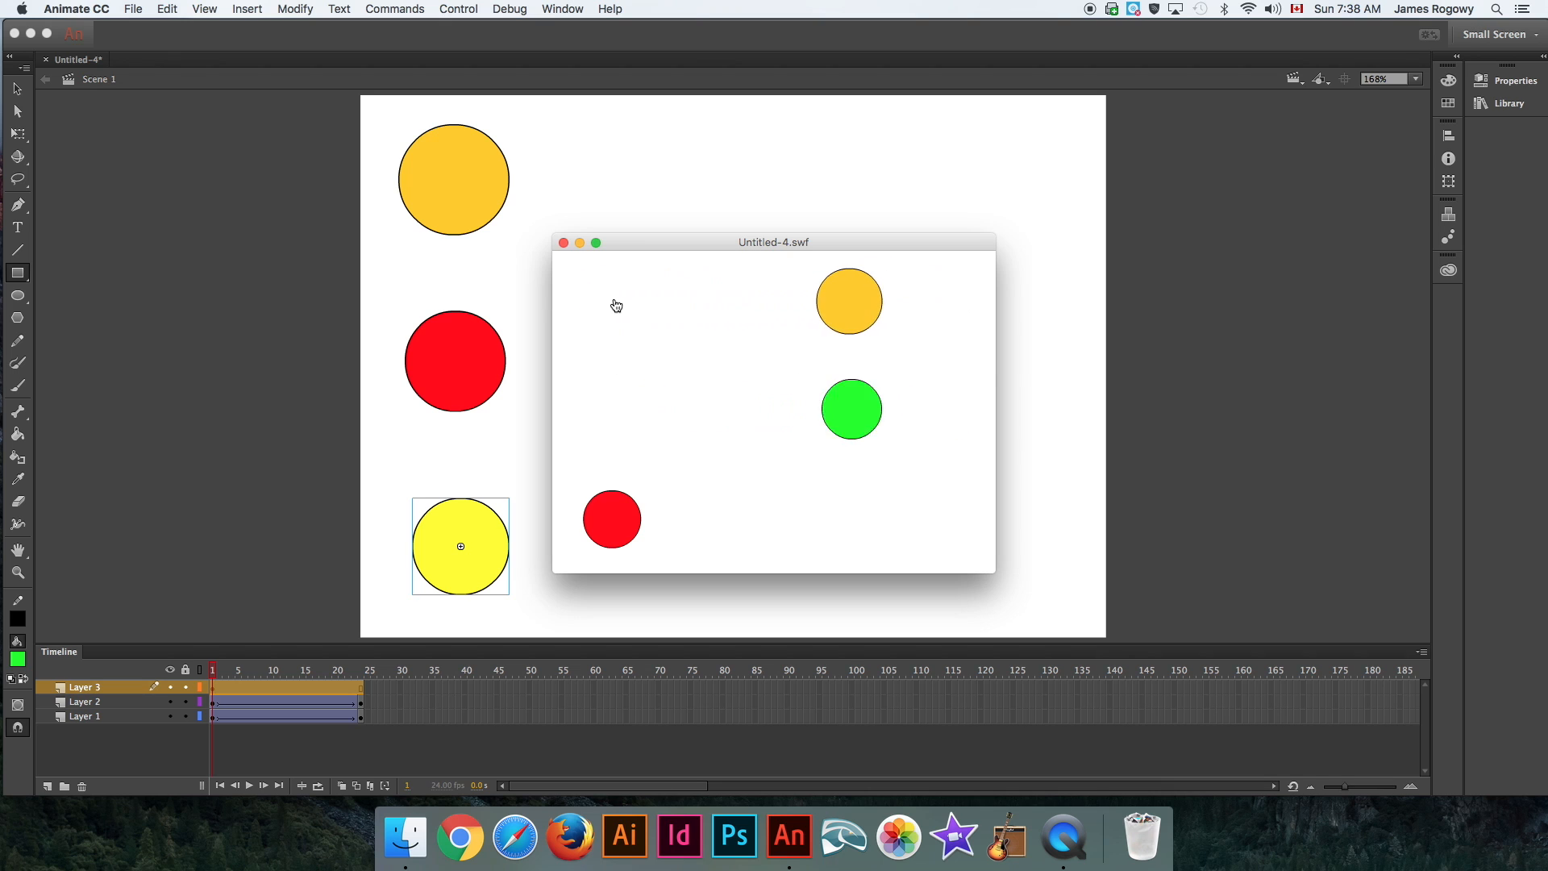
mouse_move(596, 365)
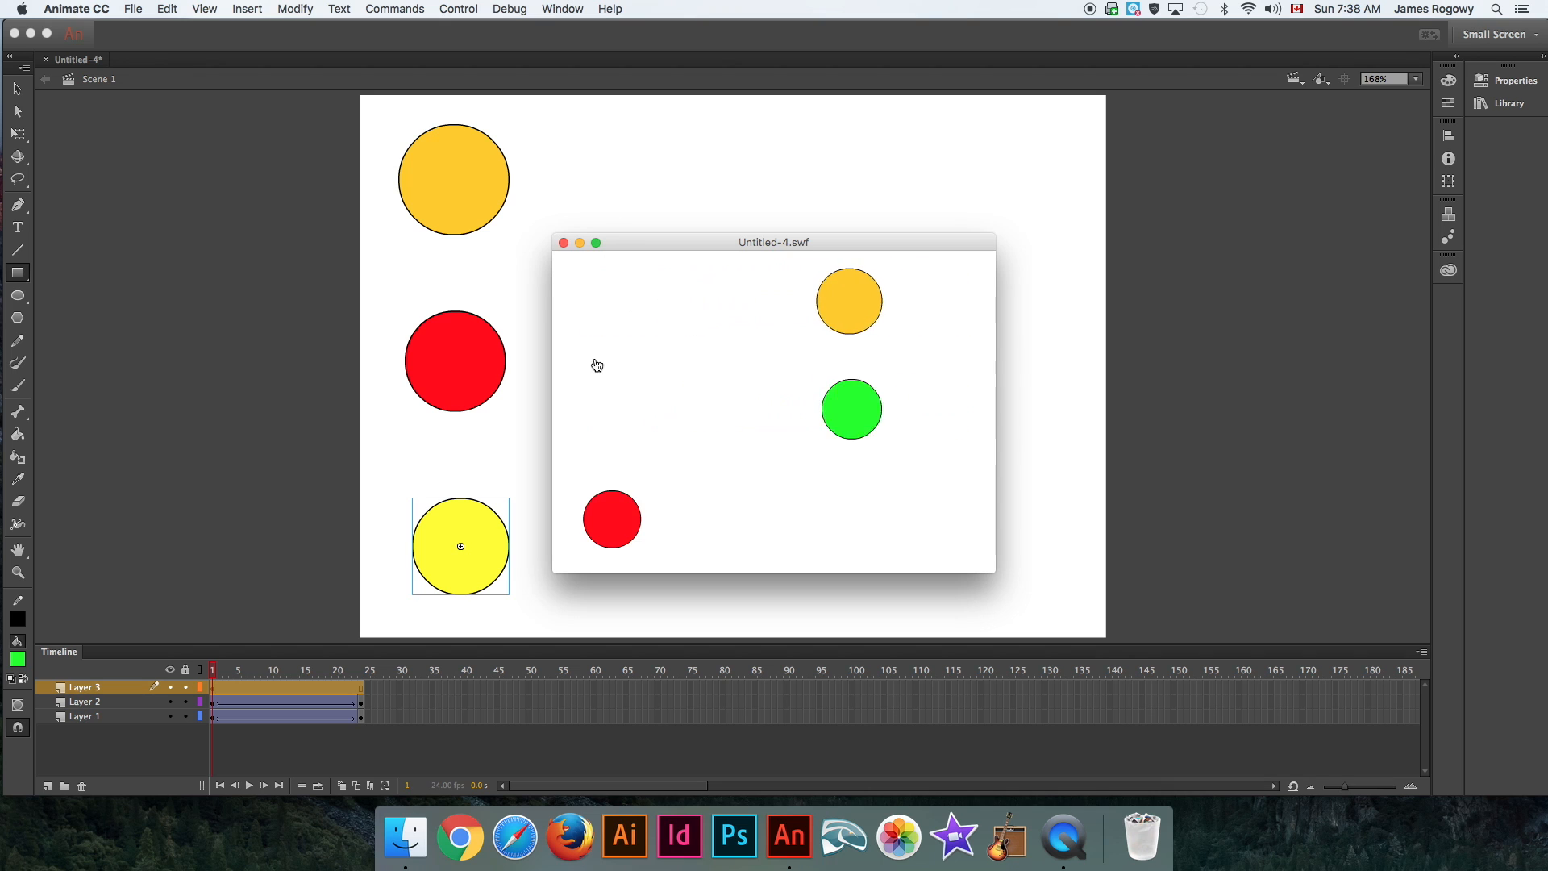
mouse_move(620, 298)
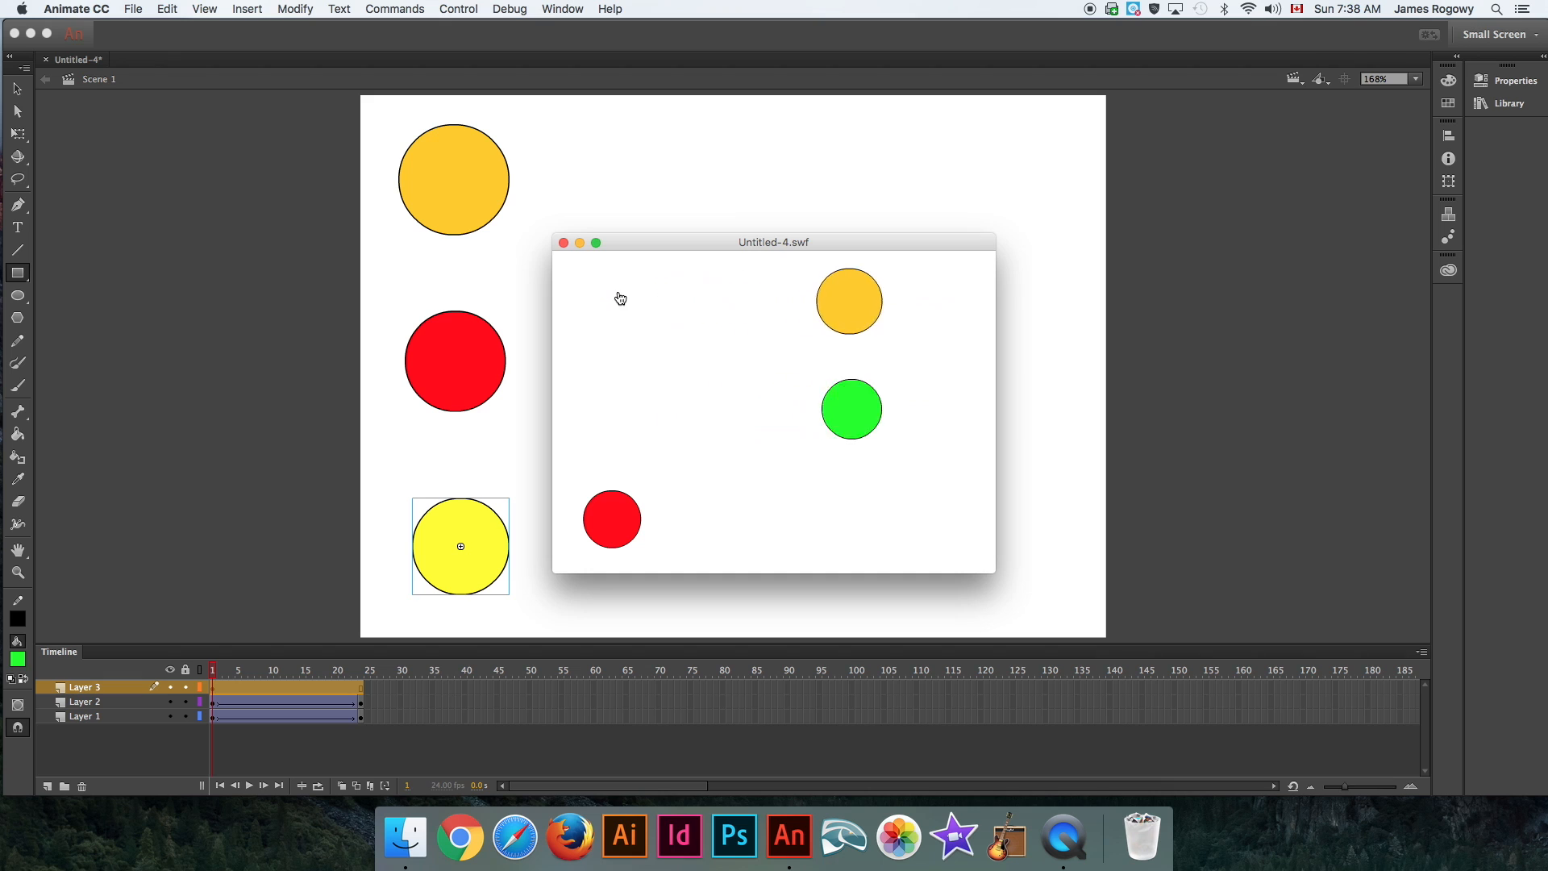
mouse_move(620, 366)
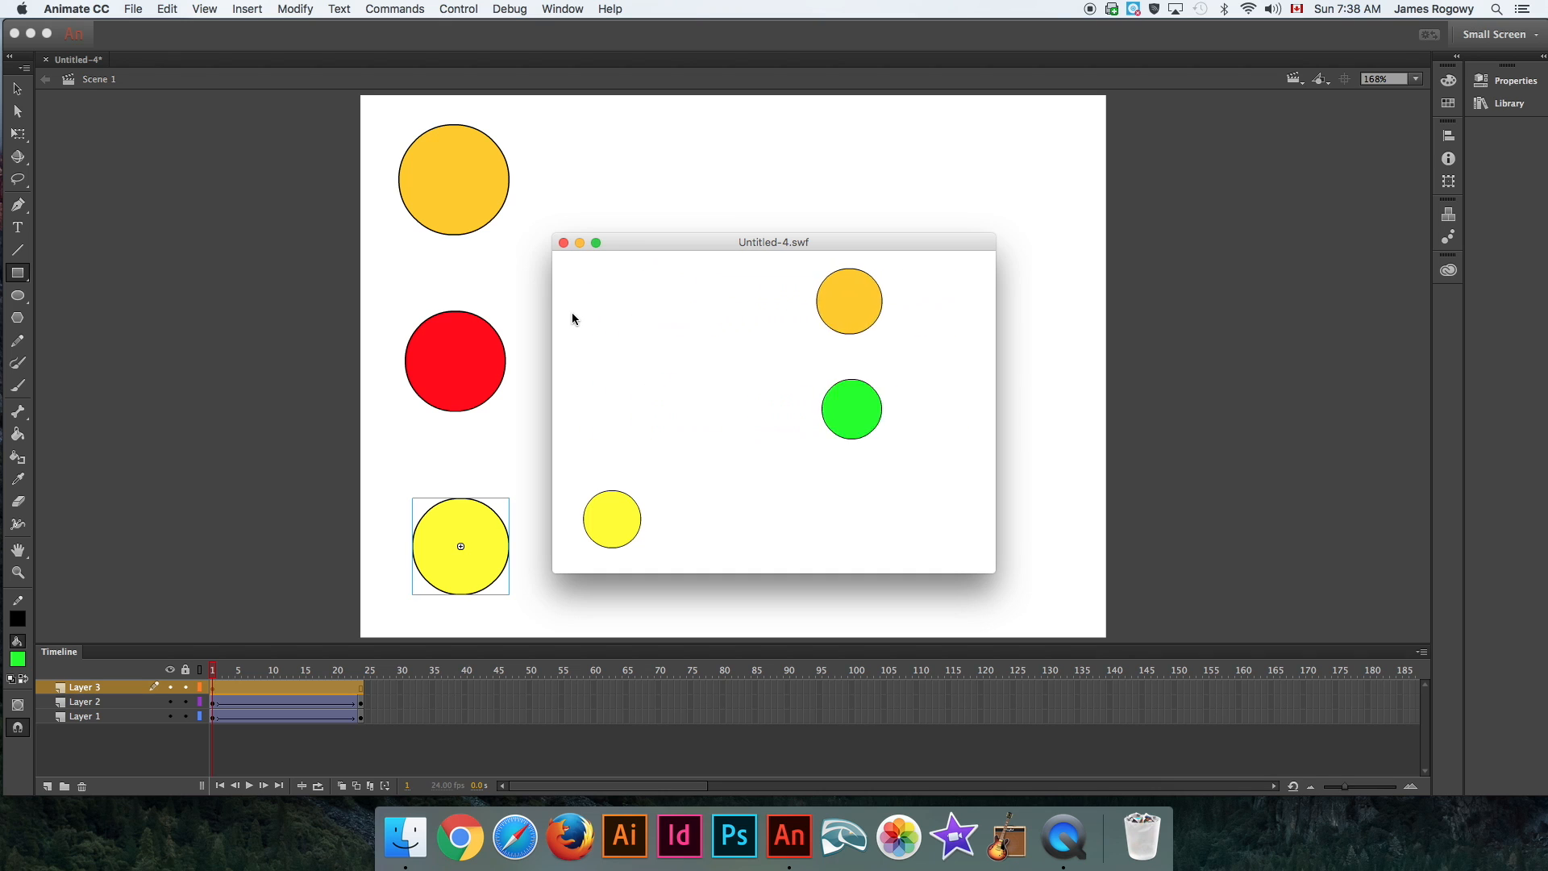
mouse_move(938, 296)
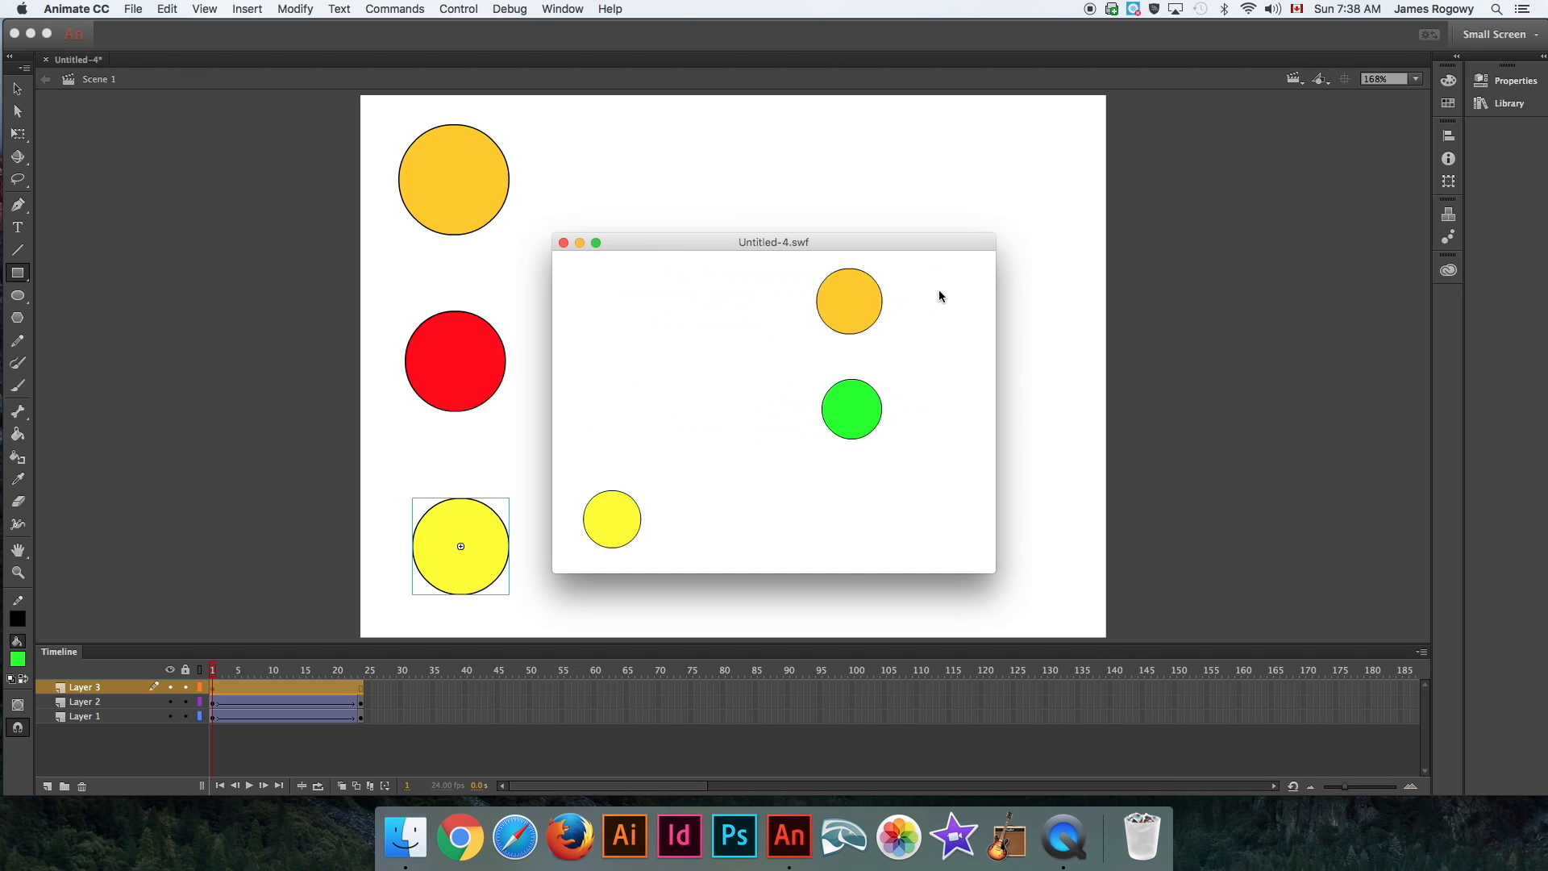
mouse_move(964, 282)
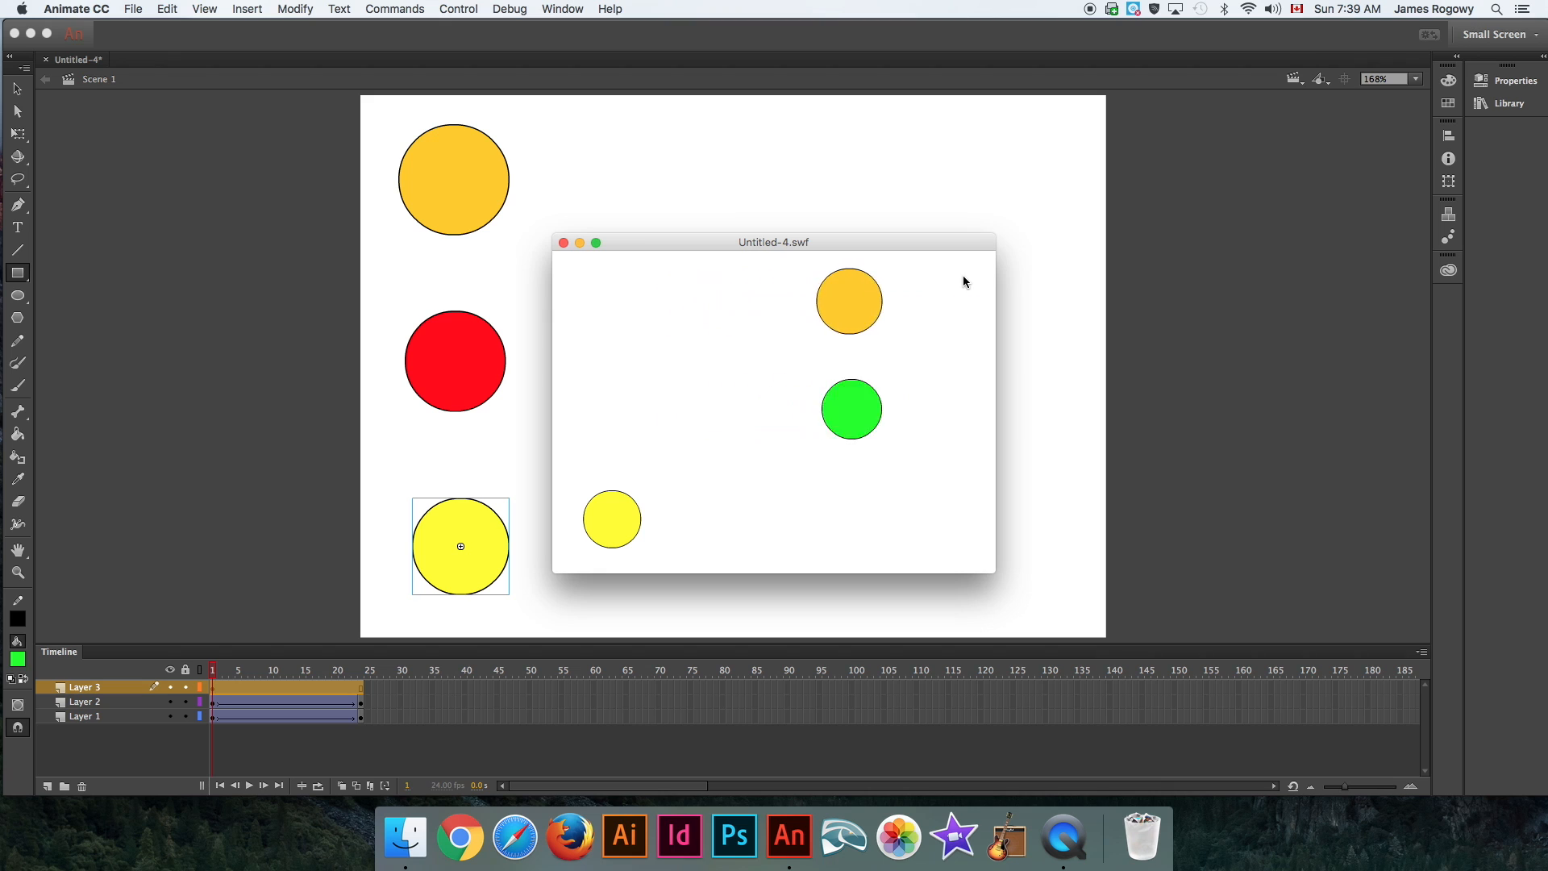
mouse_move(872, 440)
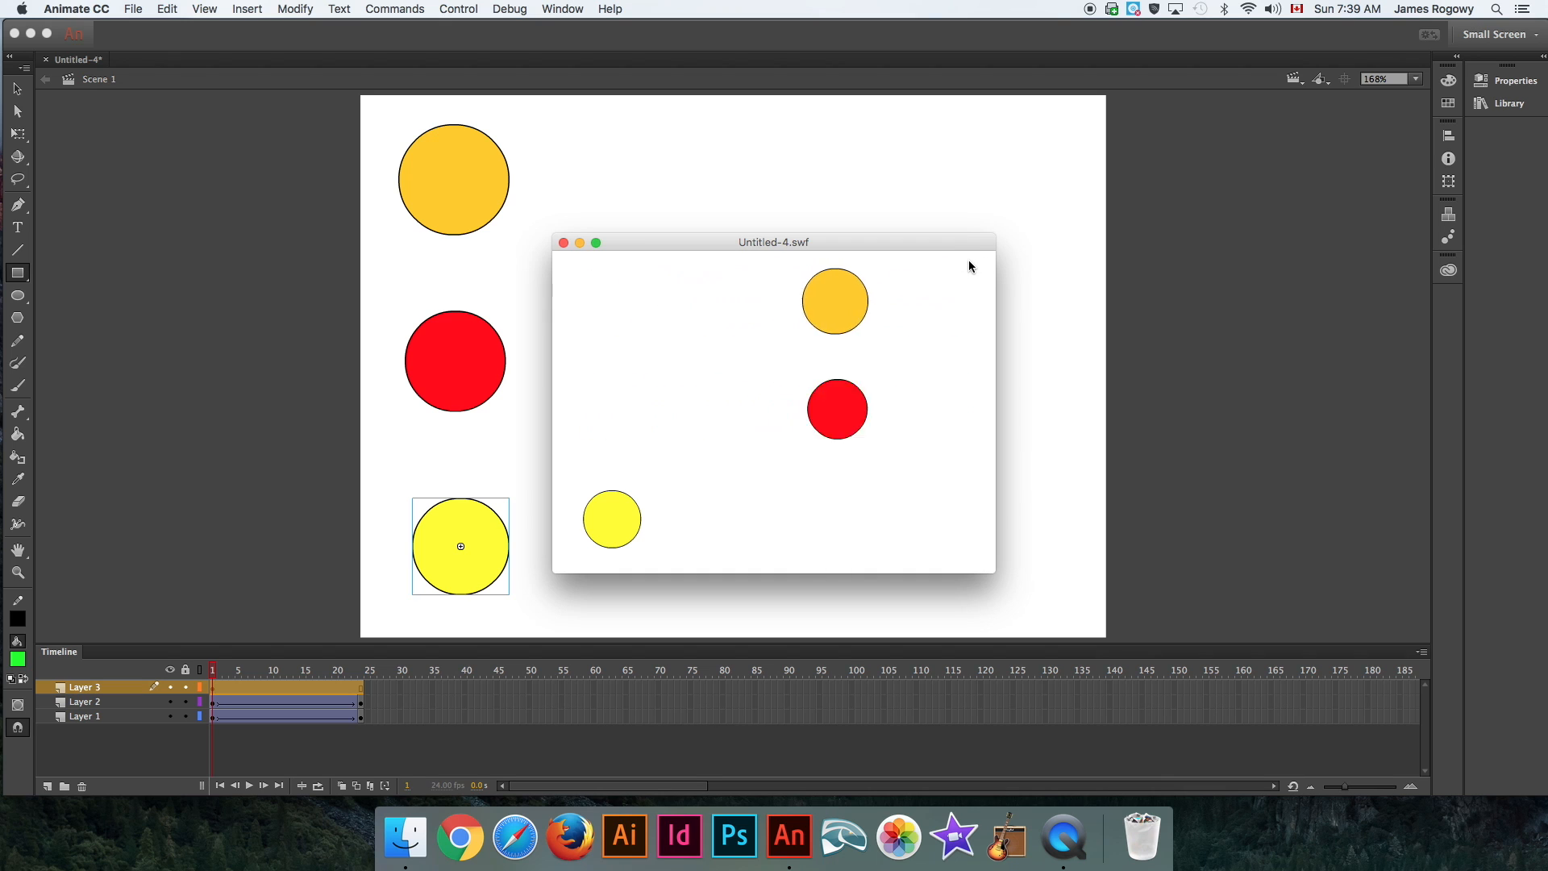
mouse_move(893, 344)
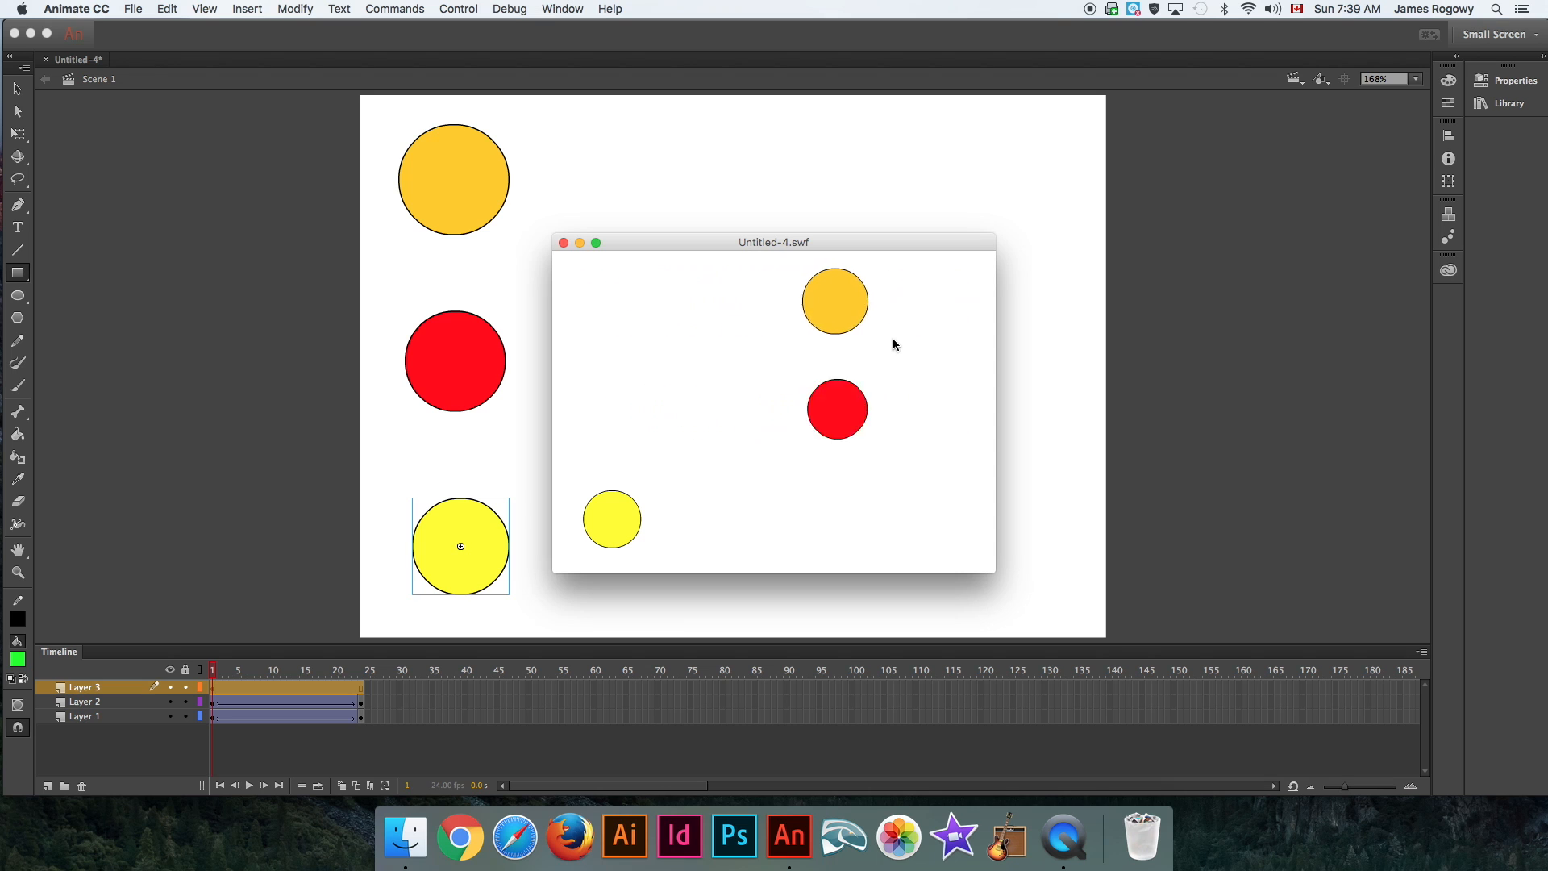
mouse_move(579, 404)
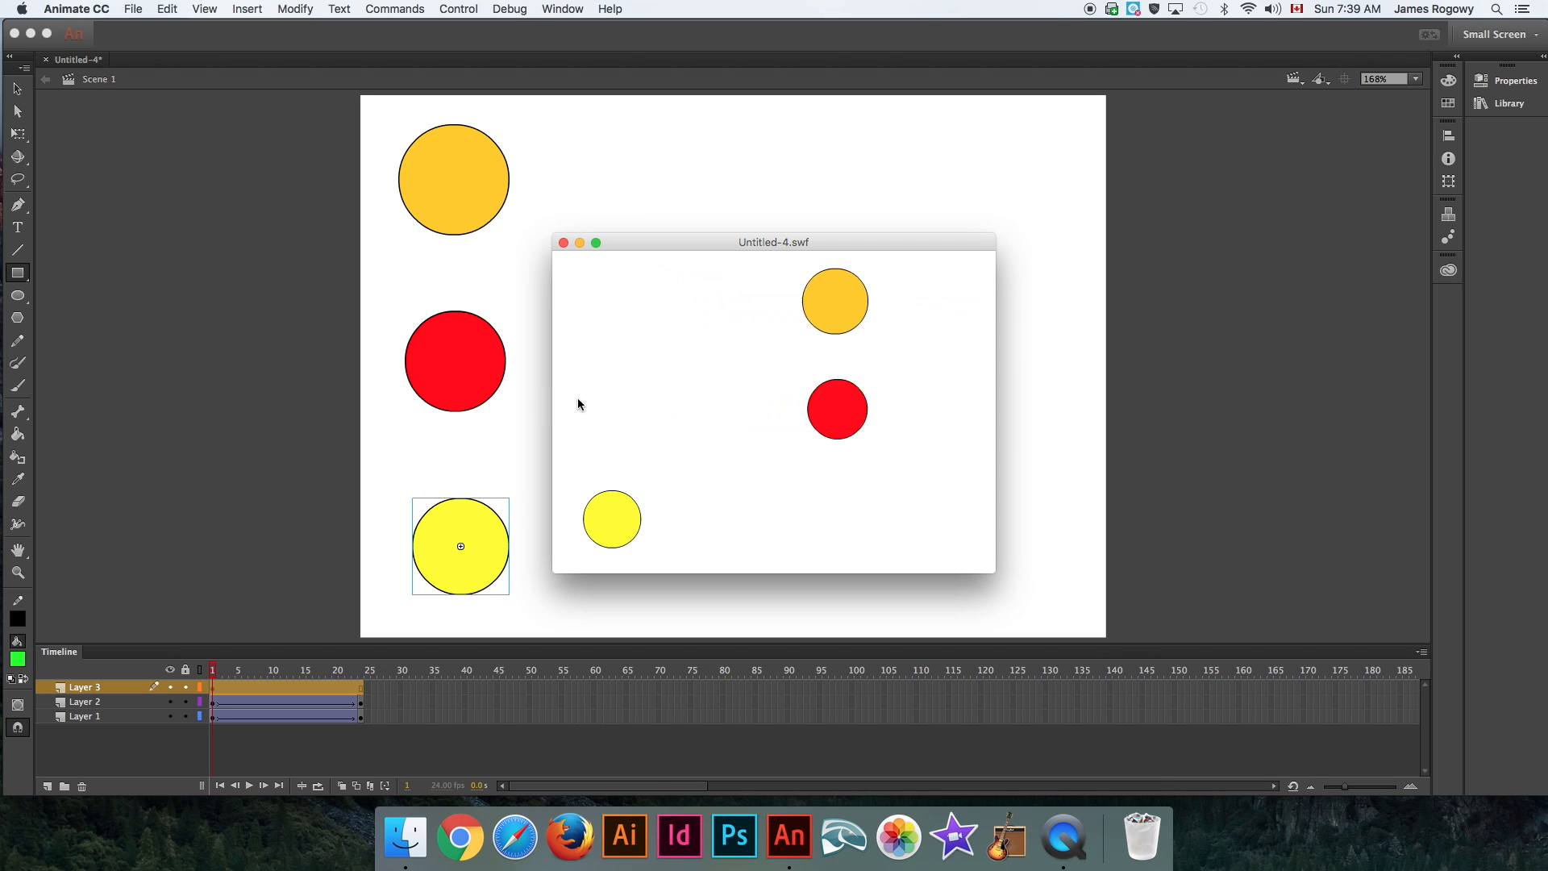
left_click(611, 519)
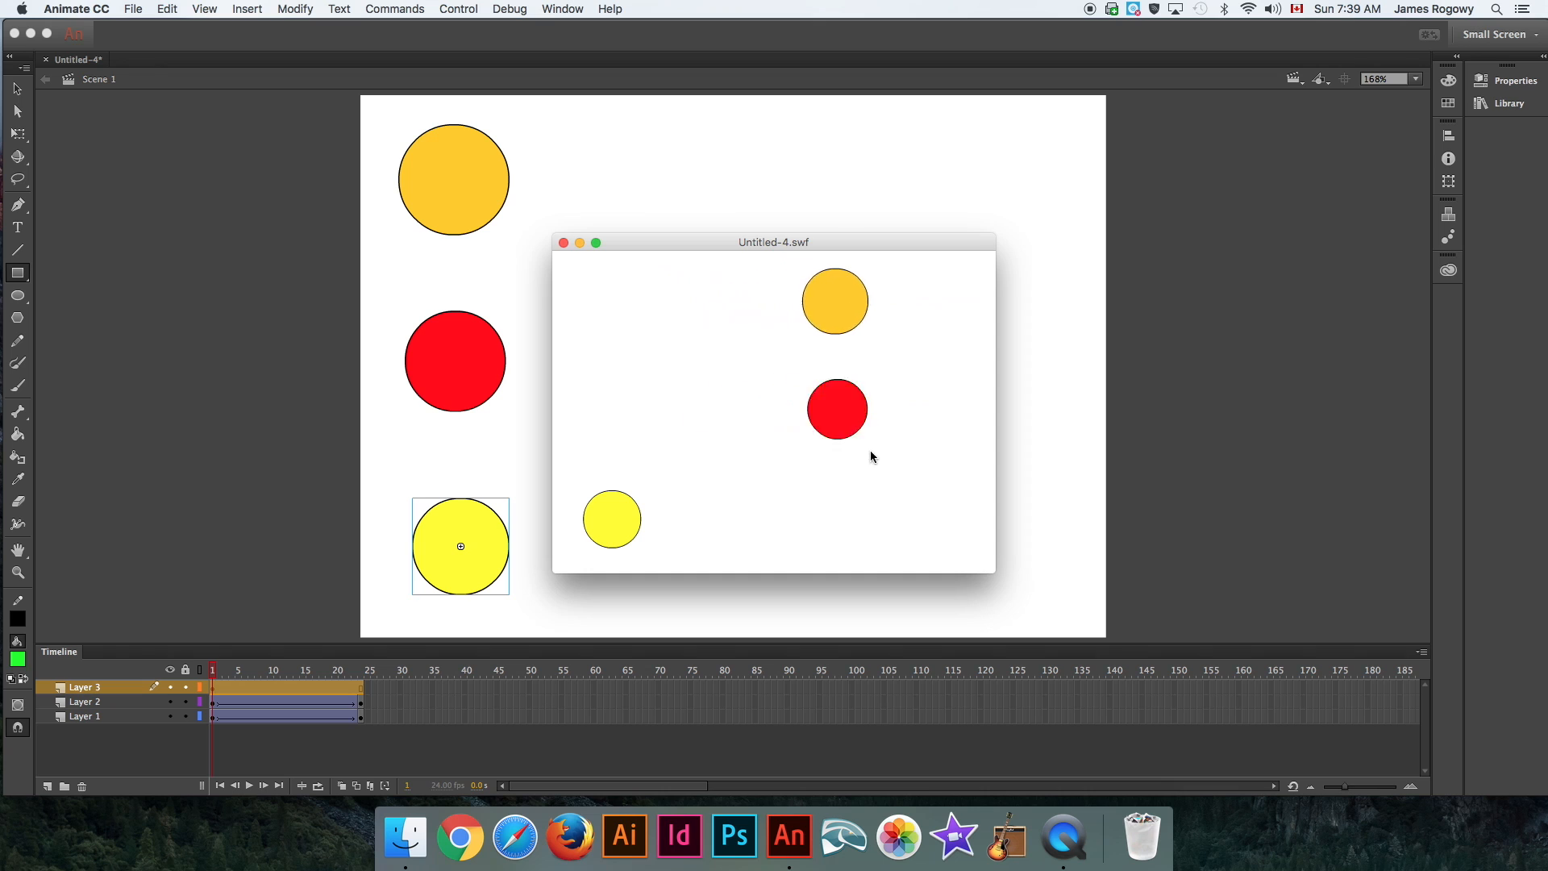
mouse_move(795, 278)
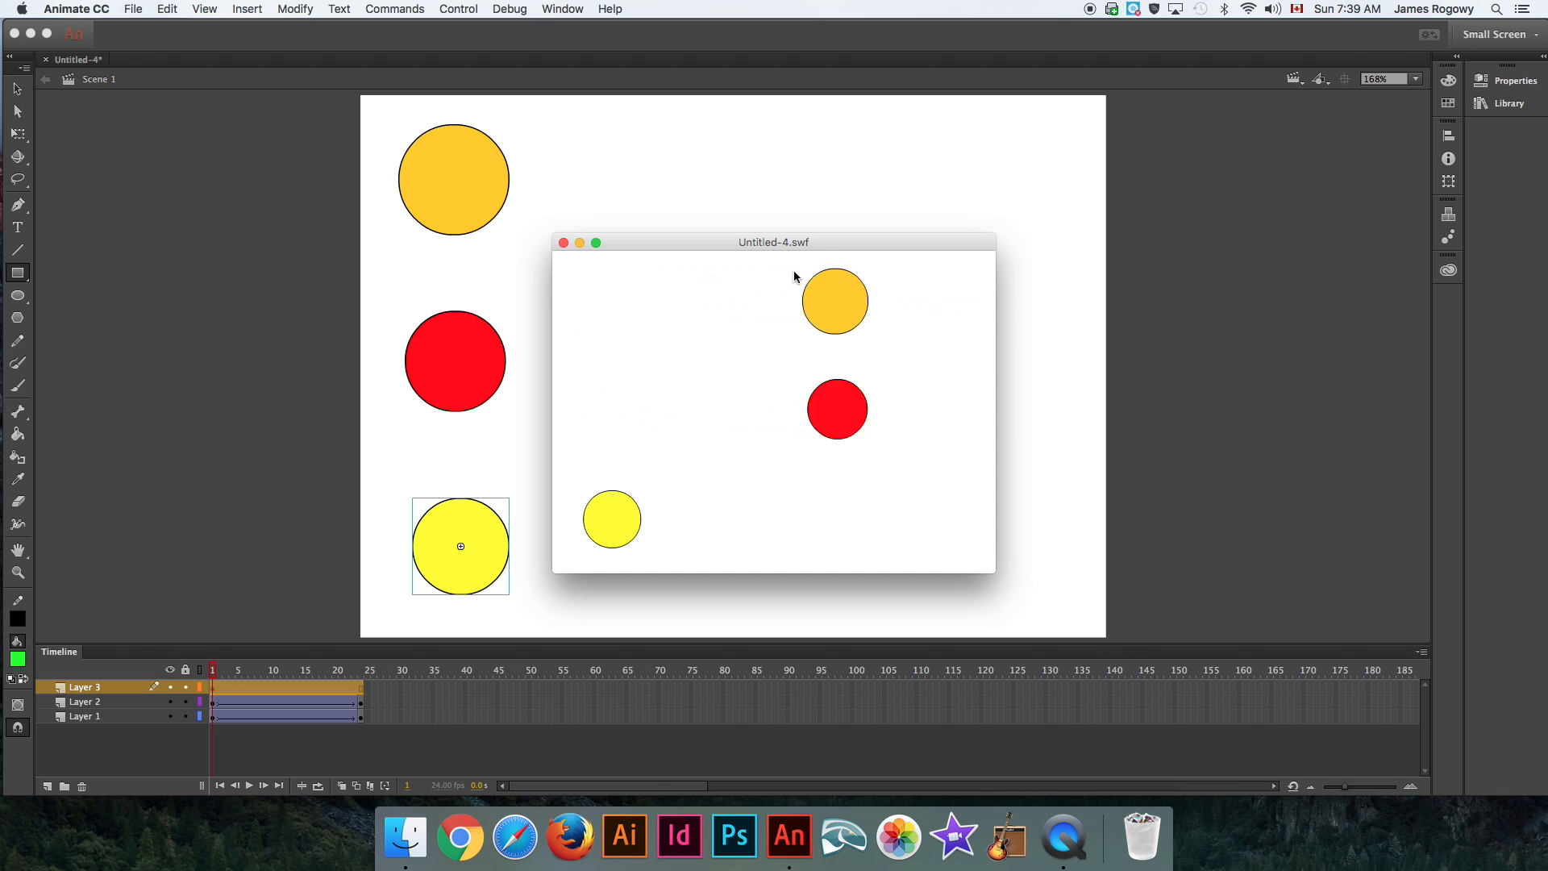
left_click(563, 242)
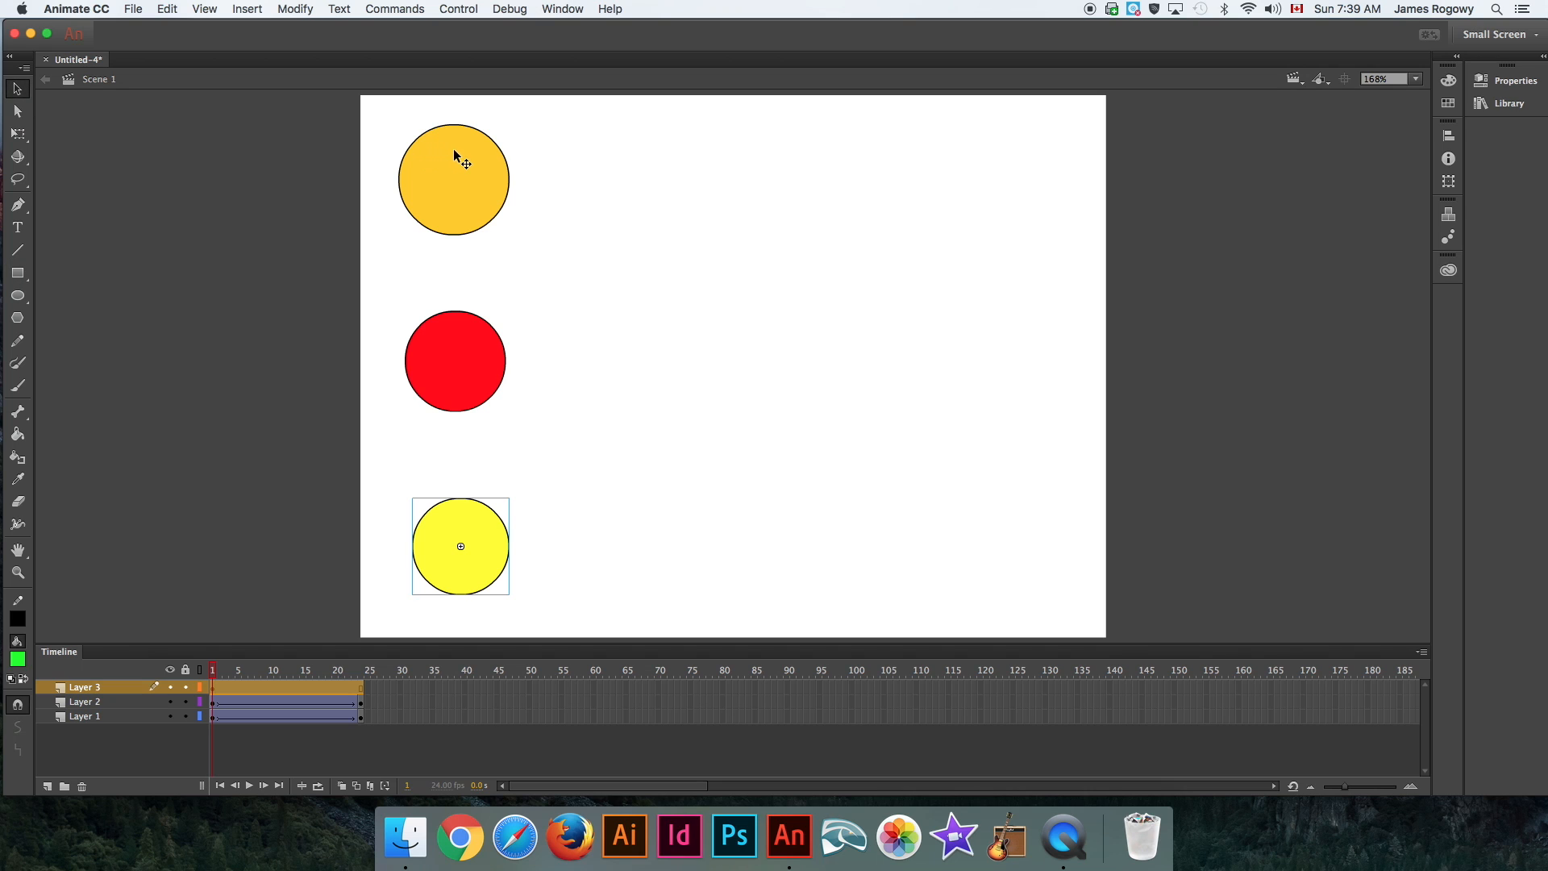
left_click(454, 360)
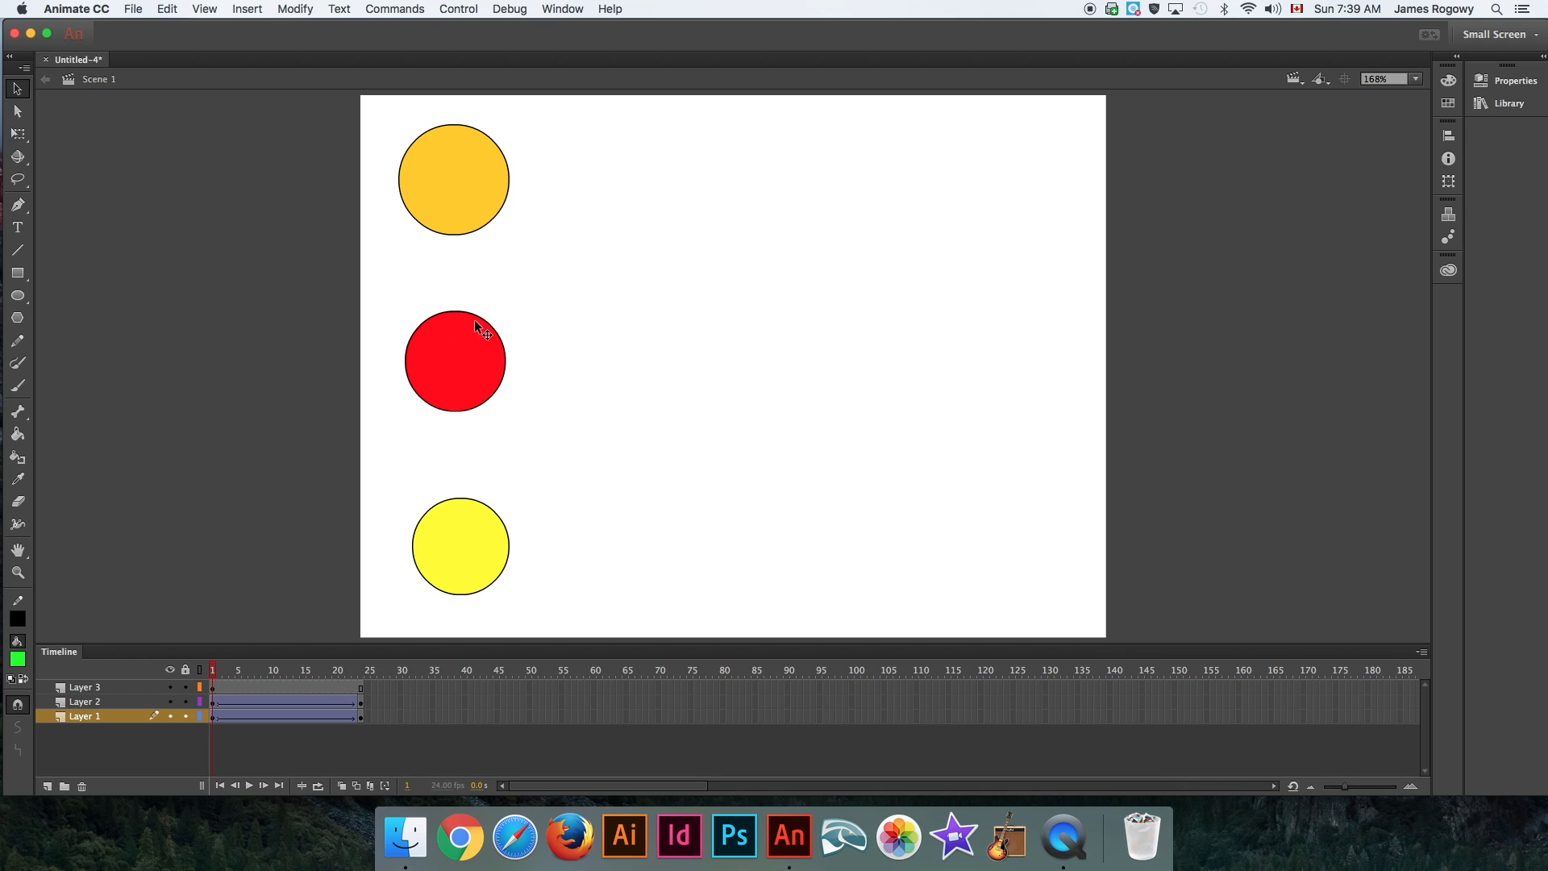
mouse_move(464, 331)
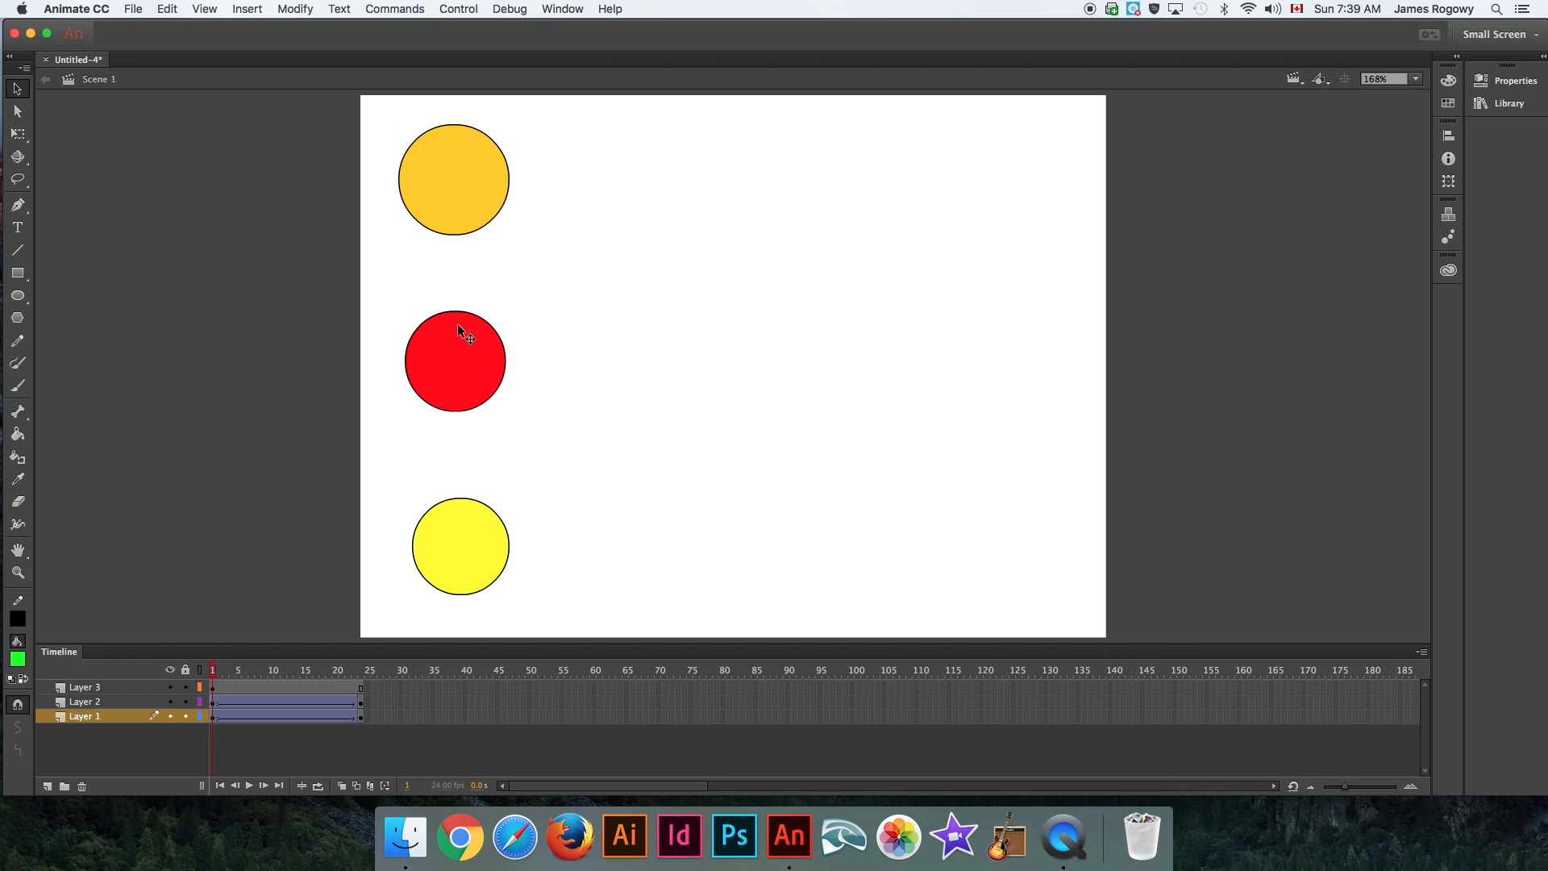
mouse_move(498, 546)
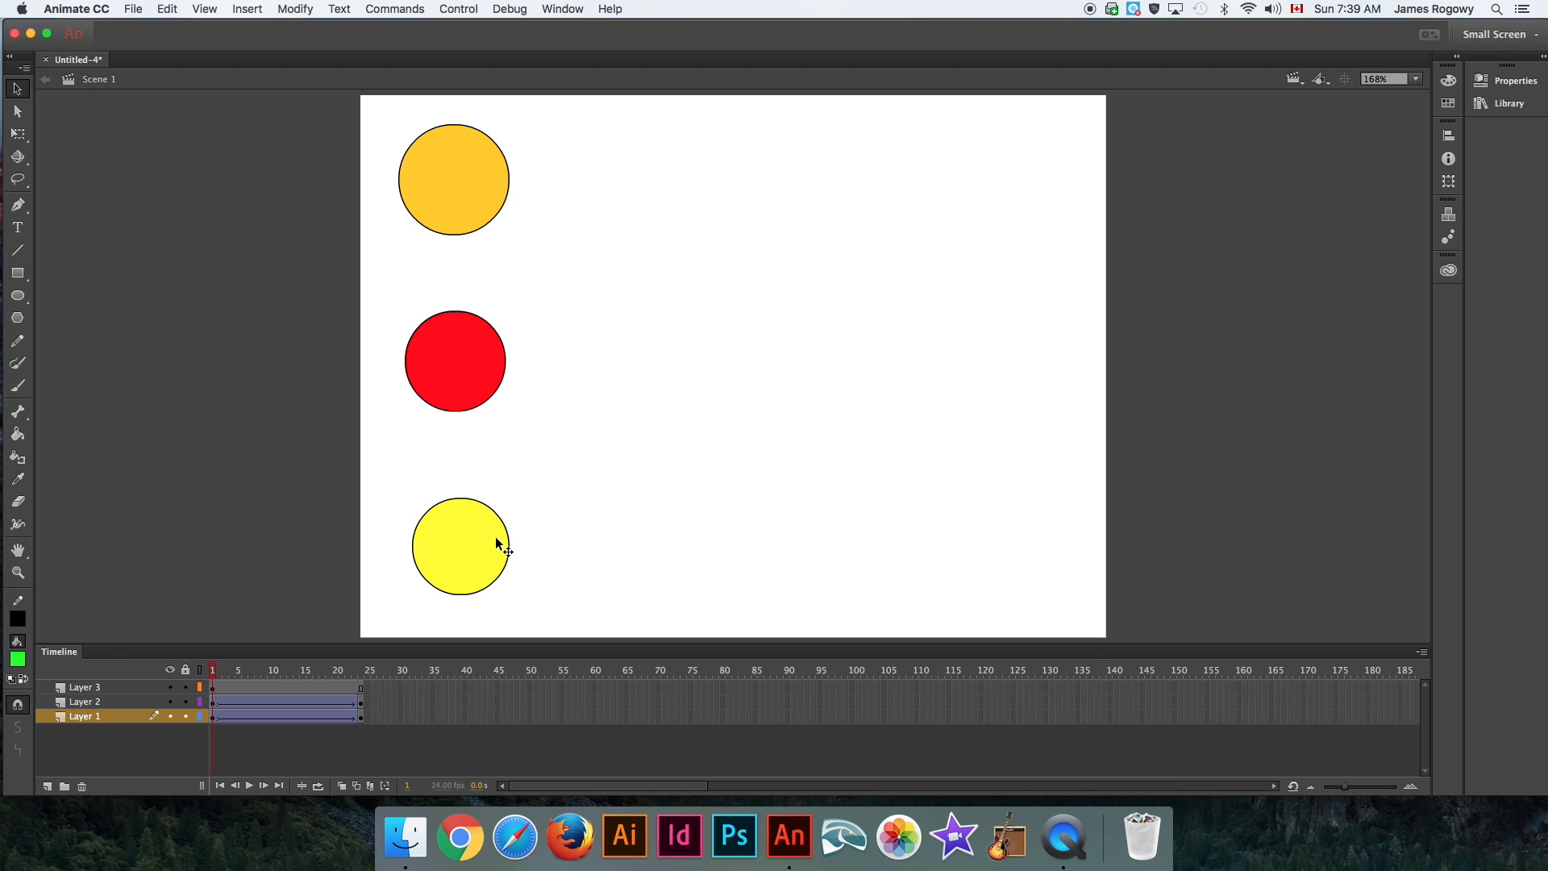
mouse_move(453, 163)
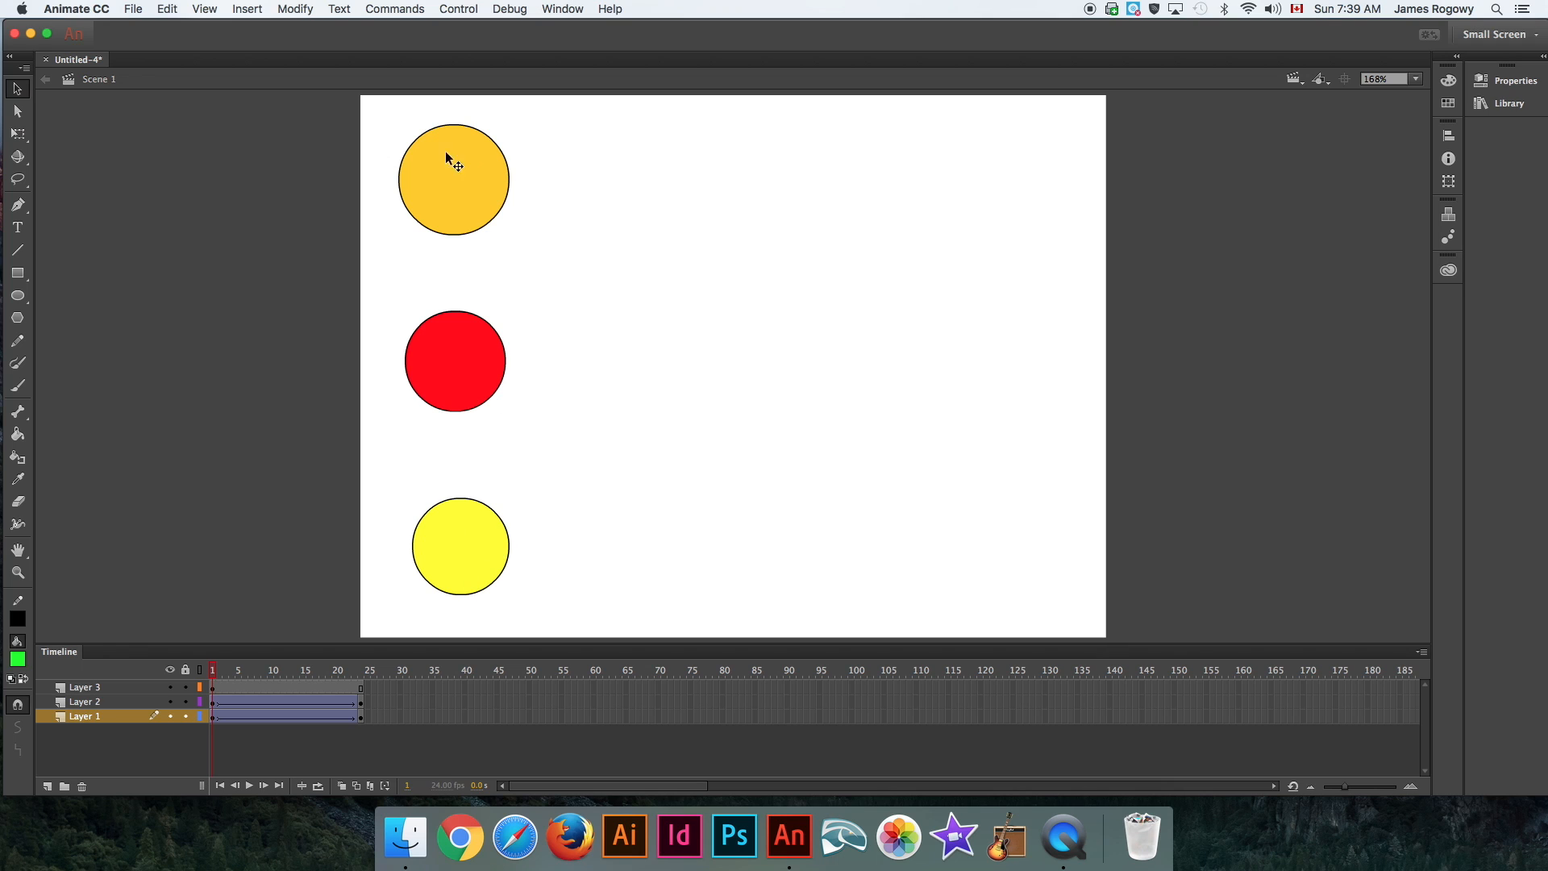
mouse_move(491, 219)
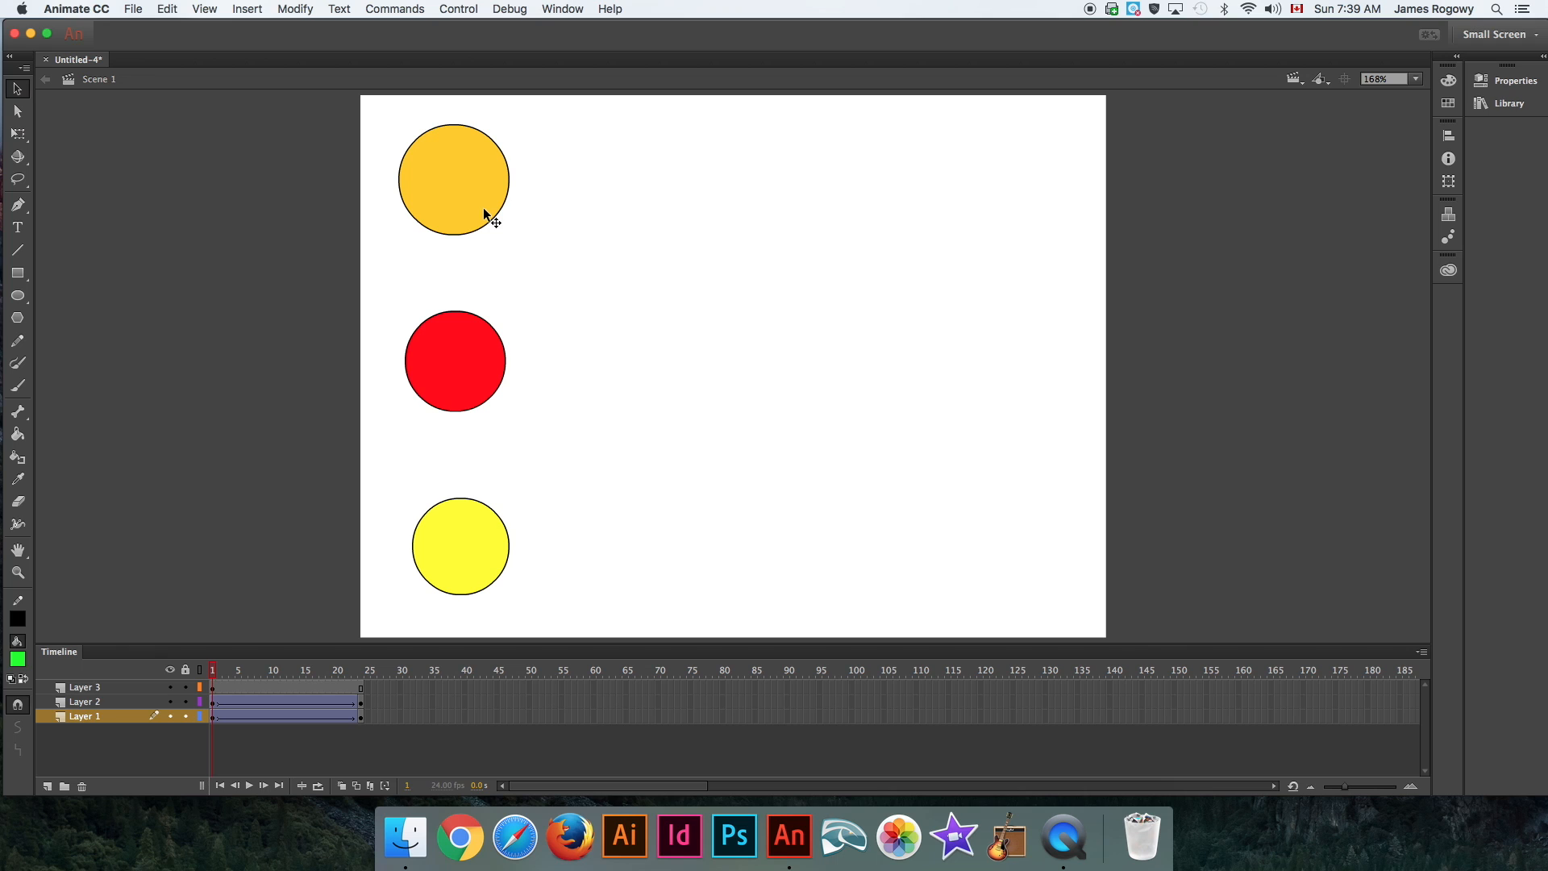
left_click(453, 180)
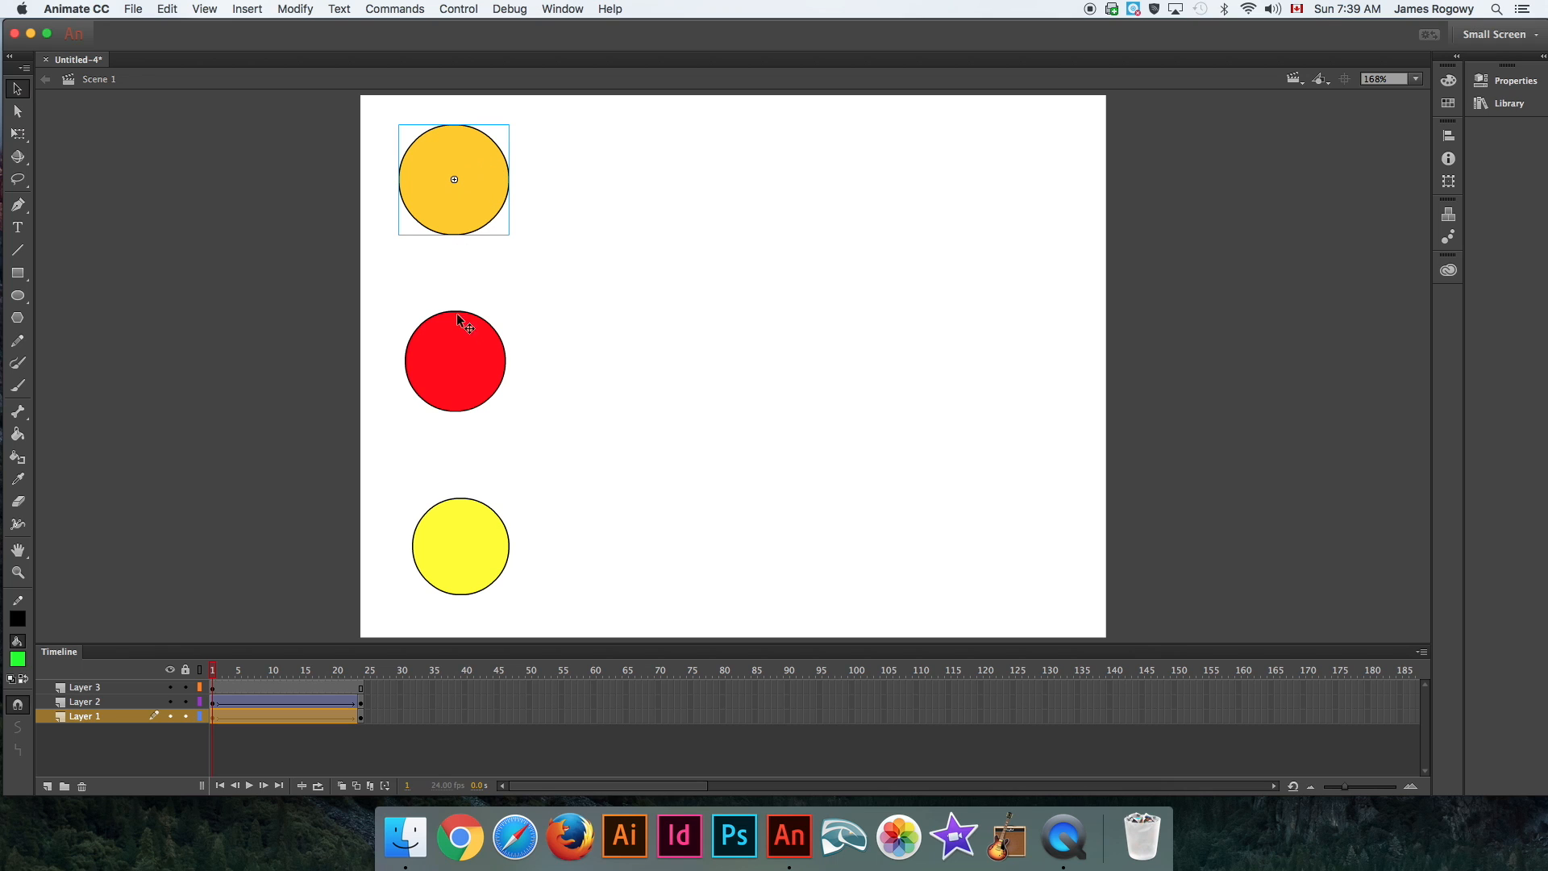
mouse_move(450, 364)
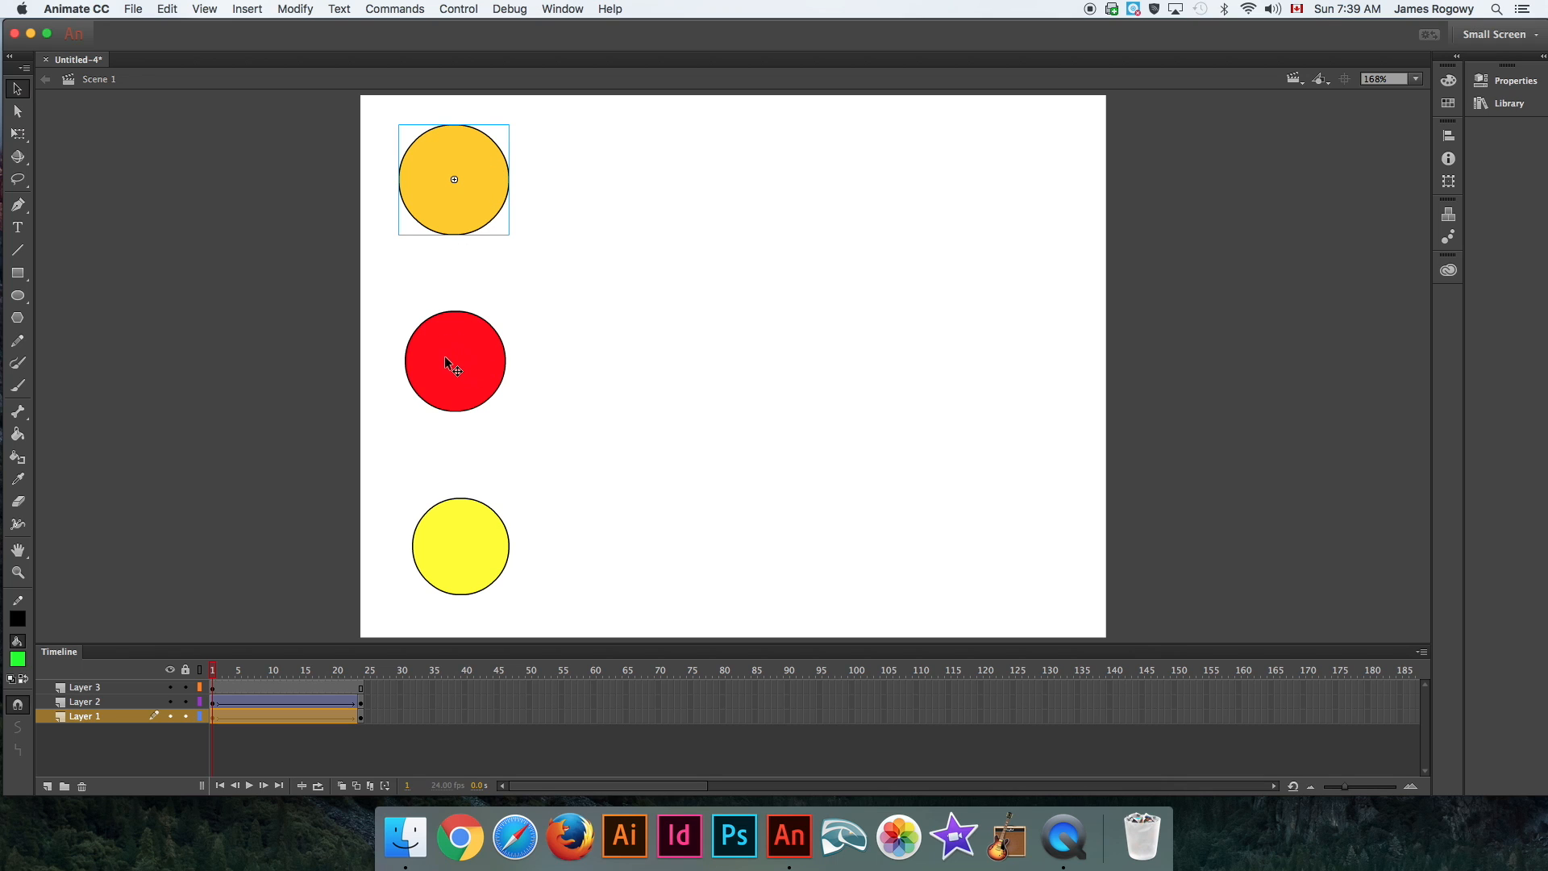
mouse_move(458, 287)
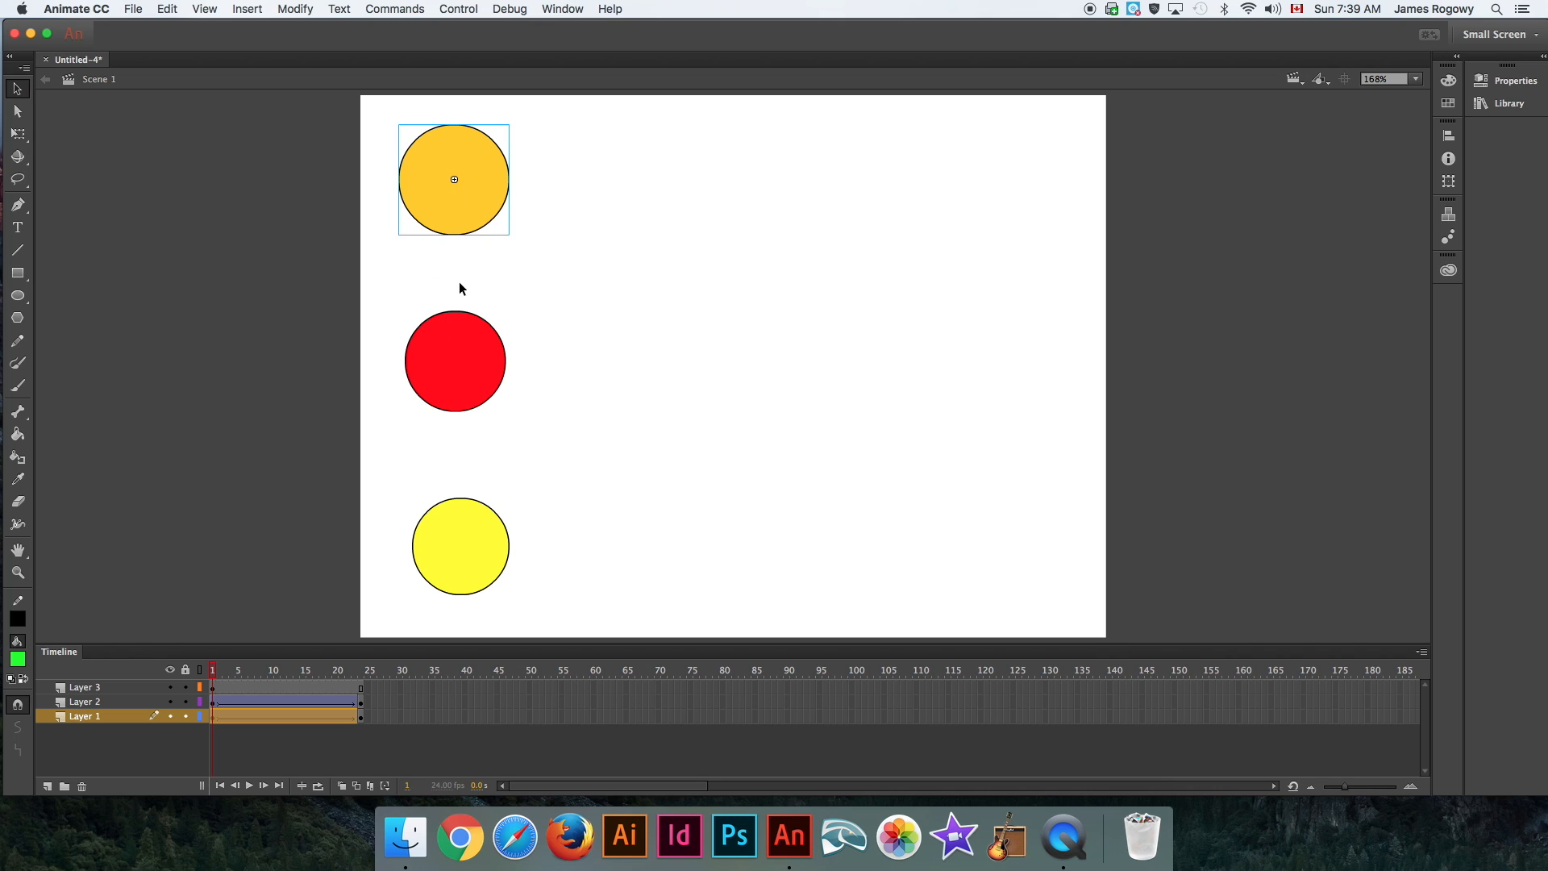
left_click(657, 220)
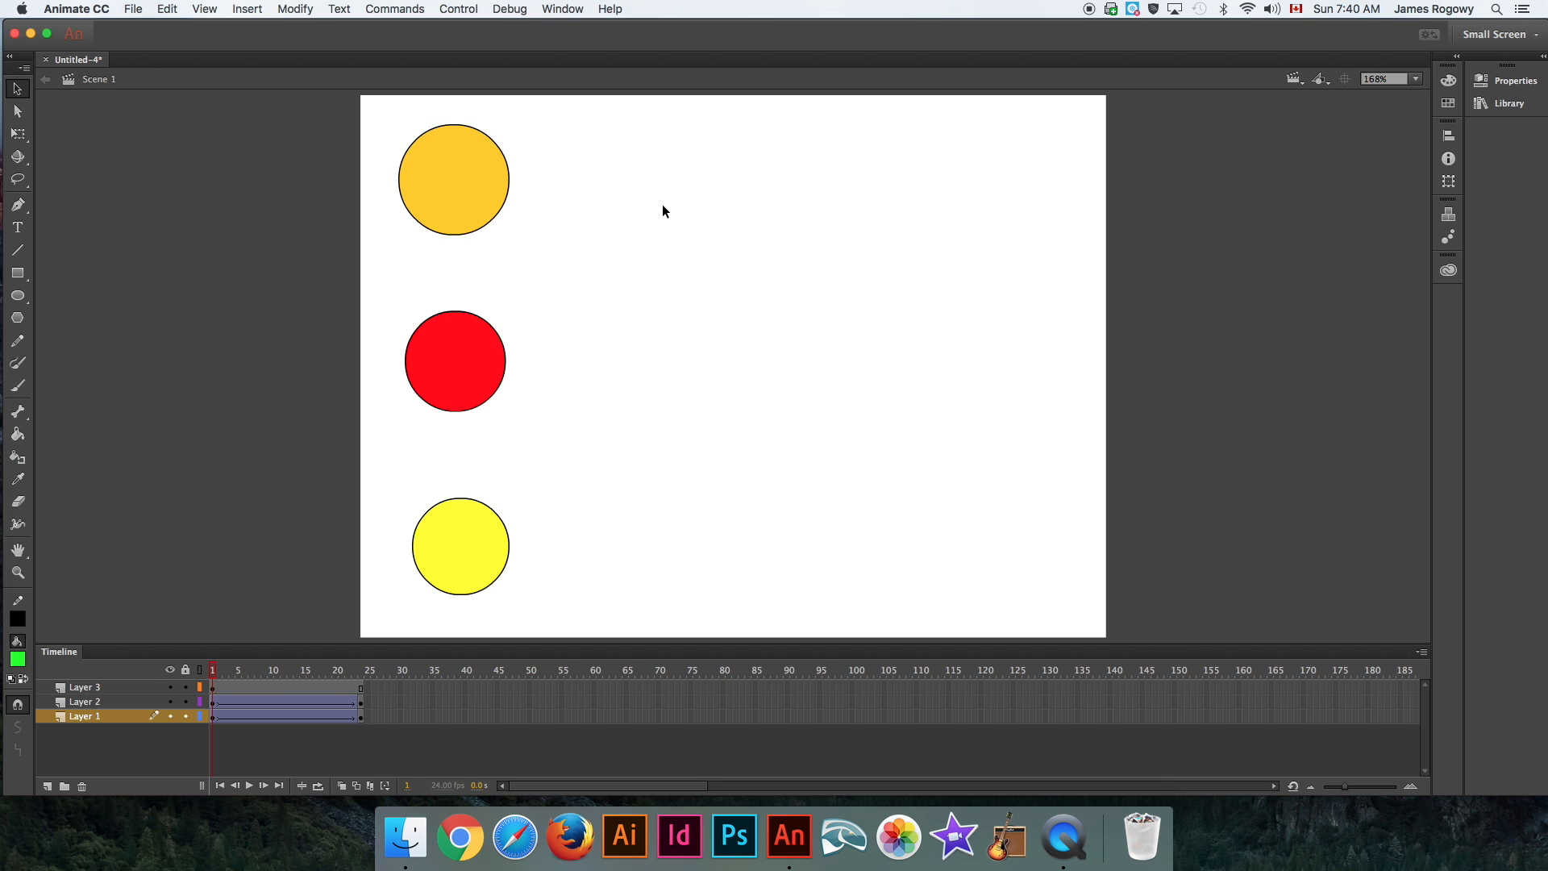
mouse_move(905, 186)
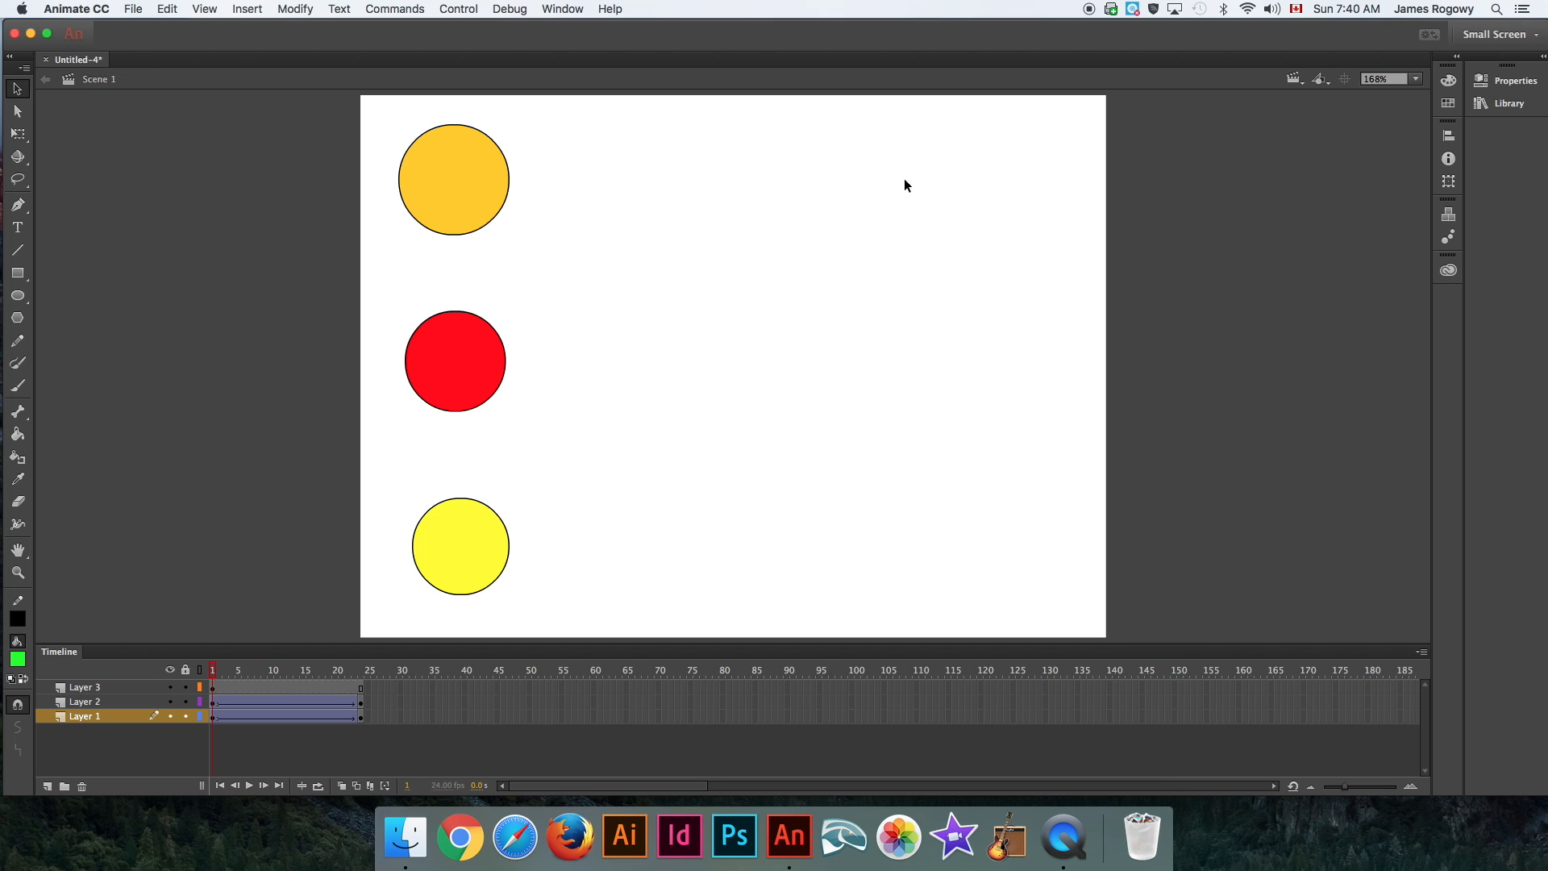